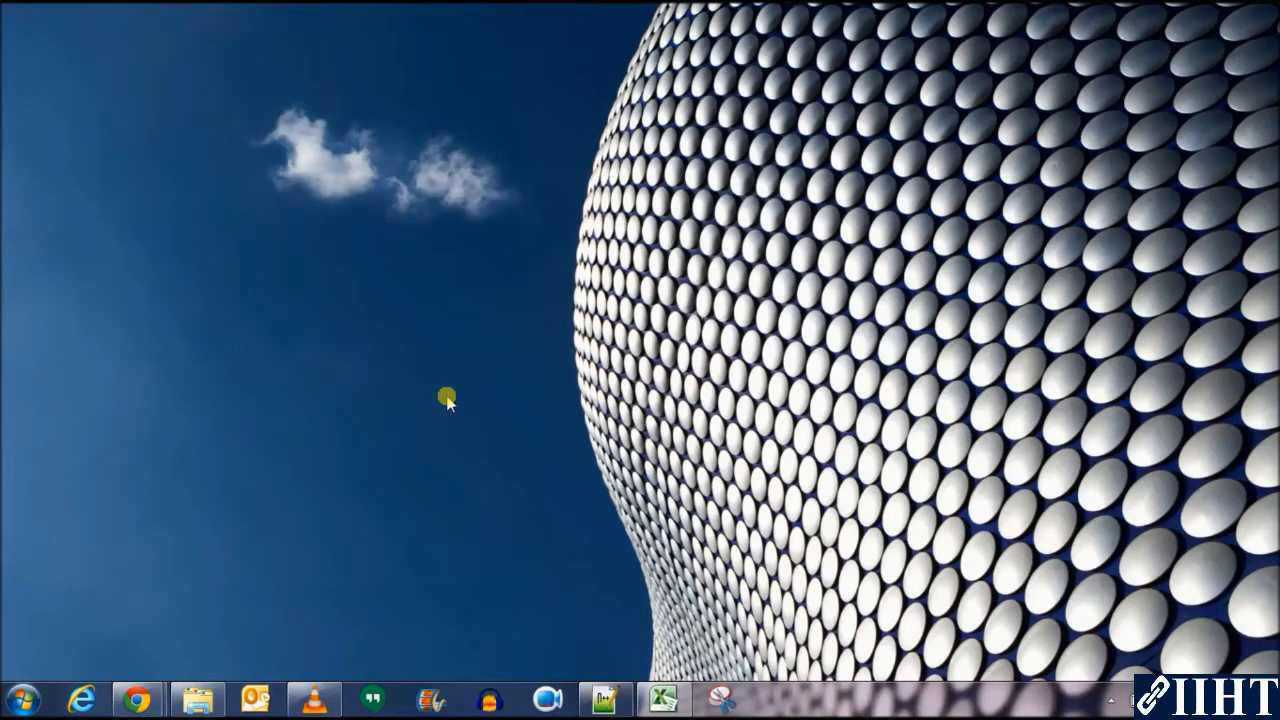
{"action": "mouse_move", "coordinate": [98, 548]}
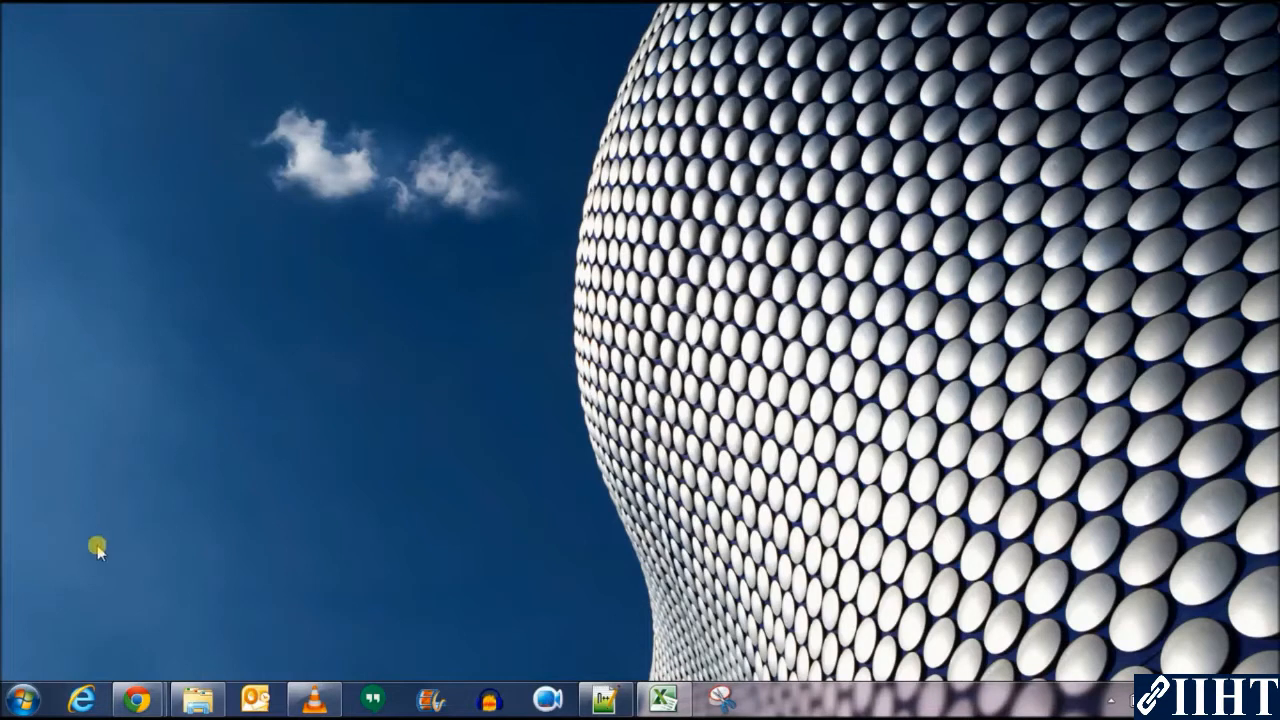
{"action": "mouse_move", "coordinate": [92, 576]}
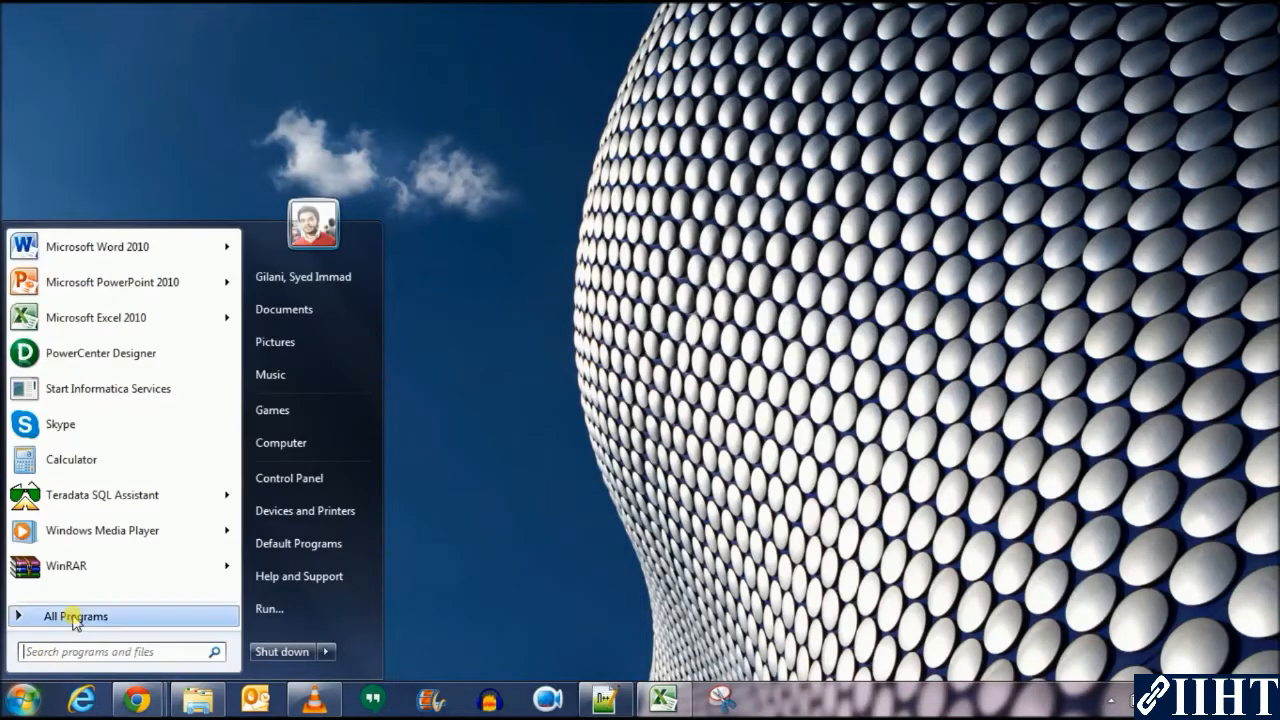
Launch PowerCenter Designer from All Programs > Informatica 9.6.1 > Client > PowerCenter Client.
{"action": "left_click", "coordinate": [76, 616]}
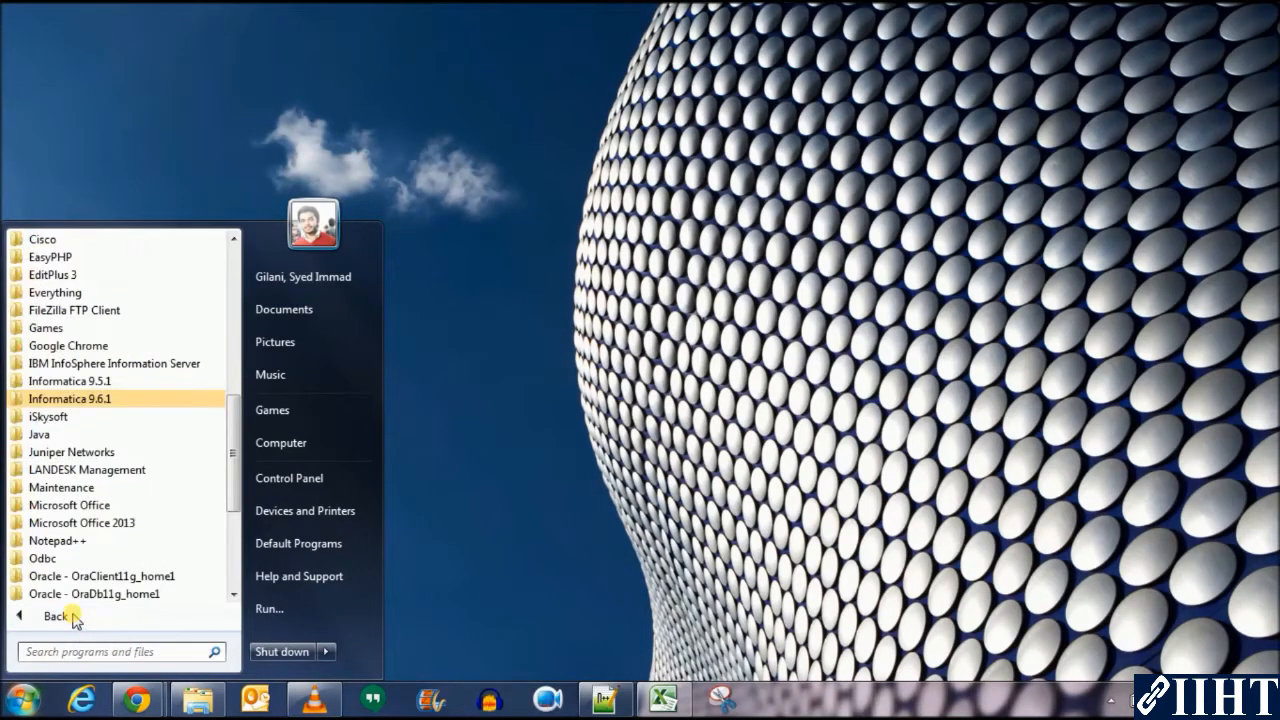
{"action": "left_click", "coordinate": [70, 398]}
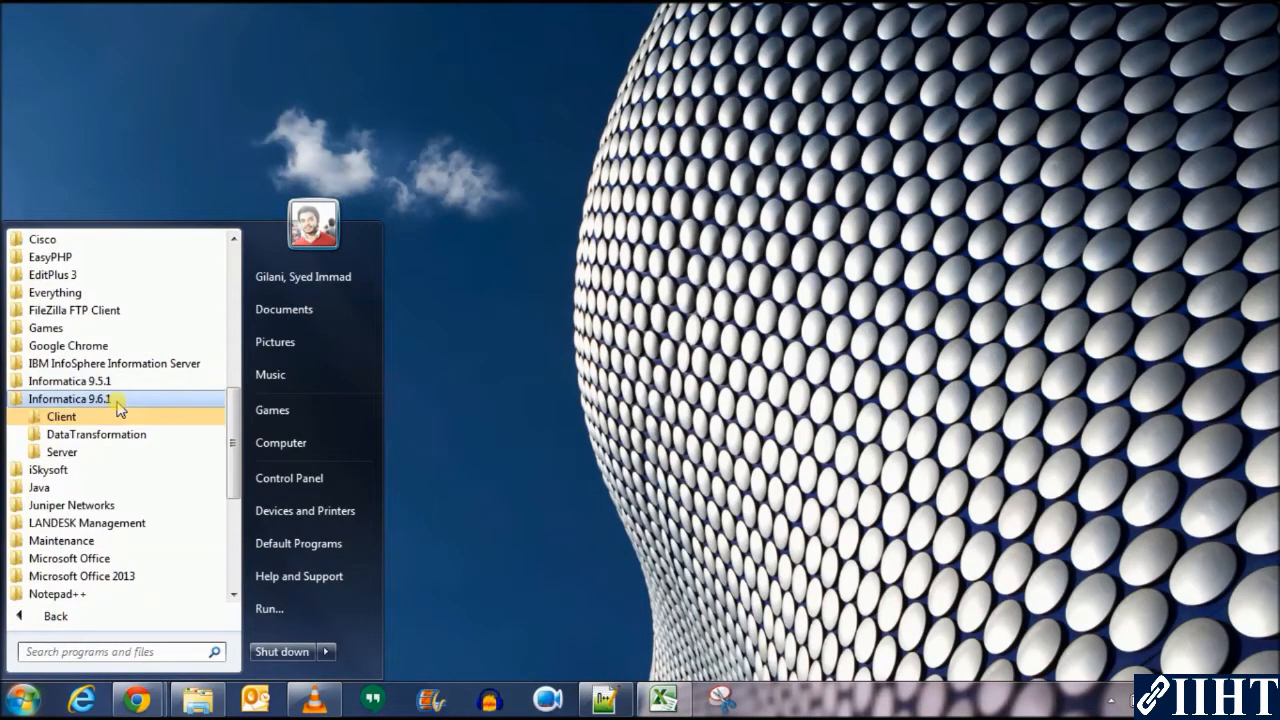
{"action": "left_click", "coordinate": [60, 416]}
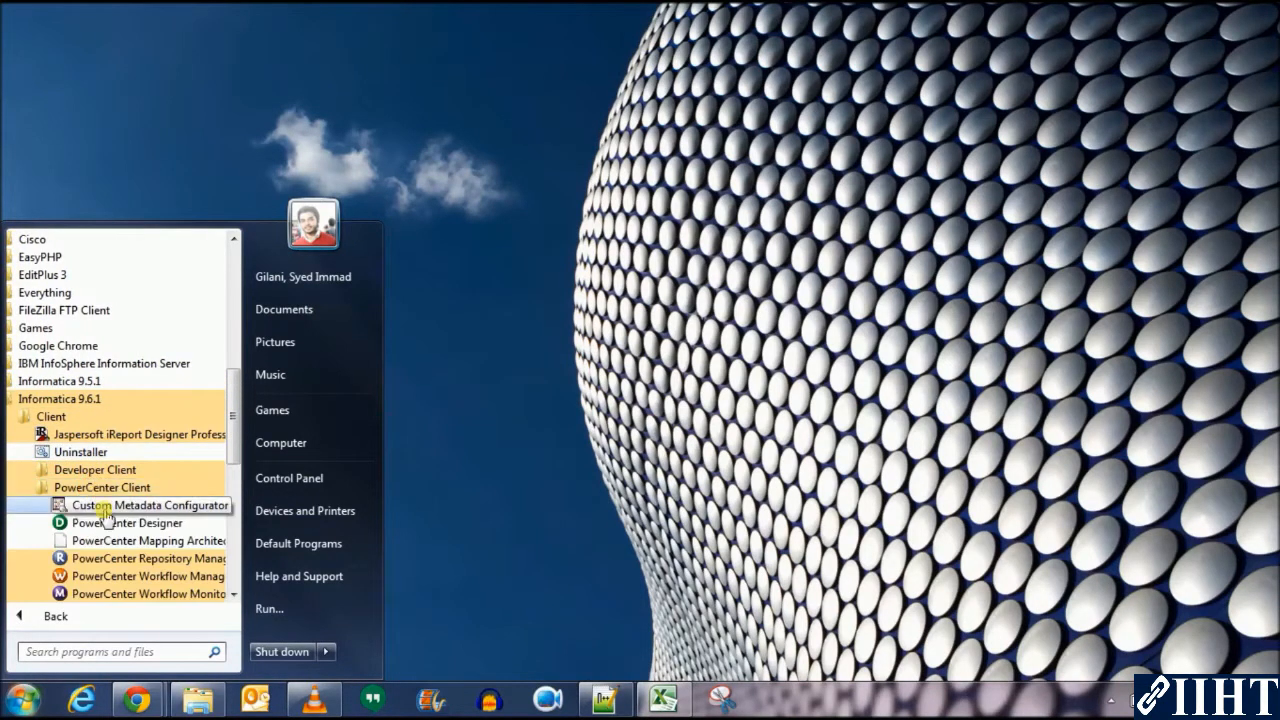
{"action": "left_click", "coordinate": [128, 522]}
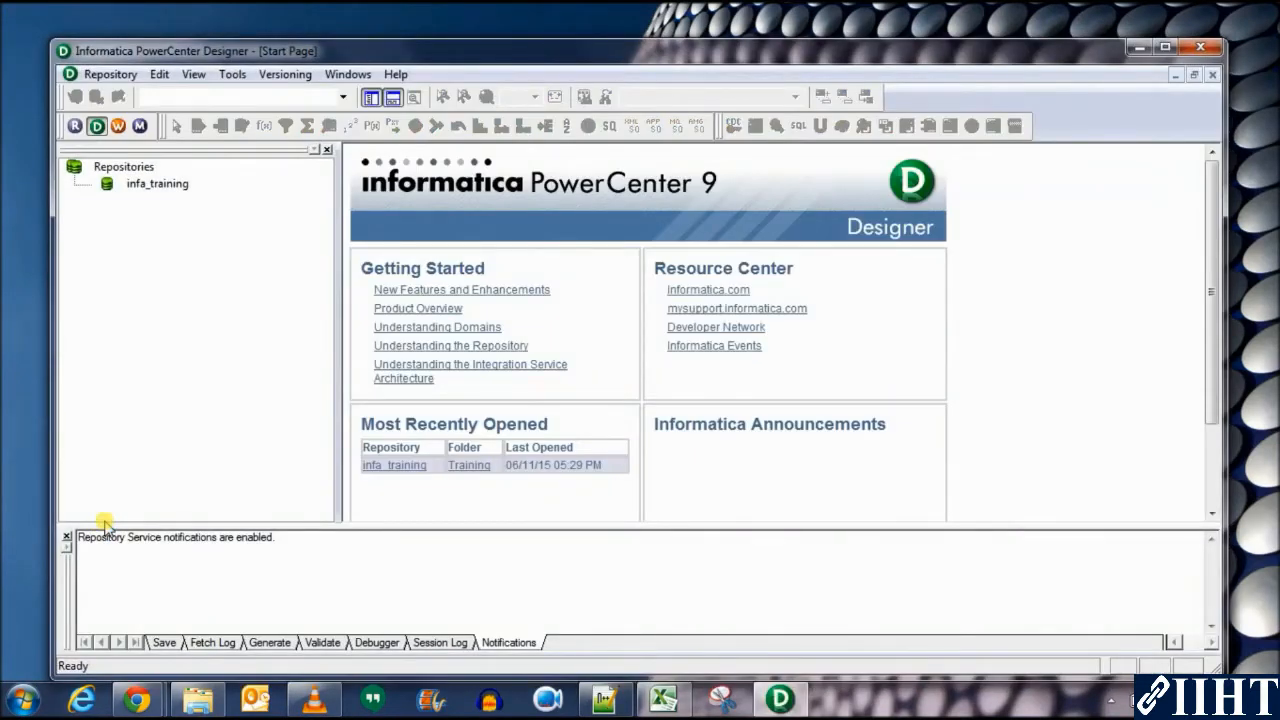
Connect to the infa_training repository as Administrator and enter its Training folder.
{"action": "left_click", "coordinate": [156, 184]}
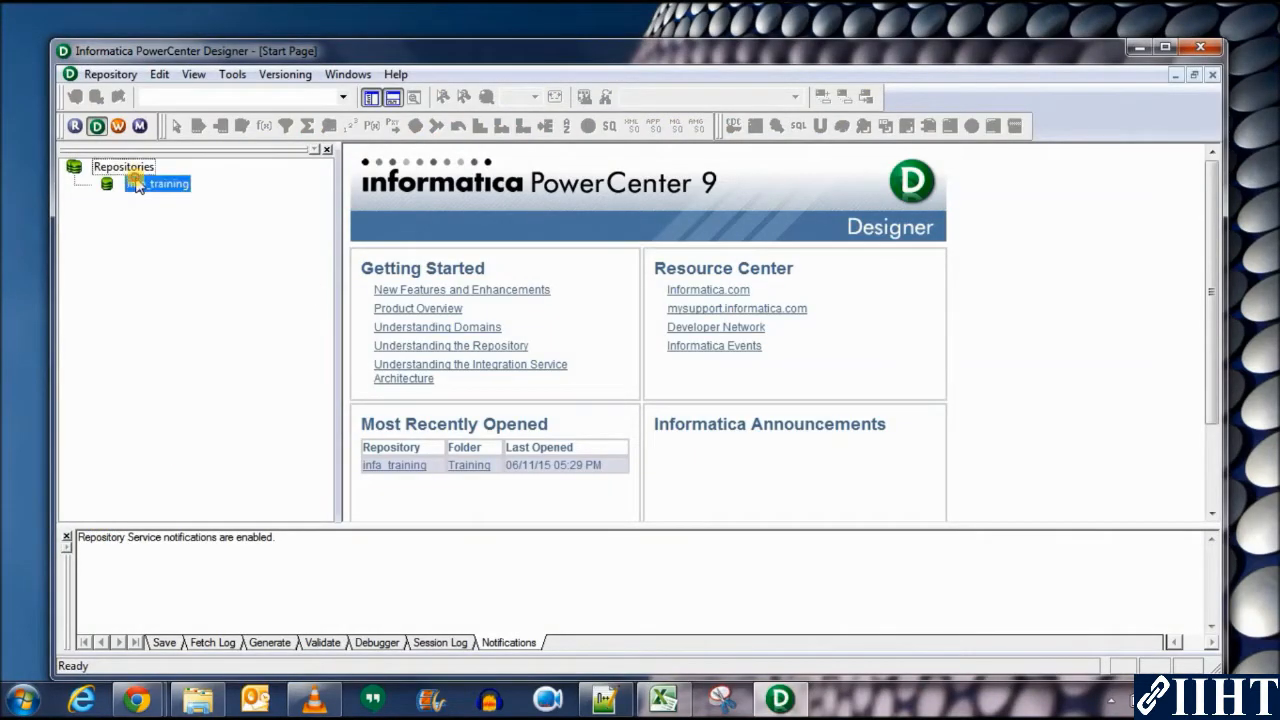
{"action": "double_click", "coordinate": [156, 184]}
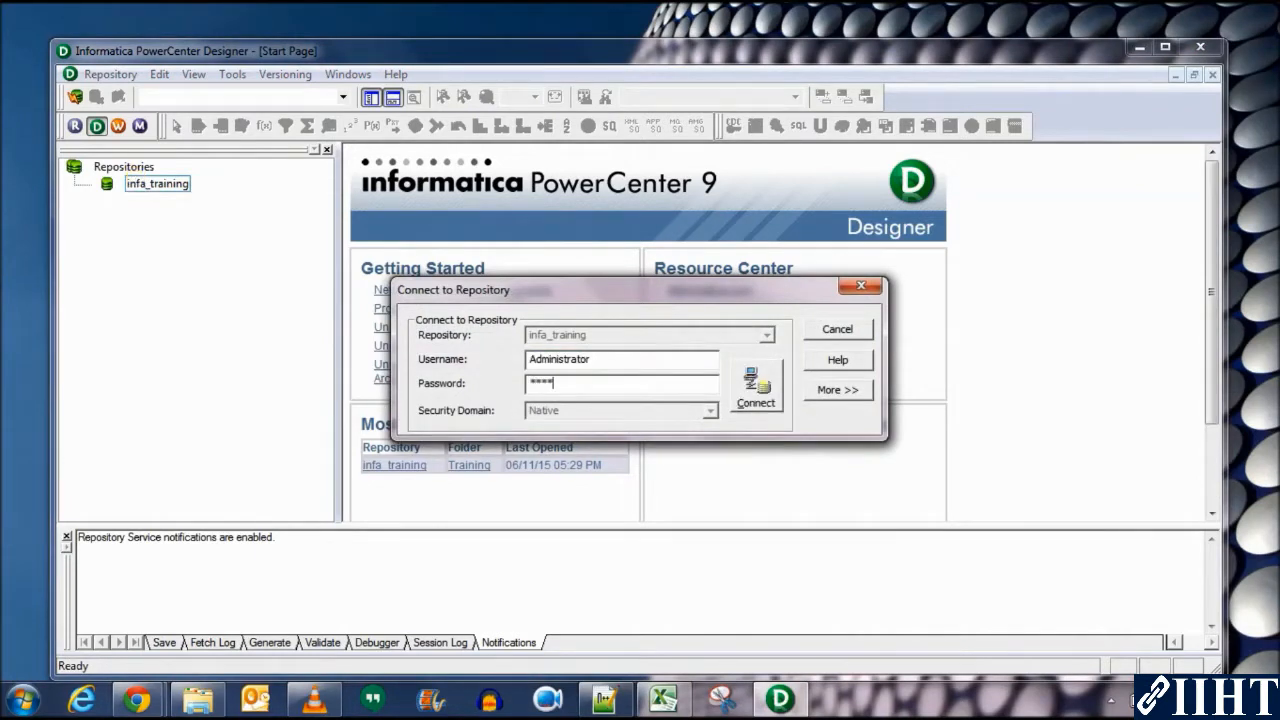
{"action": "left_click", "coordinate": [756, 390]}
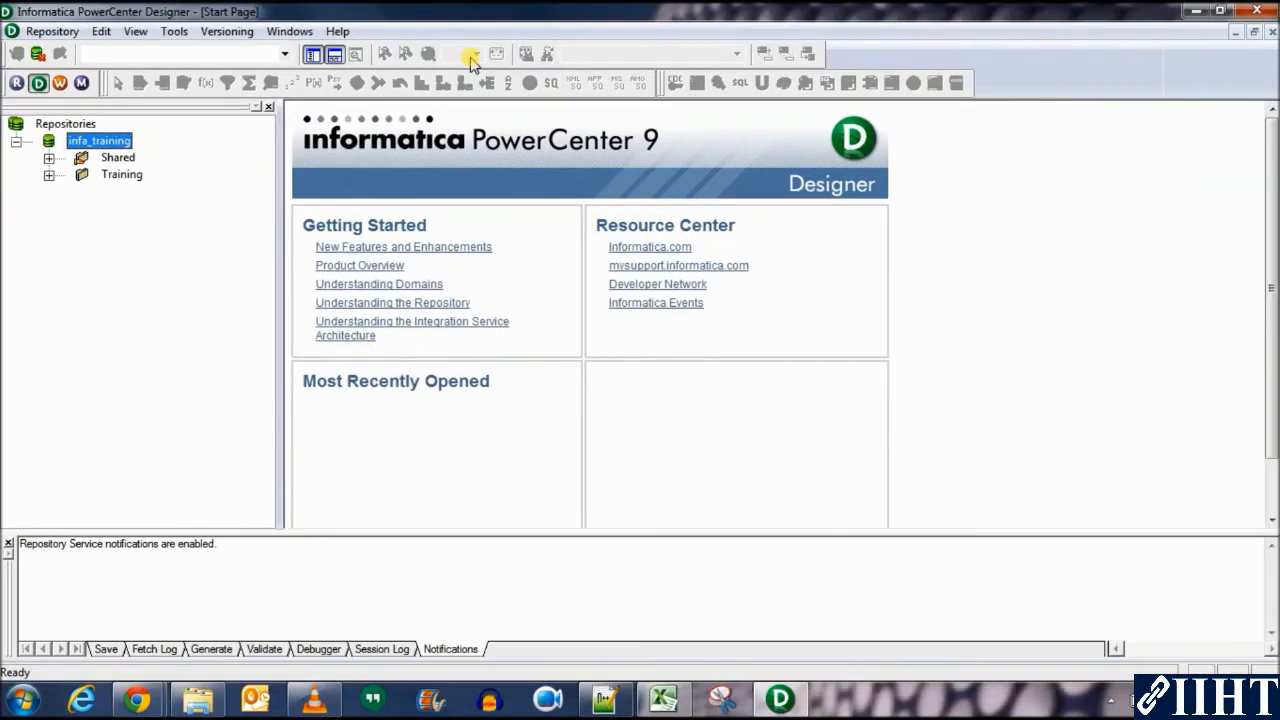
{"action": "double_click", "coordinate": [120, 174]}
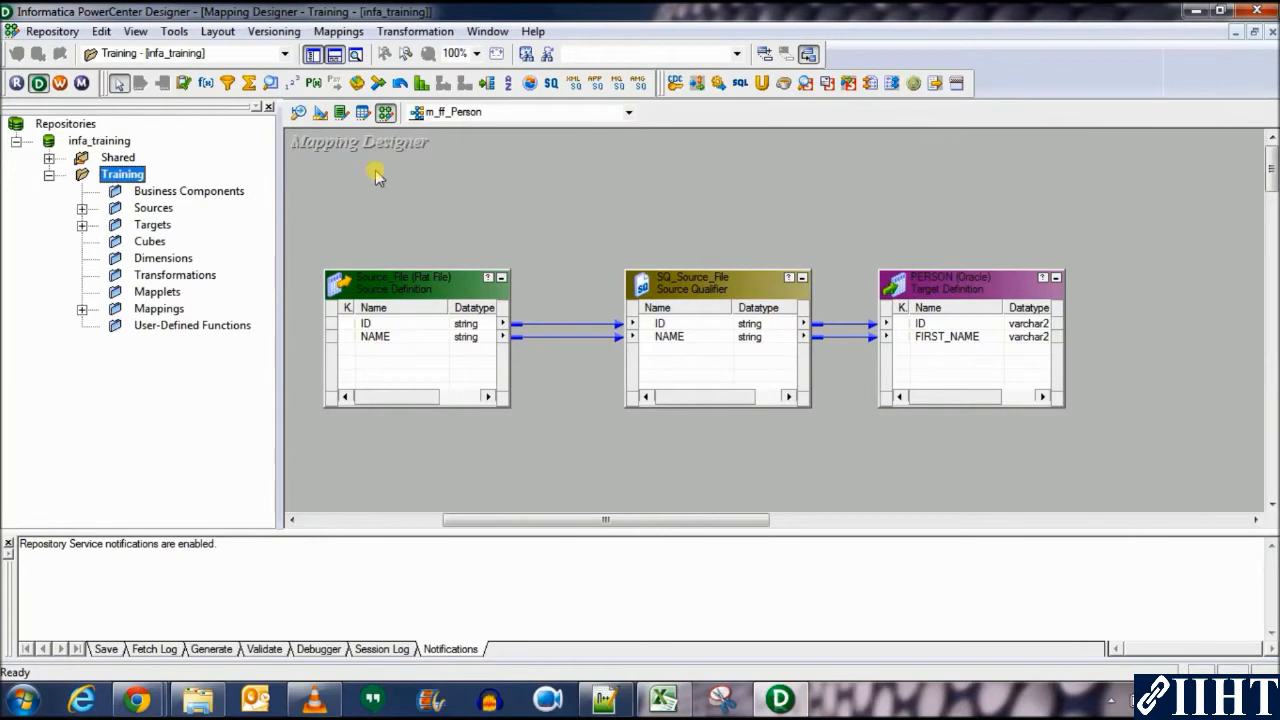
{"action": "mouse_move", "coordinate": [128, 290]}
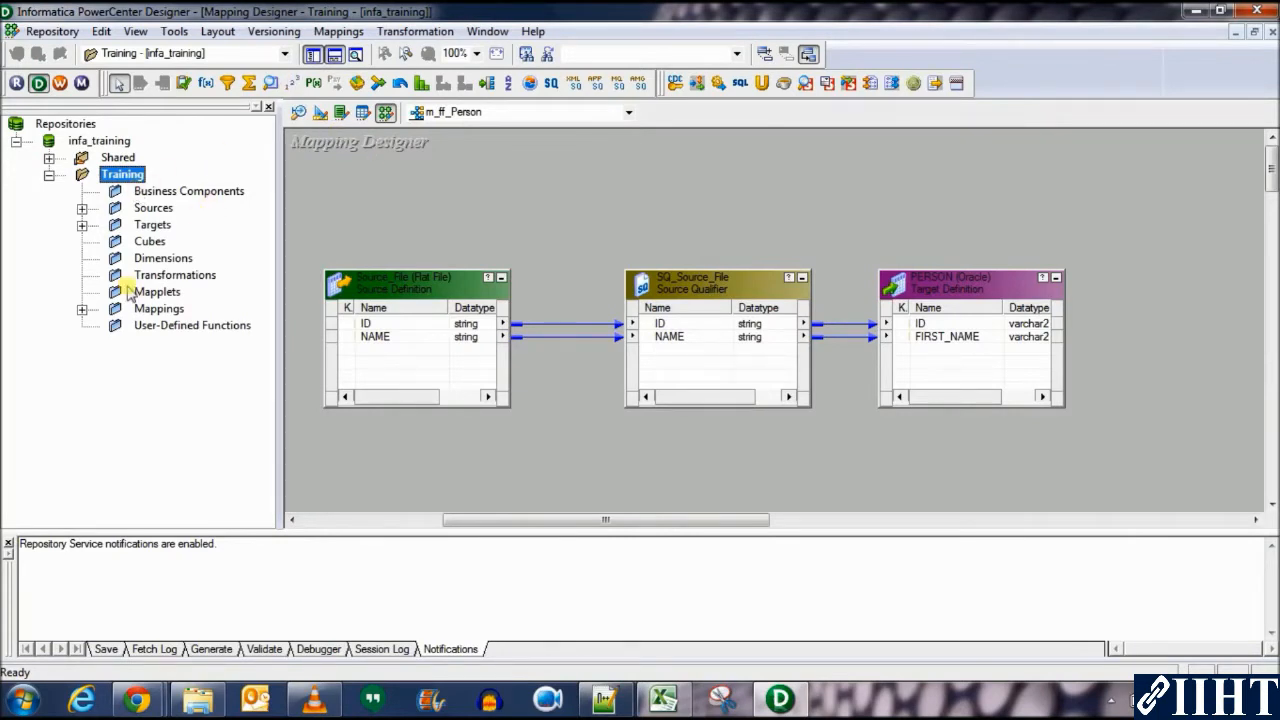
Open the m_Employee_Employee mapping from the Training folder's Mappings node.
{"action": "left_click", "coordinate": [84, 308]}
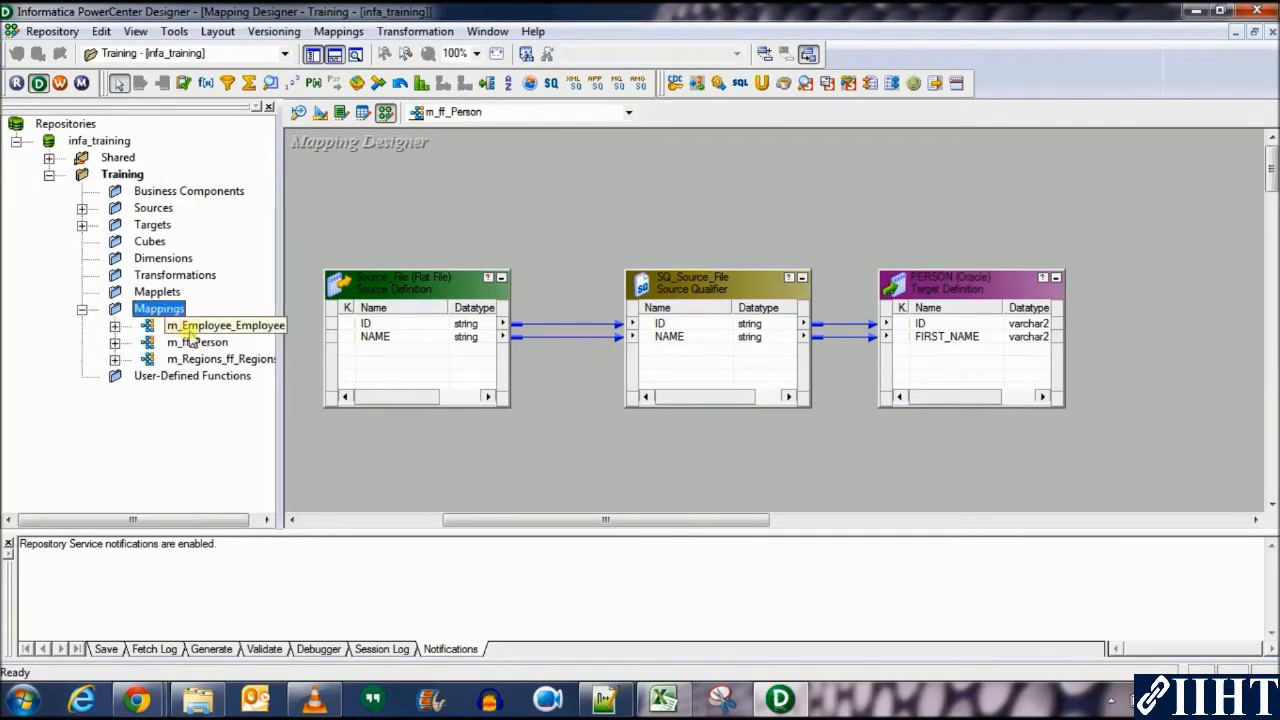
{"action": "left_click", "coordinate": [116, 324]}
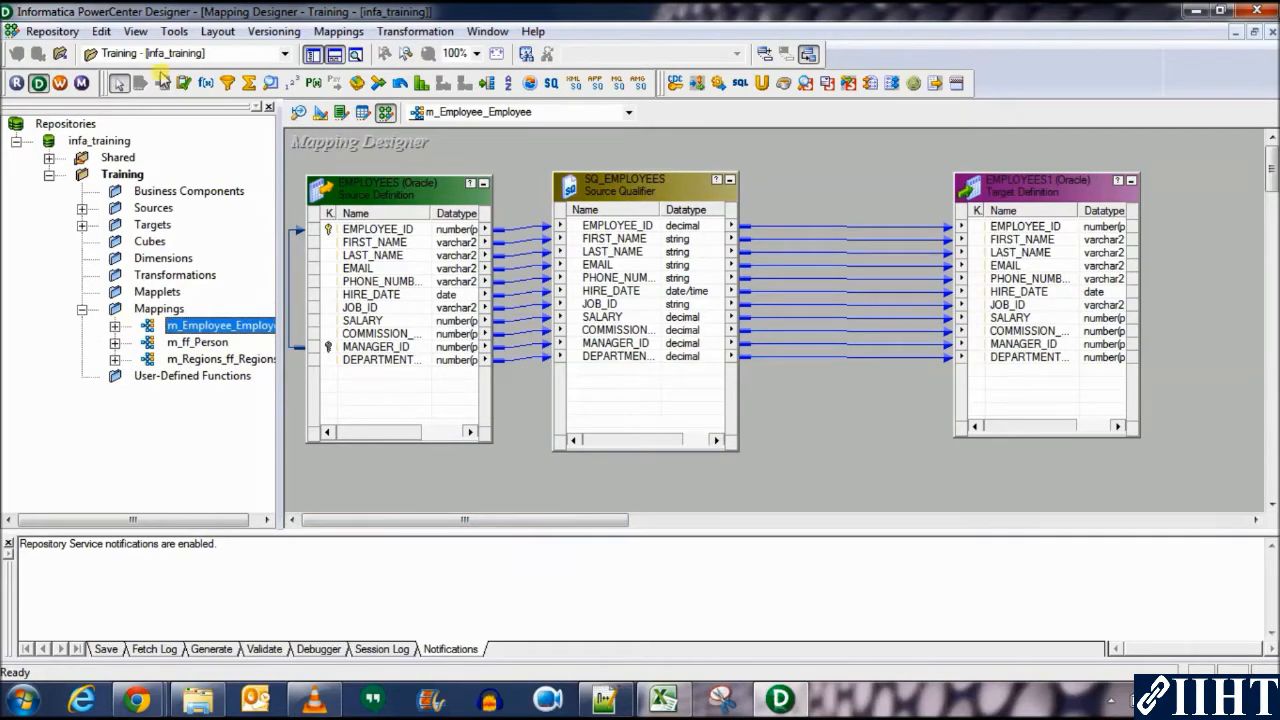
{"action": "mouse_move", "coordinate": [60, 84]}
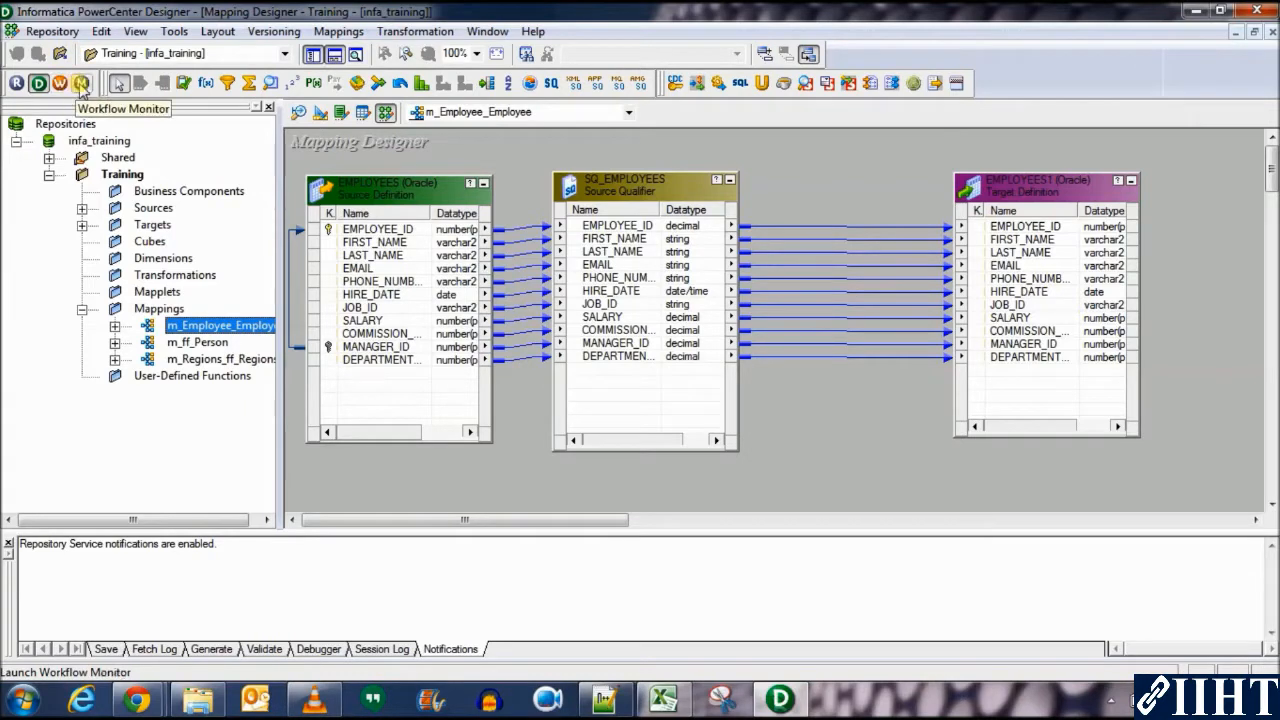
{"action": "mouse_move", "coordinate": [60, 84]}
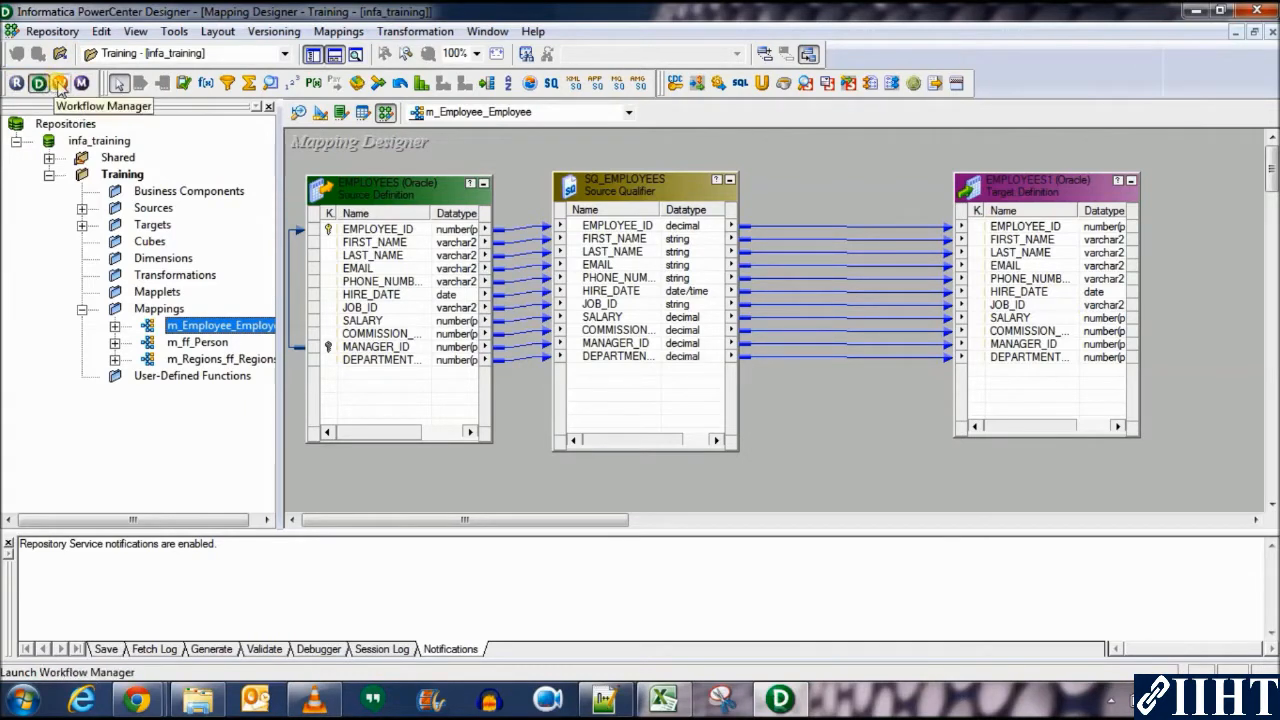
Launch Workflow Manager, dismiss the welcome tip and show the empty Workflow Designer workspace.
{"action": "left_click", "coordinate": [80, 84]}
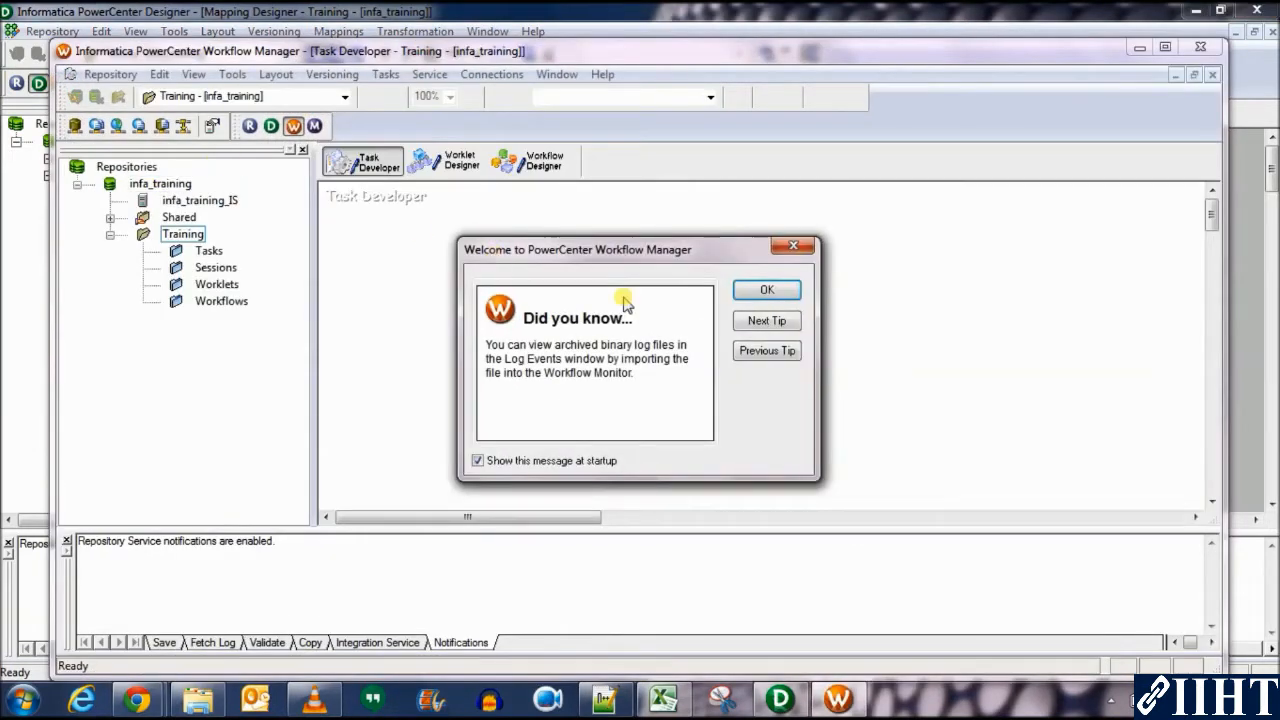
{"action": "left_click", "coordinate": [766, 288]}
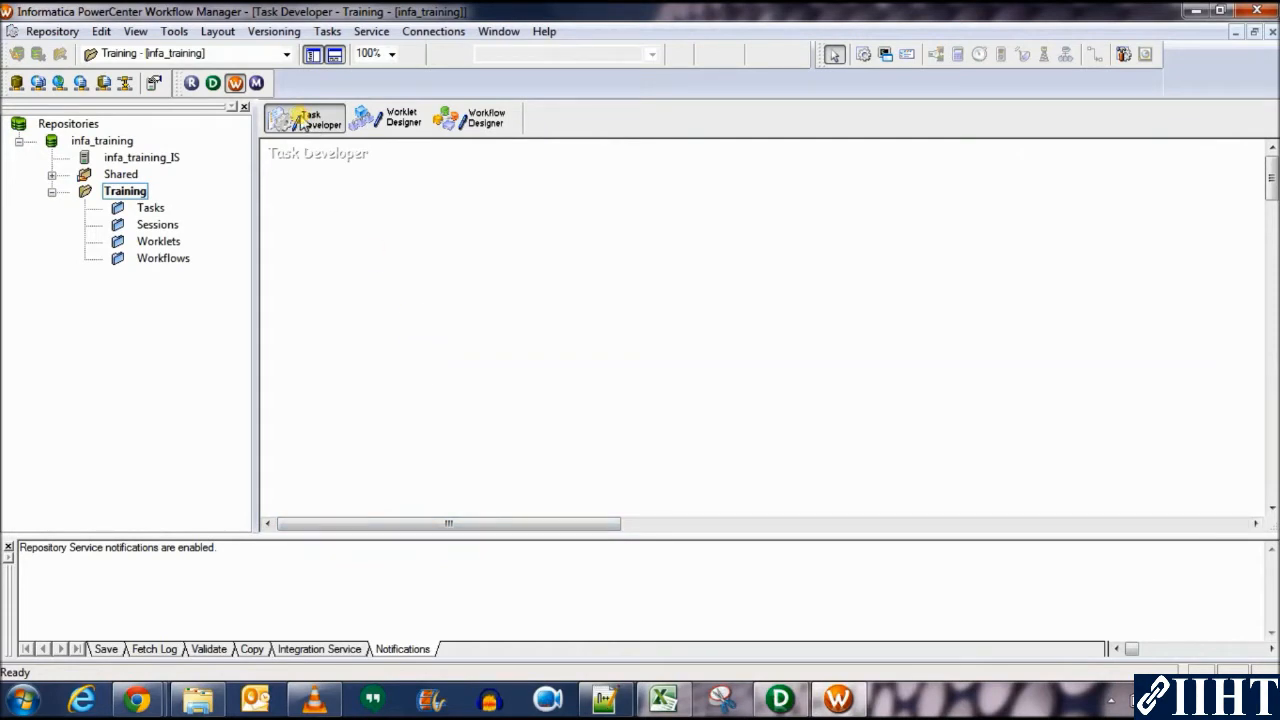
{"action": "mouse_move", "coordinate": [330, 182]}
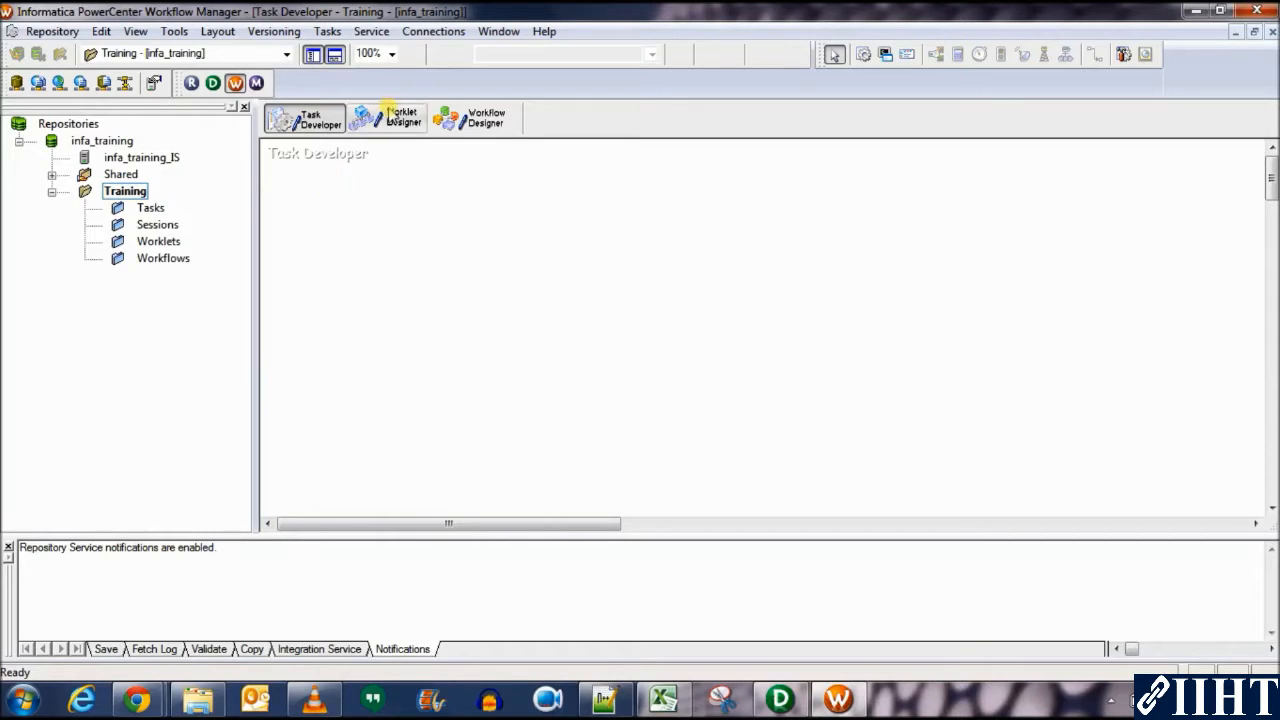
{"action": "left_click", "coordinate": [404, 116]}
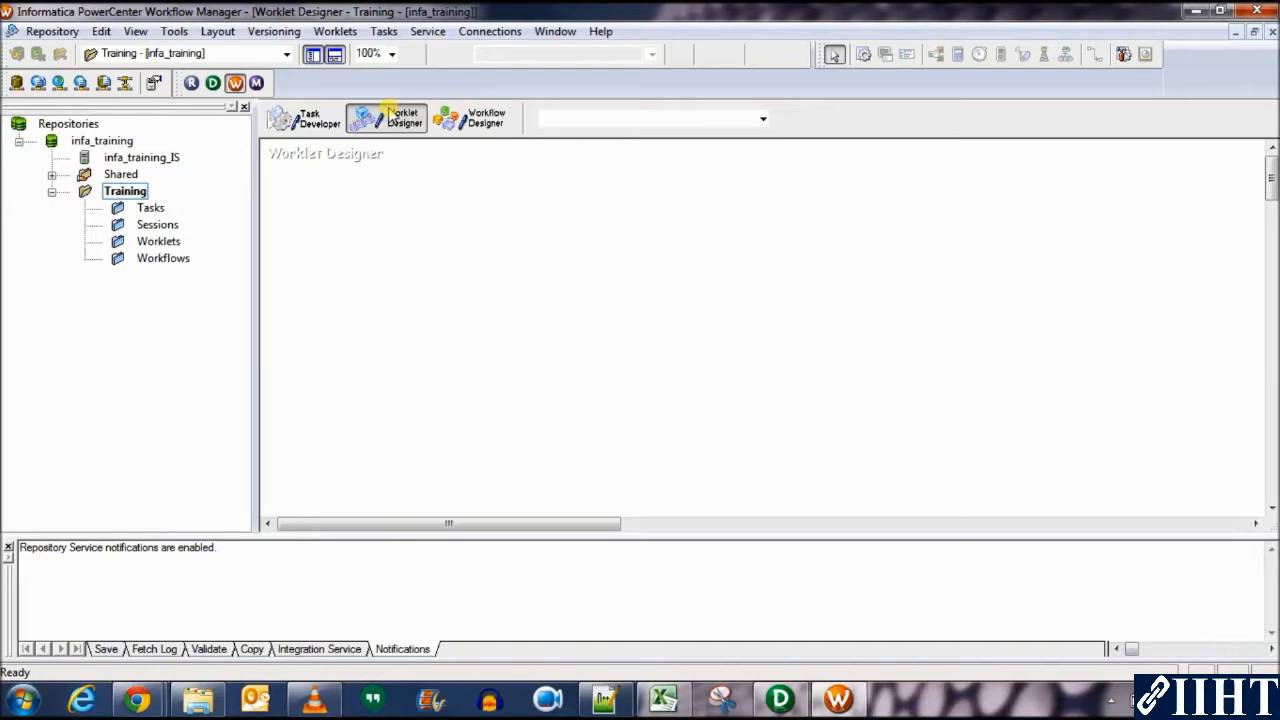
{"action": "left_click", "coordinate": [468, 116]}
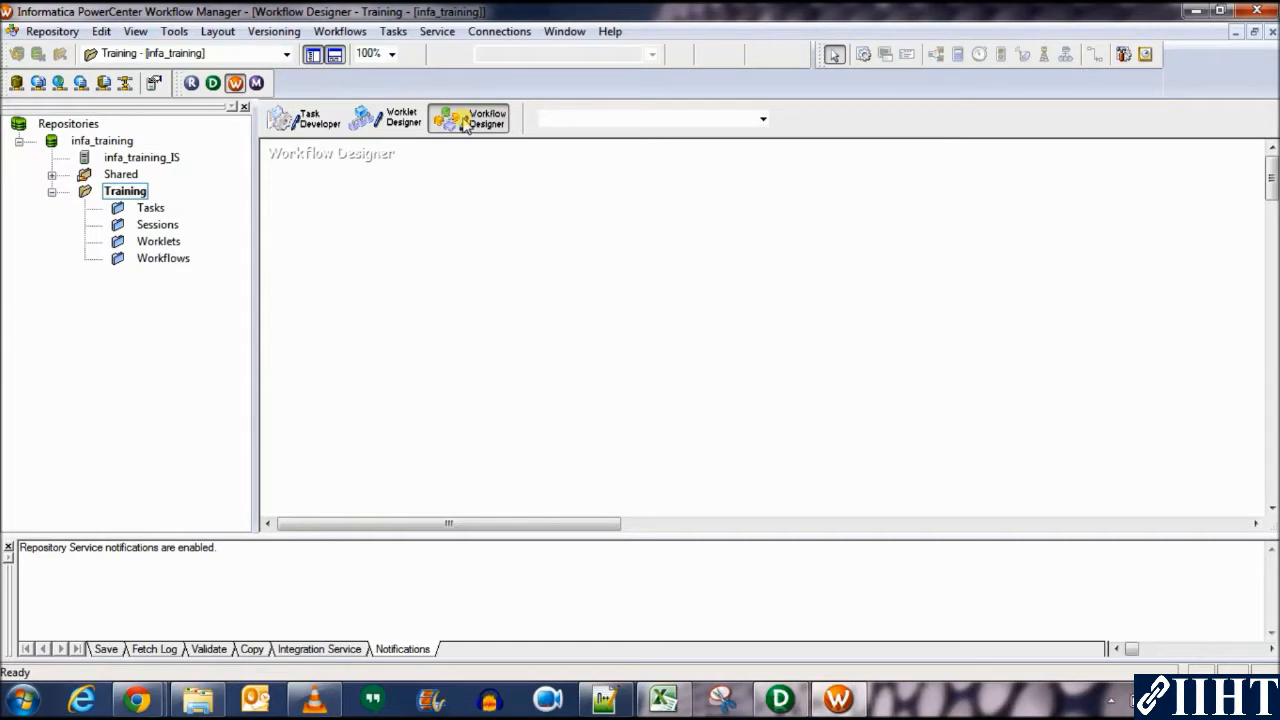
{"action": "mouse_move", "coordinate": [436, 78]}
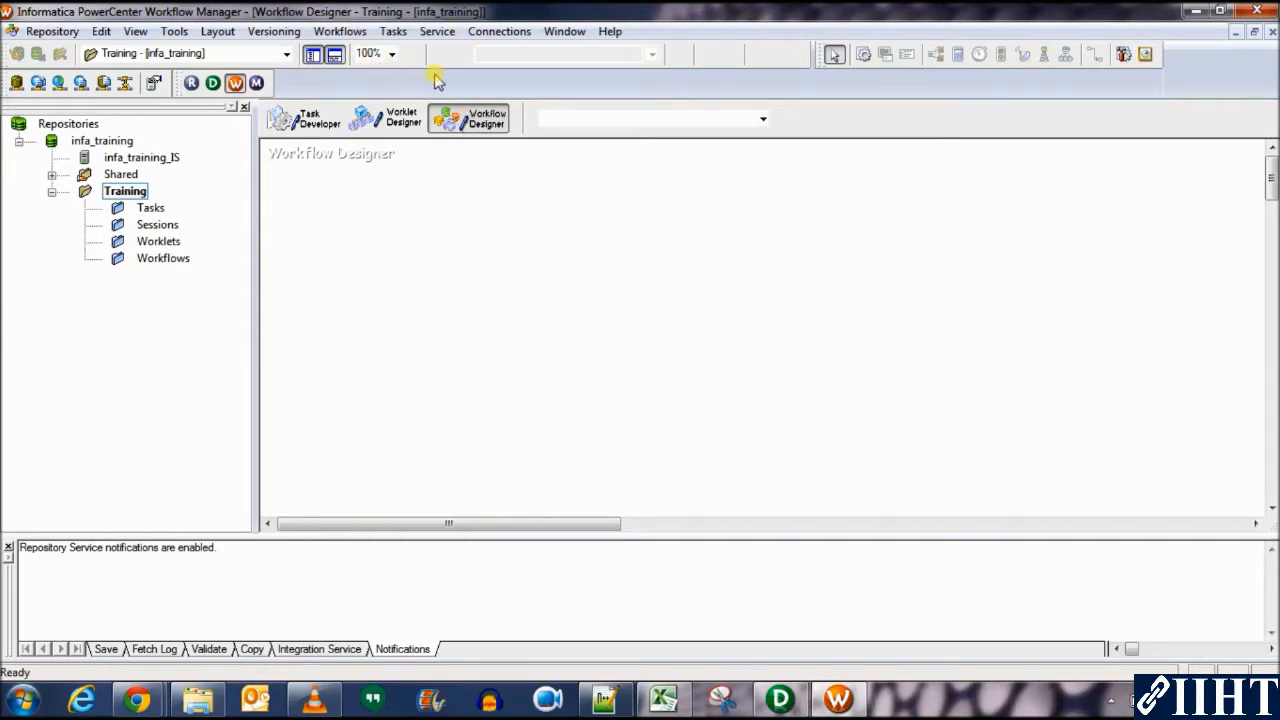
Create a new workflow named wf_Employee_Employee via Workflows > Create.
{"action": "left_click", "coordinate": [340, 32]}
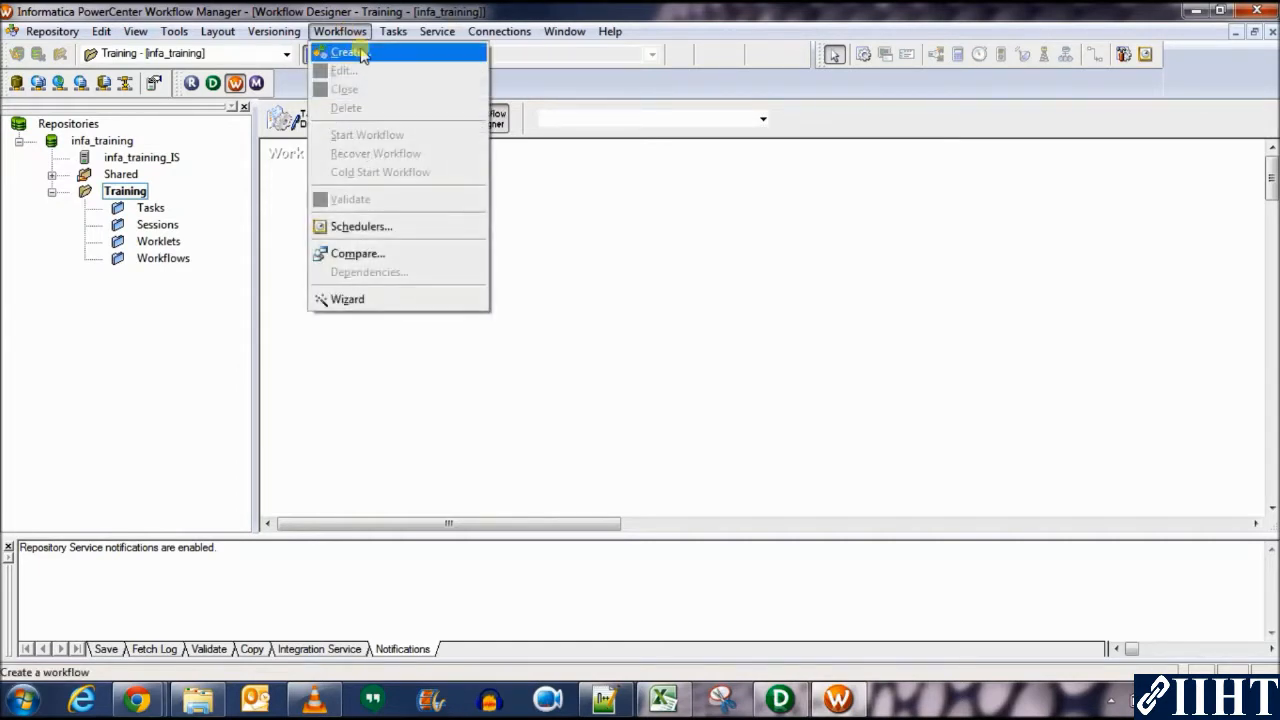
{"action": "left_click", "coordinate": [348, 52]}
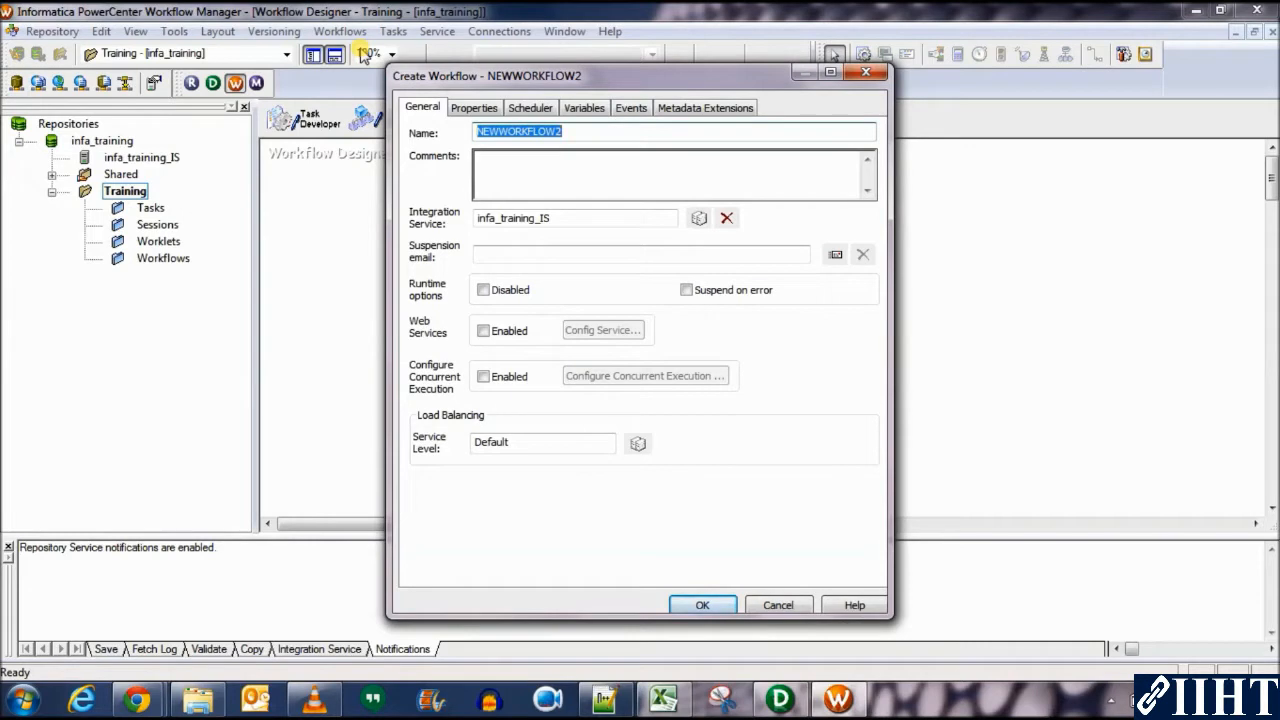
{"action": "type", "text": "wf_E"}
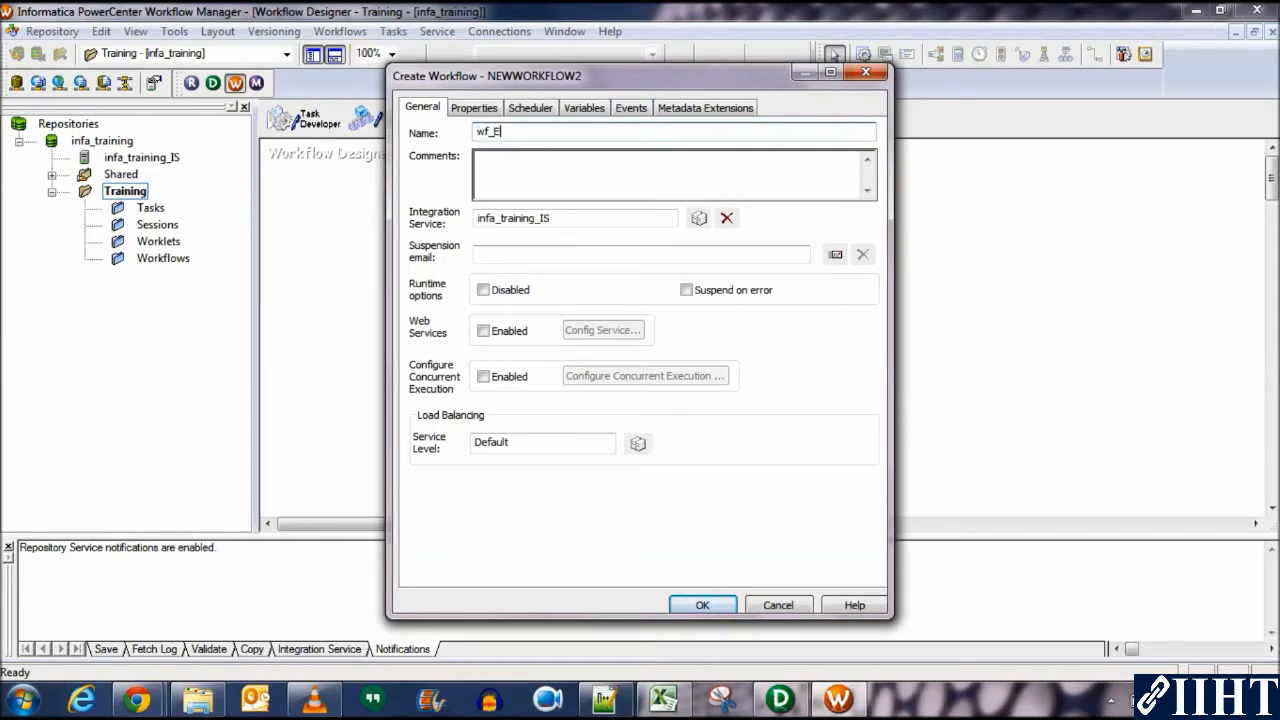
{"action": "type", "text": "mployee"}
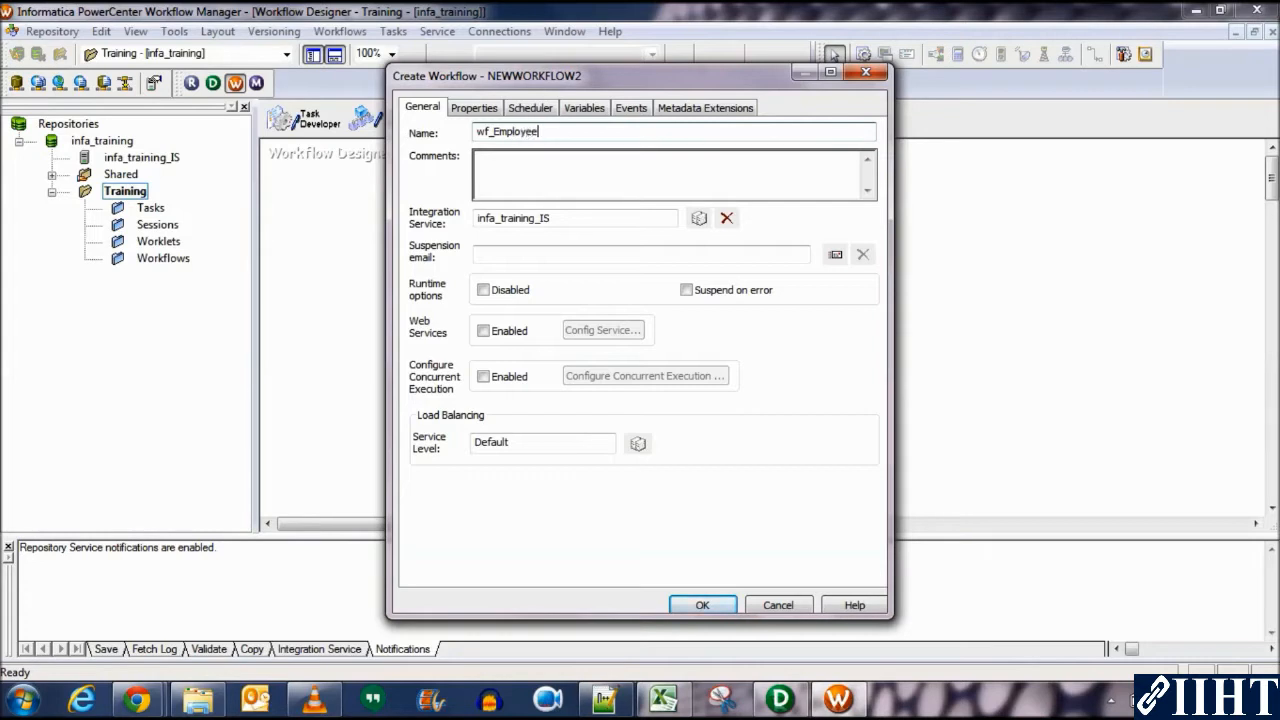
{"action": "type", "text": "_Employee"}
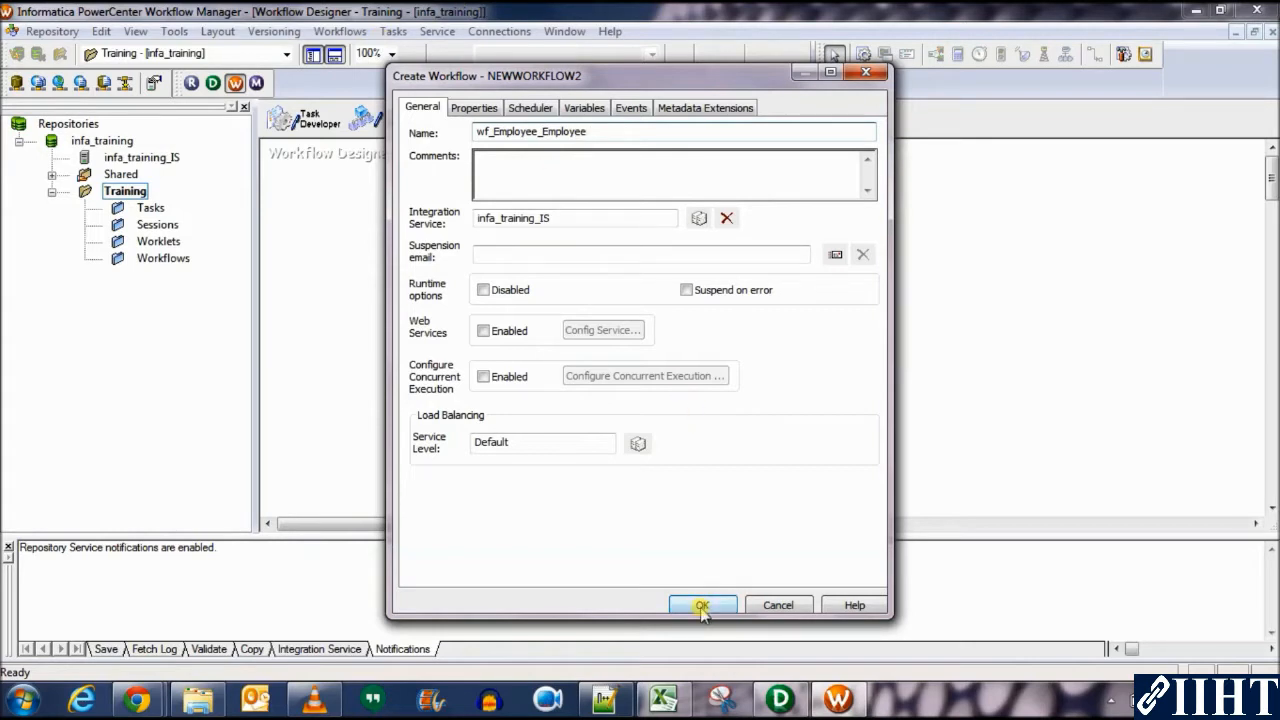
{"action": "left_click", "coordinate": [702, 604]}
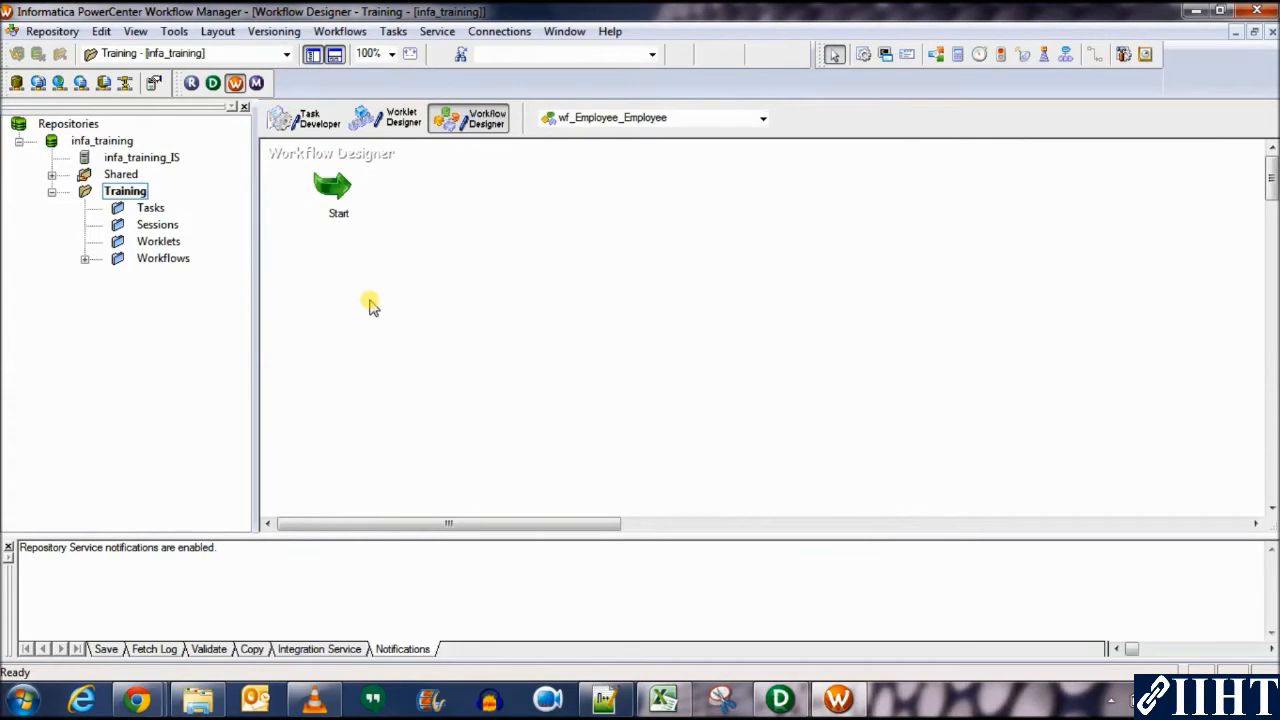
Drag the Start task lower on the canvas and deselect it.
{"action": "left_click_drag", "start_coordinate": [332, 190], "coordinate": [332, 318]}
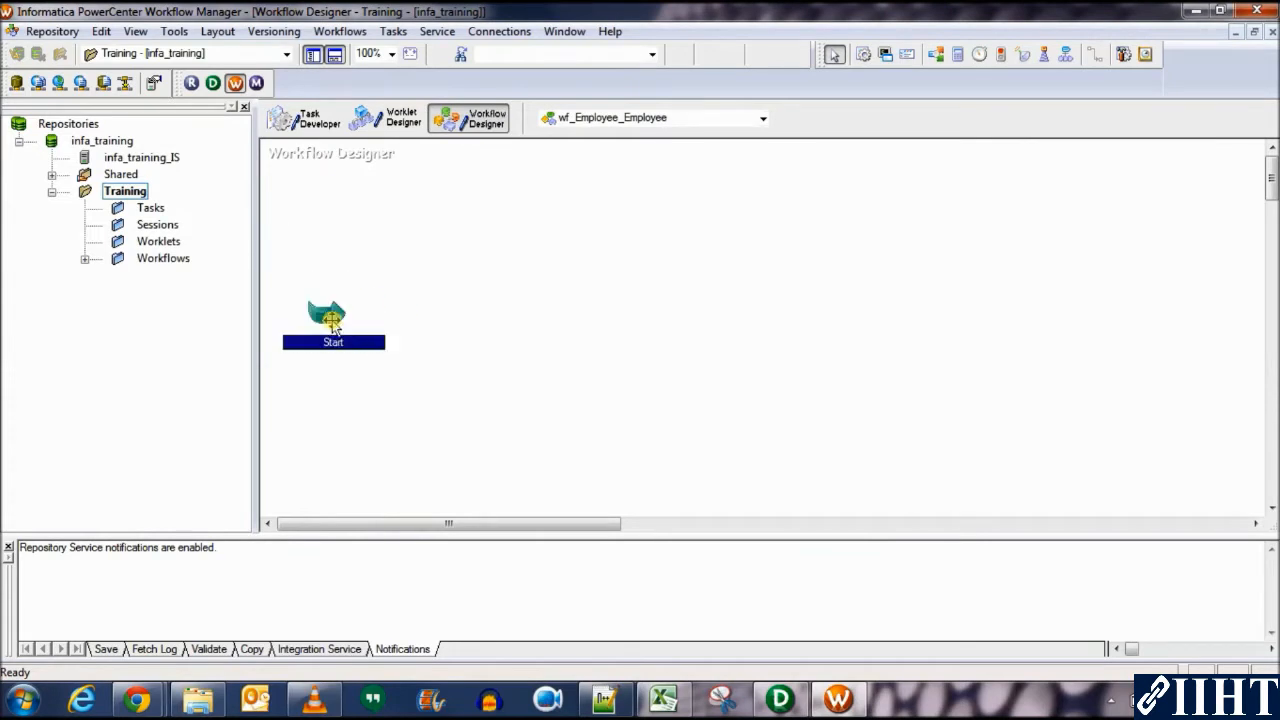
{"action": "left_click", "coordinate": [420, 206]}
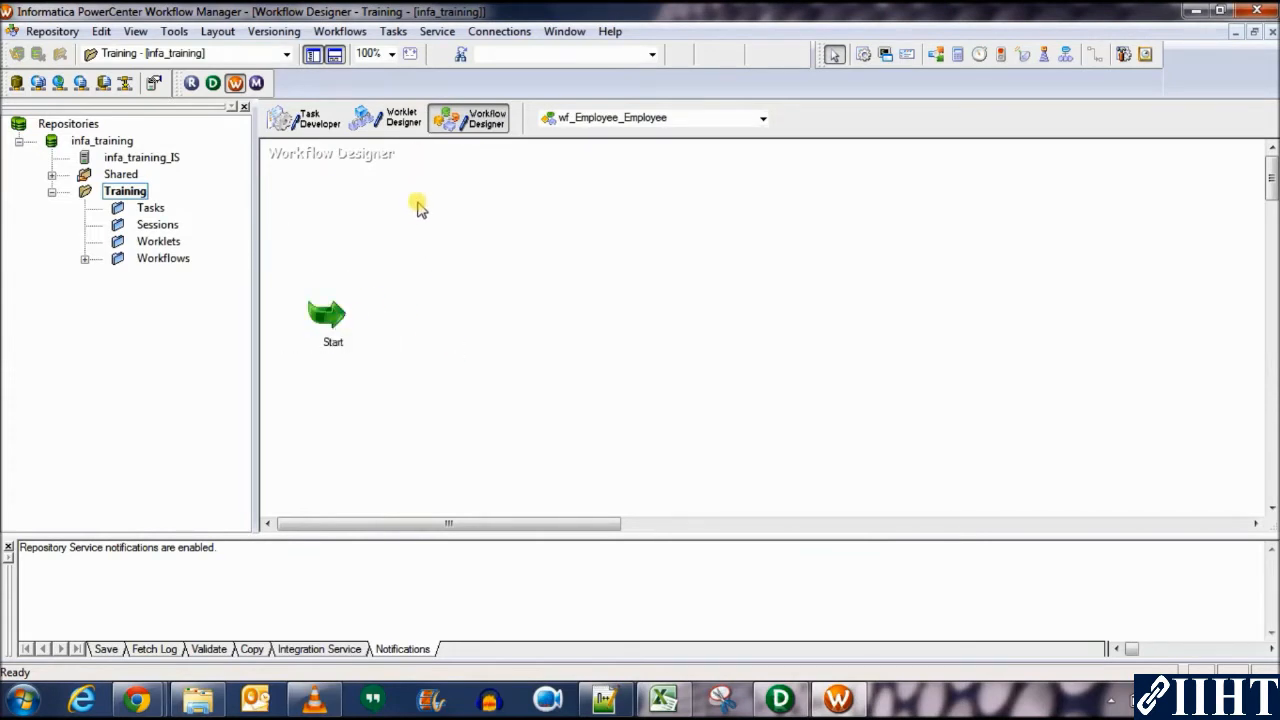
{"action": "mouse_move", "coordinate": [644, 108]}
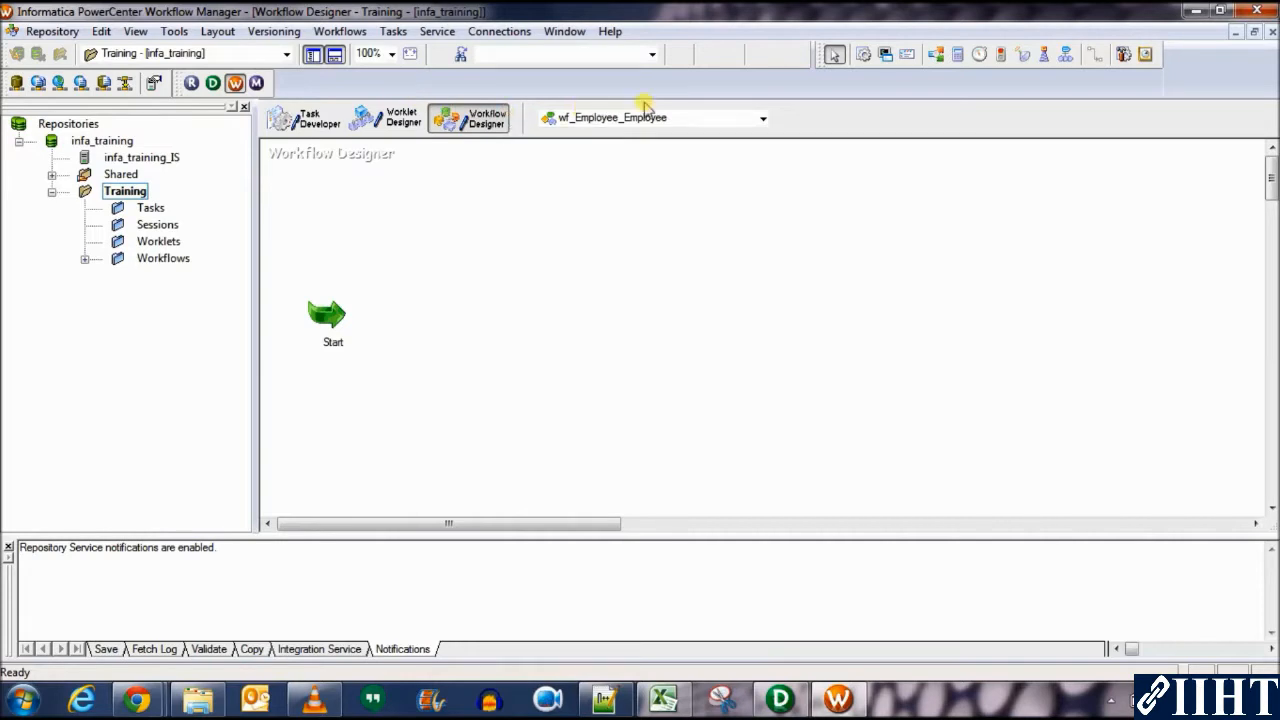
{"action": "mouse_move", "coordinate": [862, 54]}
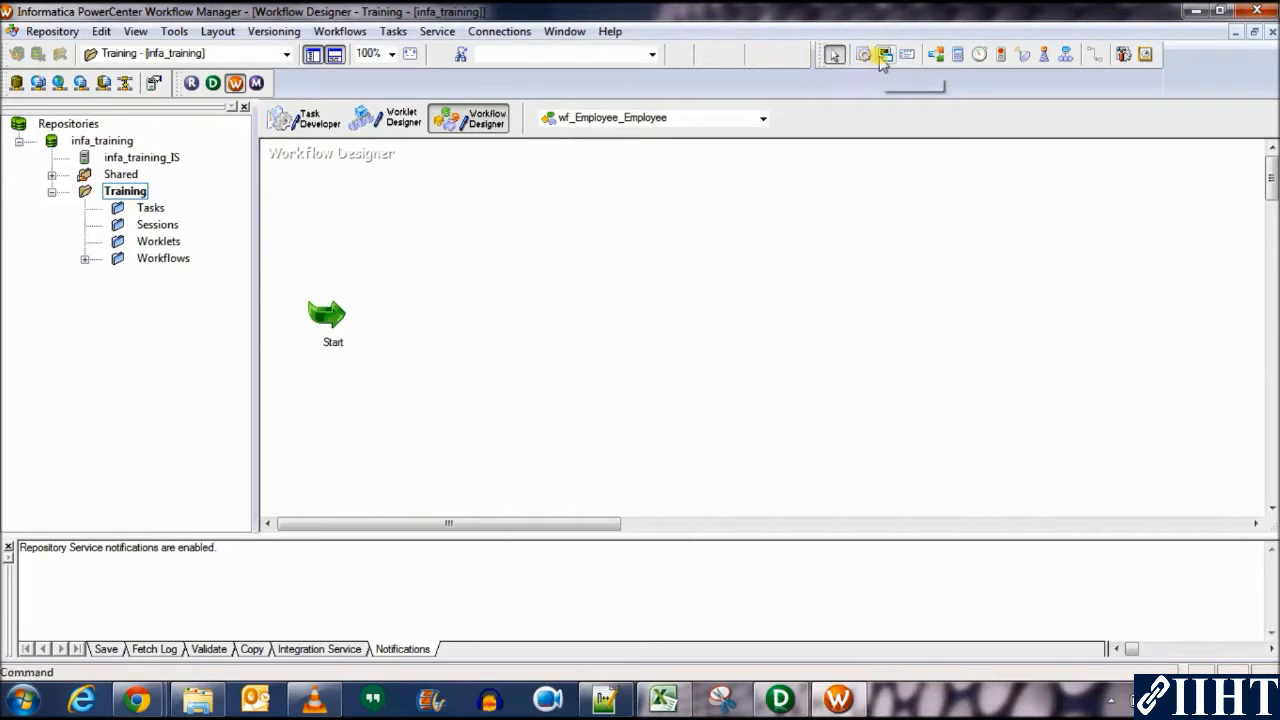
{"action": "mouse_move", "coordinate": [932, 56]}
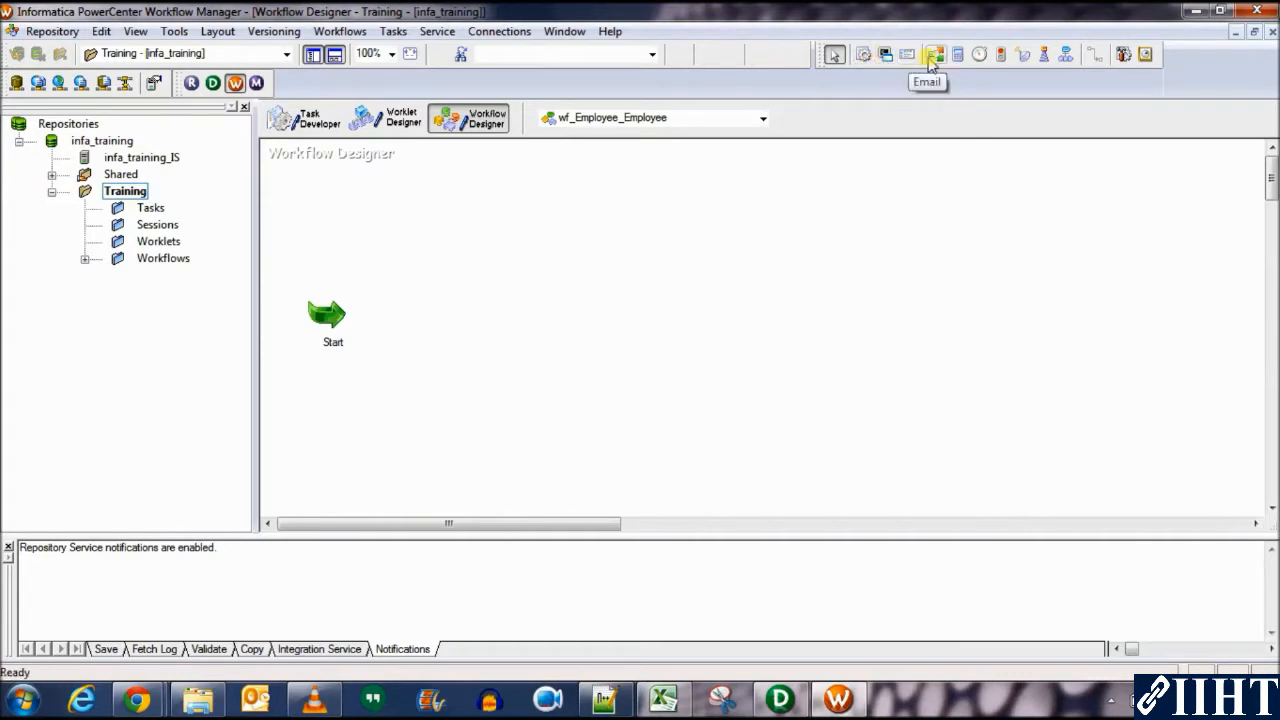
{"action": "mouse_move", "coordinate": [980, 54]}
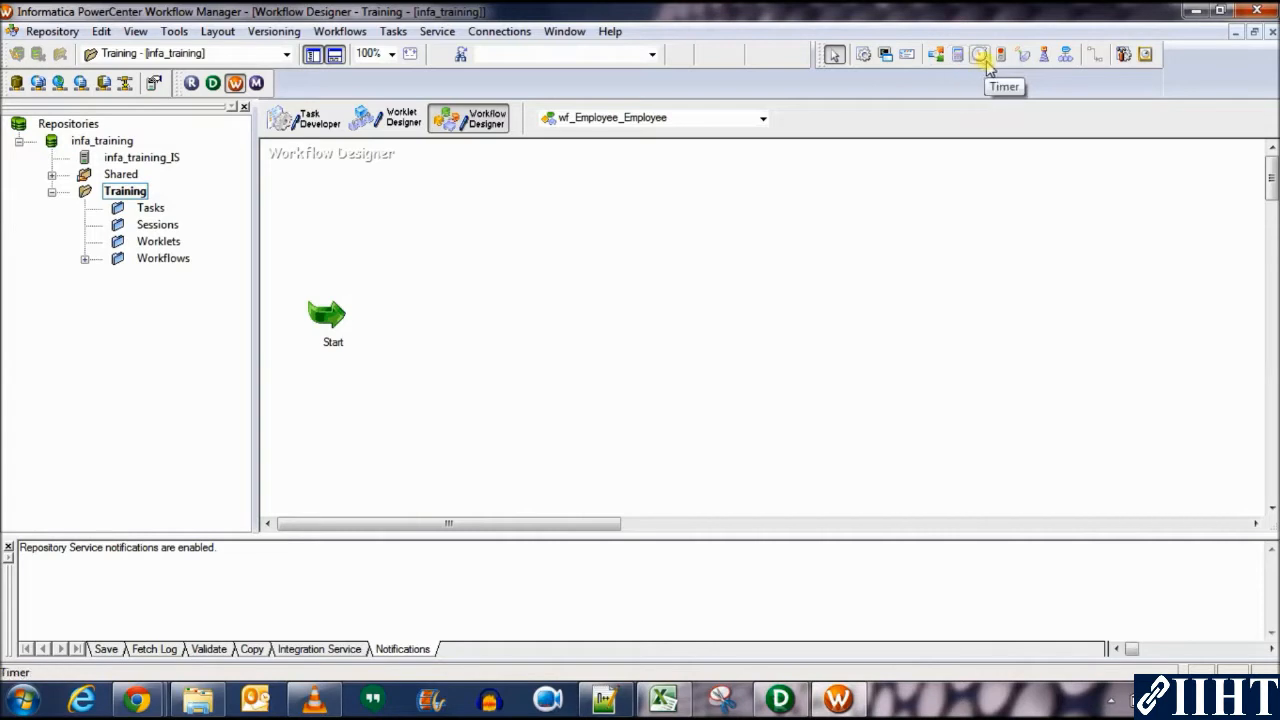
{"action": "mouse_move", "coordinate": [1022, 54]}
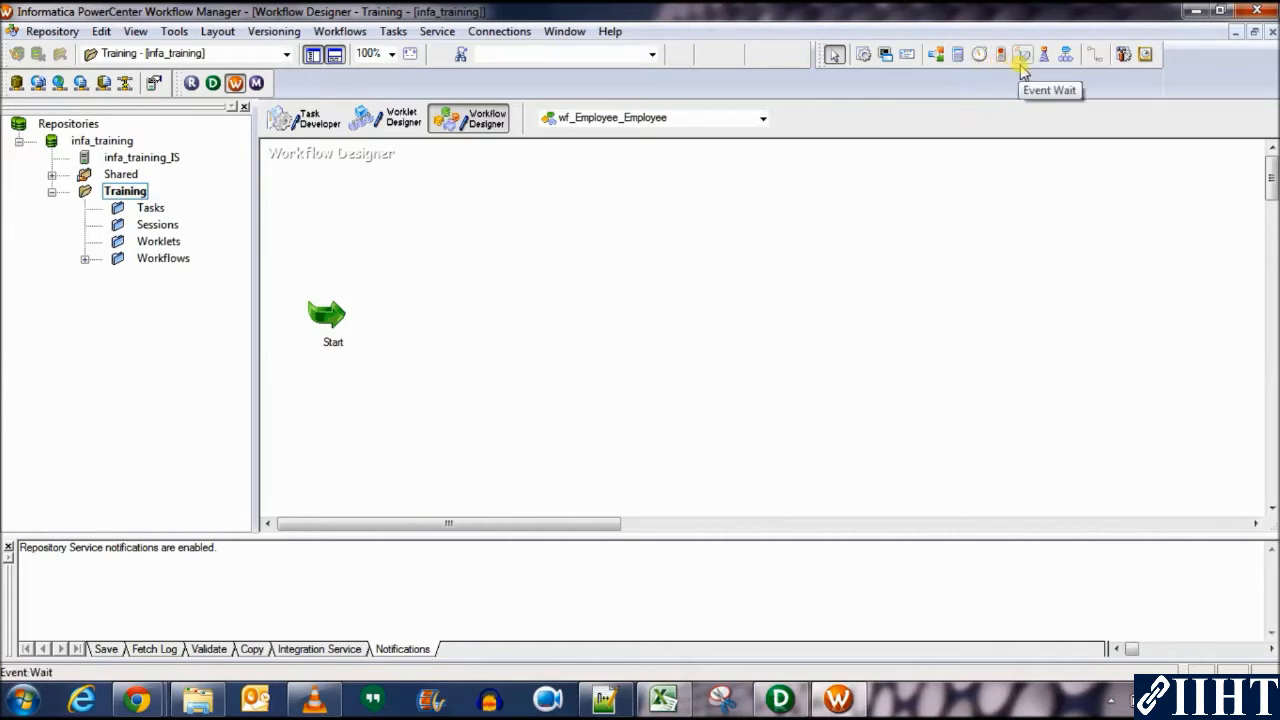
{"action": "mouse_move", "coordinate": [1092, 56]}
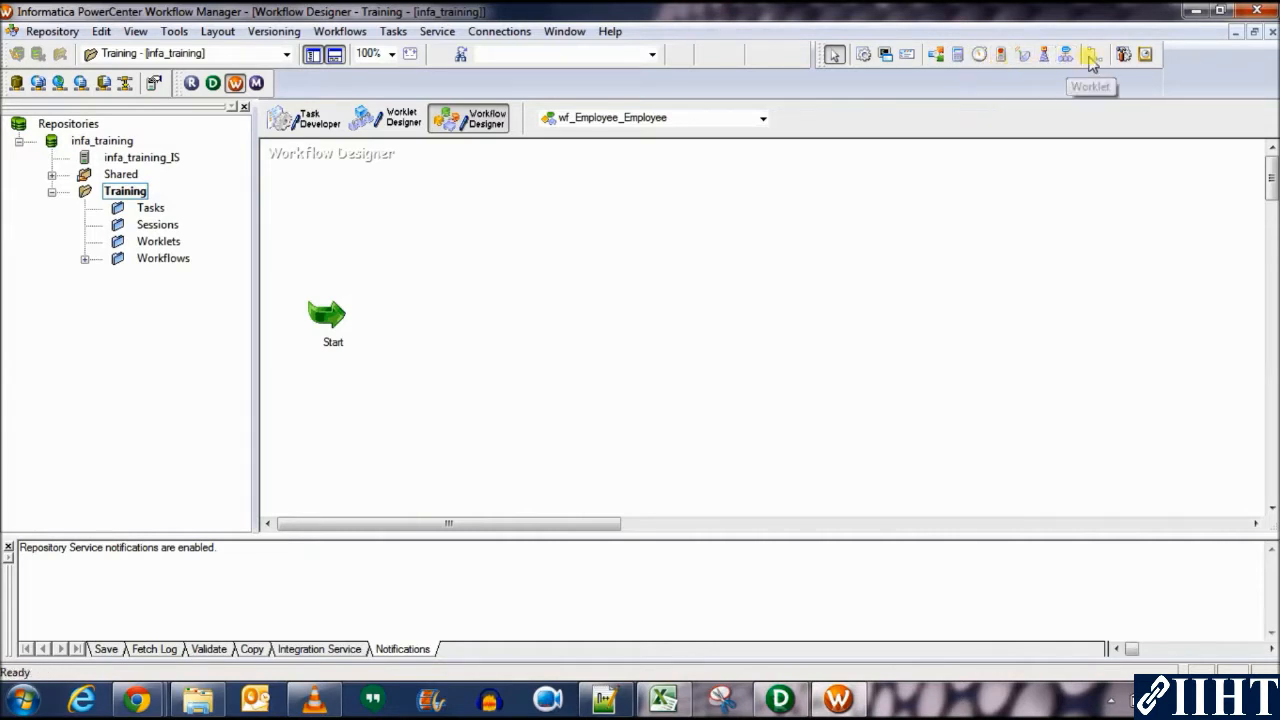
{"action": "mouse_move", "coordinate": [1124, 54]}
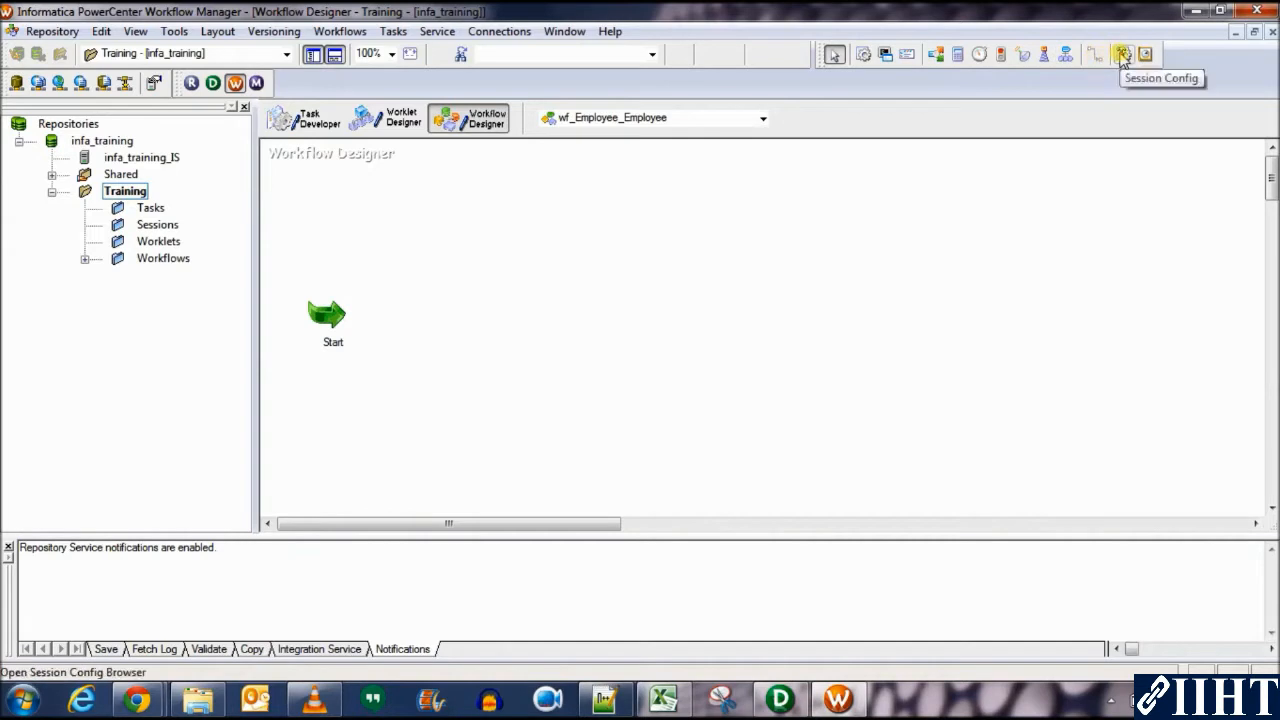
{"action": "mouse_move", "coordinate": [880, 62]}
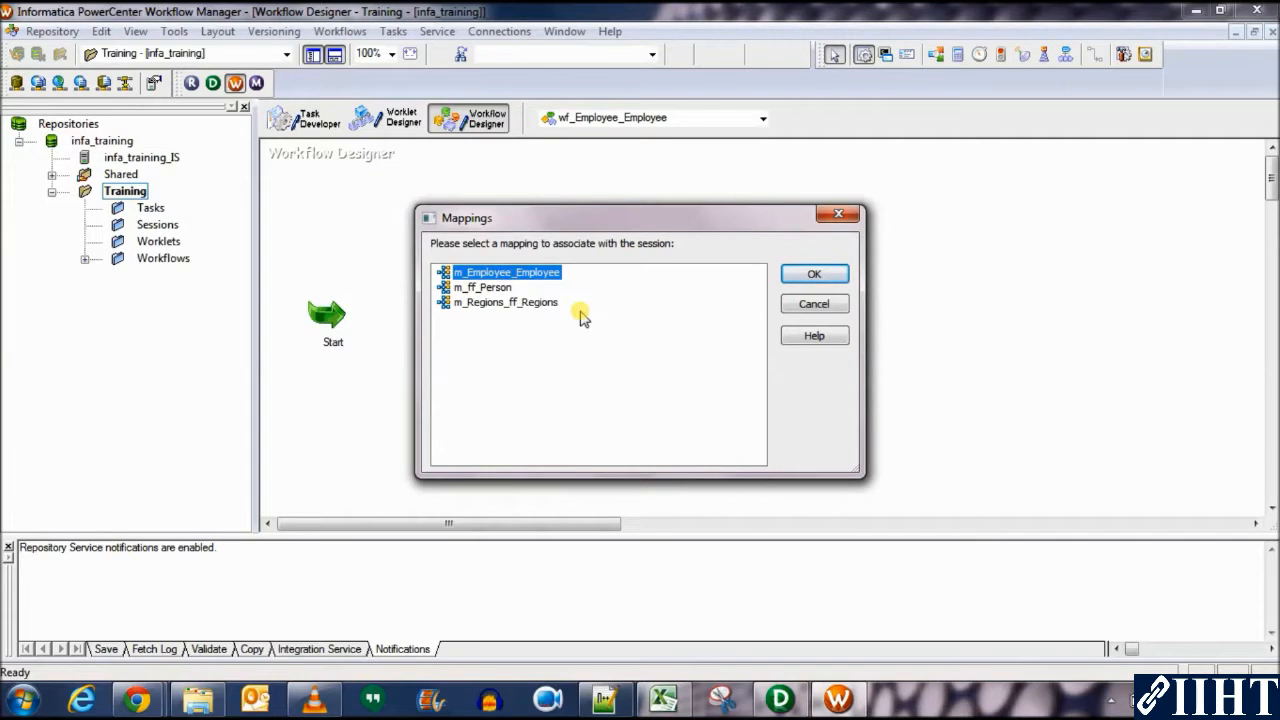
{"action": "mouse_move", "coordinate": [538, 272]}
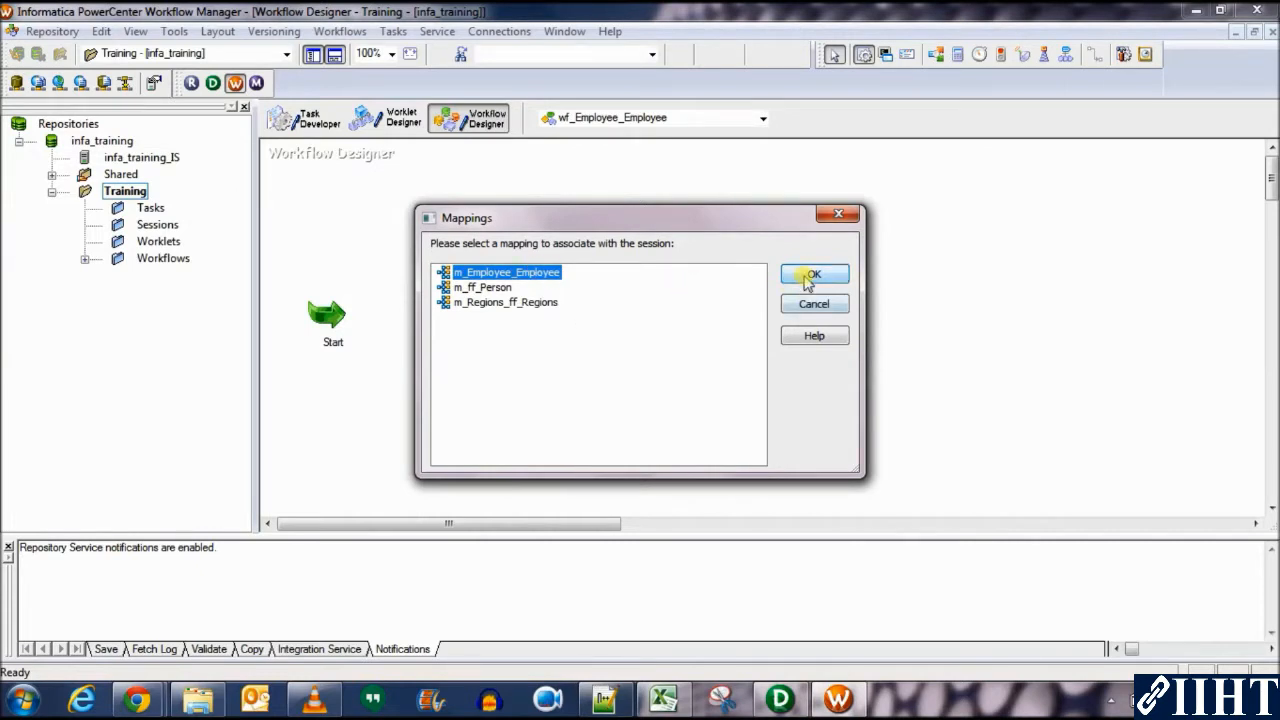
Confirm m_Employee_Employee as the mapping for the new session task.
{"action": "left_click", "coordinate": [812, 274]}
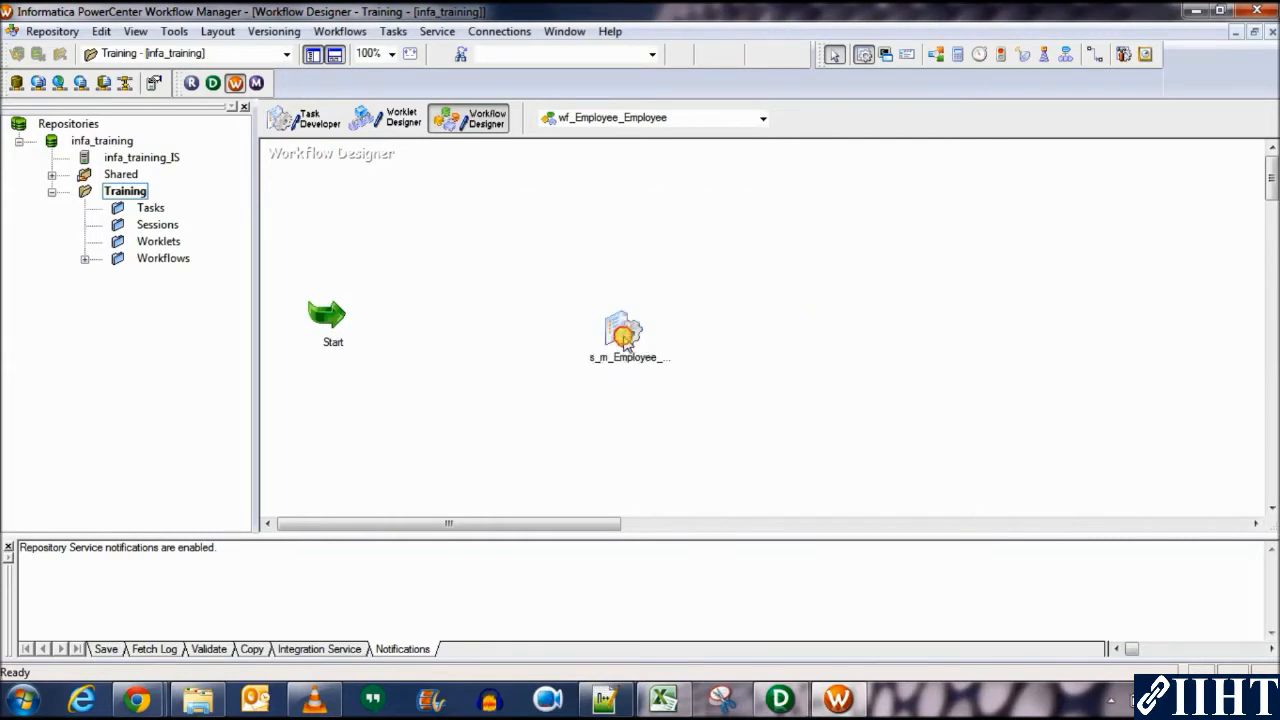
Rename the session task to s_Employee_Employee in its General settings.
{"action": "left_click", "coordinate": [624, 330]}
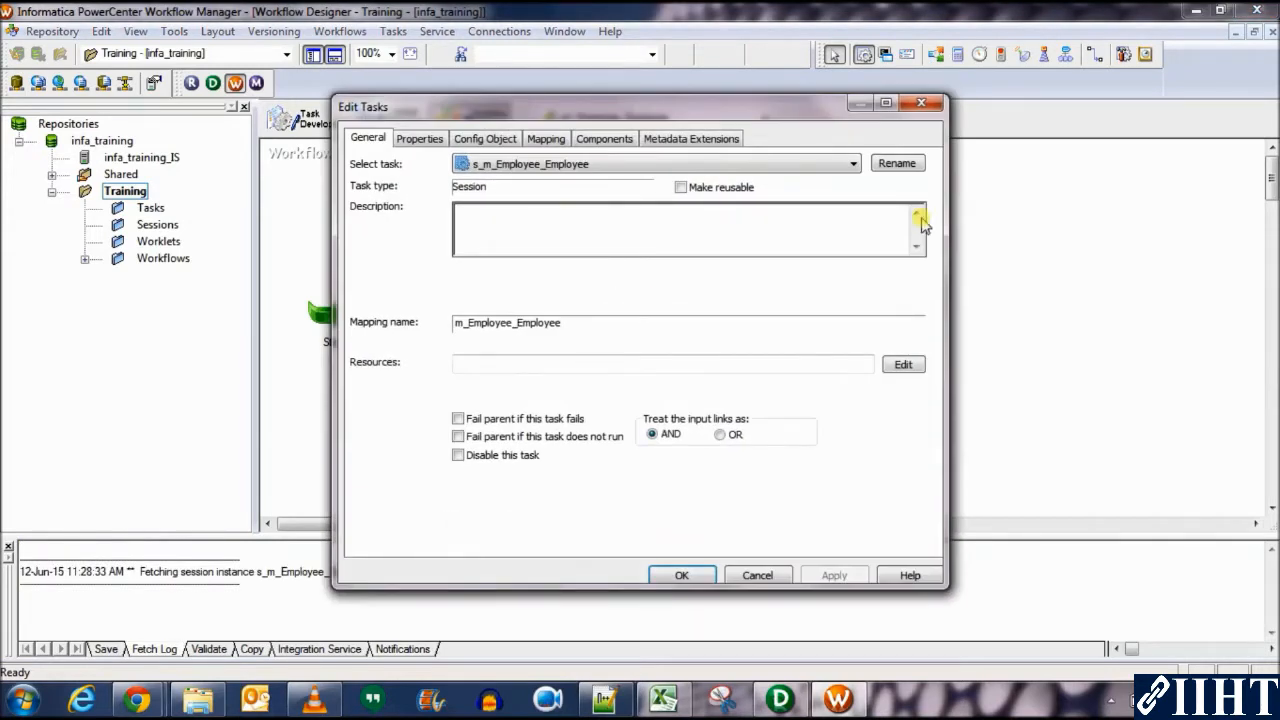
{"action": "left_click", "coordinate": [896, 162]}
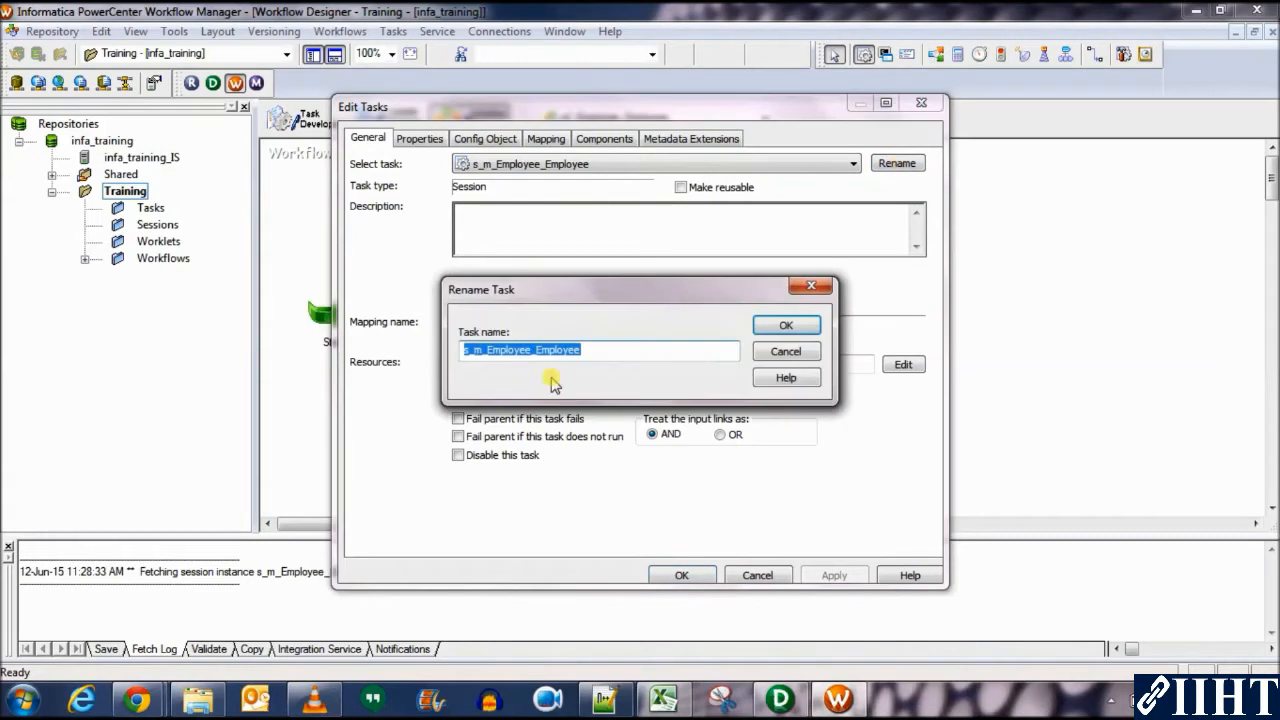
{"action": "left_click", "coordinate": [480, 350]}
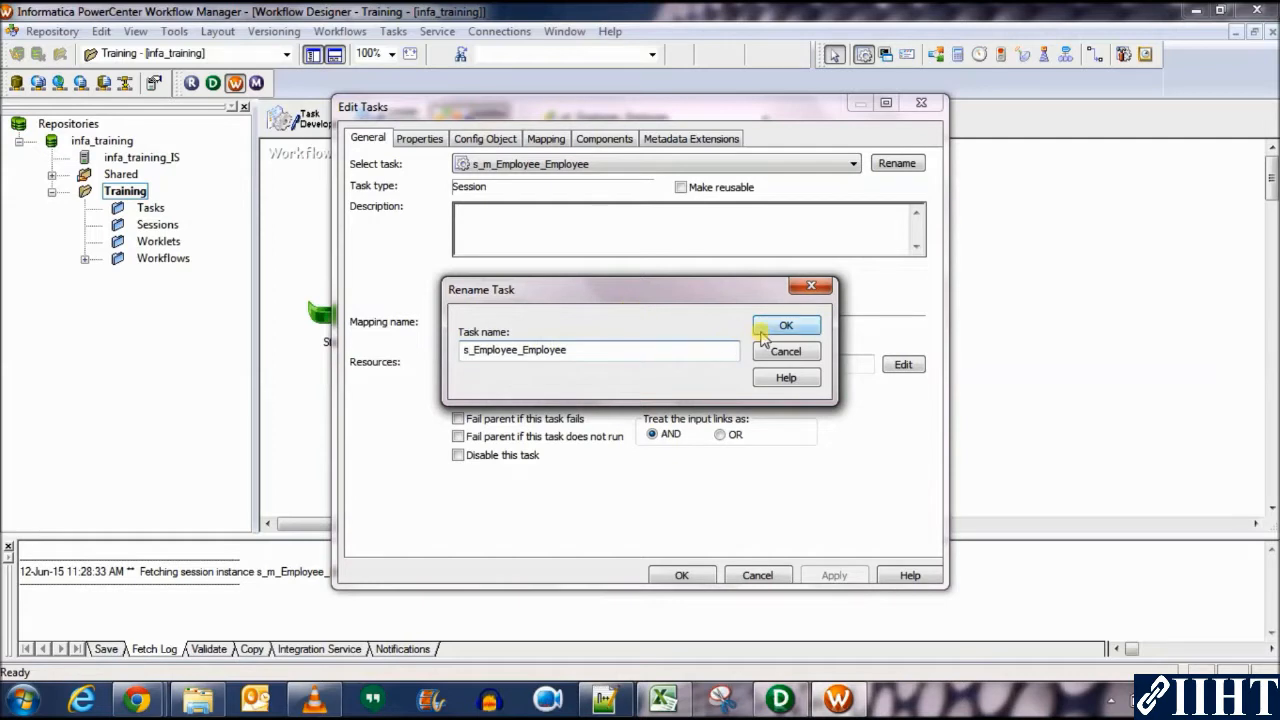
{"action": "left_click", "coordinate": [784, 324]}
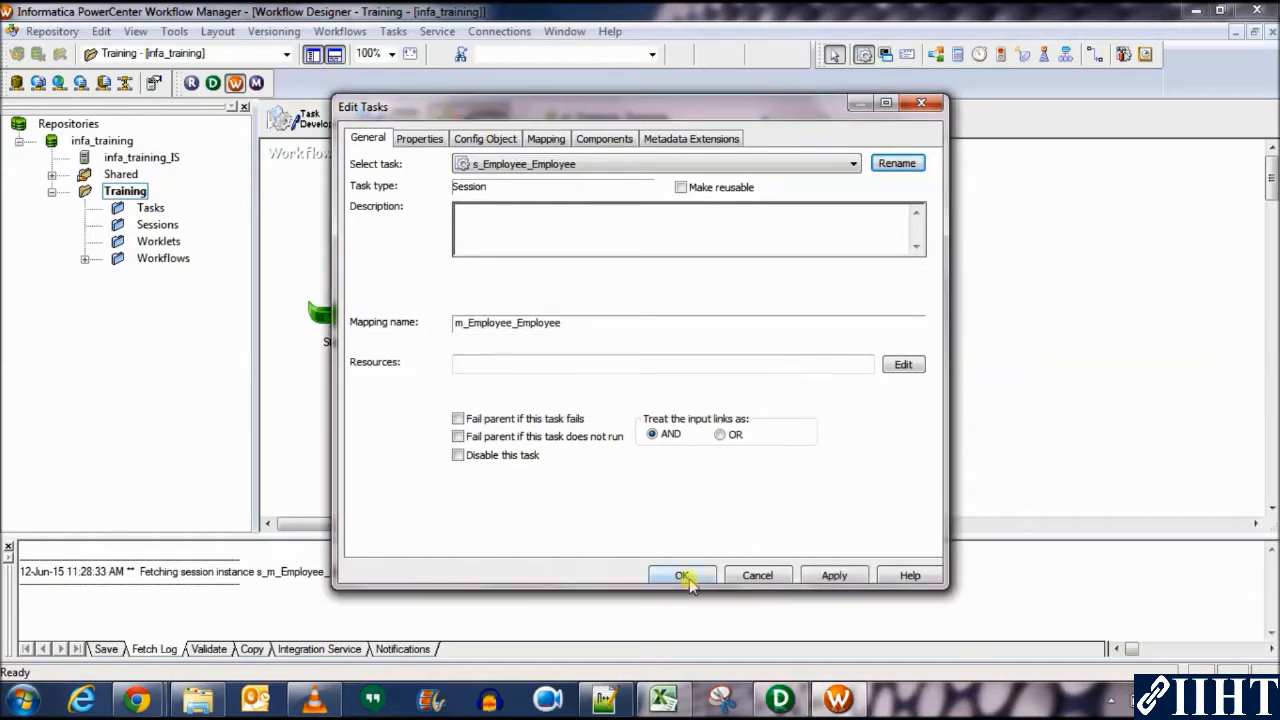
{"action": "mouse_move", "coordinate": [430, 192]}
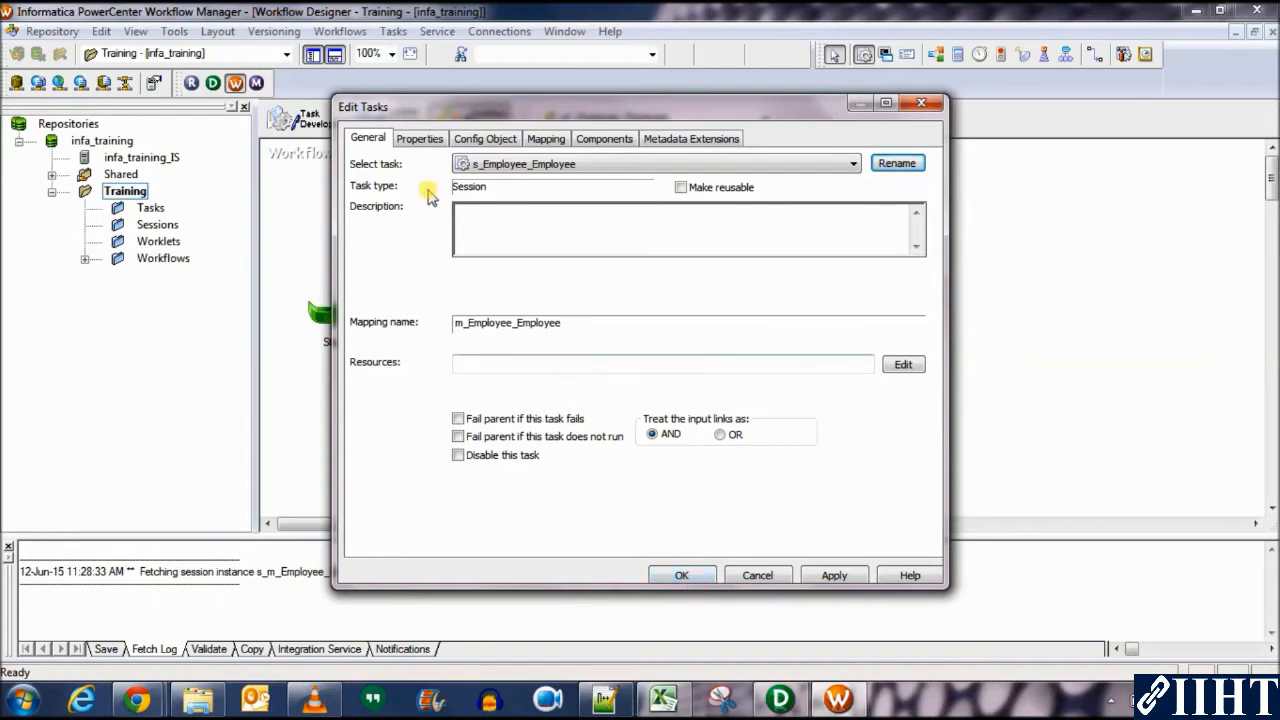
Review the session's Properties including the $Target connection value, then close Edit Tasks with OK.
{"action": "left_click", "coordinate": [420, 138]}
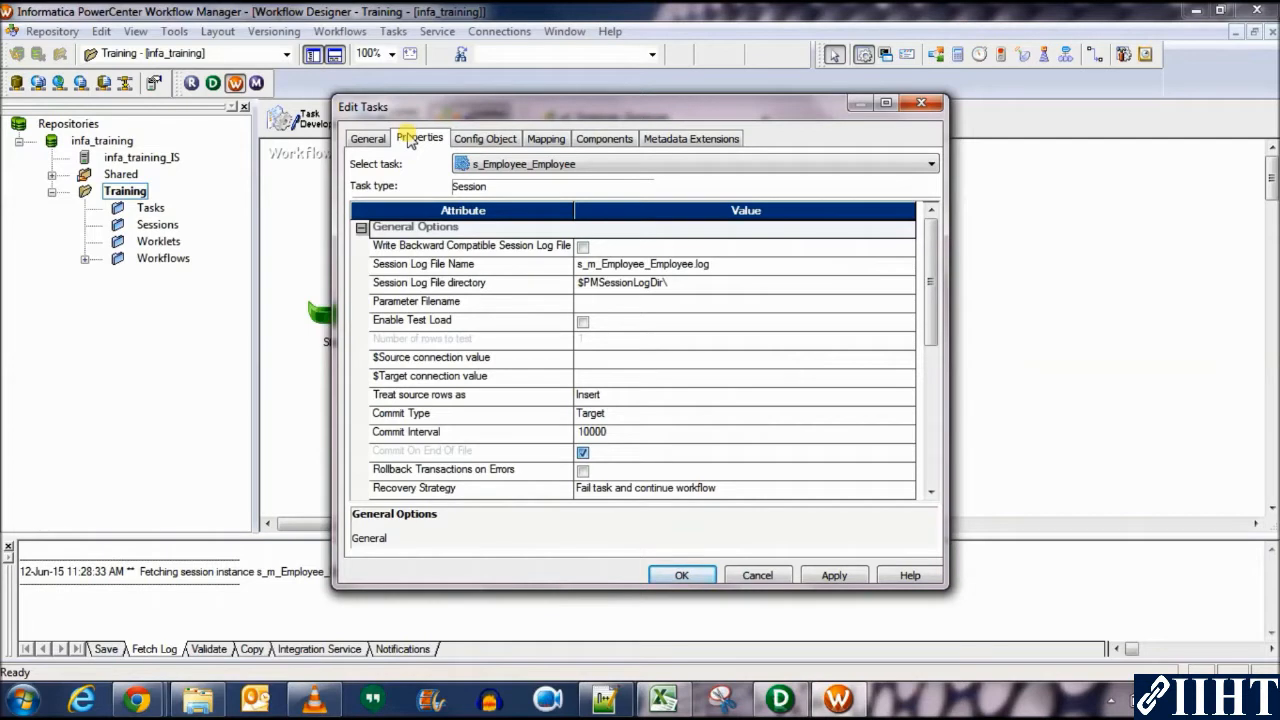
{"action": "mouse_move", "coordinate": [516, 364]}
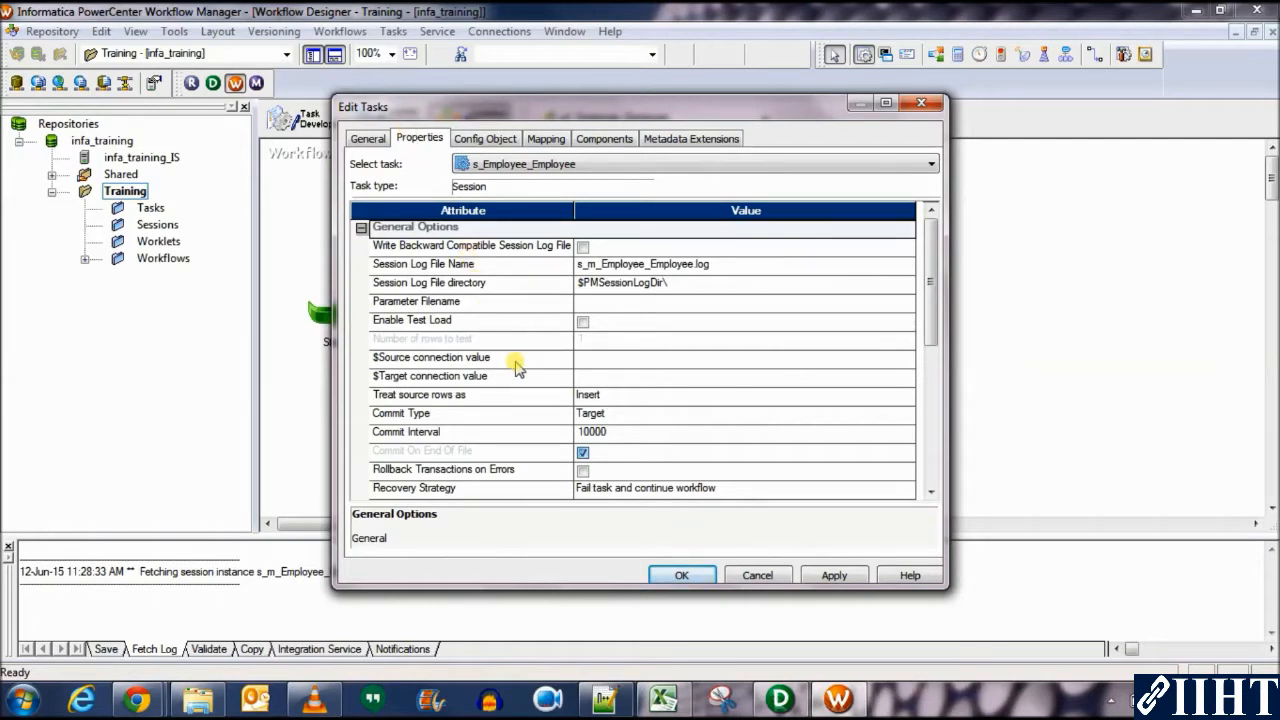
{"action": "left_click", "coordinate": [600, 356]}
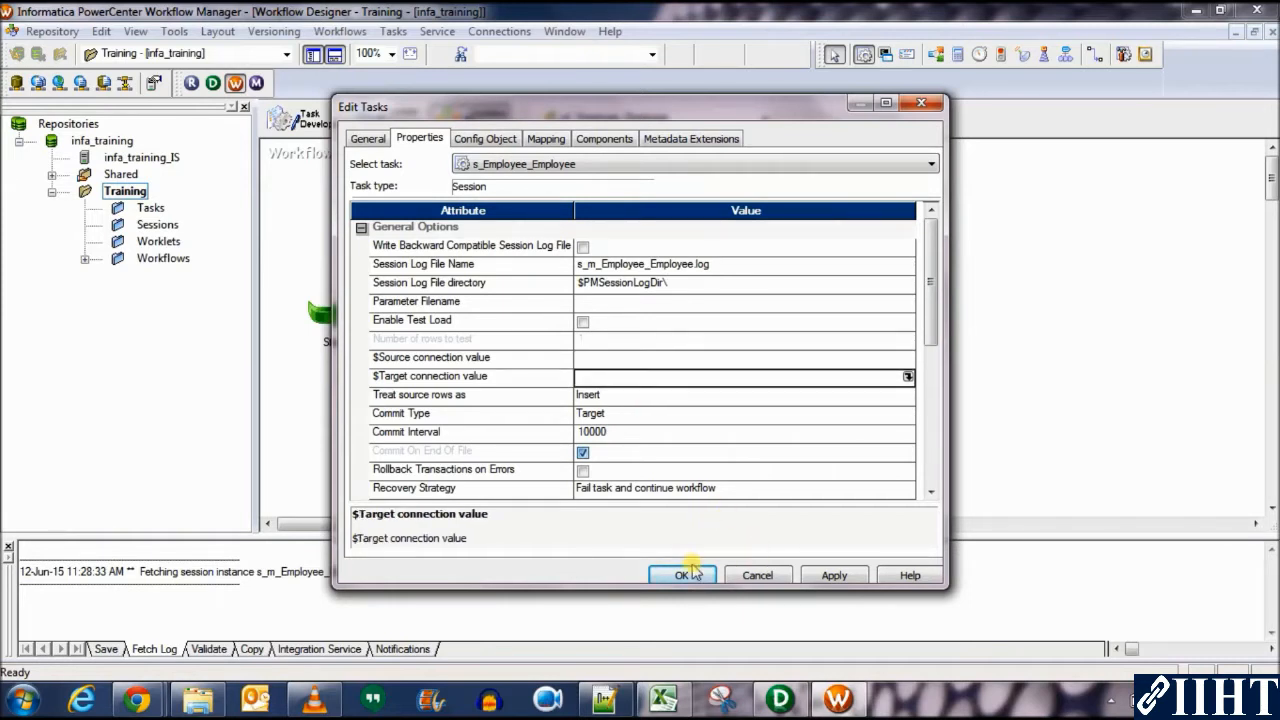
{"action": "left_click", "coordinate": [684, 574]}
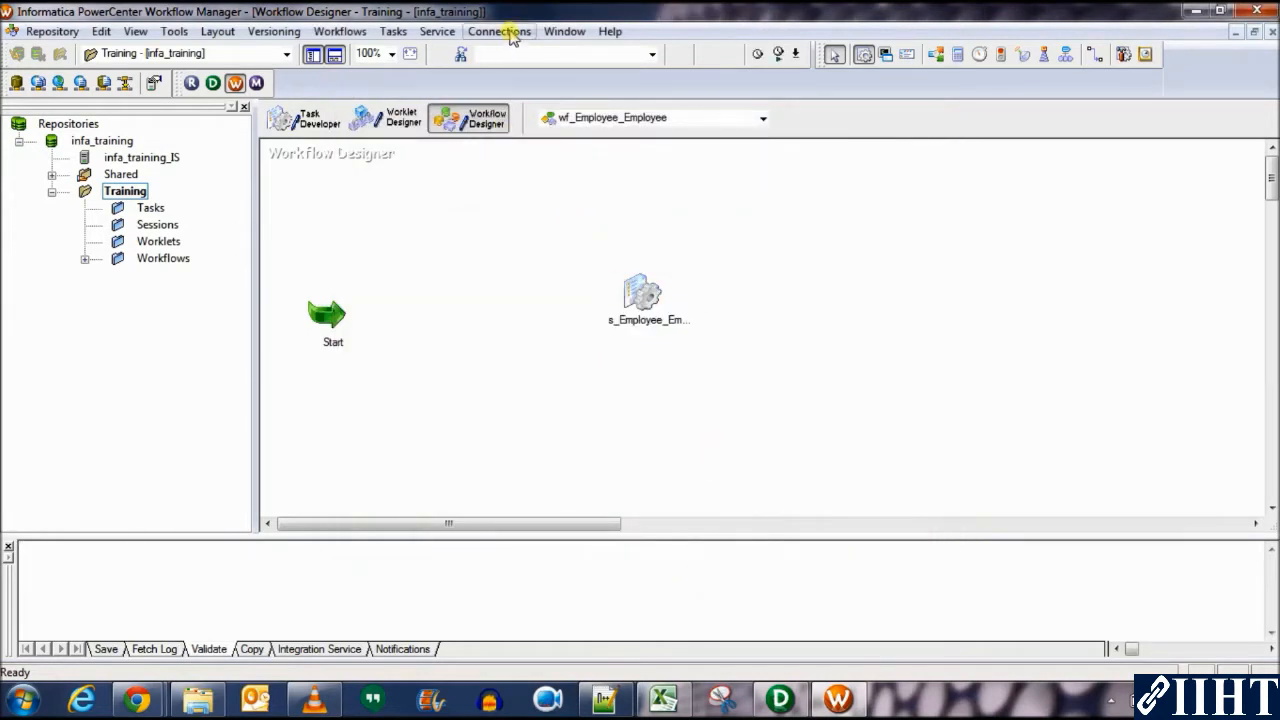
Start a new Oracle connection from the Relational connection browser.
{"action": "left_click", "coordinate": [500, 32]}
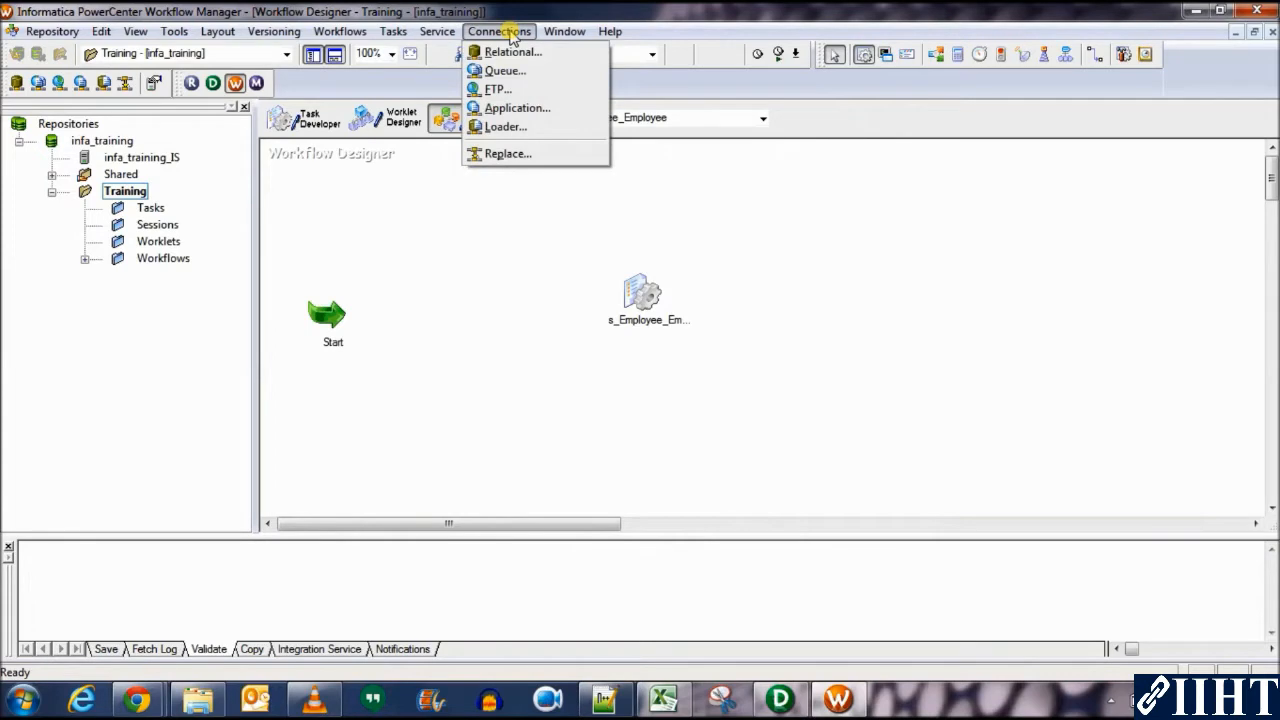
{"action": "left_click", "coordinate": [512, 52]}
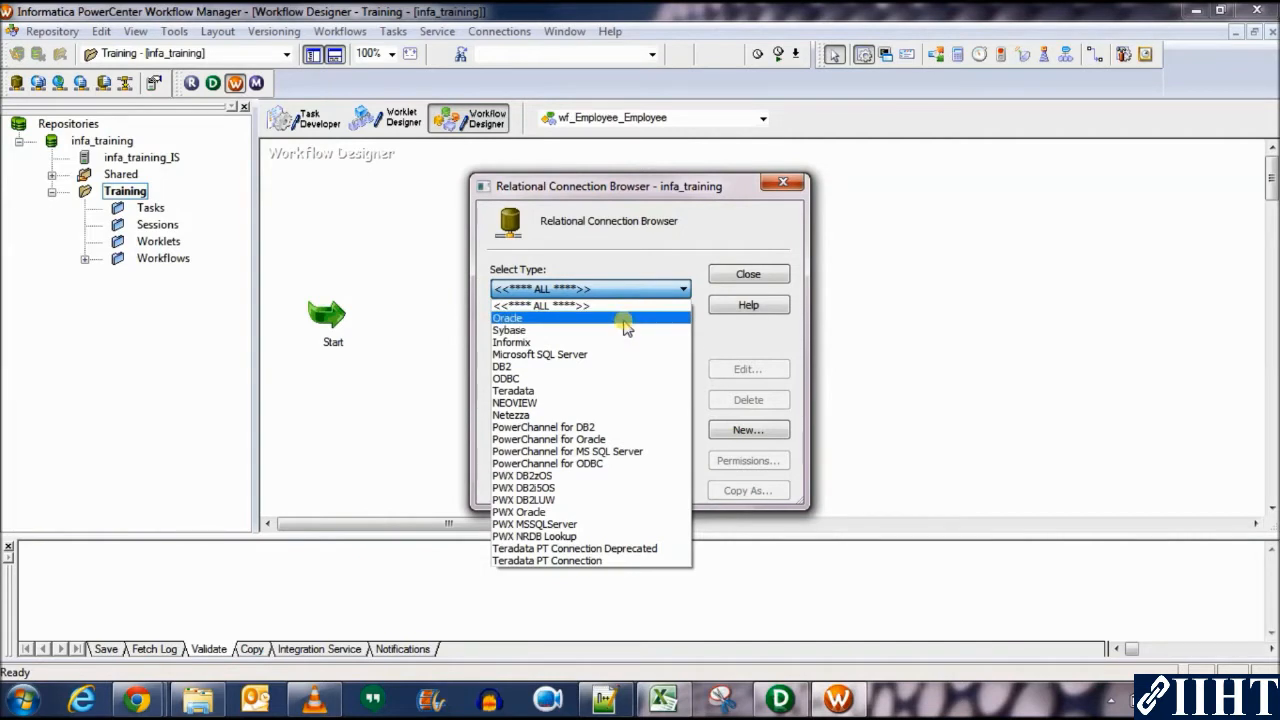
{"action": "left_click", "coordinate": [508, 316]}
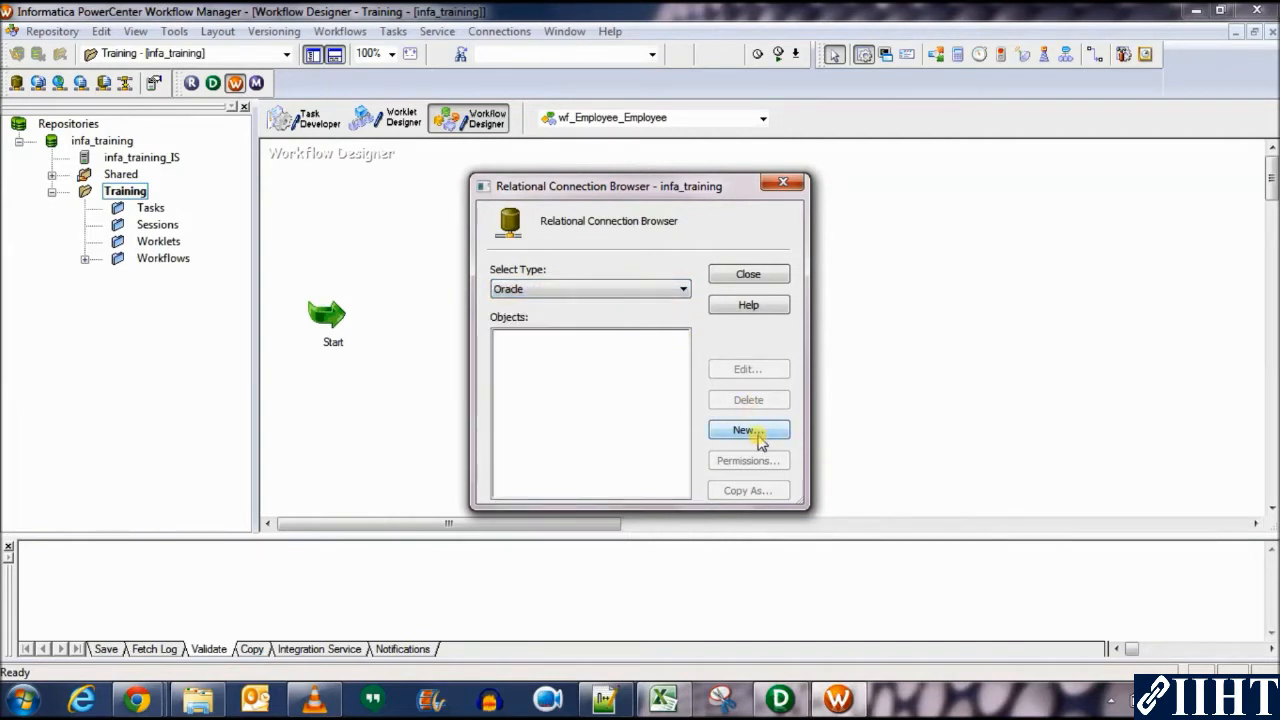
{"action": "left_click", "coordinate": [748, 430]}
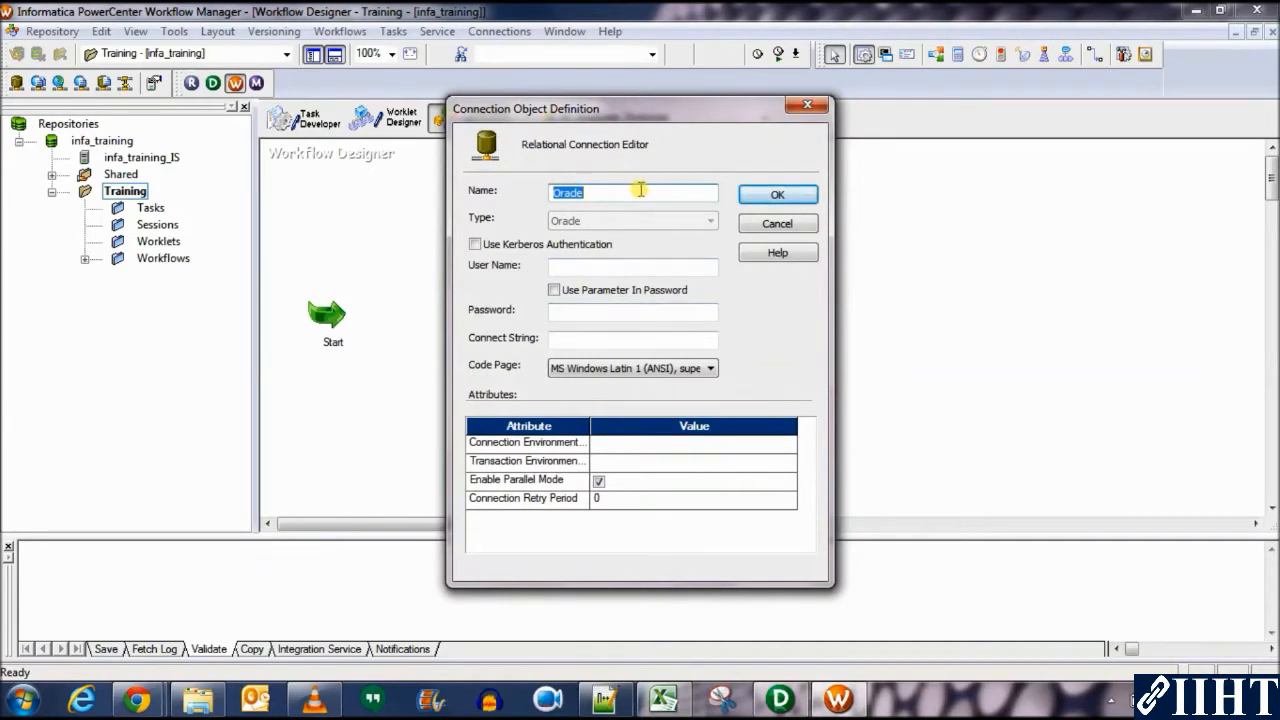
Define connection HR with user HR, connect string oracle and Windows Latin 1 code page, and save it.
{"action": "type", "text": "HR"}
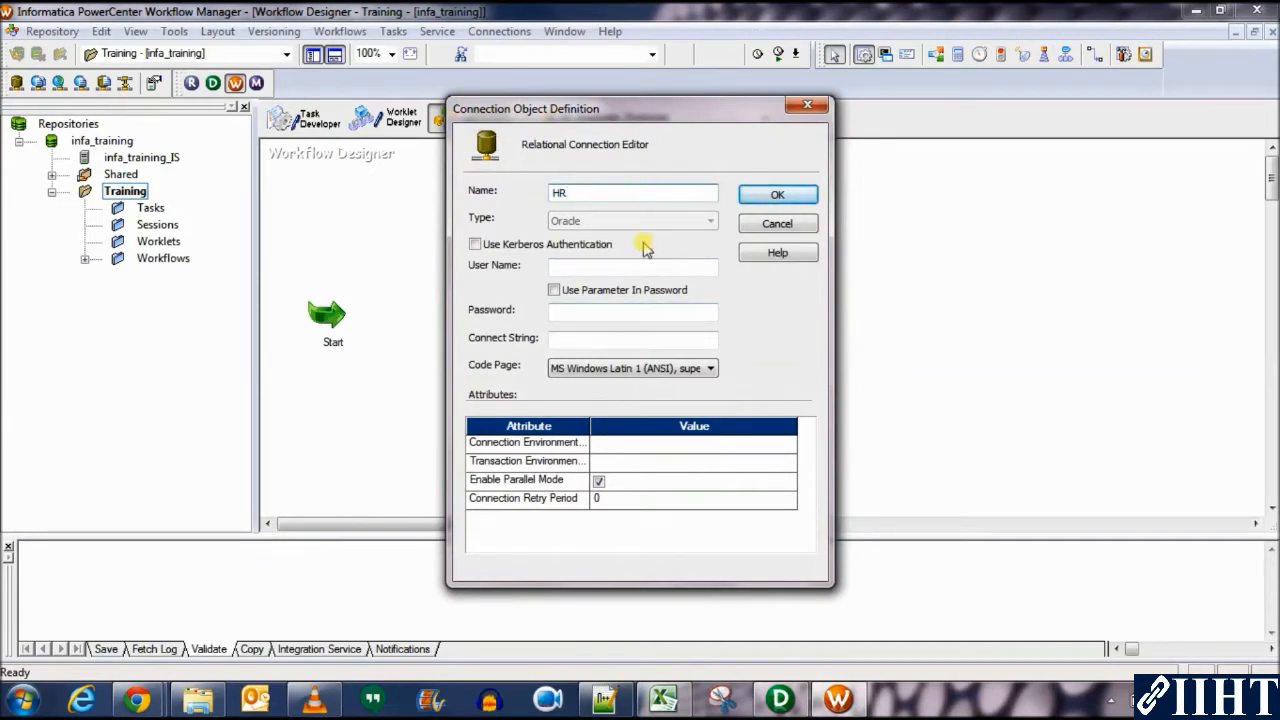
{"action": "type", "text": "HR"}
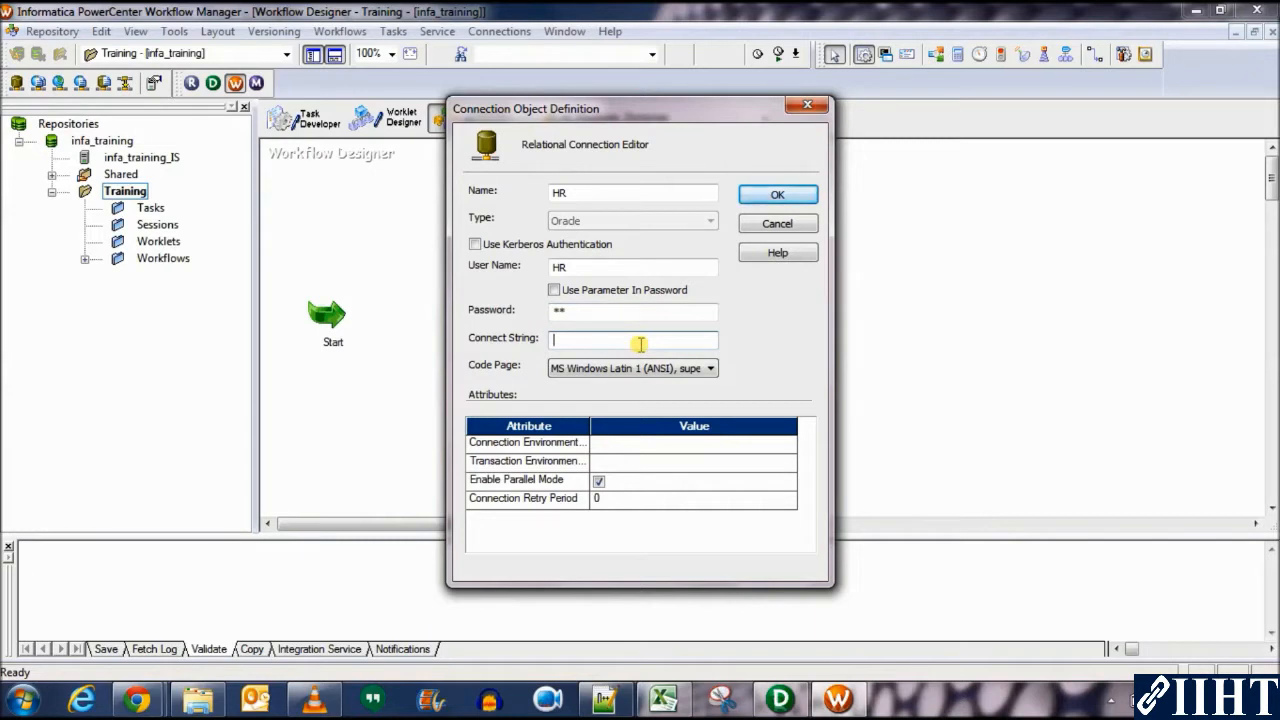
{"action": "type", "text": "oracle"}
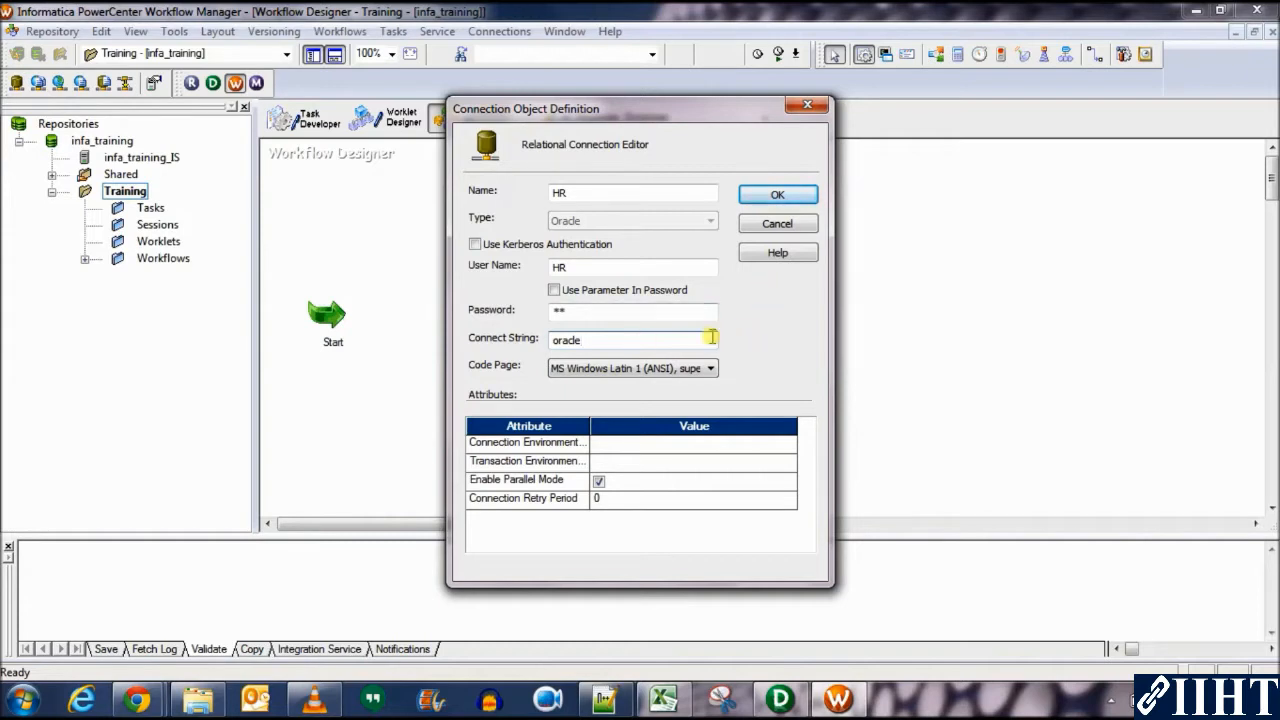
{"action": "left_click", "coordinate": [710, 368]}
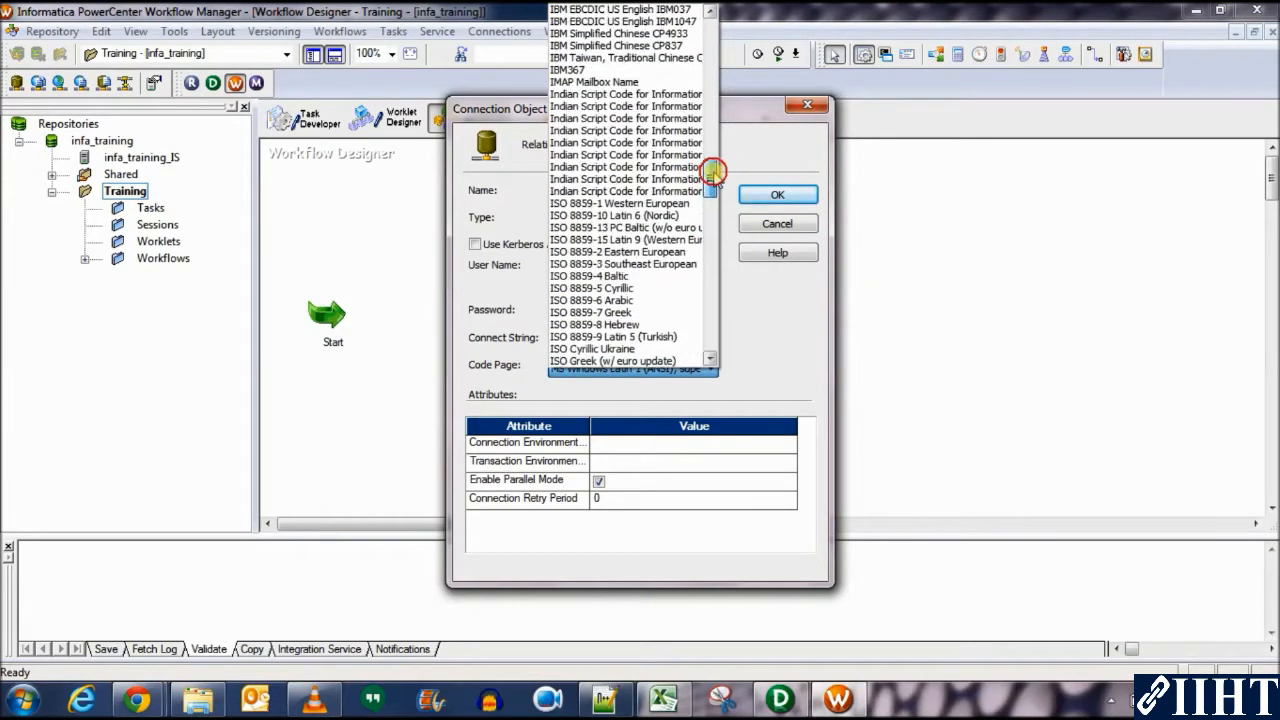
{"action": "scroll", "scroll_direction": "down", "scroll_amount": 3}
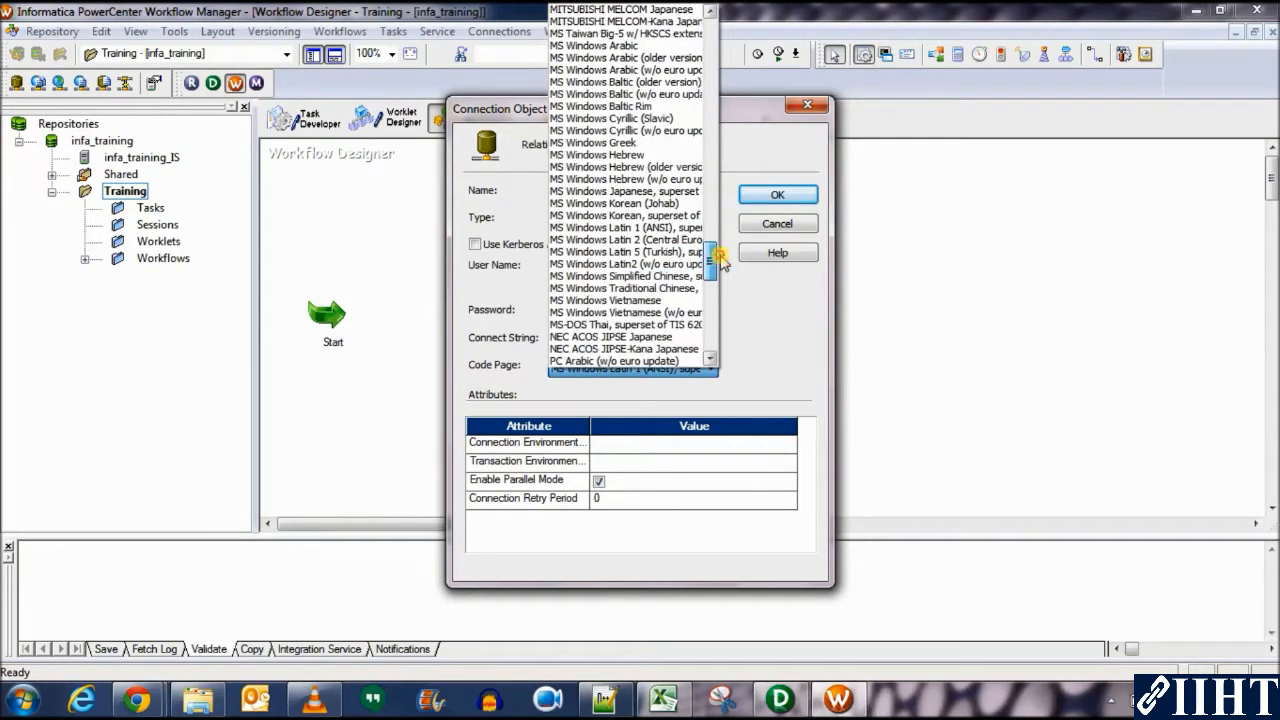
{"action": "scroll", "scroll_direction": "down", "scroll_amount": 3}
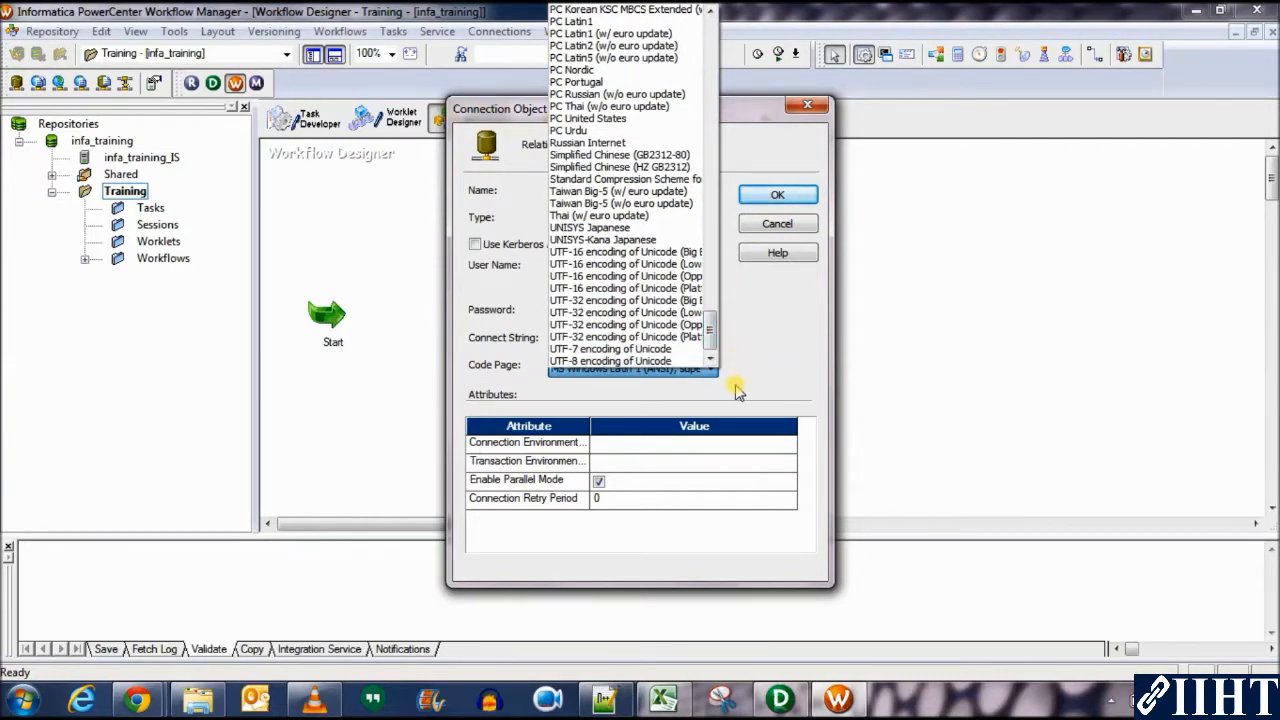
{"action": "left_click", "coordinate": [632, 368]}
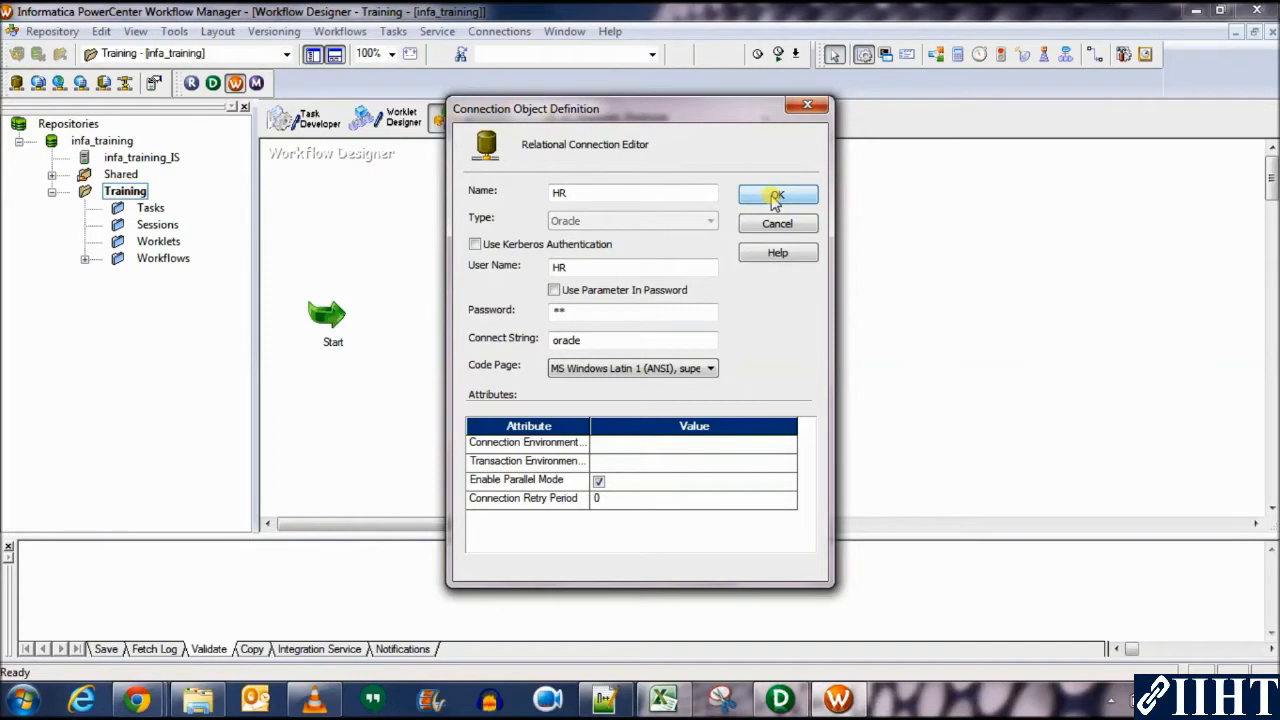
{"action": "left_click", "coordinate": [776, 194]}
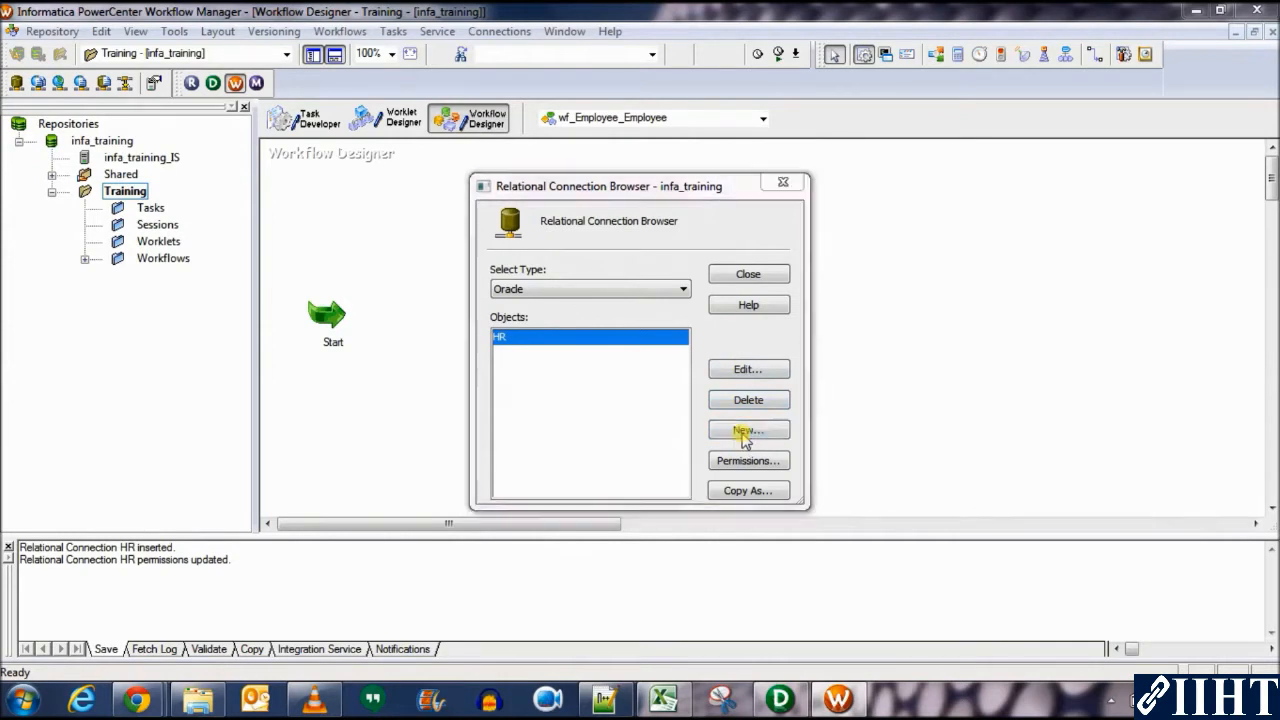
Create Oracle connection TARGET with user TARGET and connect string oracle, then close the browser.
{"action": "left_click", "coordinate": [748, 430]}
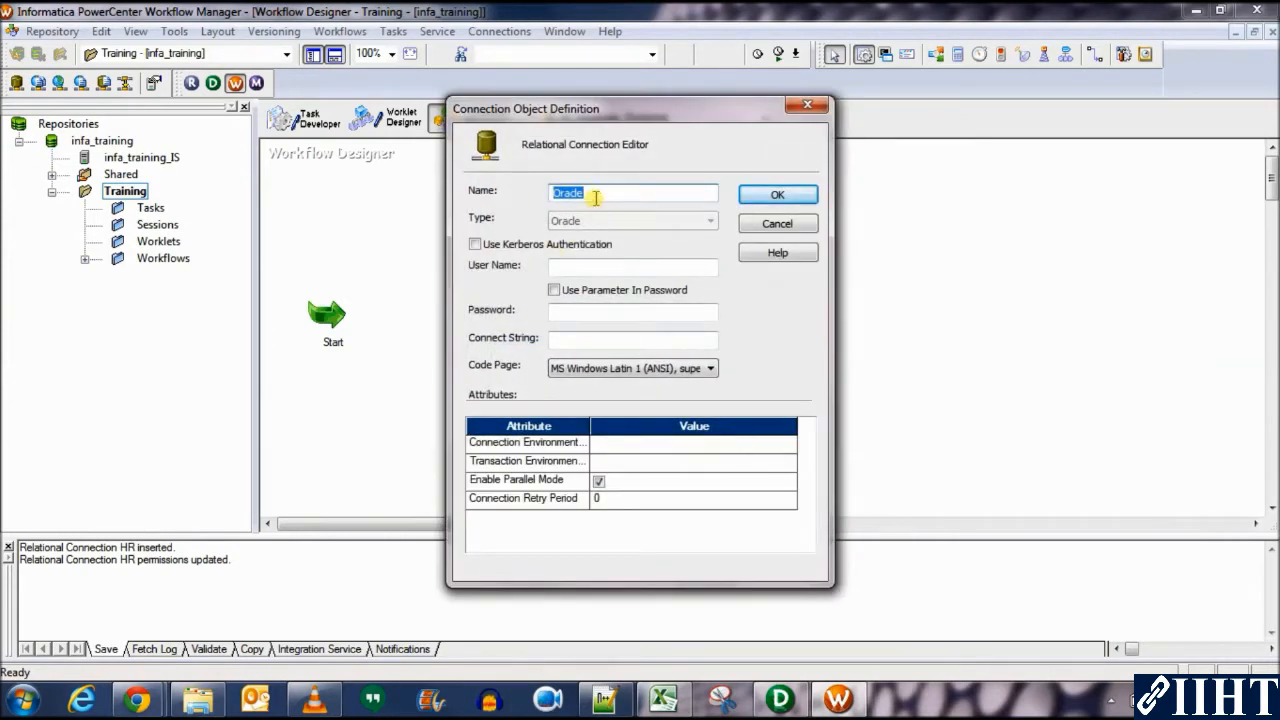
{"action": "type", "text": "TARGH"}
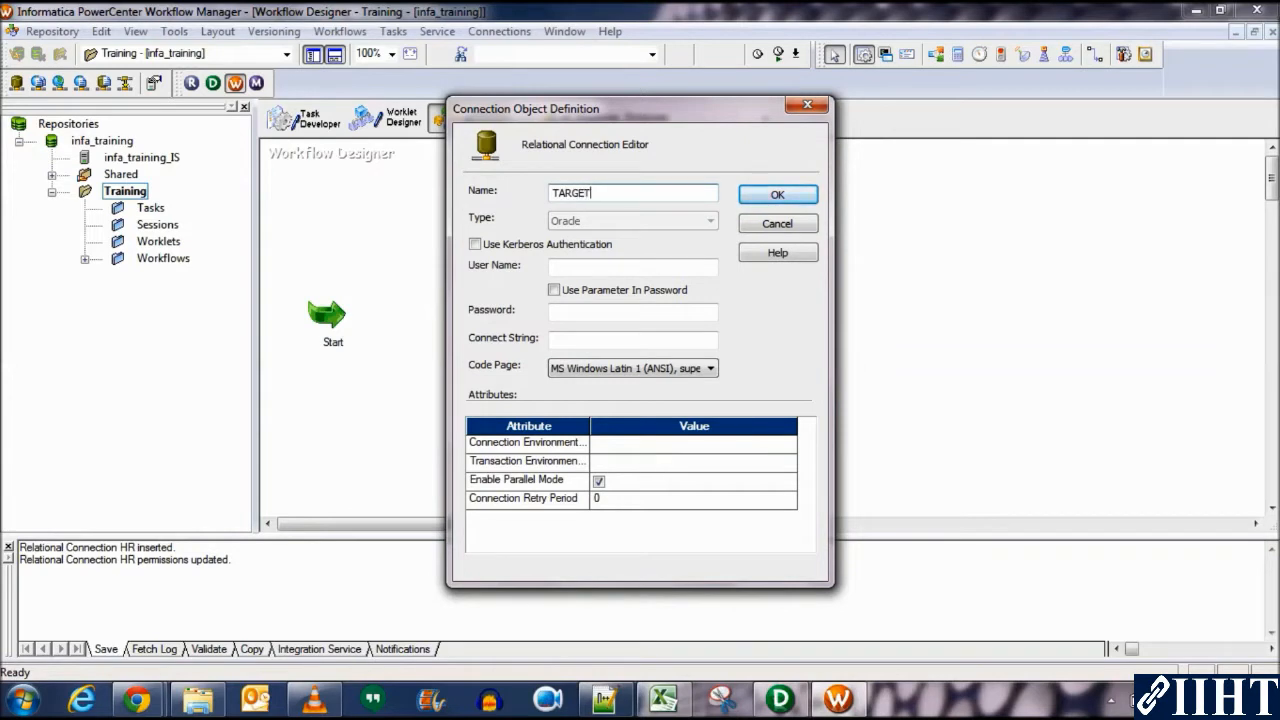
{"action": "type", "text": "TARGET"}
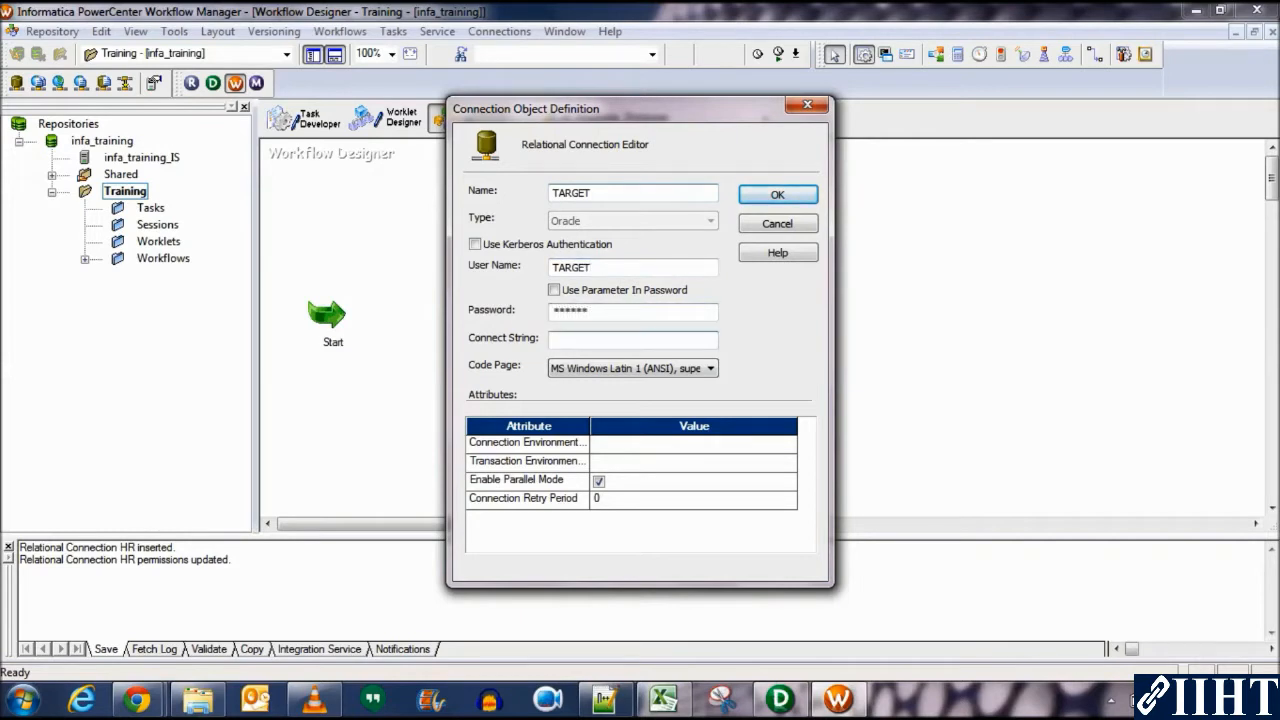
{"action": "type", "text": "oracle"}
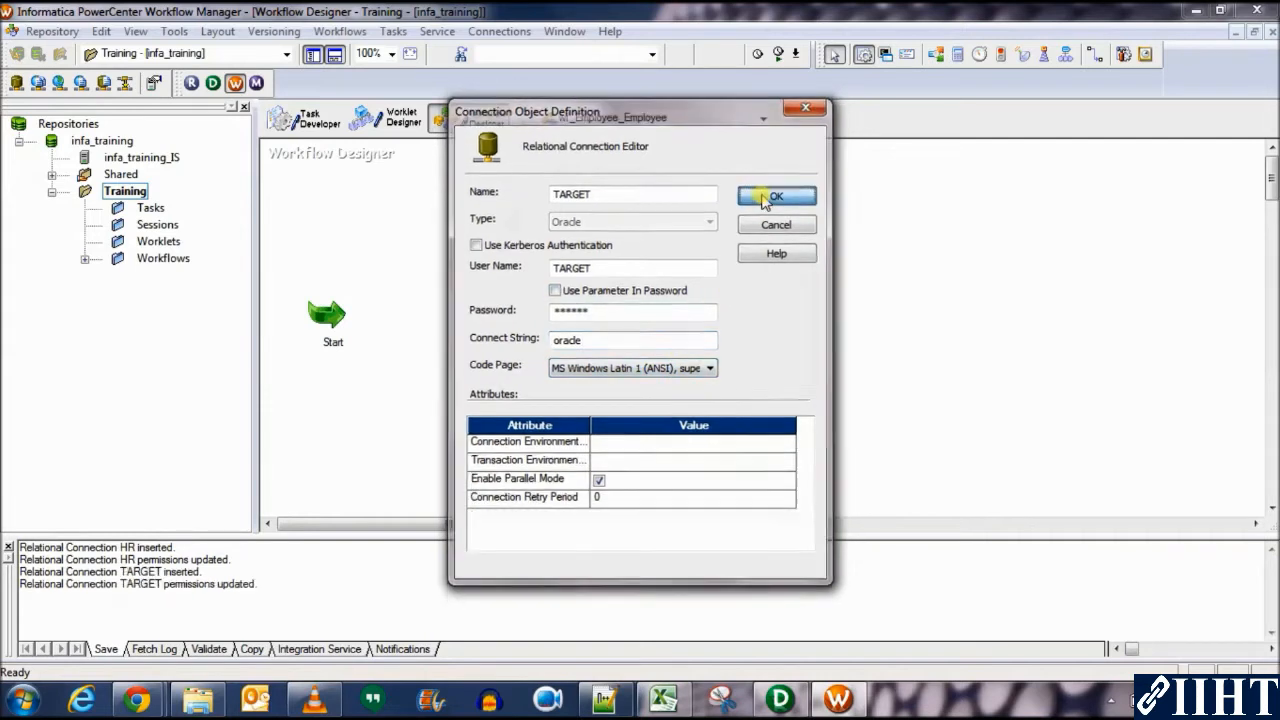
{"action": "left_click", "coordinate": [776, 196]}
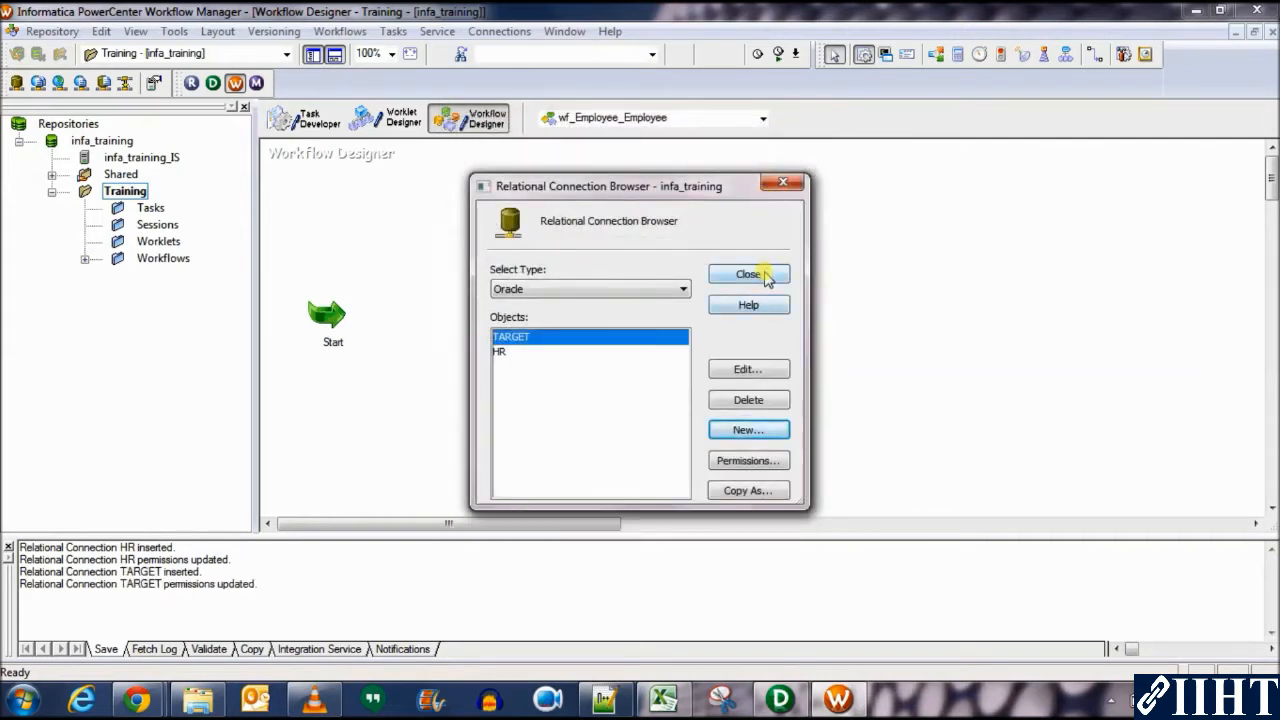
{"action": "left_click", "coordinate": [748, 274]}
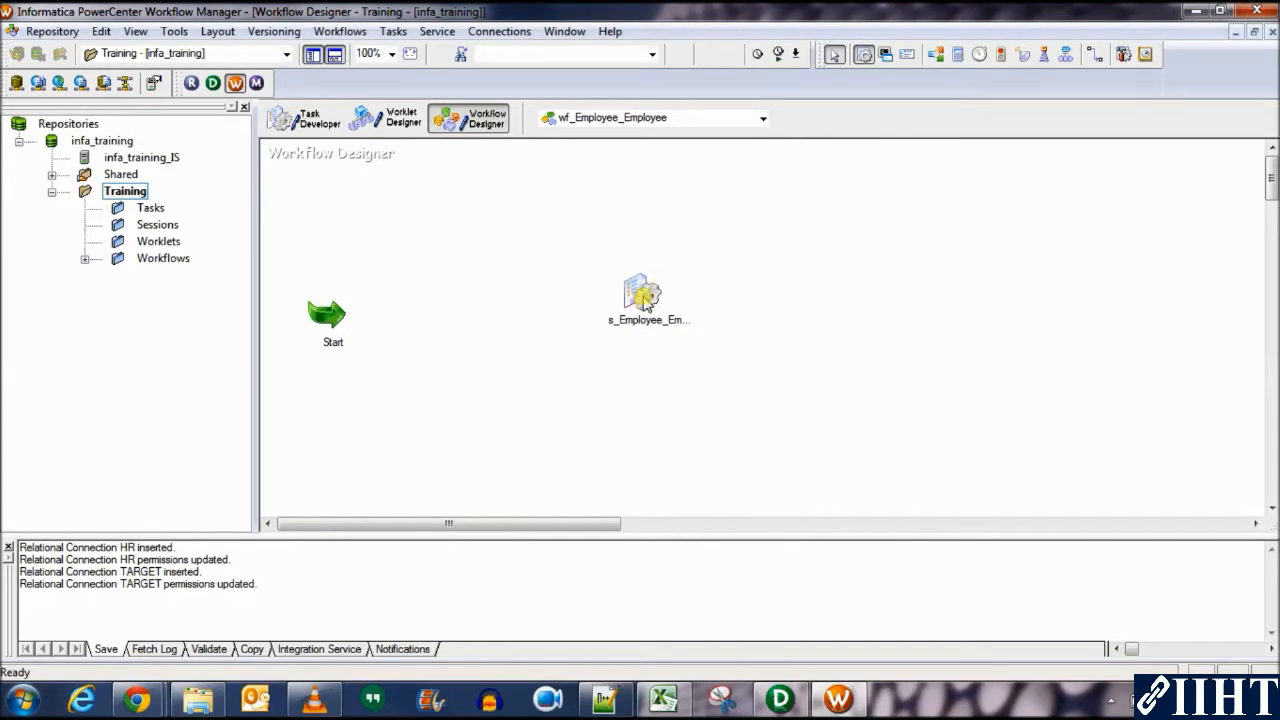
{"action": "mouse_move", "coordinate": [644, 296]}
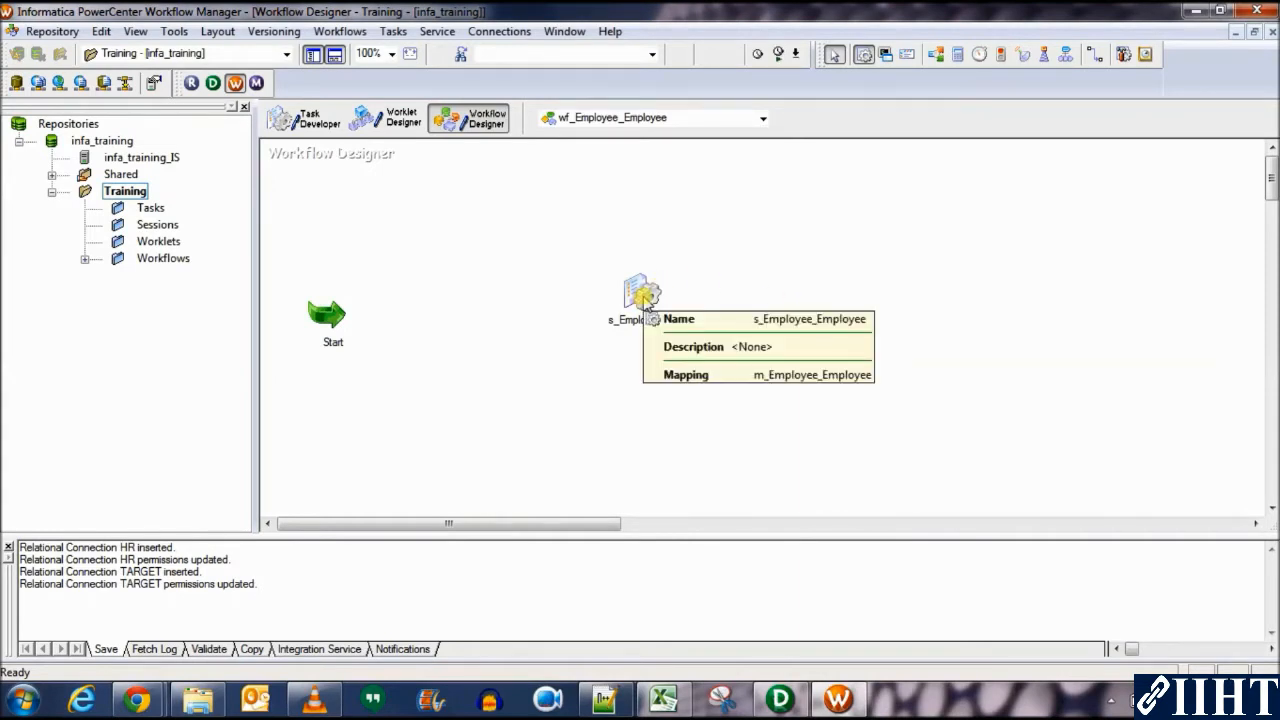
{"action": "mouse_move", "coordinate": [564, 430]}
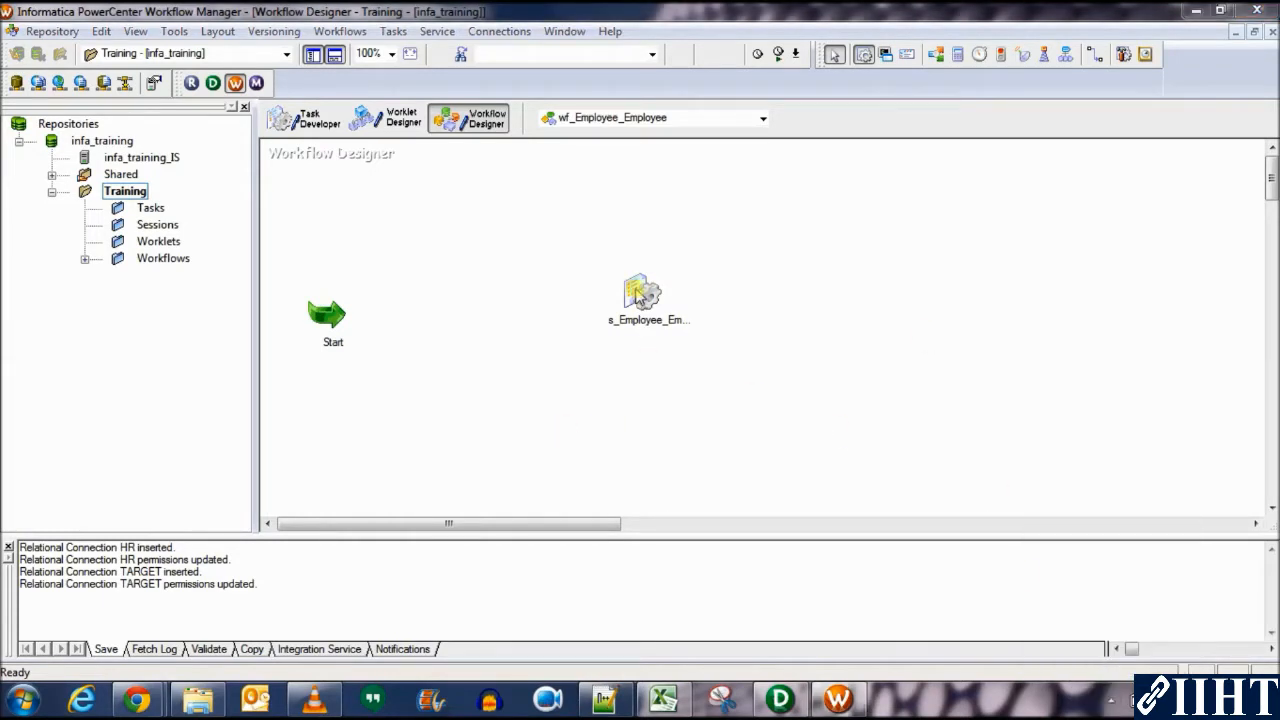
In the s_Employee_Employee task settings, enable 'Fail parent if this task fails'.
{"action": "double_click", "coordinate": [640, 290]}
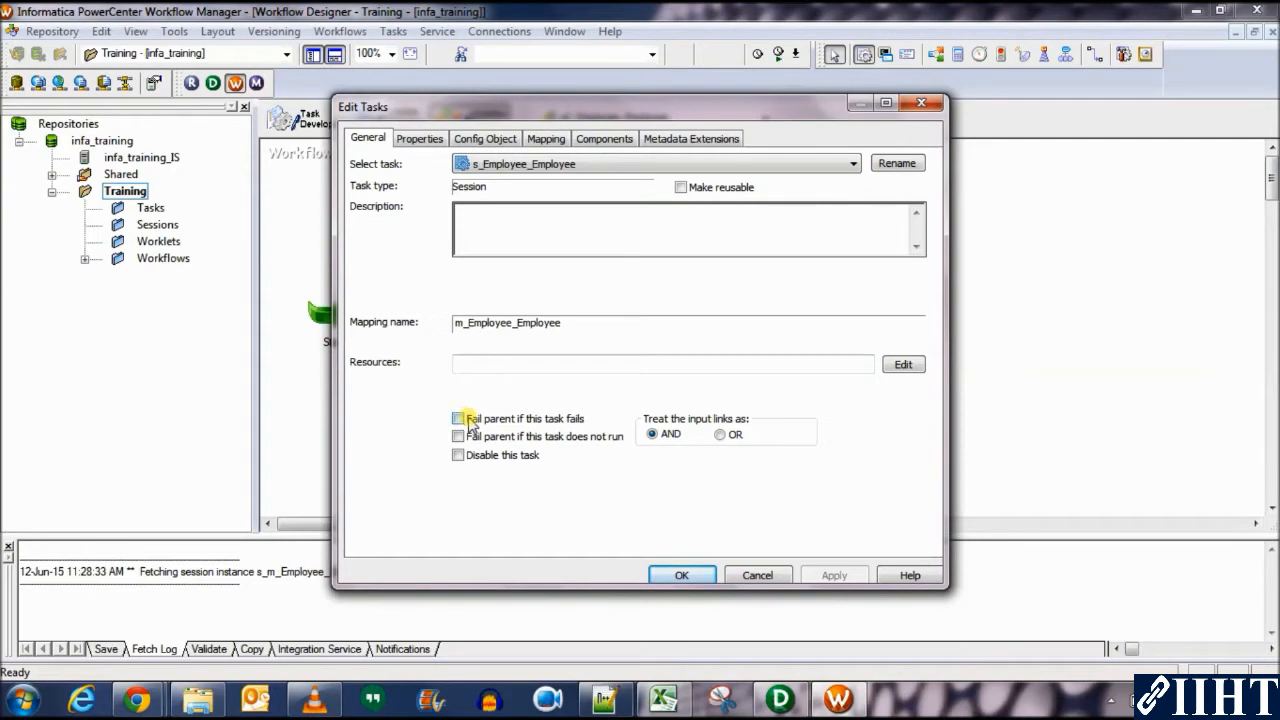
{"action": "left_click", "coordinate": [458, 418]}
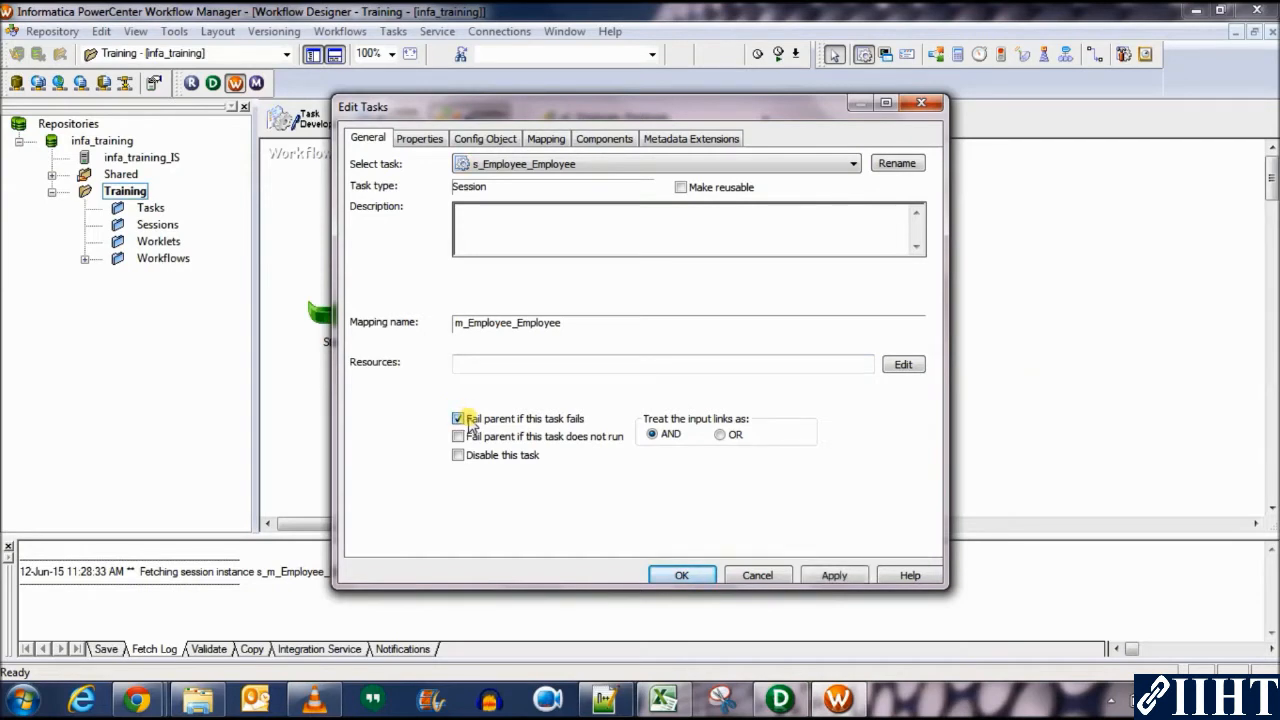
{"action": "mouse_move", "coordinate": [490, 424]}
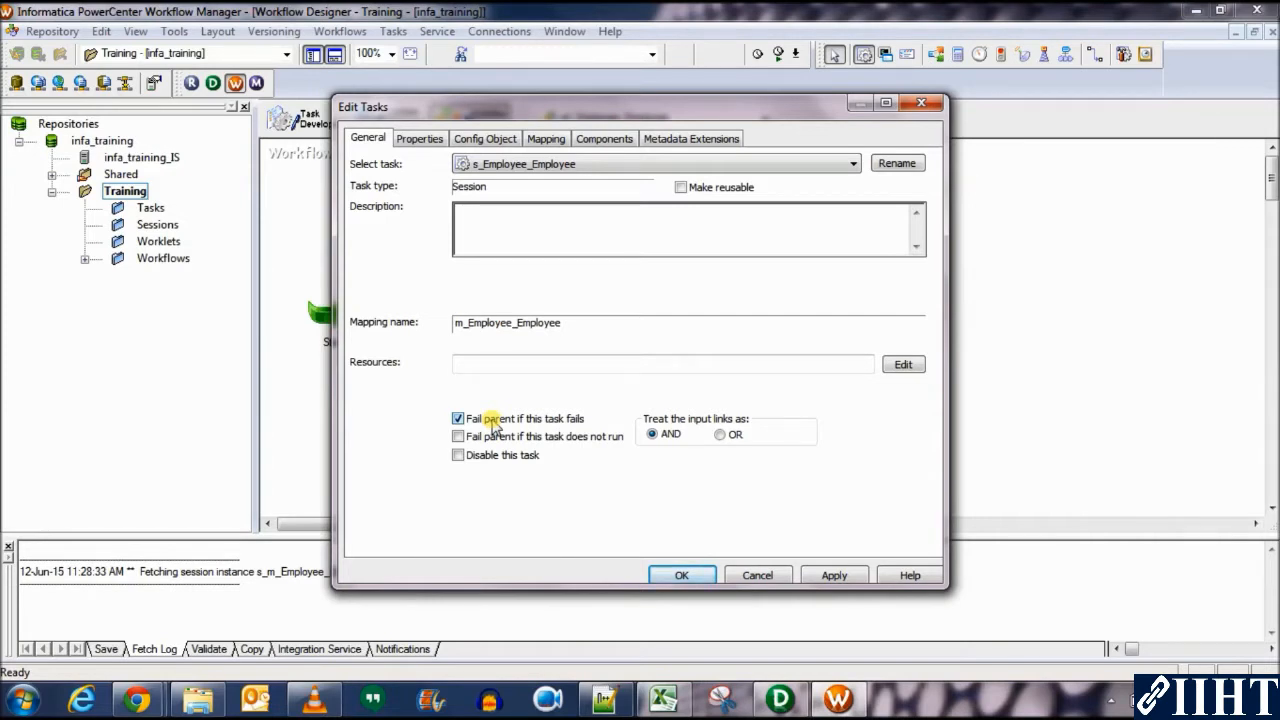
{"action": "mouse_move", "coordinate": [556, 422]}
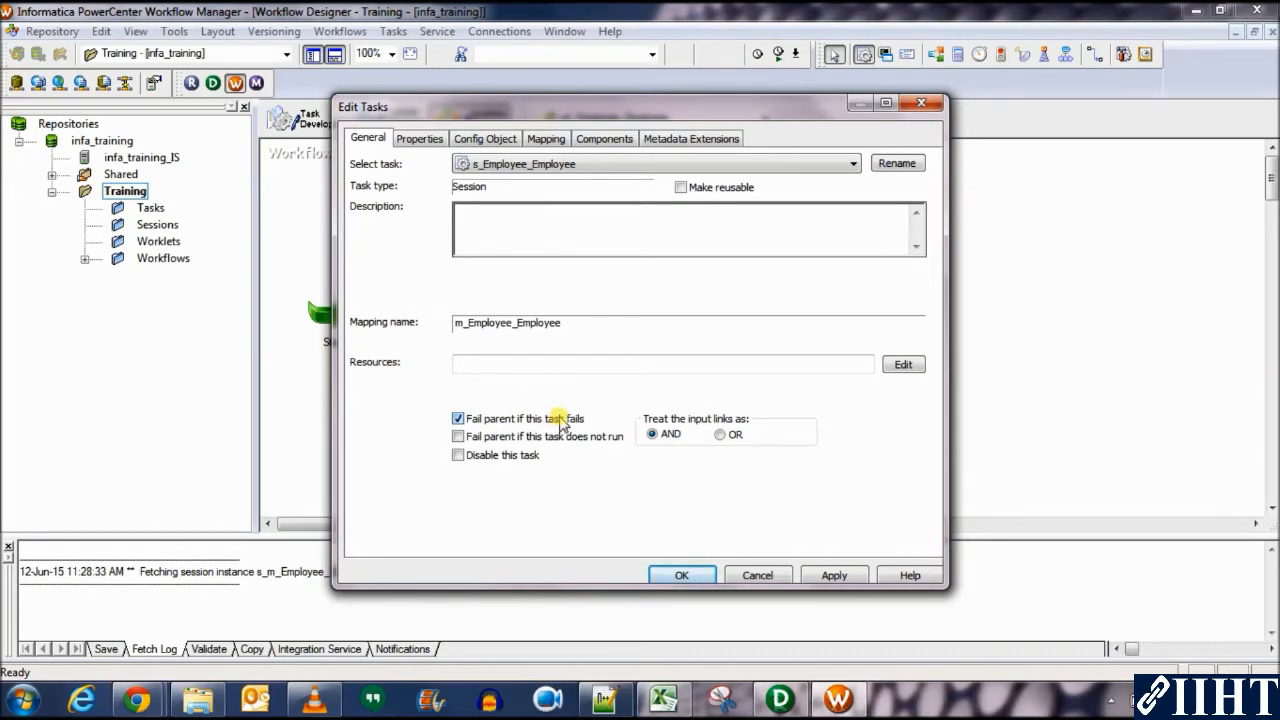
{"action": "mouse_move", "coordinate": [580, 424]}
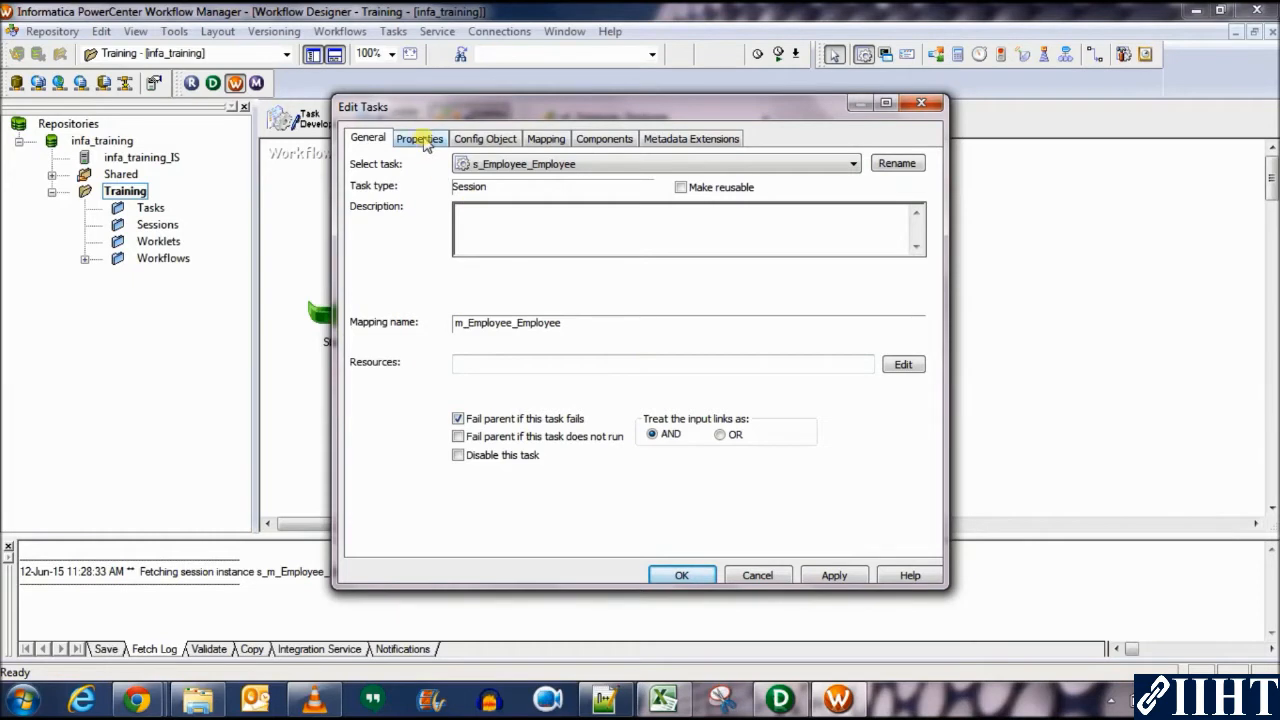
In session Properties, set $Source connection value to HR and $Target connection value to TARGET.
{"action": "left_click", "coordinate": [420, 138]}
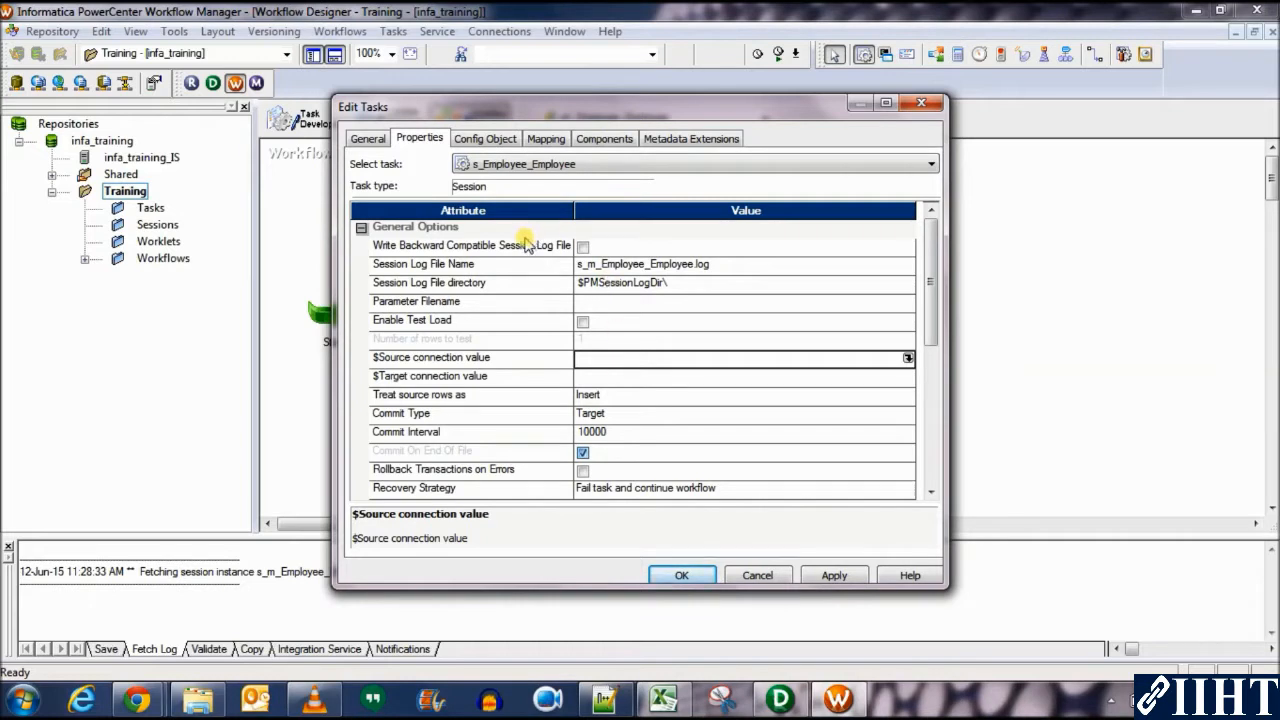
{"action": "mouse_move", "coordinate": [816, 364]}
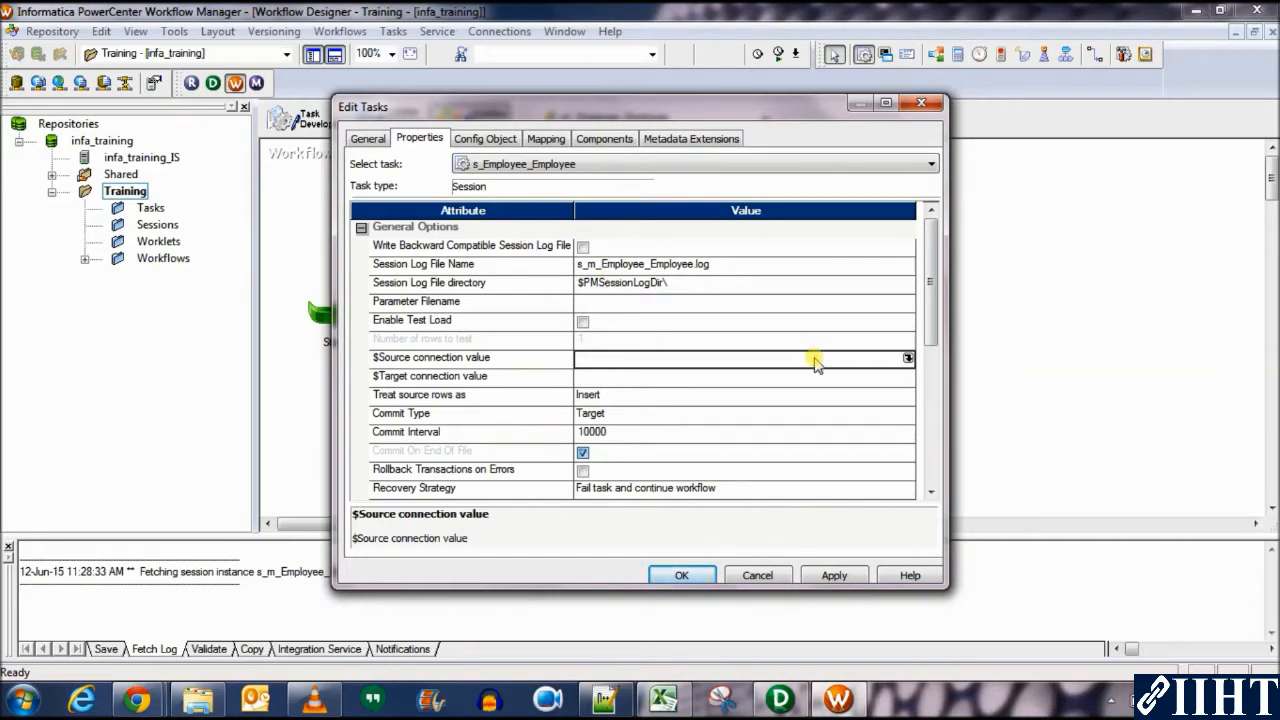
{"action": "mouse_move", "coordinate": [908, 358]}
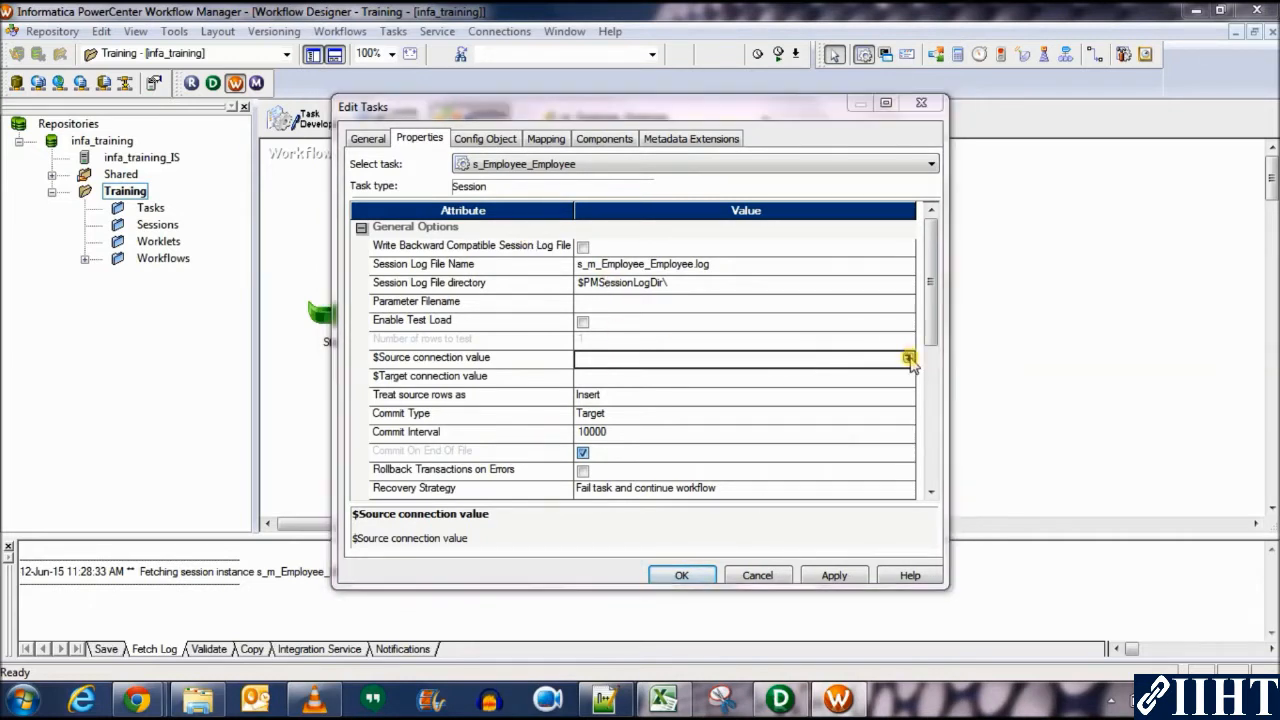
{"action": "left_click", "coordinate": [908, 356]}
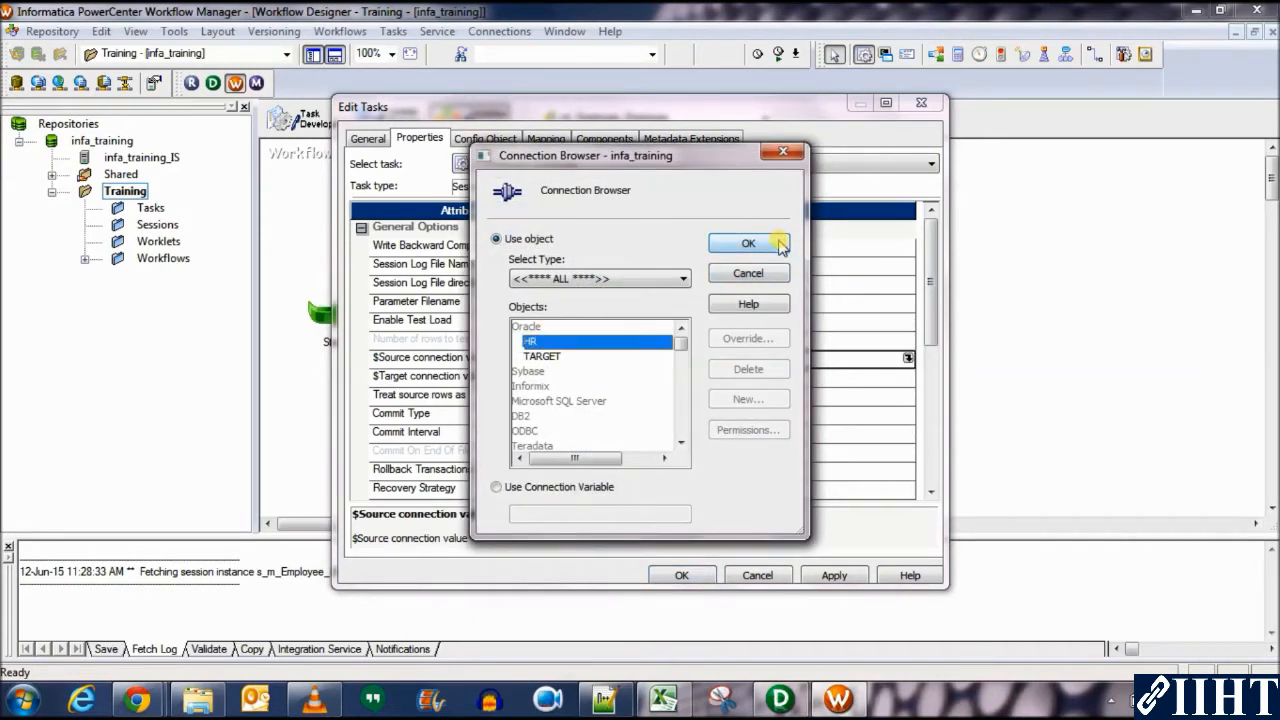
{"action": "left_click", "coordinate": [748, 244]}
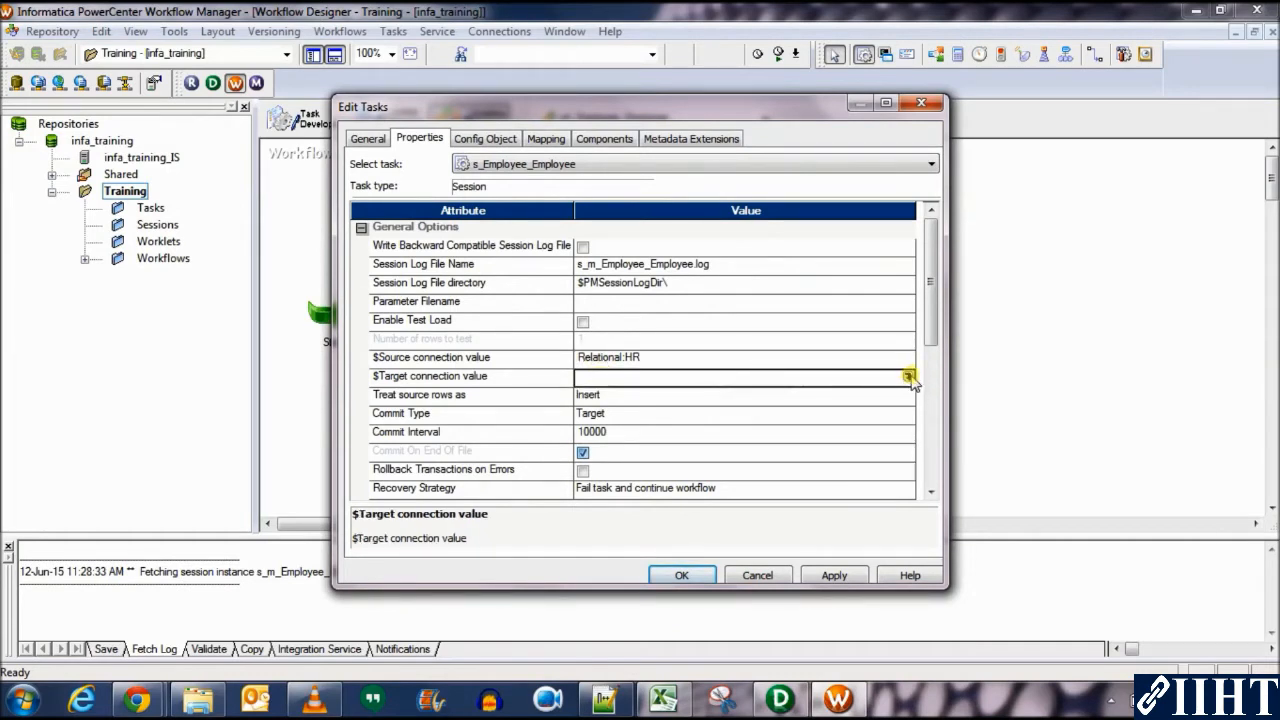
{"action": "left_click", "coordinate": [908, 376]}
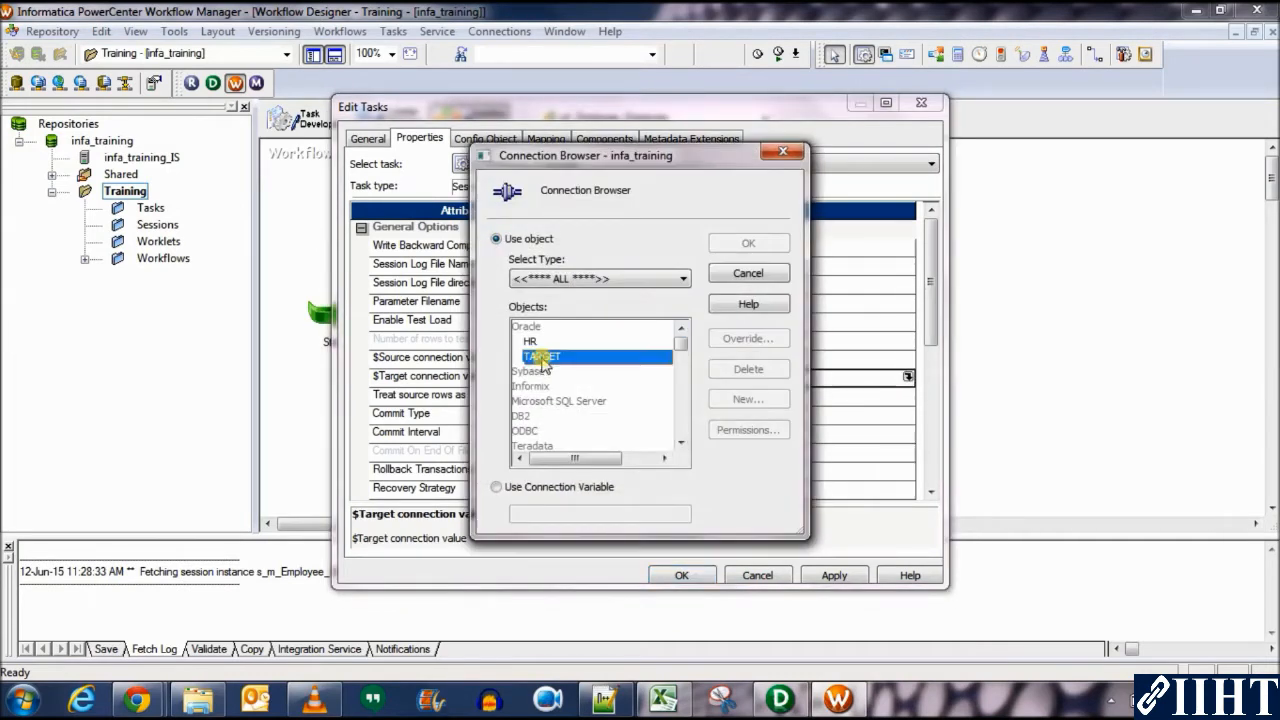
{"action": "left_click", "coordinate": [748, 242]}
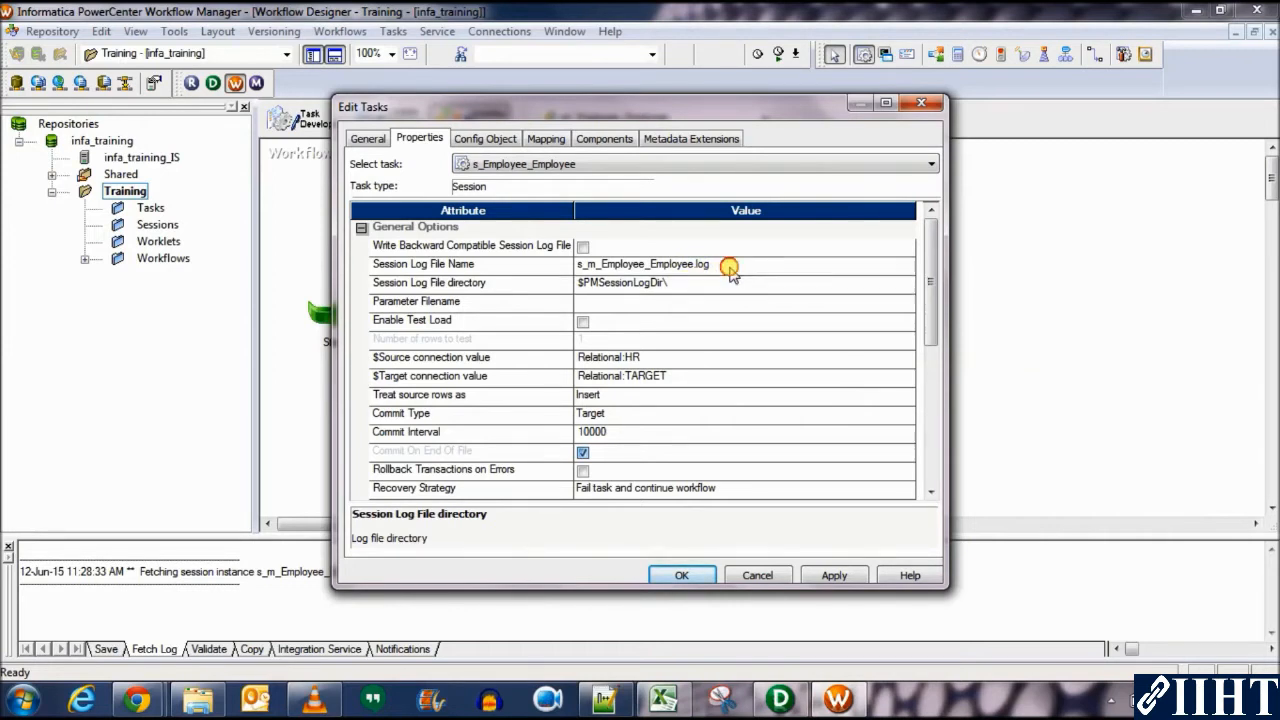
Turn on Write Backward Compatible Session Log File for the session.
{"action": "left_click", "coordinate": [730, 264]}
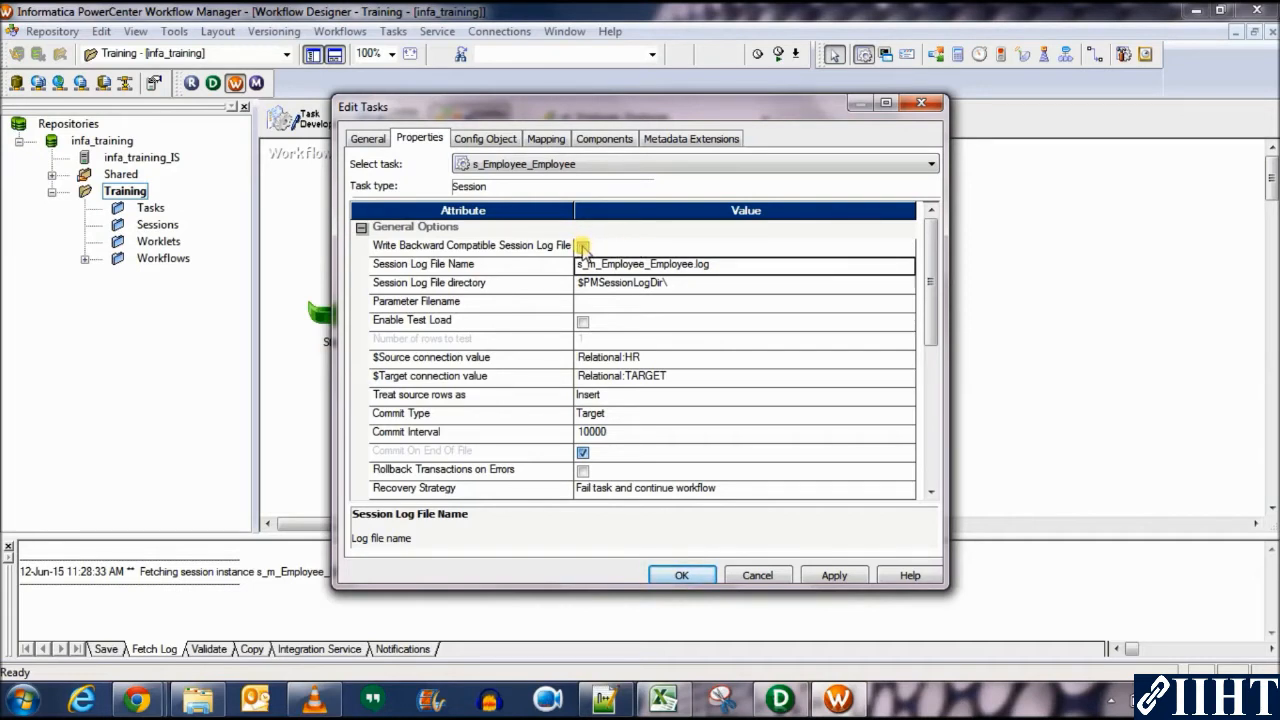
{"action": "left_click", "coordinate": [584, 246]}
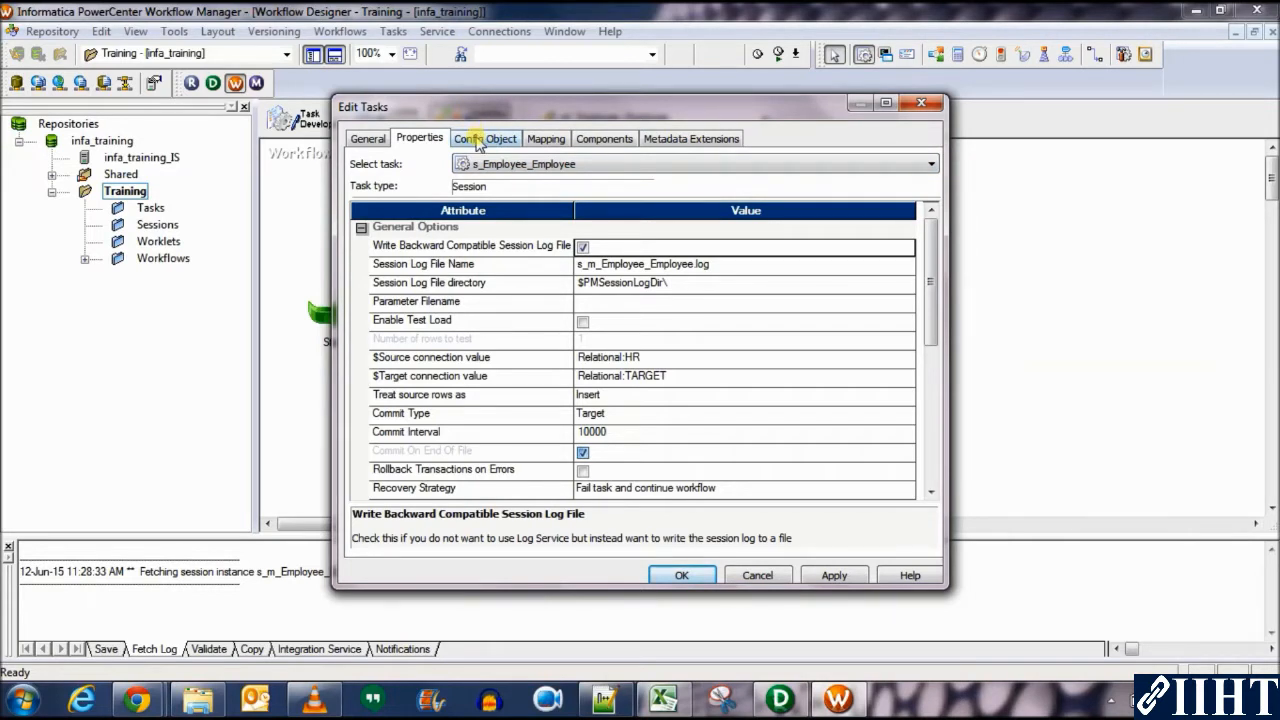
Review the Config Object advanced and log options, then move to the Mapping settings.
{"action": "left_click", "coordinate": [484, 138]}
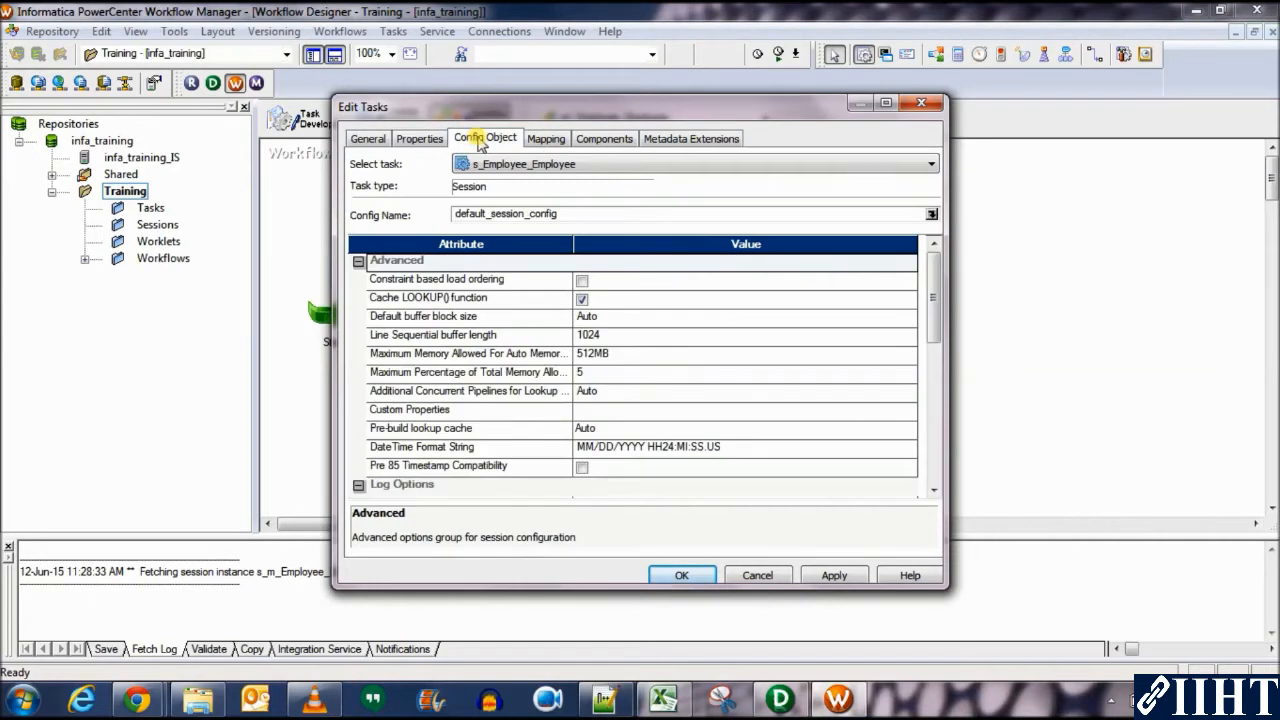
{"action": "mouse_move", "coordinate": [716, 316]}
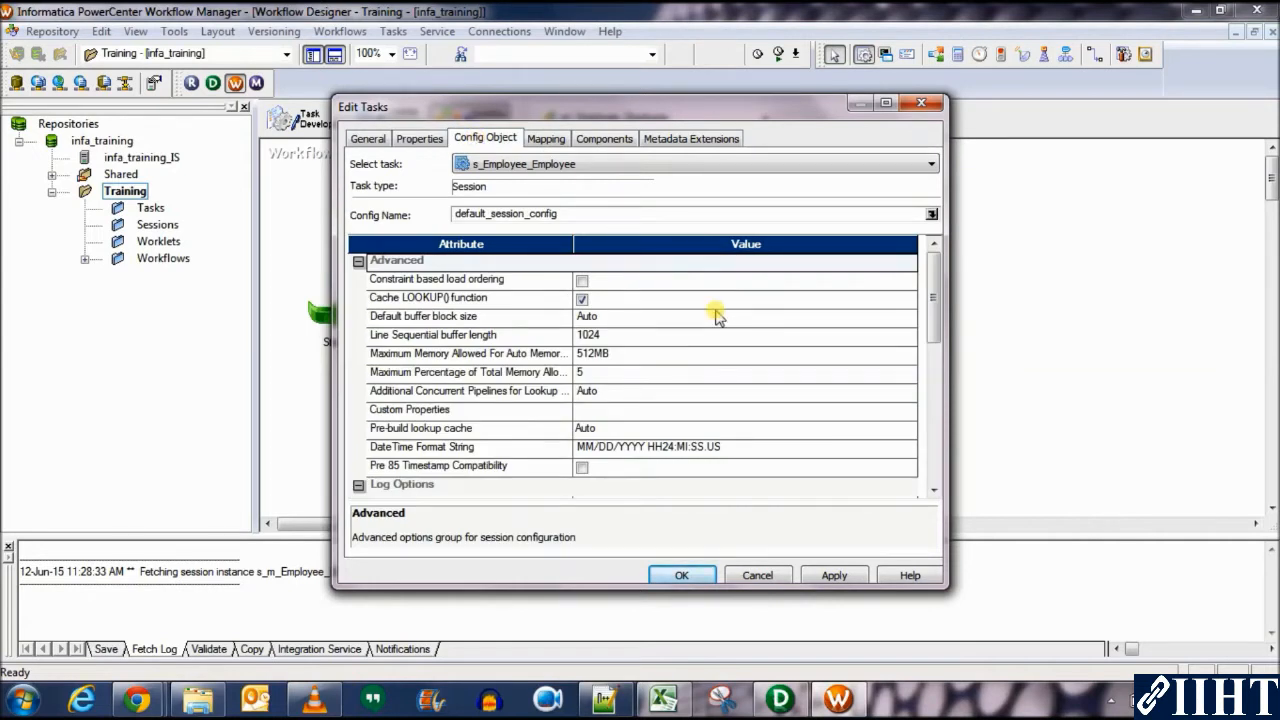
{"action": "scroll", "scroll_direction": "down", "scroll_amount": 3}
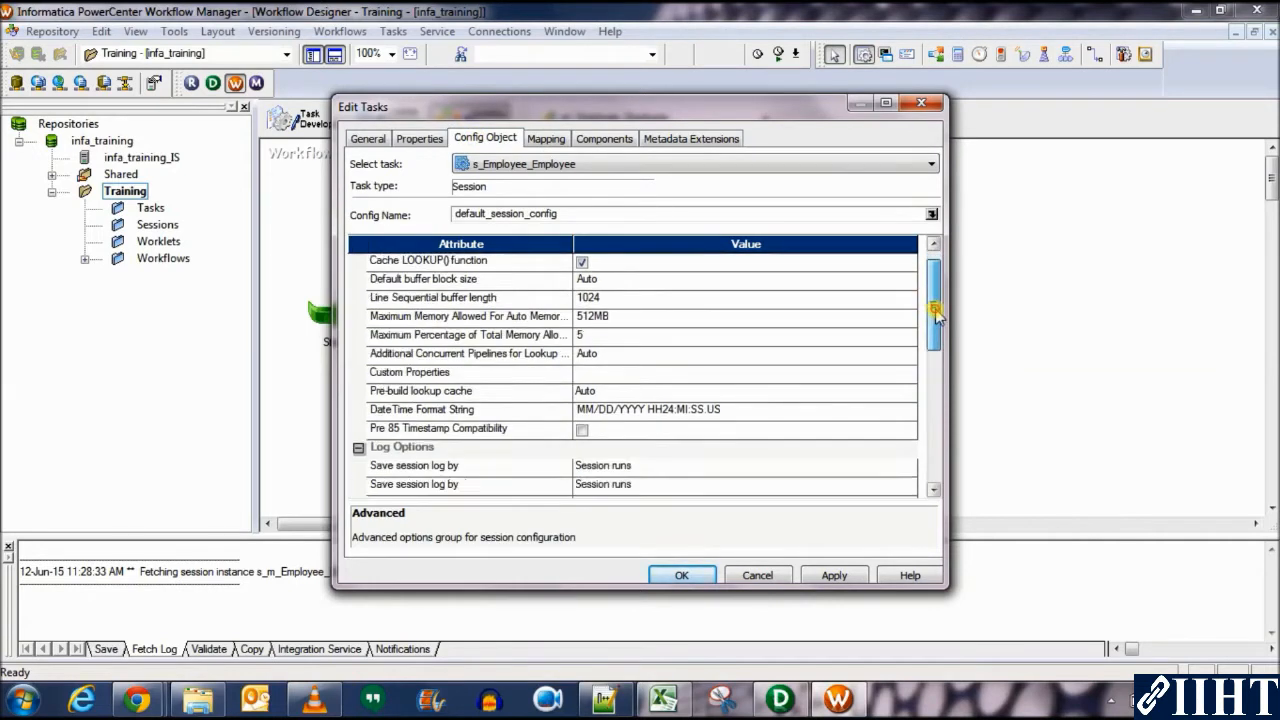
{"action": "scroll", "scroll_direction": "down", "scroll_amount": 3}
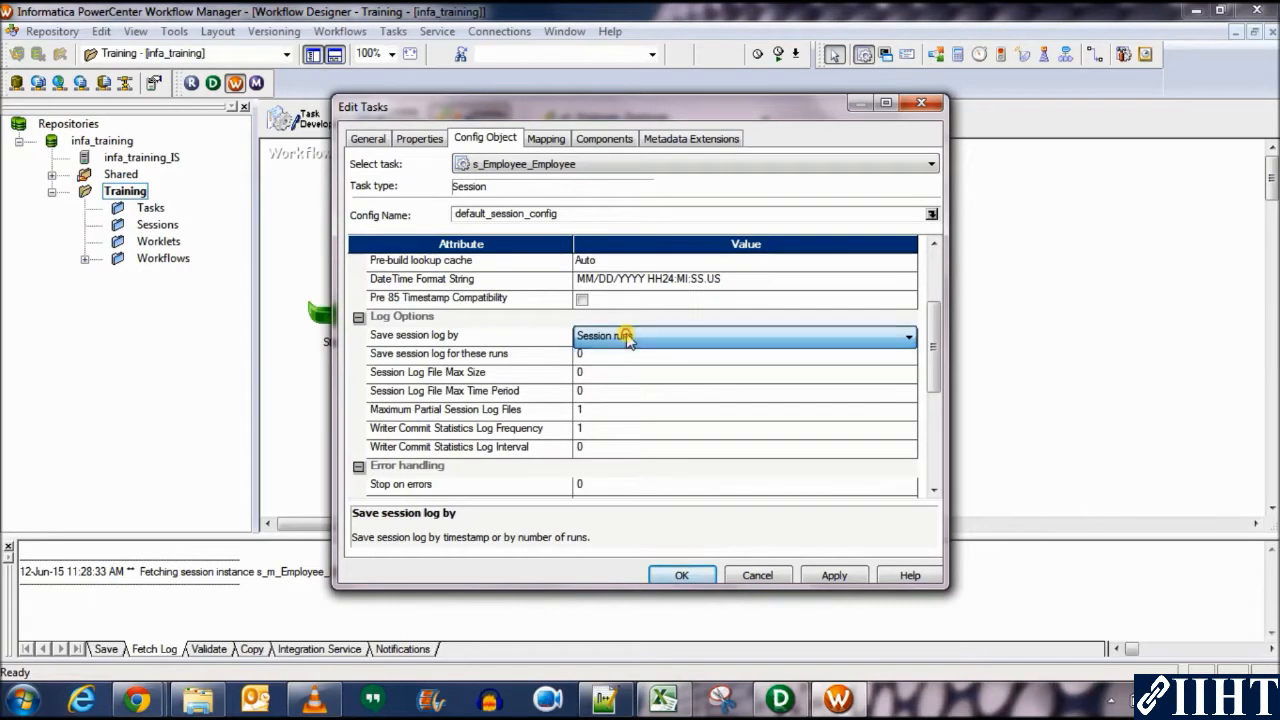
{"action": "left_click", "coordinate": [744, 334]}
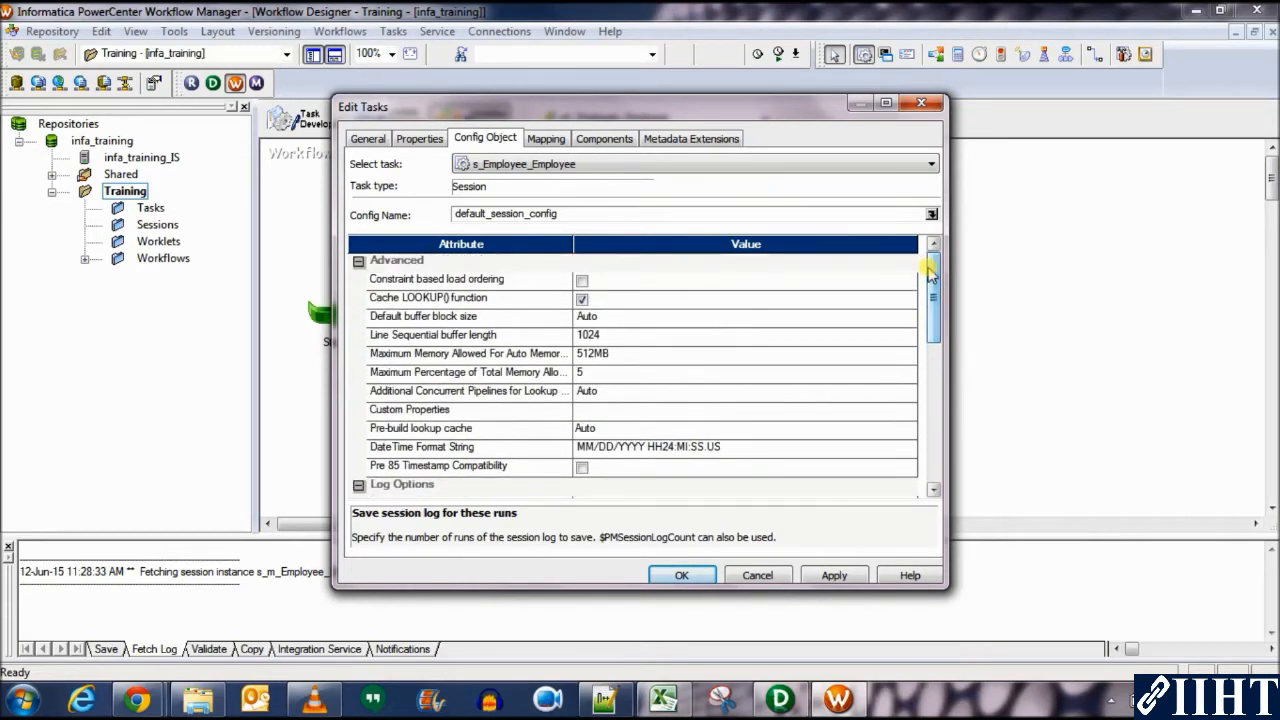
{"action": "left_click", "coordinate": [546, 138]}
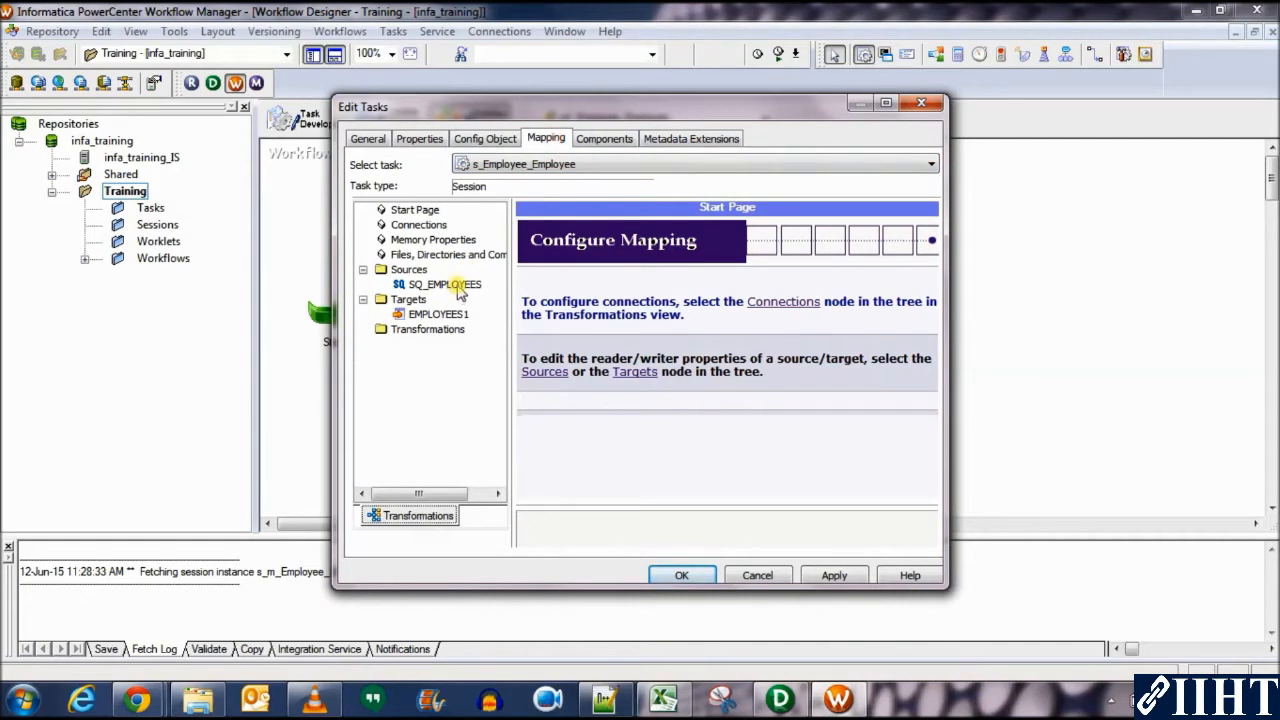
Inspect the SQ_EMPLOYEES source's connection browser and recheck the session properties.
{"action": "left_click", "coordinate": [444, 284]}
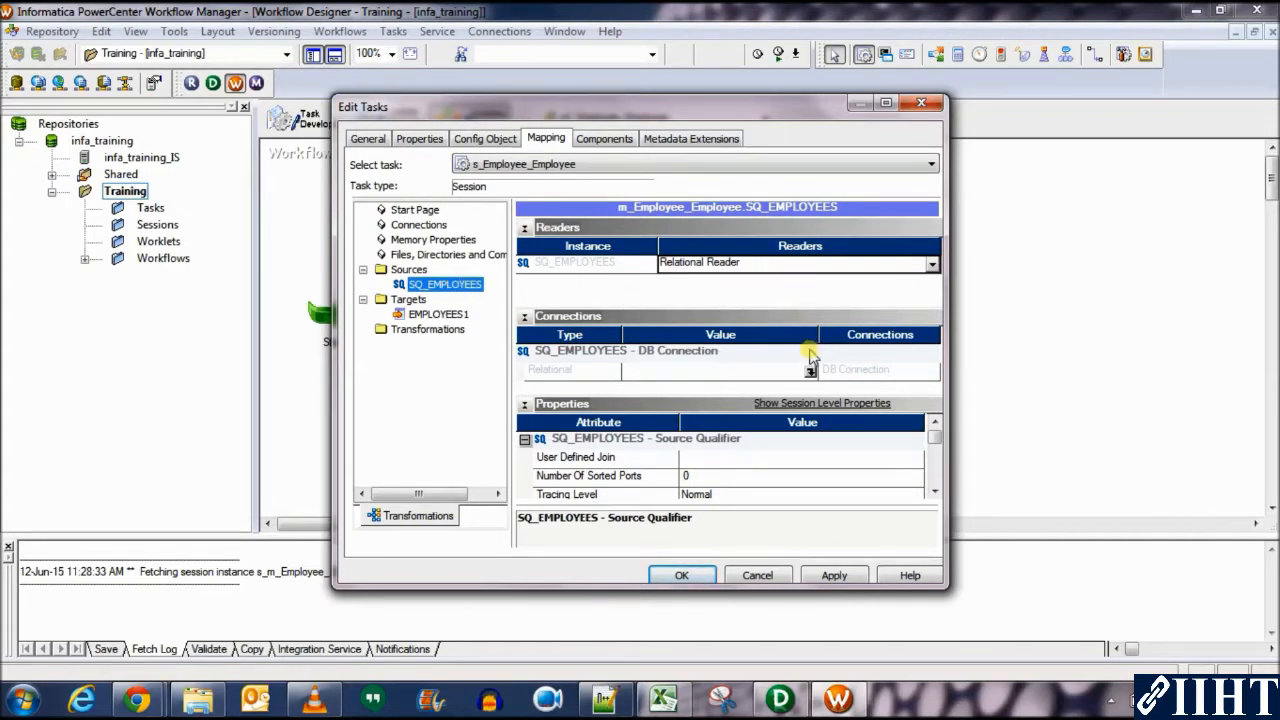
{"action": "left_click", "coordinate": [810, 368]}
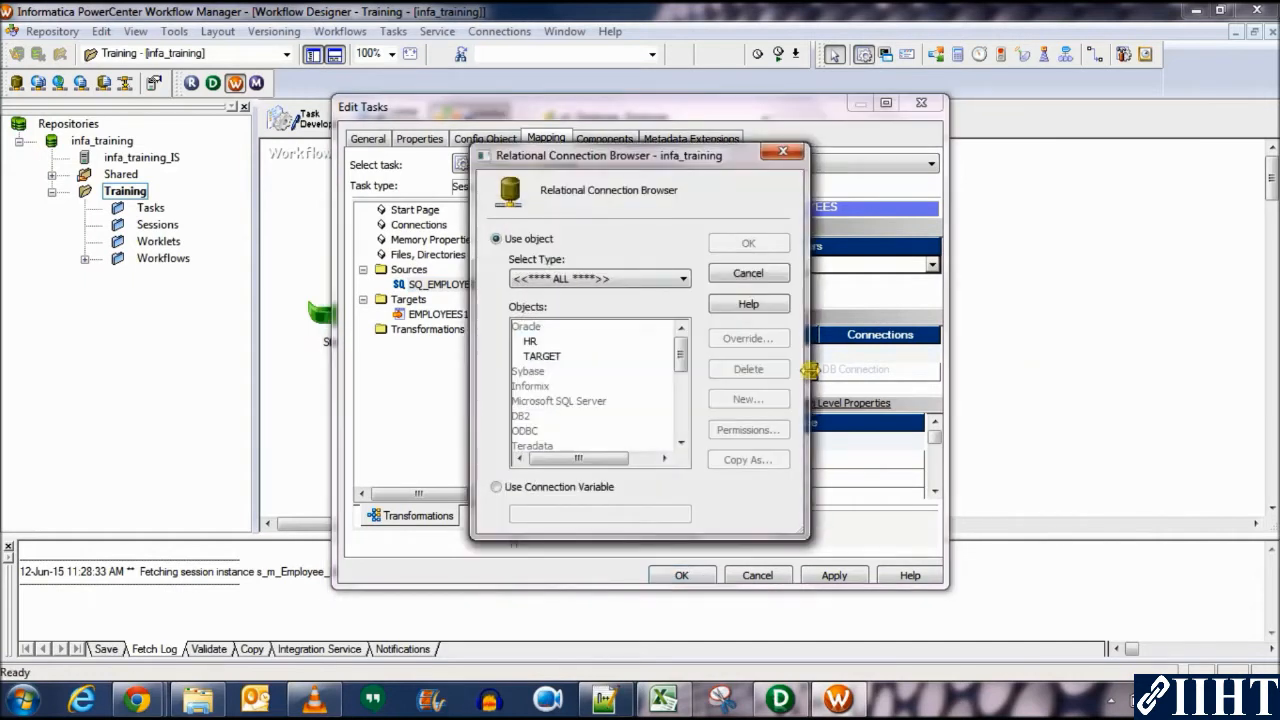
{"action": "left_click", "coordinate": [530, 340]}
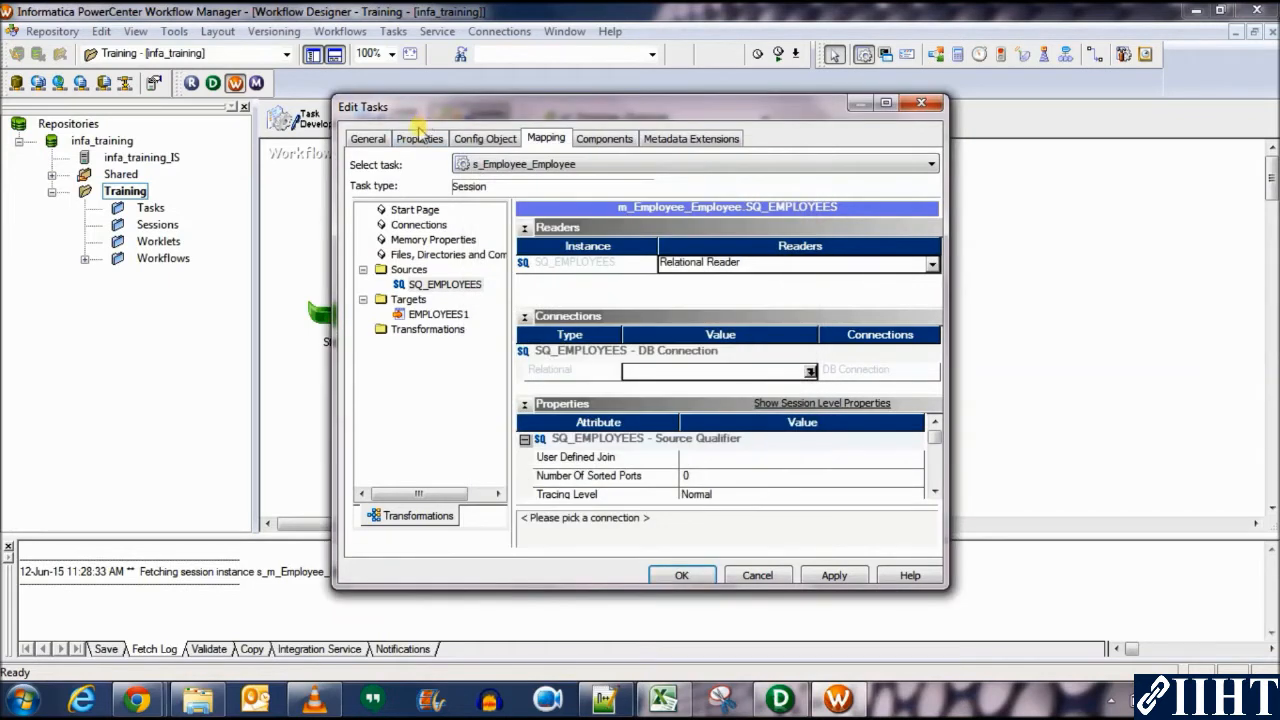
{"action": "left_click", "coordinate": [420, 138]}
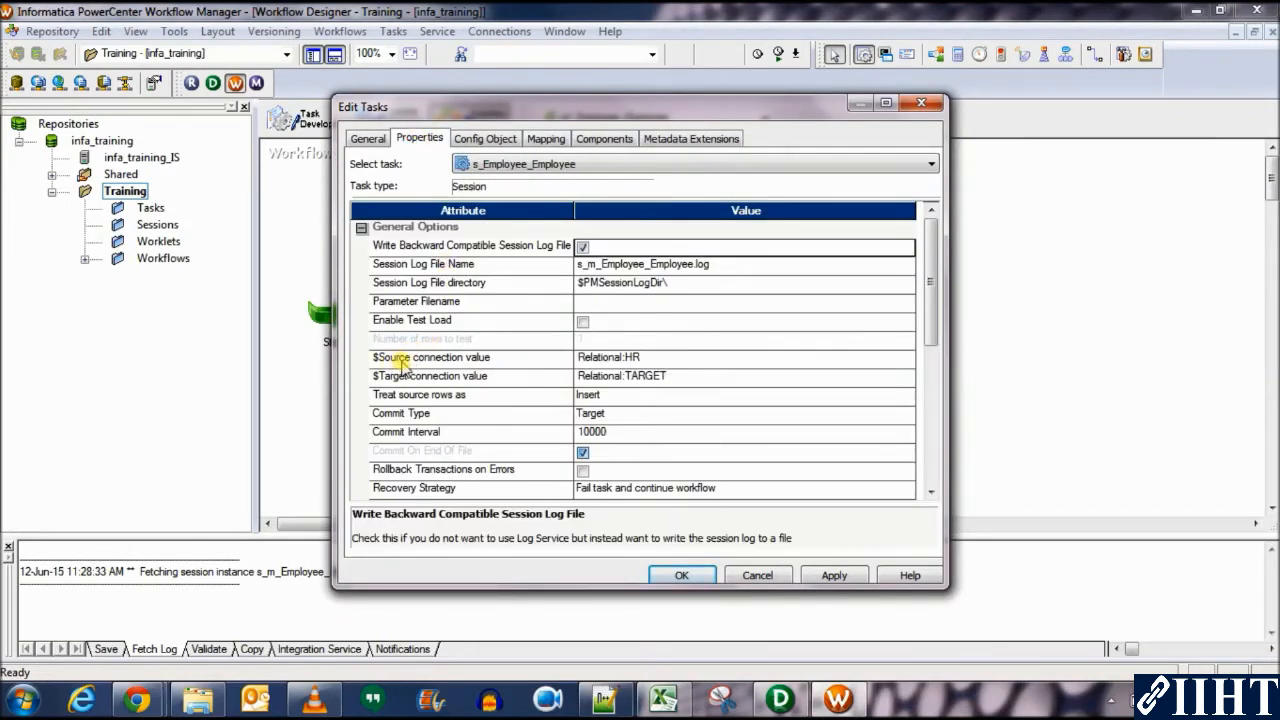
{"action": "mouse_move", "coordinate": [416, 360]}
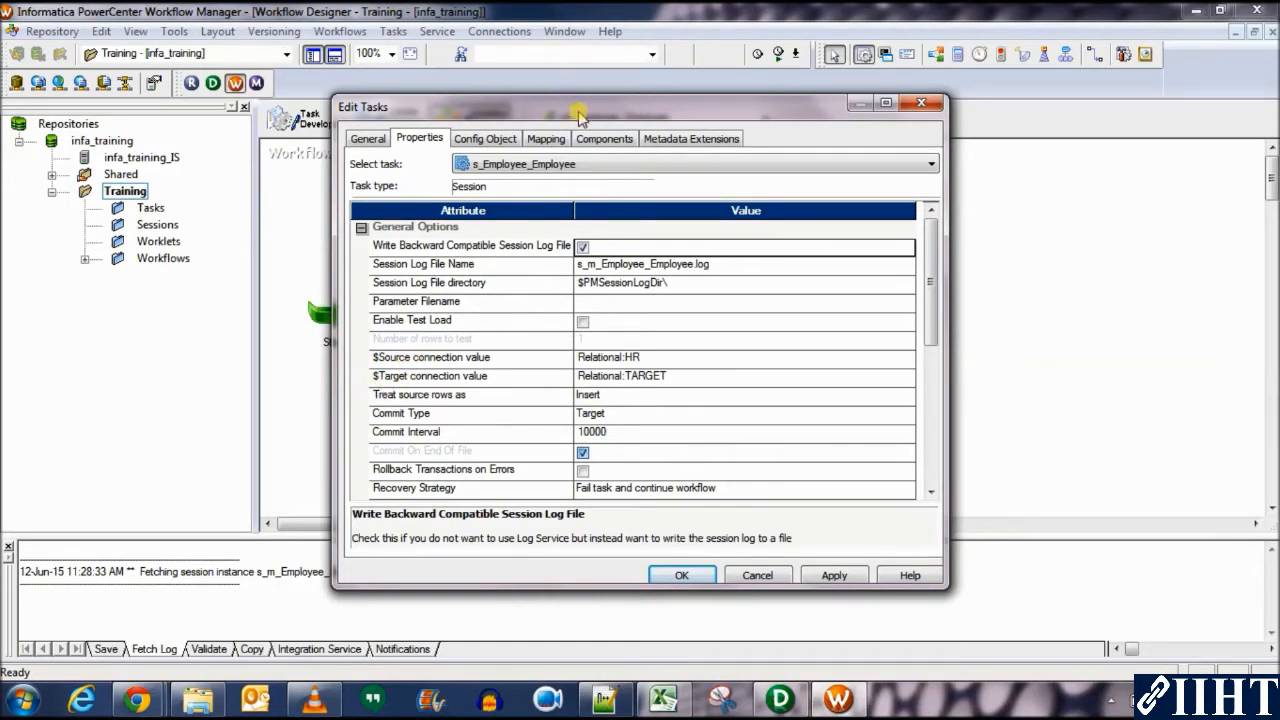
{"action": "left_click", "coordinate": [546, 138]}
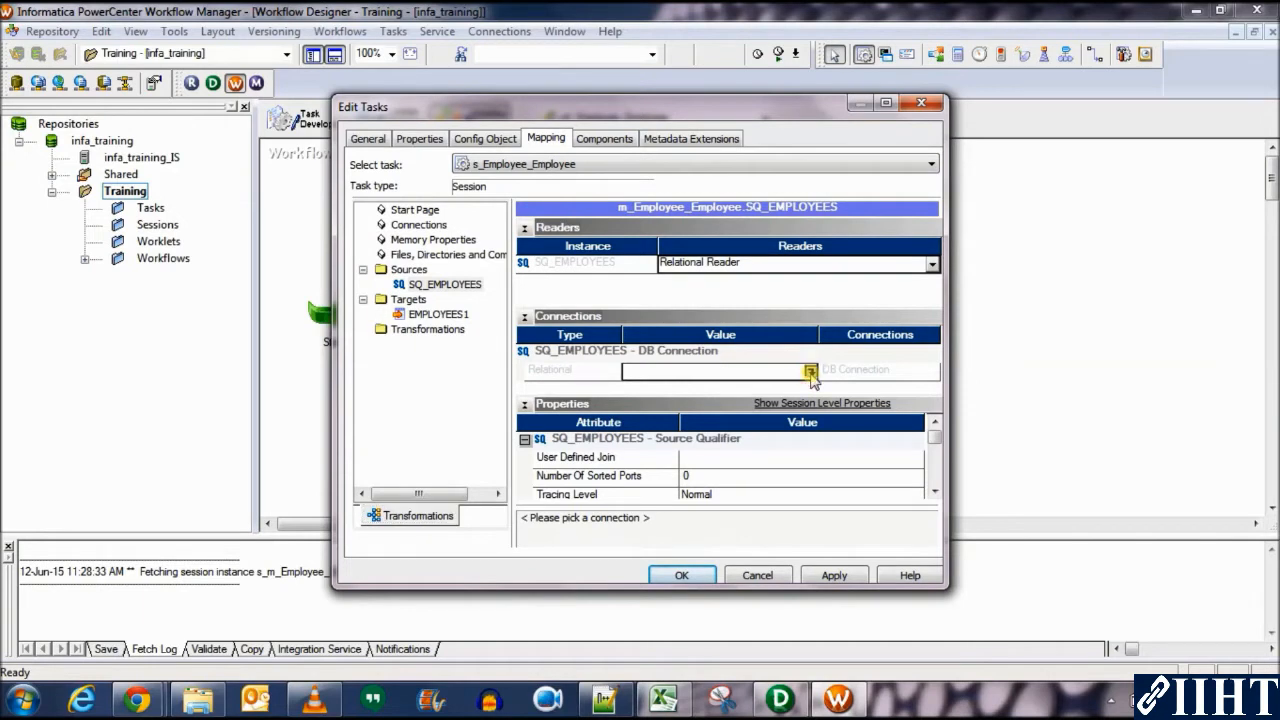
Set the SQ_EMPLOYEES relational connection to the connection variable $Source.
{"action": "left_click", "coordinate": [810, 372]}
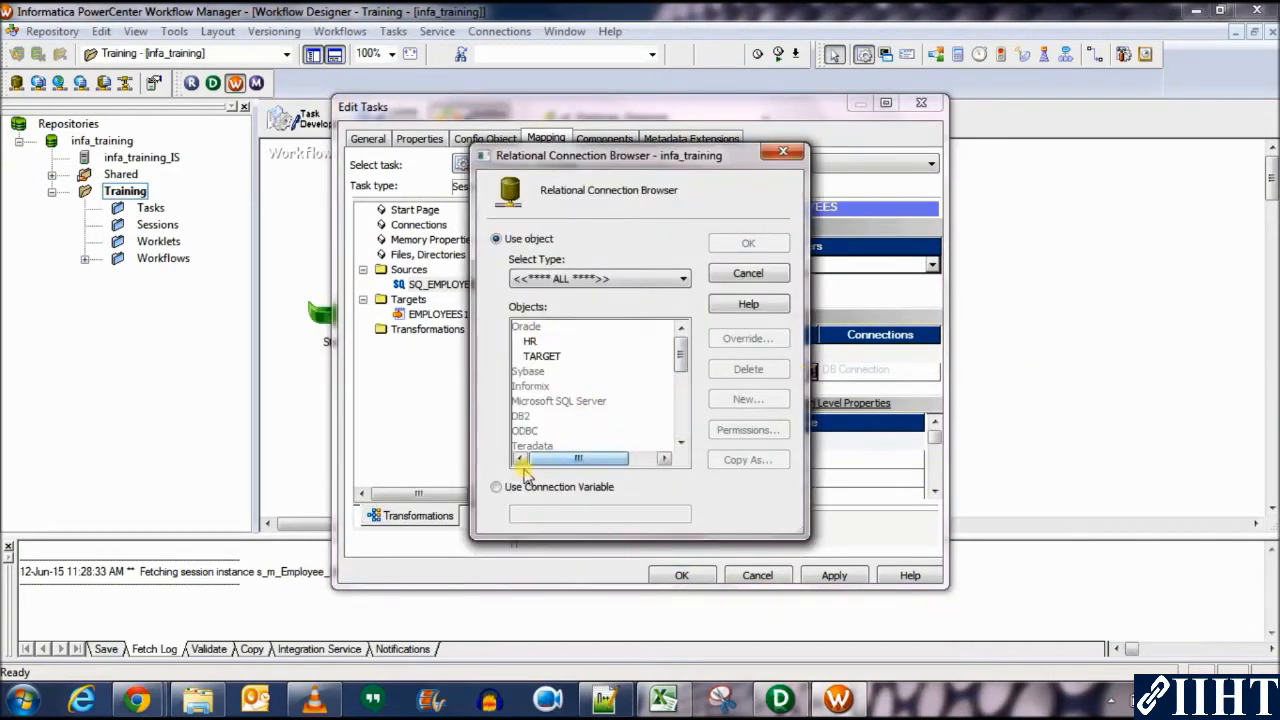
{"action": "left_click", "coordinate": [496, 488]}
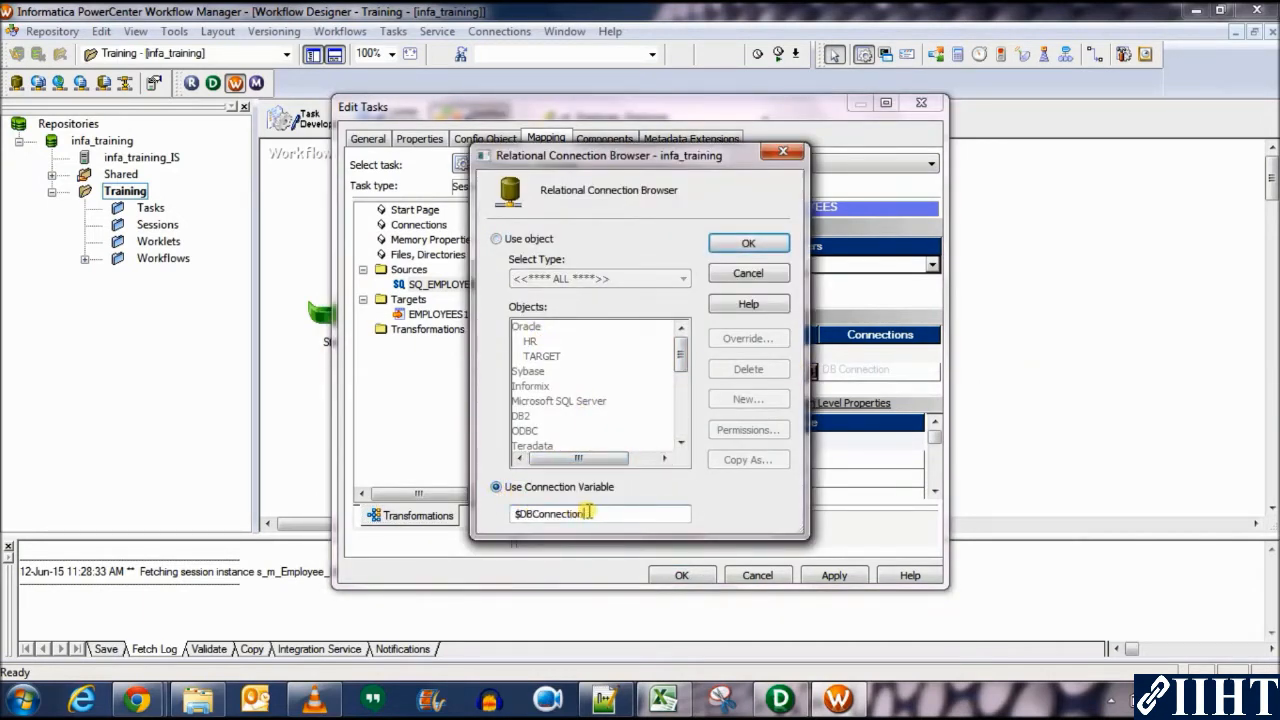
{"action": "type", "text": "$$"}
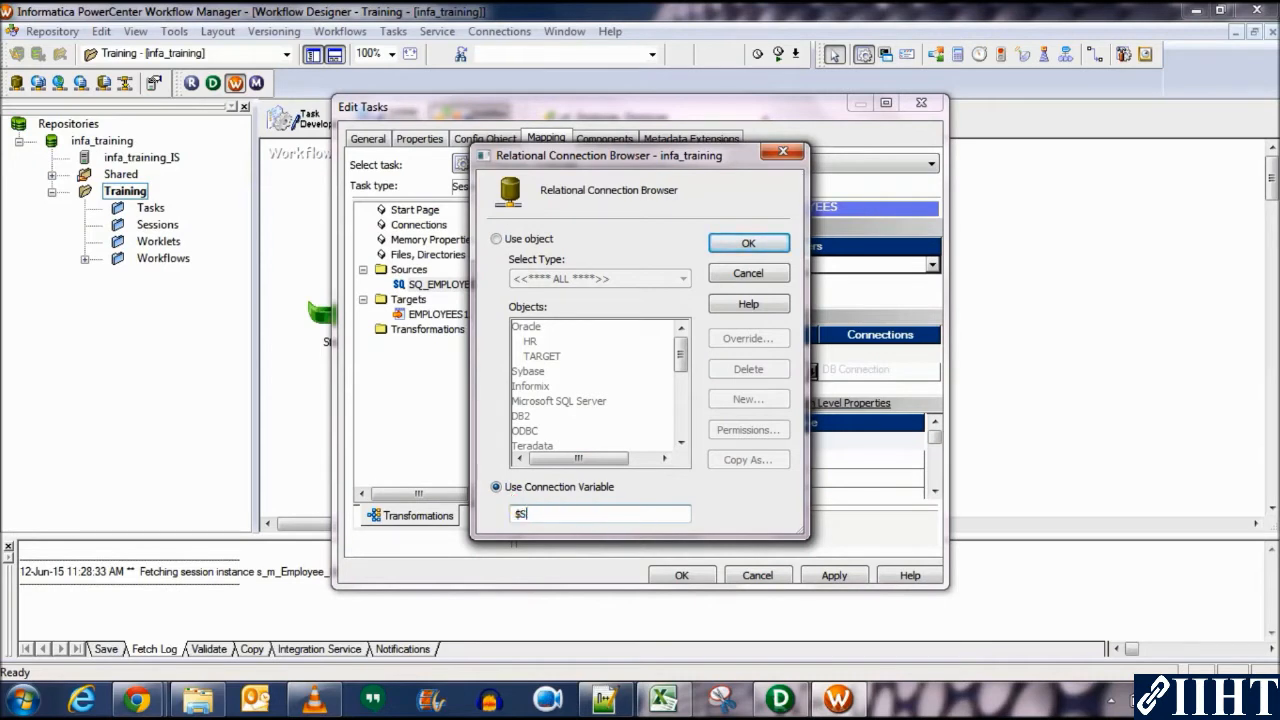
{"action": "type", "text": "Source"}
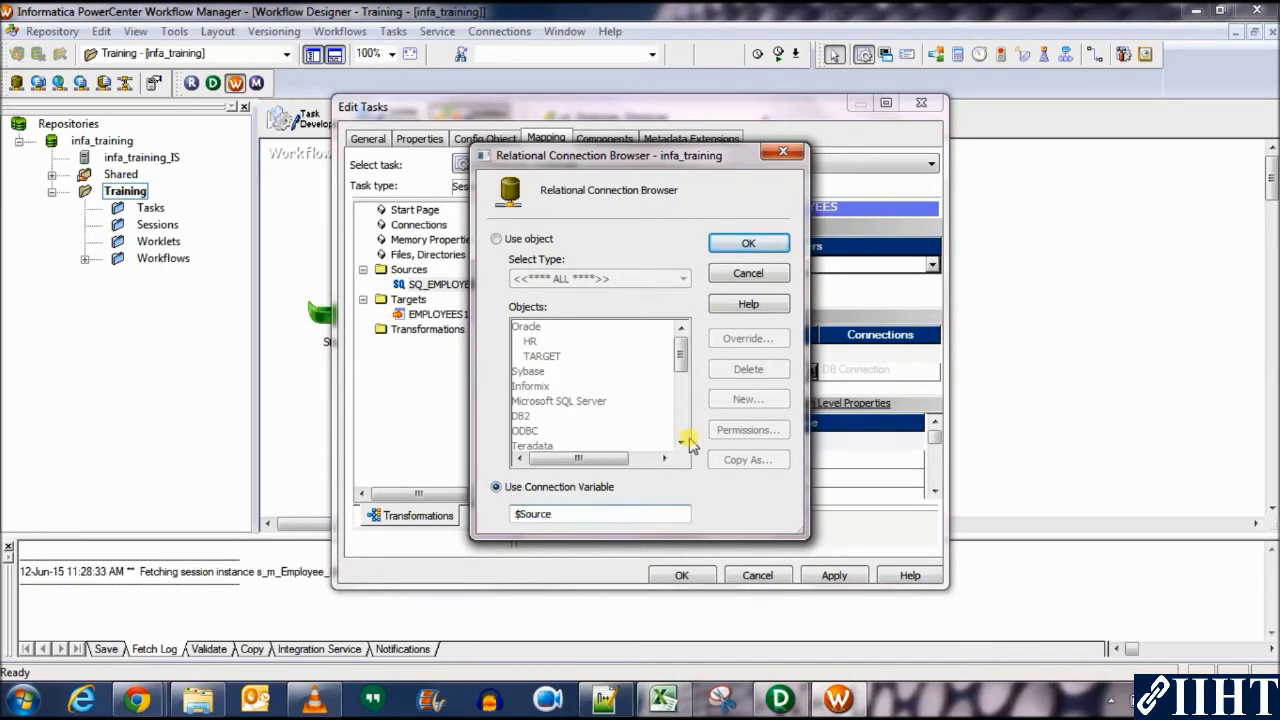
{"action": "left_click", "coordinate": [748, 244]}
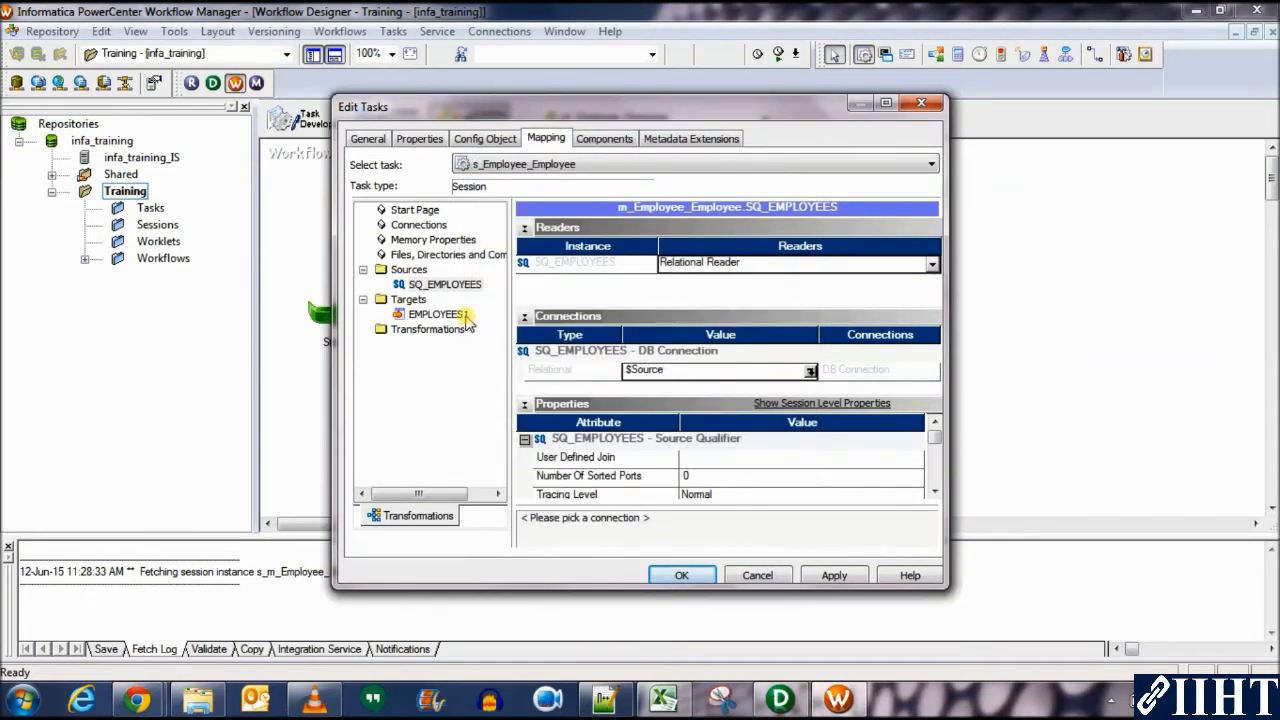
Set the EMPLOYEES1 target's relational connection to the connection variable $Target.
{"action": "left_click", "coordinate": [438, 312]}
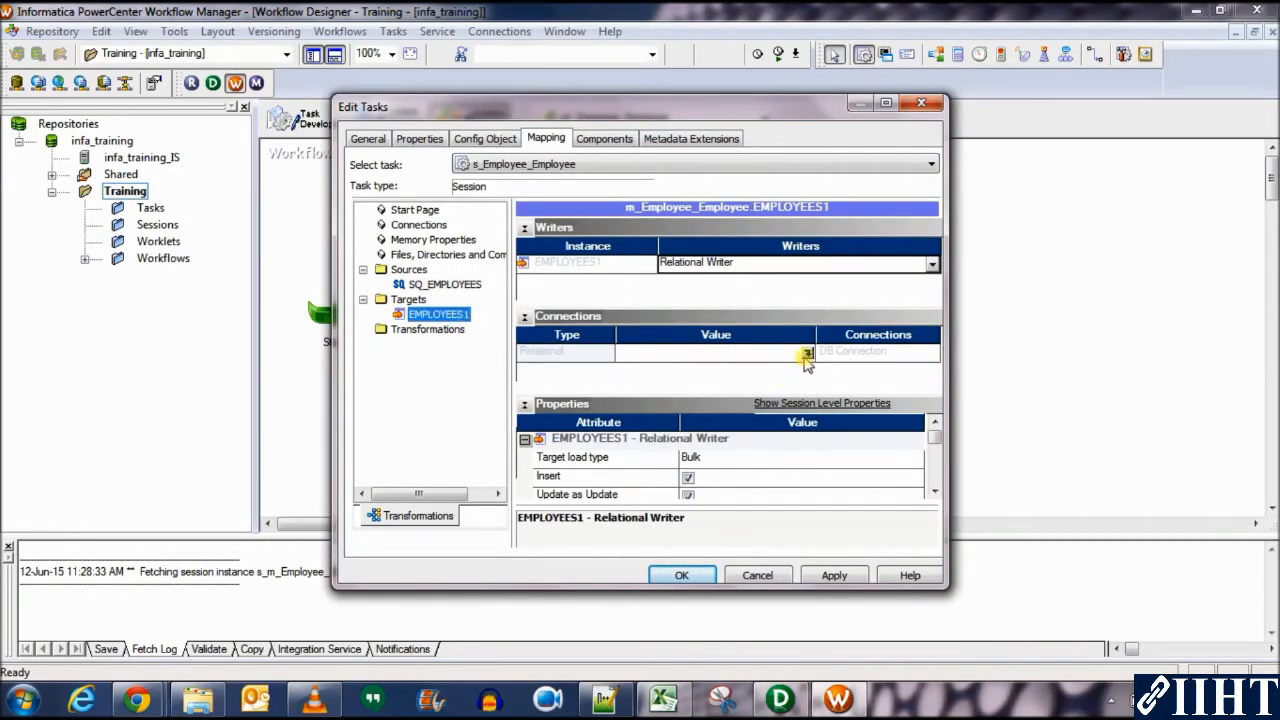
{"action": "left_click", "coordinate": [808, 356]}
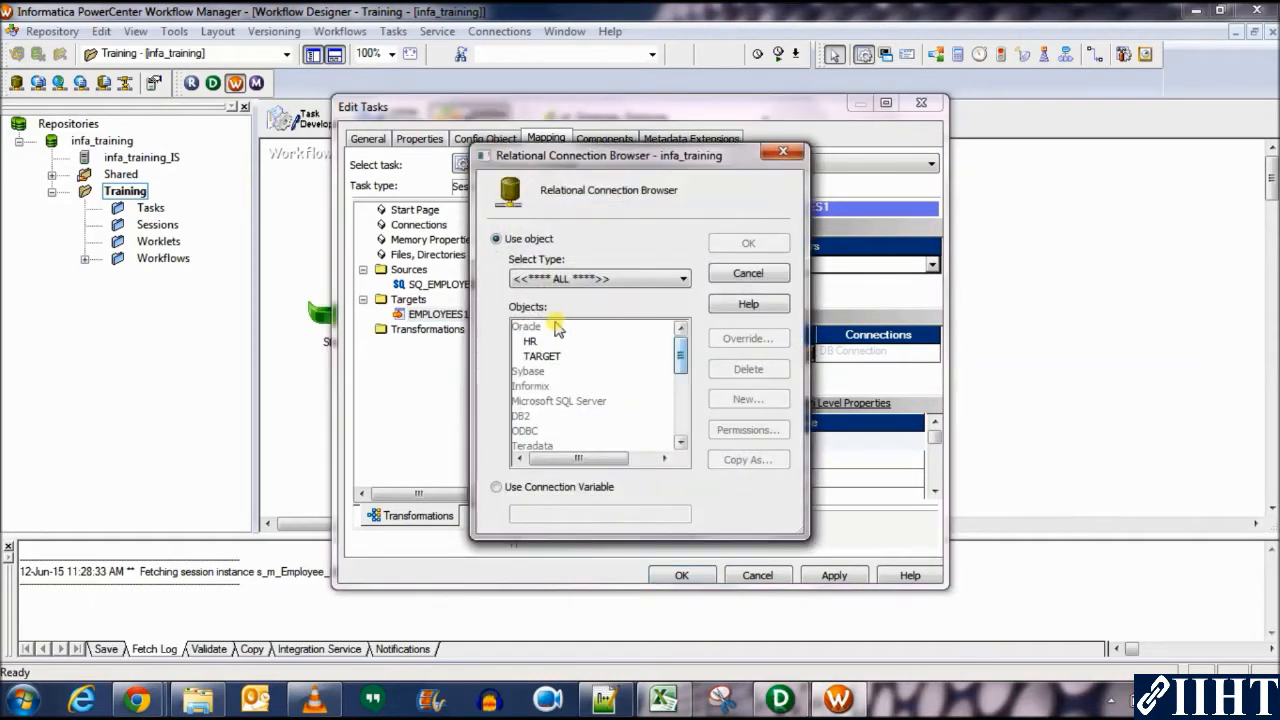
{"action": "left_click", "coordinate": [496, 488]}
{"action": "type", "text": "$DBCo"}
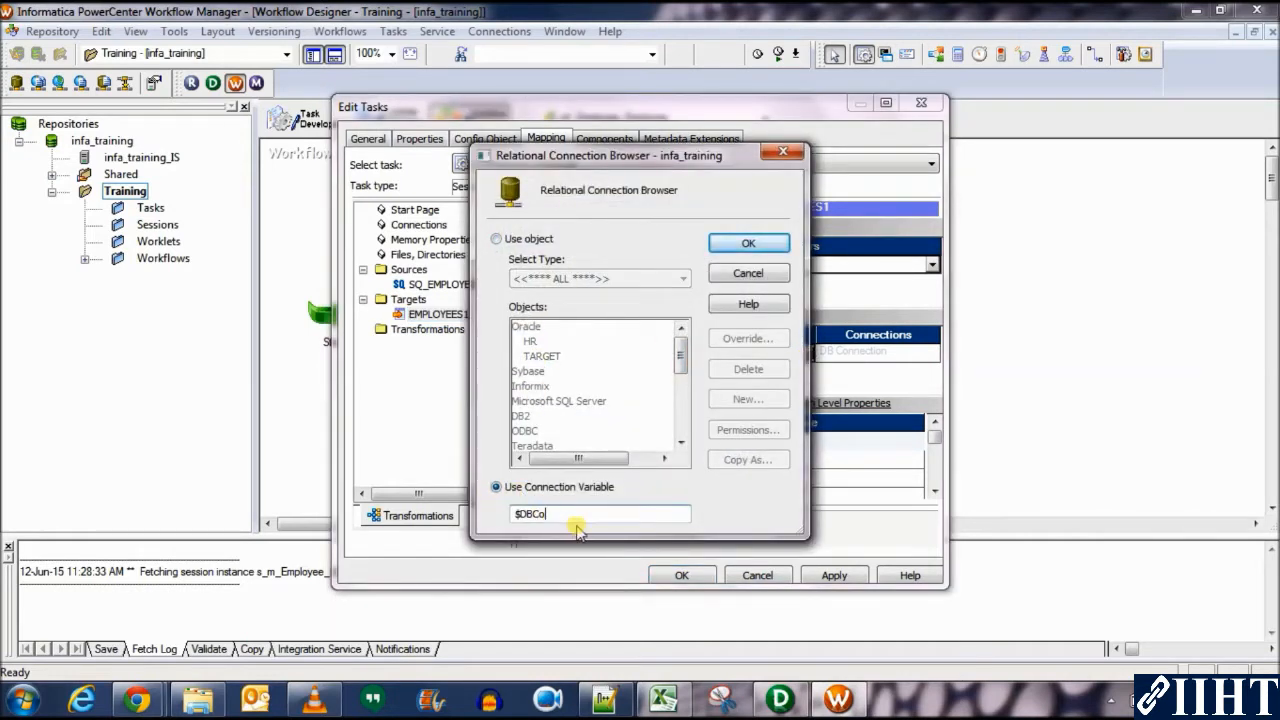
{"action": "type", "text": "$Target"}
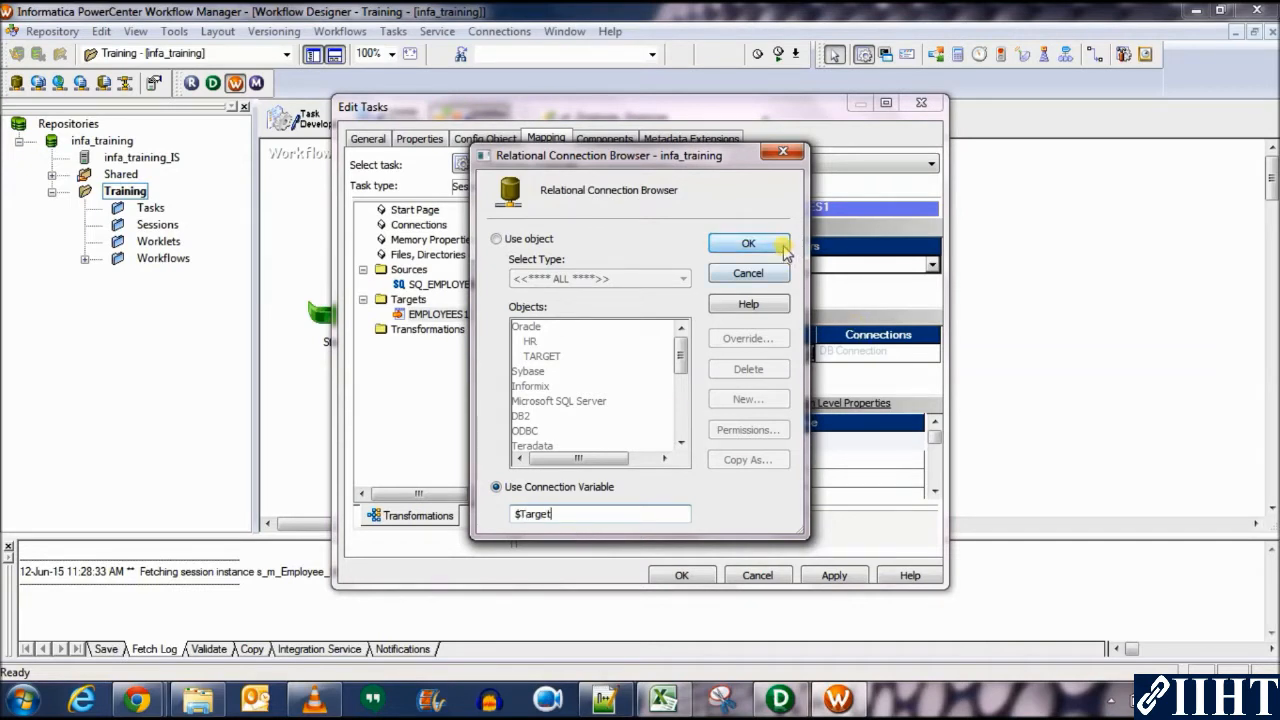
{"action": "left_click", "coordinate": [748, 244]}
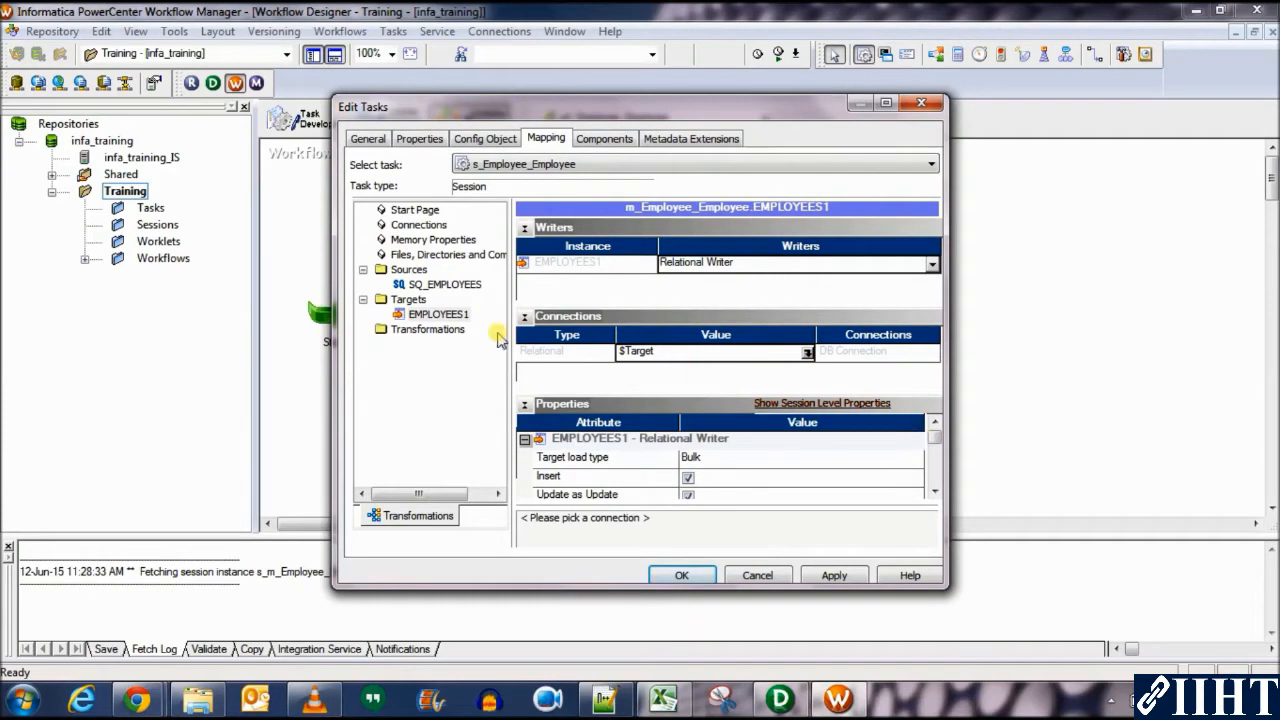
Return to the SQ_EMPLOYEES source and adjust its reader property options.
{"action": "left_click", "coordinate": [444, 284]}
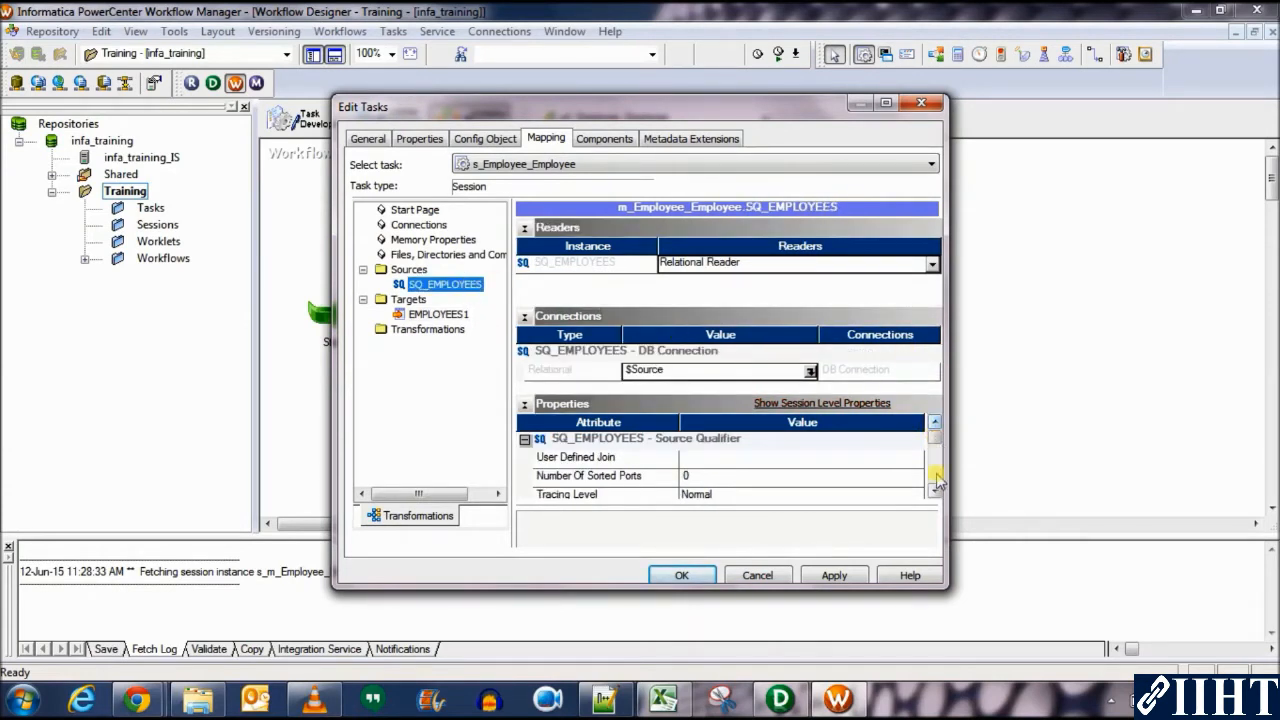
{"action": "left_click", "coordinate": [936, 492]}
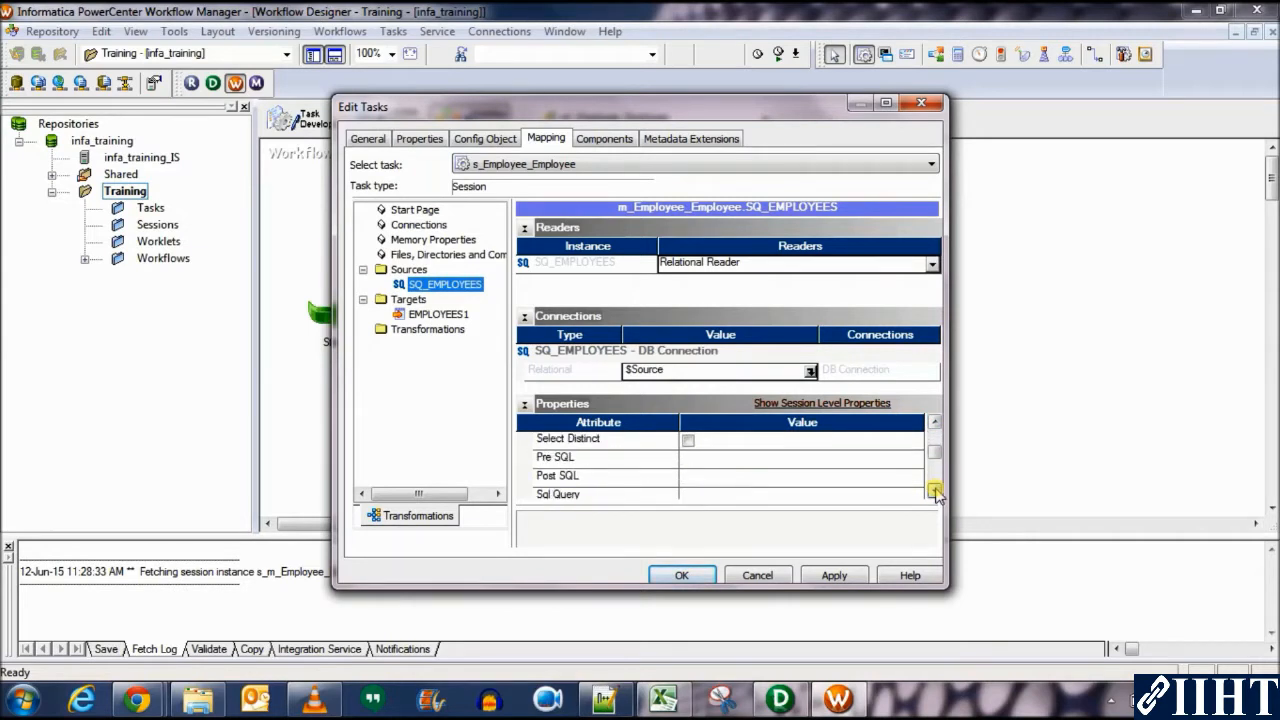
{"action": "left_click", "coordinate": [934, 490]}
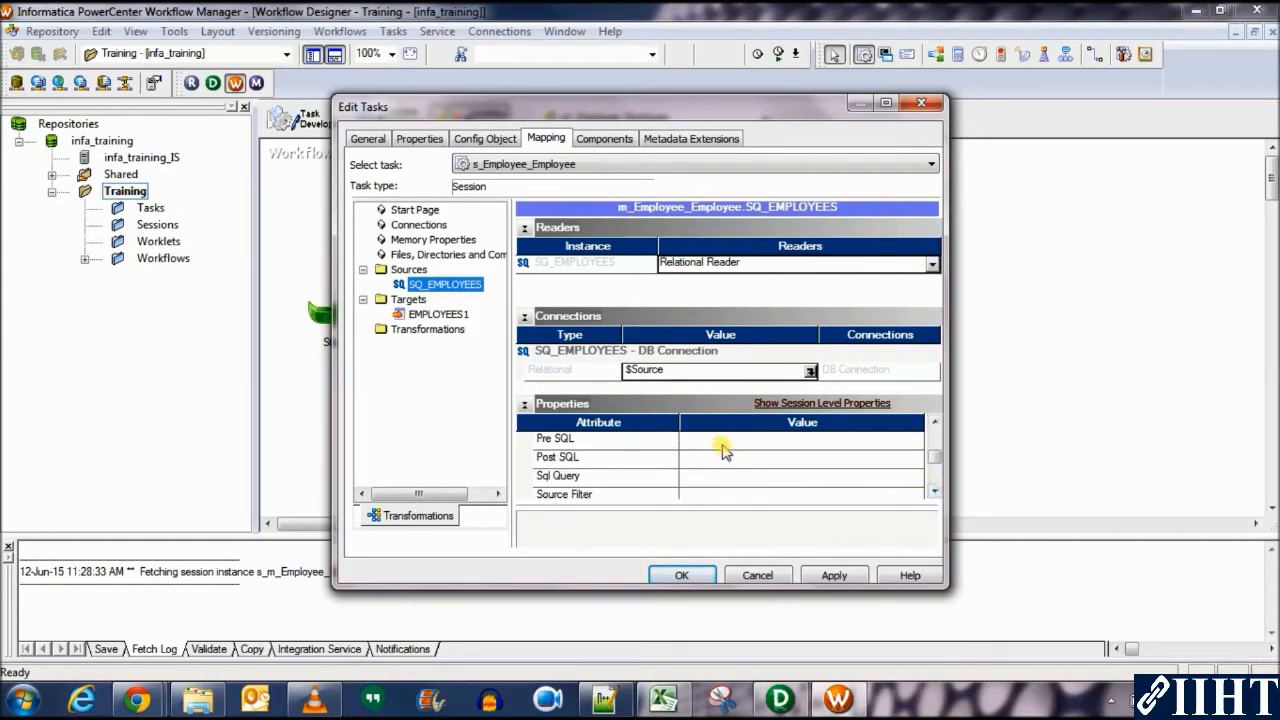
{"action": "left_click", "coordinate": [800, 456]}
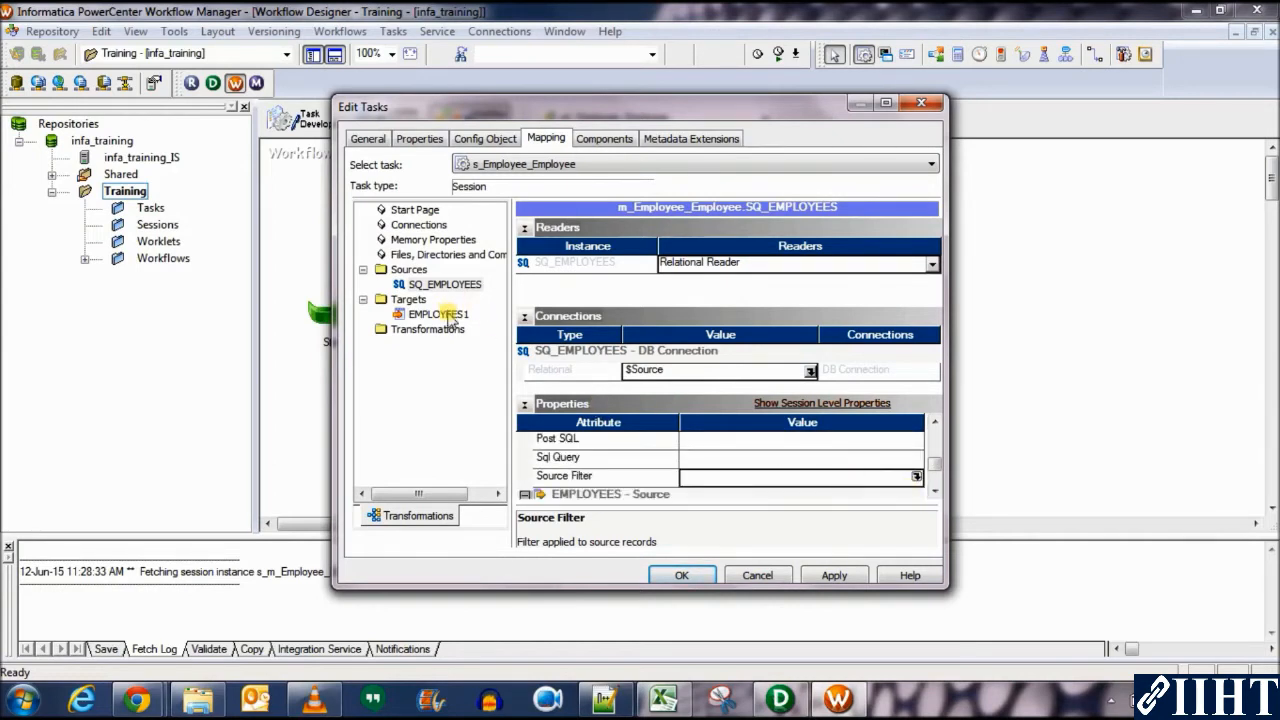
Change EMPLOYEES1 target load type from Bulk to Normal, toggle truncate target table, and apply.
{"action": "left_click", "coordinate": [436, 314]}
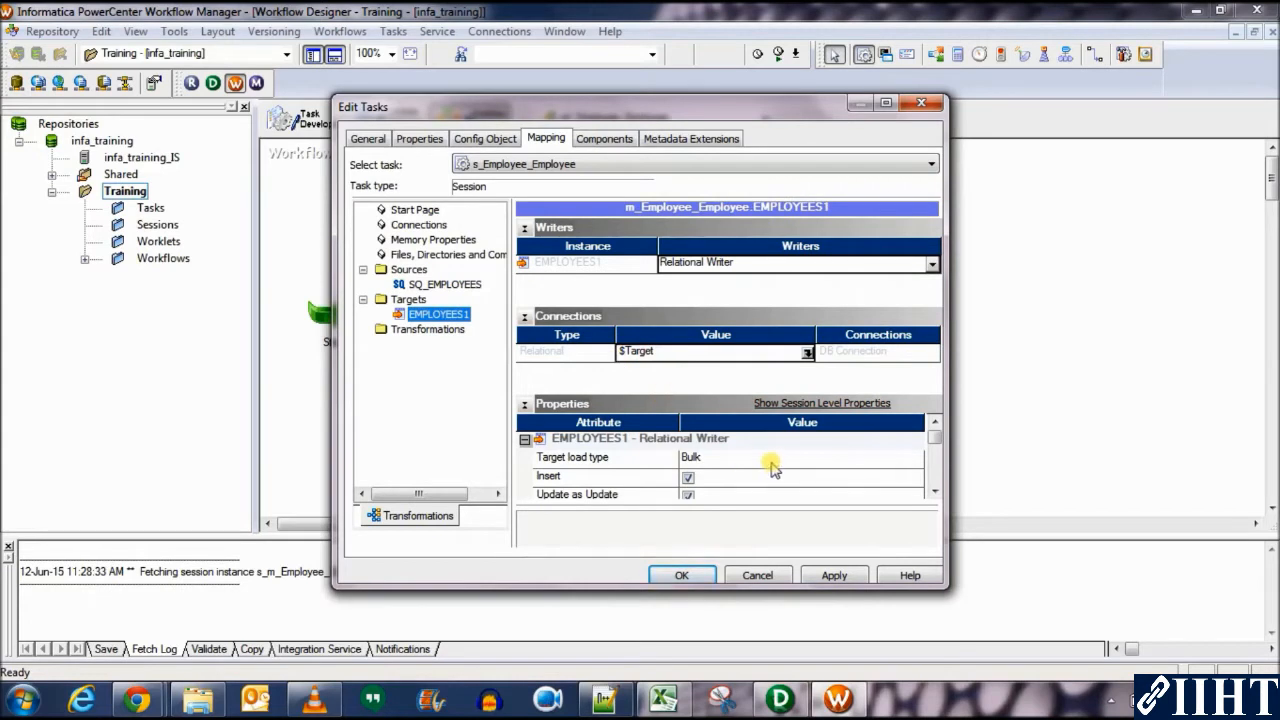
{"action": "left_click", "coordinate": [912, 458]}
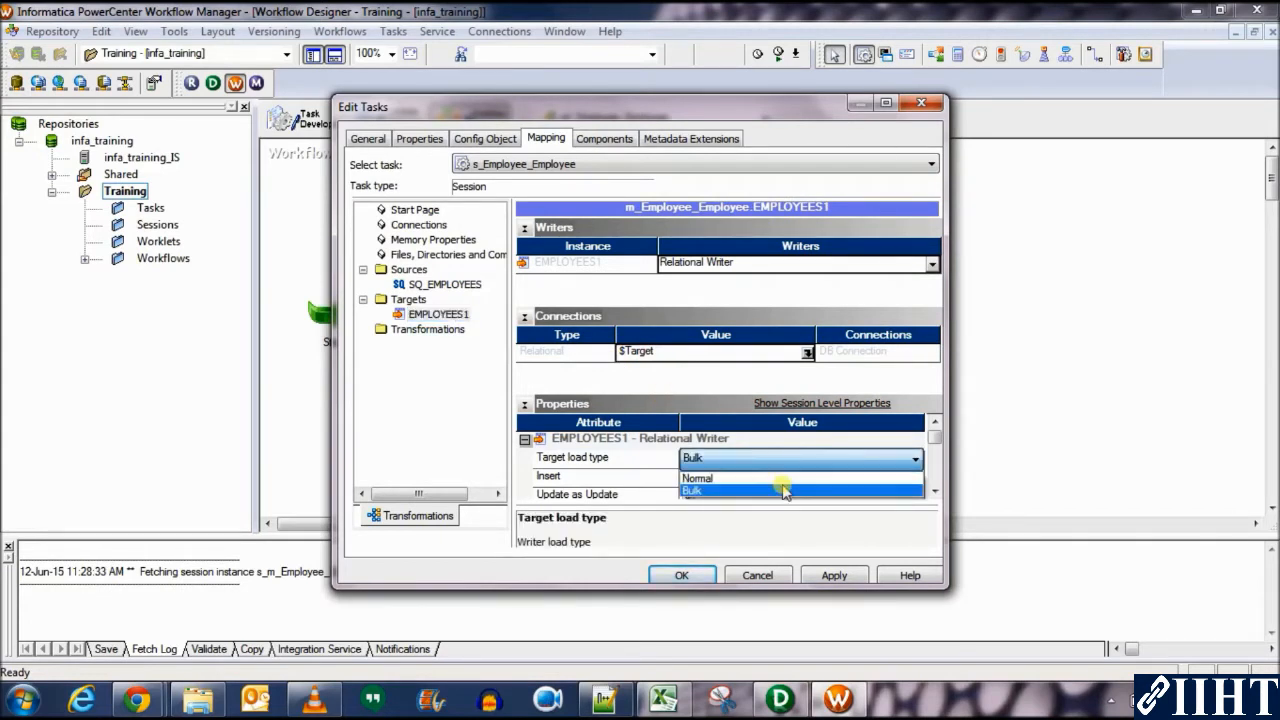
{"action": "mouse_move", "coordinate": [784, 478]}
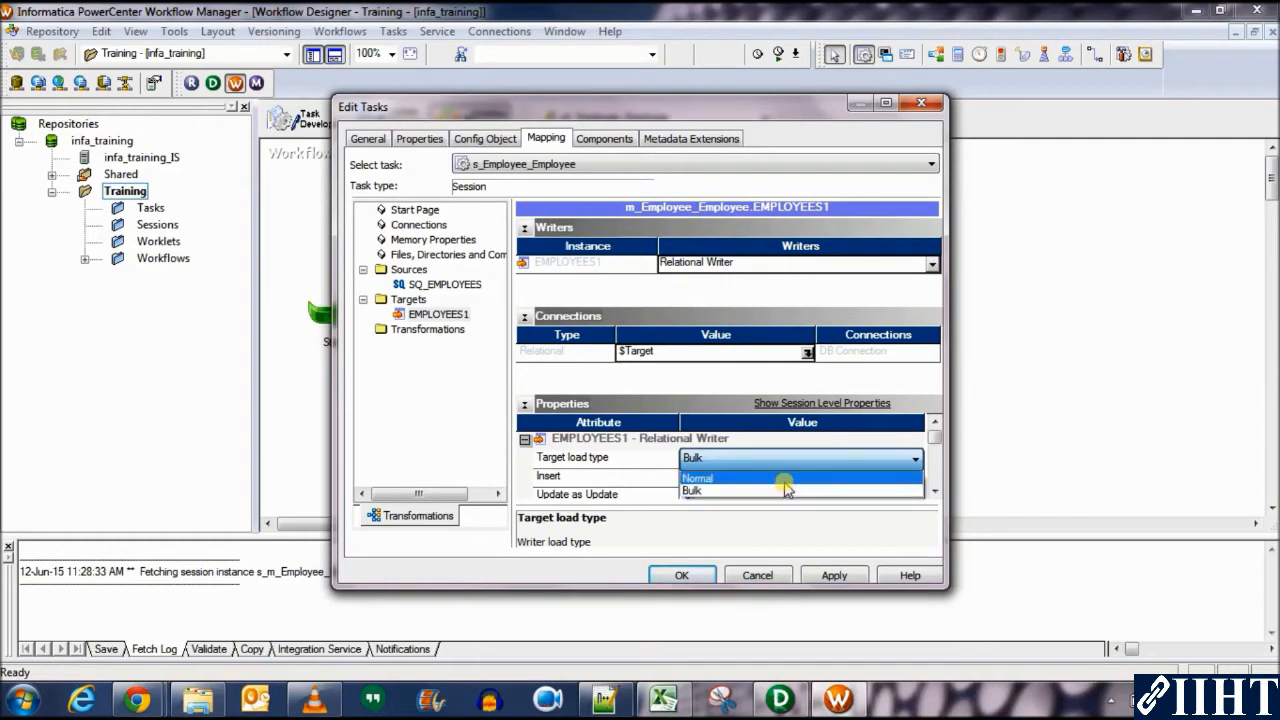
{"action": "left_click", "coordinate": [696, 476]}
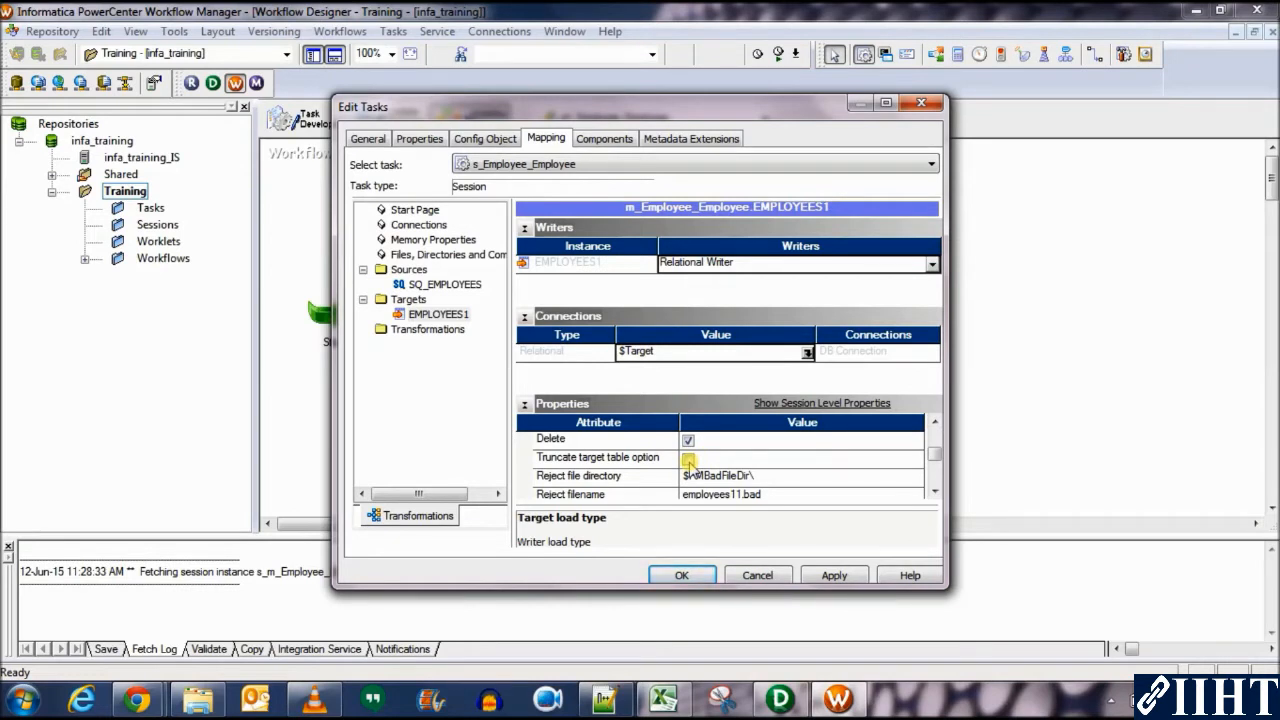
{"action": "left_click", "coordinate": [688, 458]}
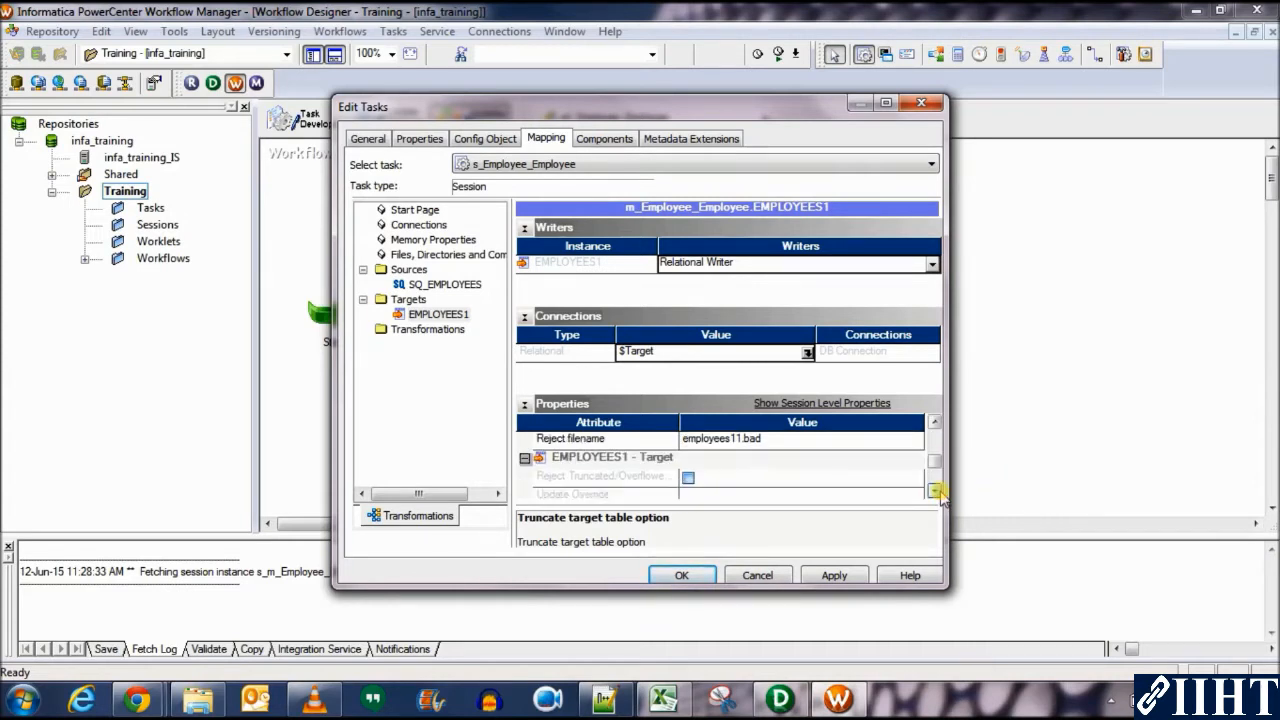
{"action": "left_click", "coordinate": [936, 490]}
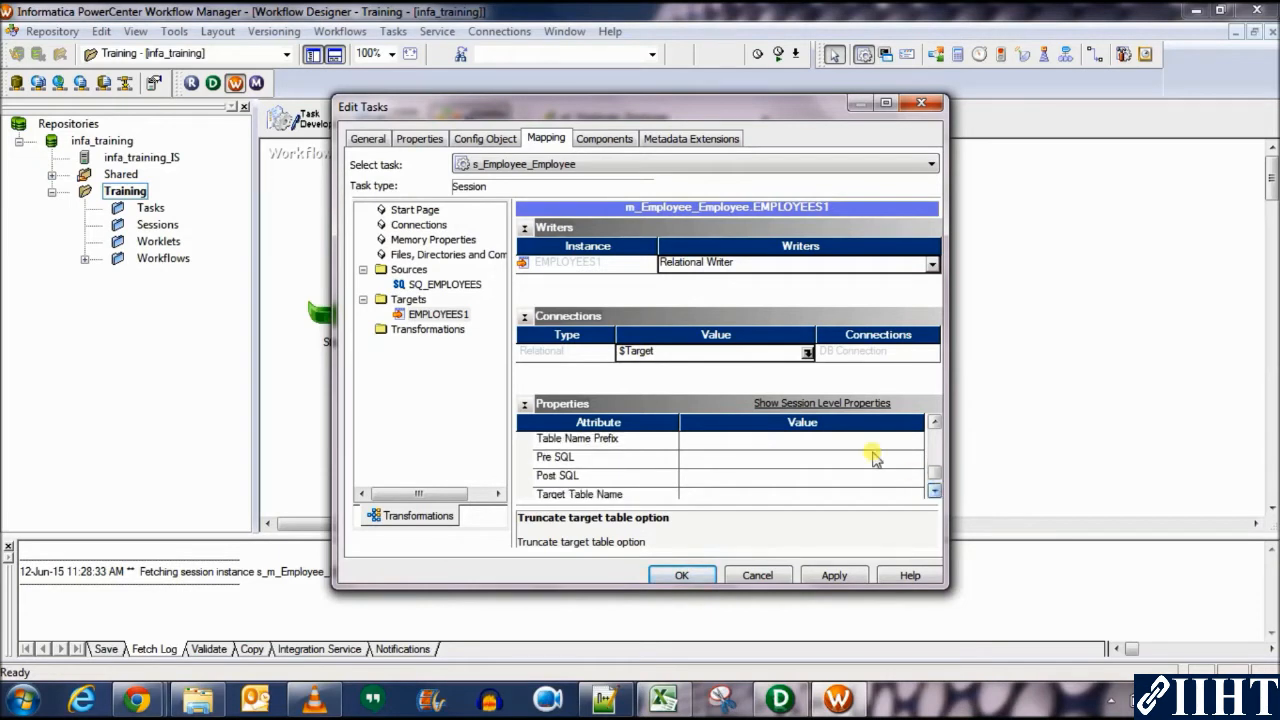
{"action": "left_click", "coordinate": [800, 476]}
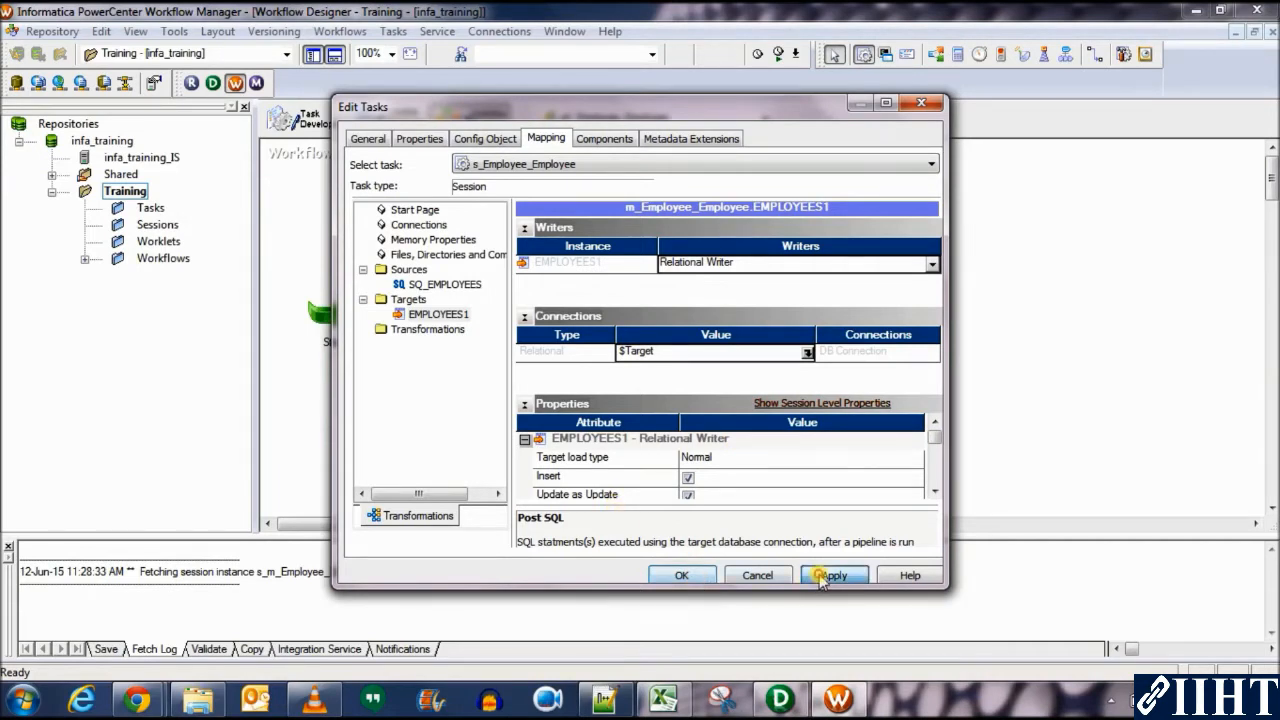
{"action": "left_click", "coordinate": [834, 576]}
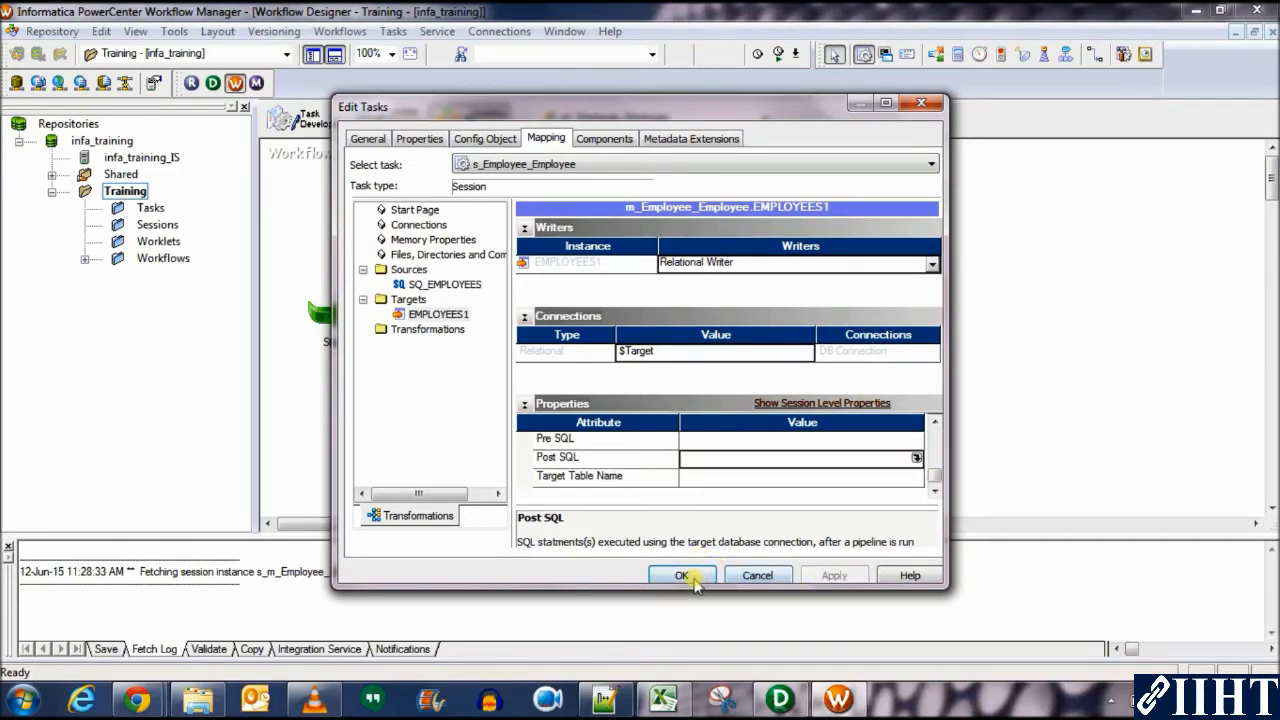
Close Edit Tasks, link Start to s_Employee_Employee and arrange the workflow layout.
{"action": "left_click", "coordinate": [682, 576]}
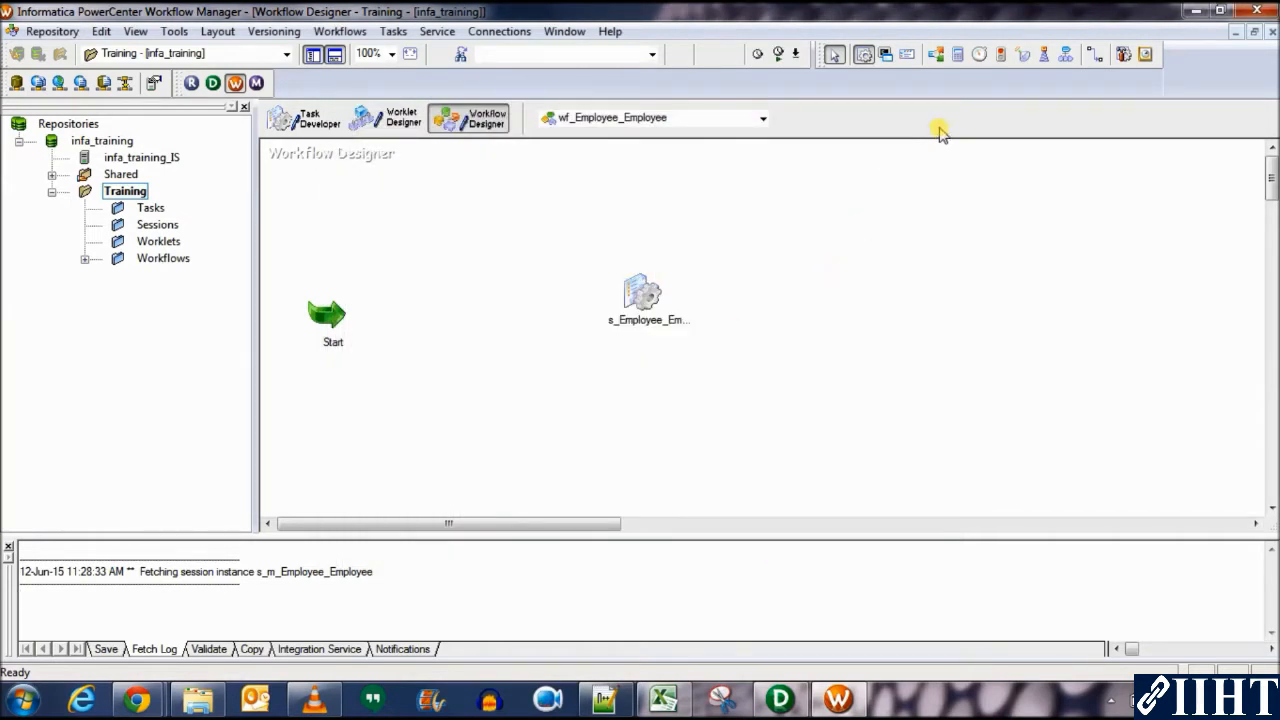
{"action": "mouse_move", "coordinate": [1092, 54]}
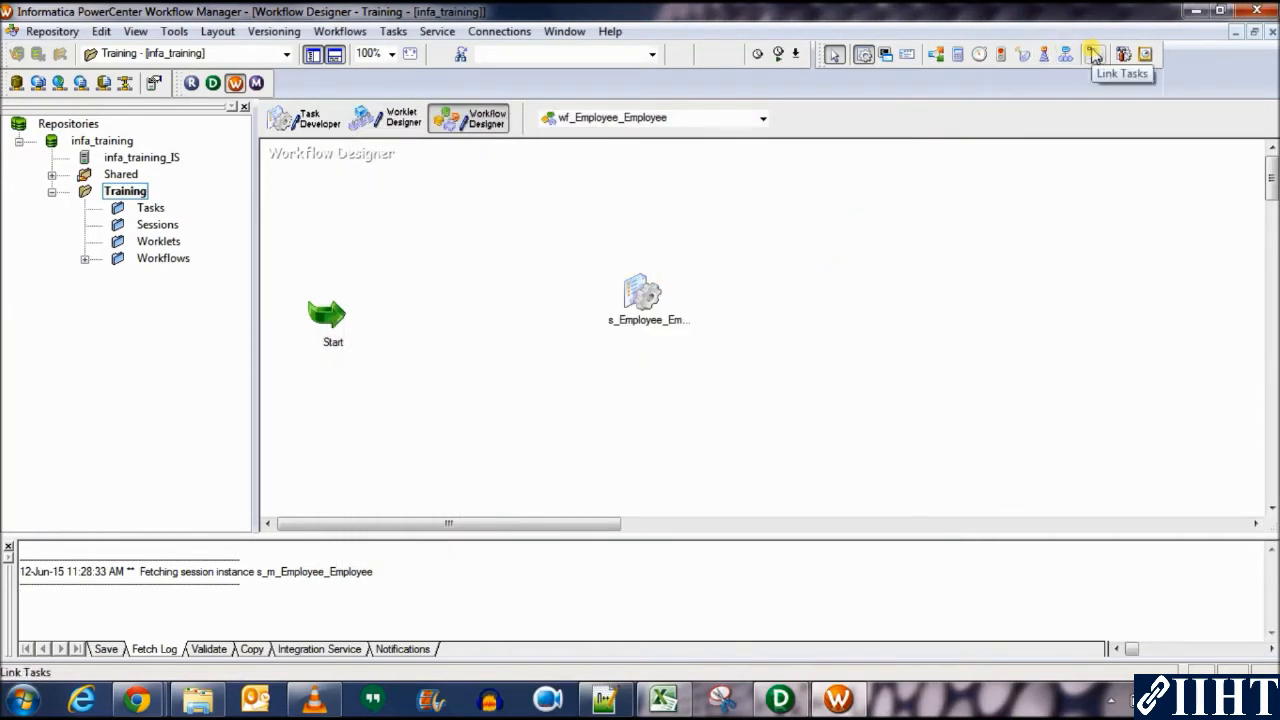
{"action": "left_click", "coordinate": [1094, 54]}
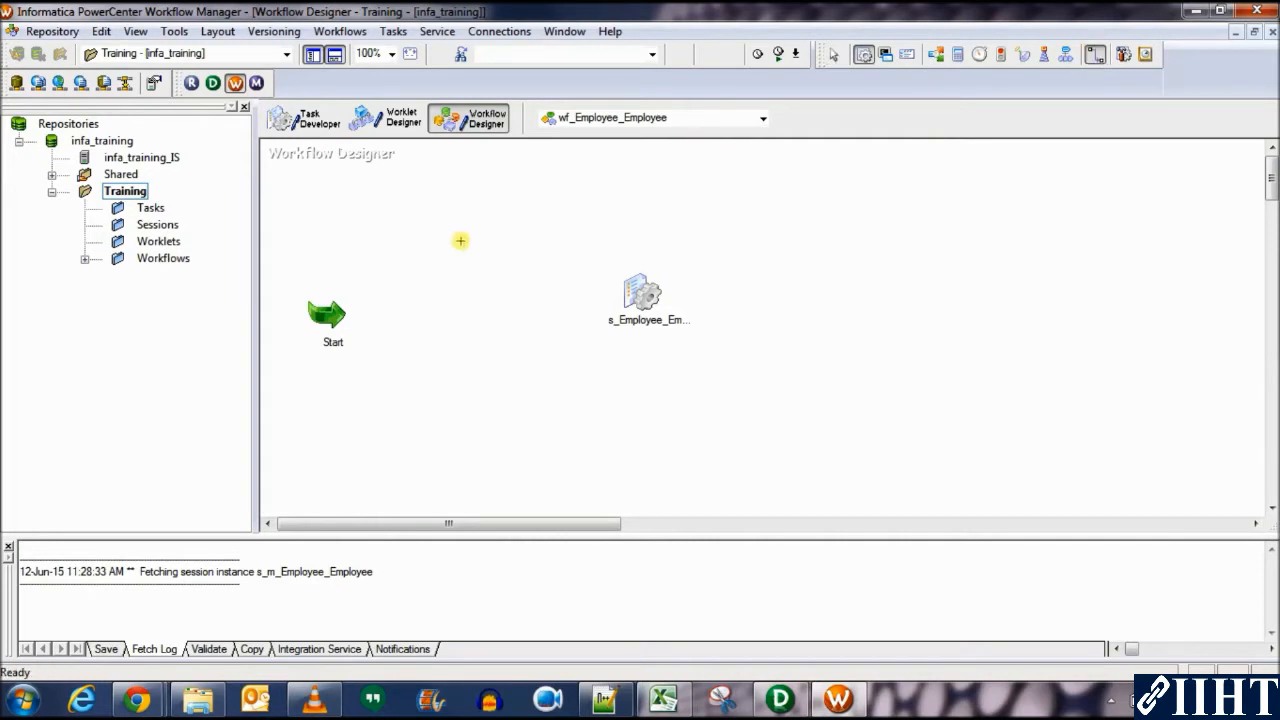
{"action": "left_click_drag", "start_coordinate": [330, 316], "coordinate": [618, 318]}
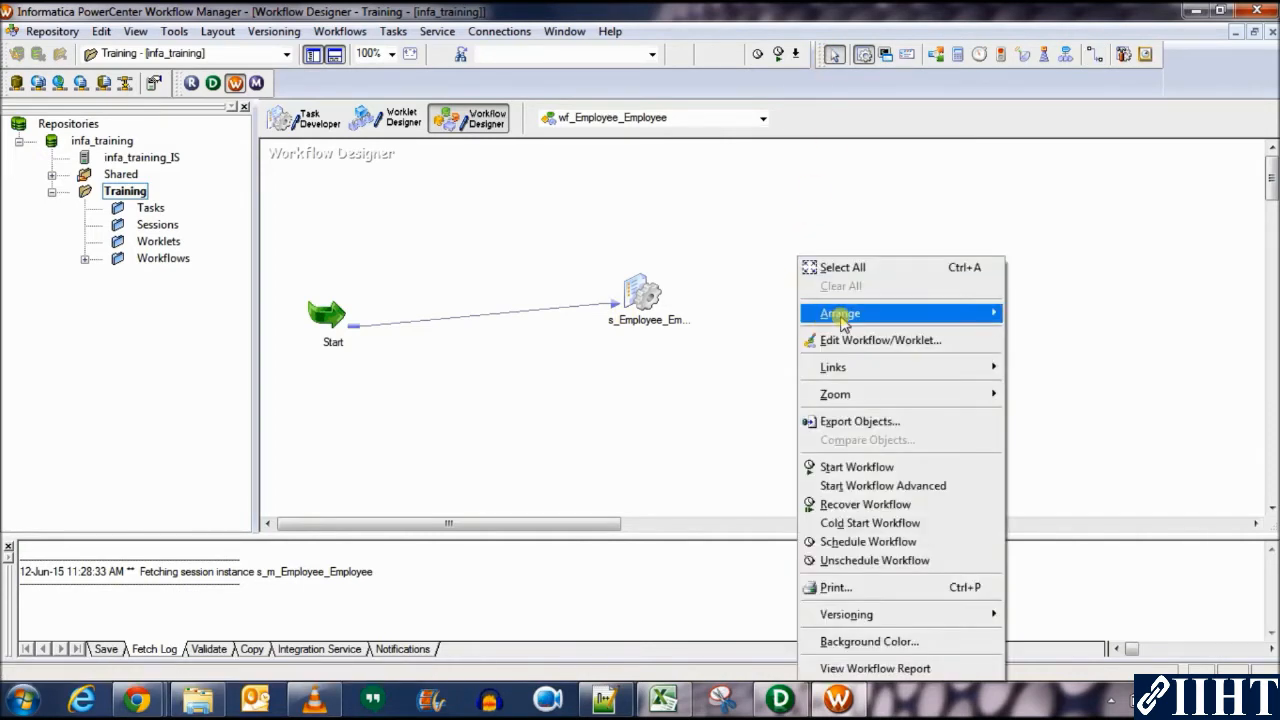
{"action": "left_click", "coordinate": [840, 312]}
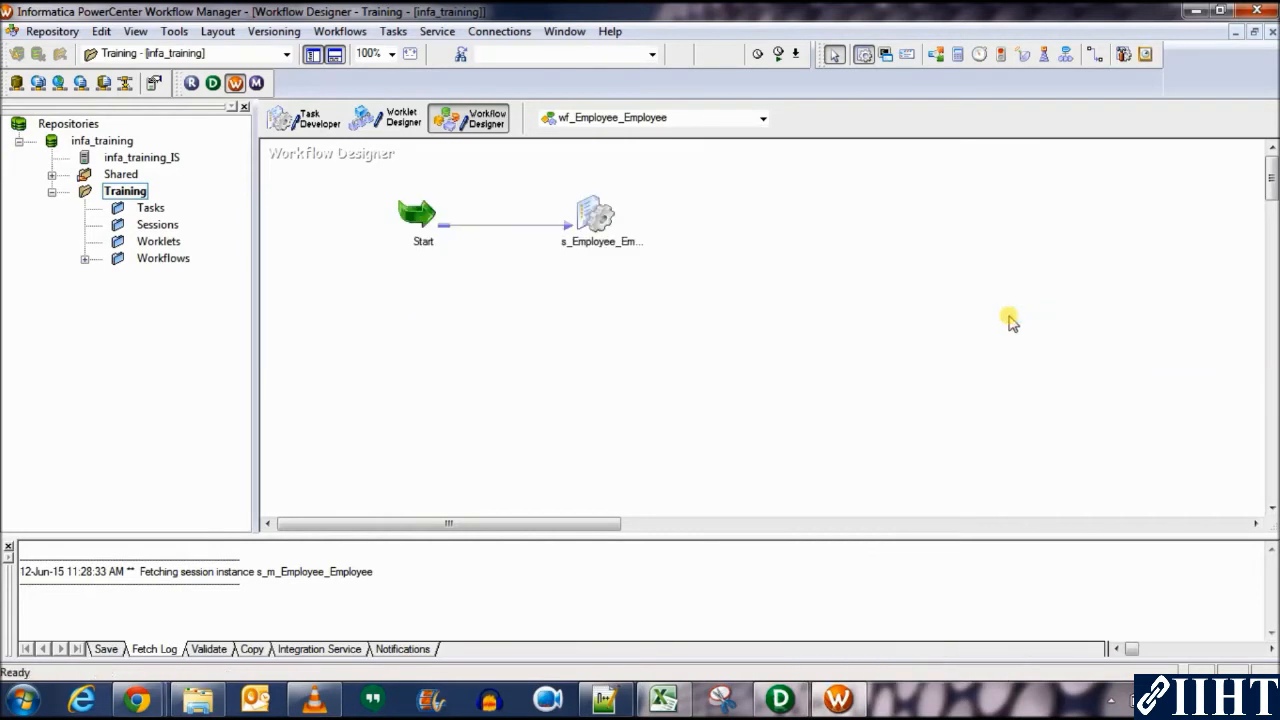
{"action": "mouse_move", "coordinate": [424, 320]}
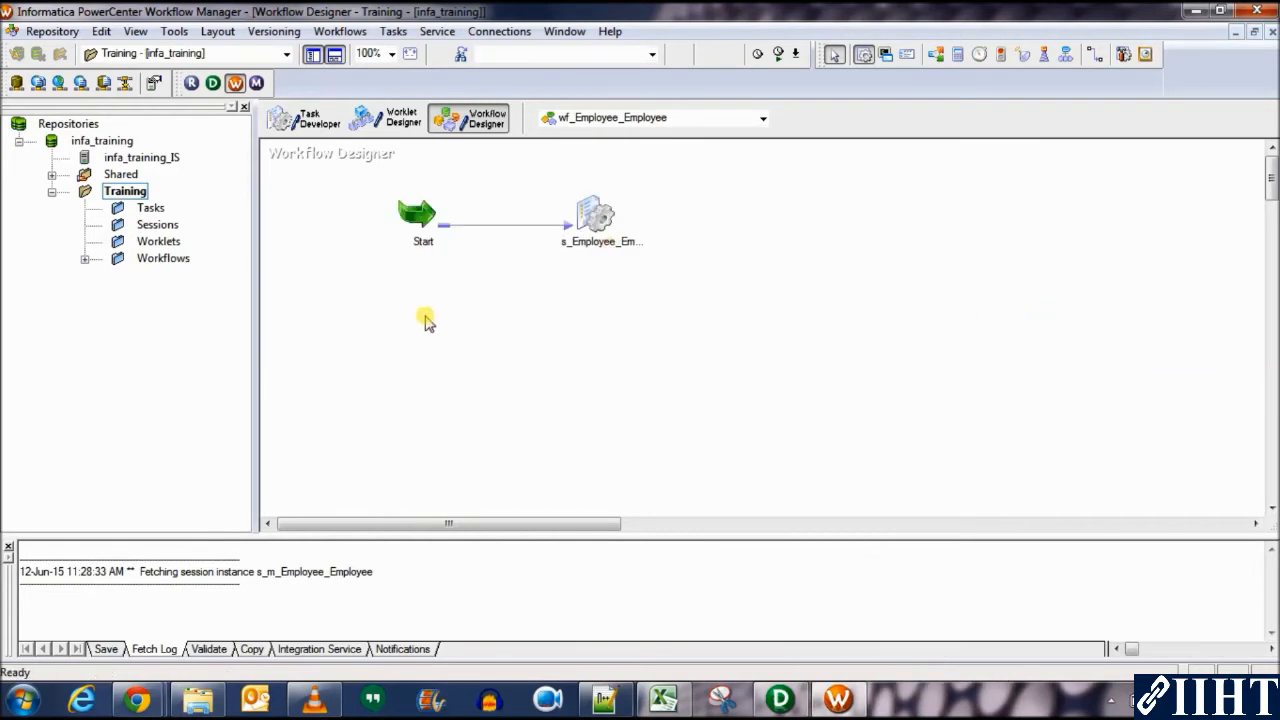
{"action": "left_click", "coordinate": [52, 32]}
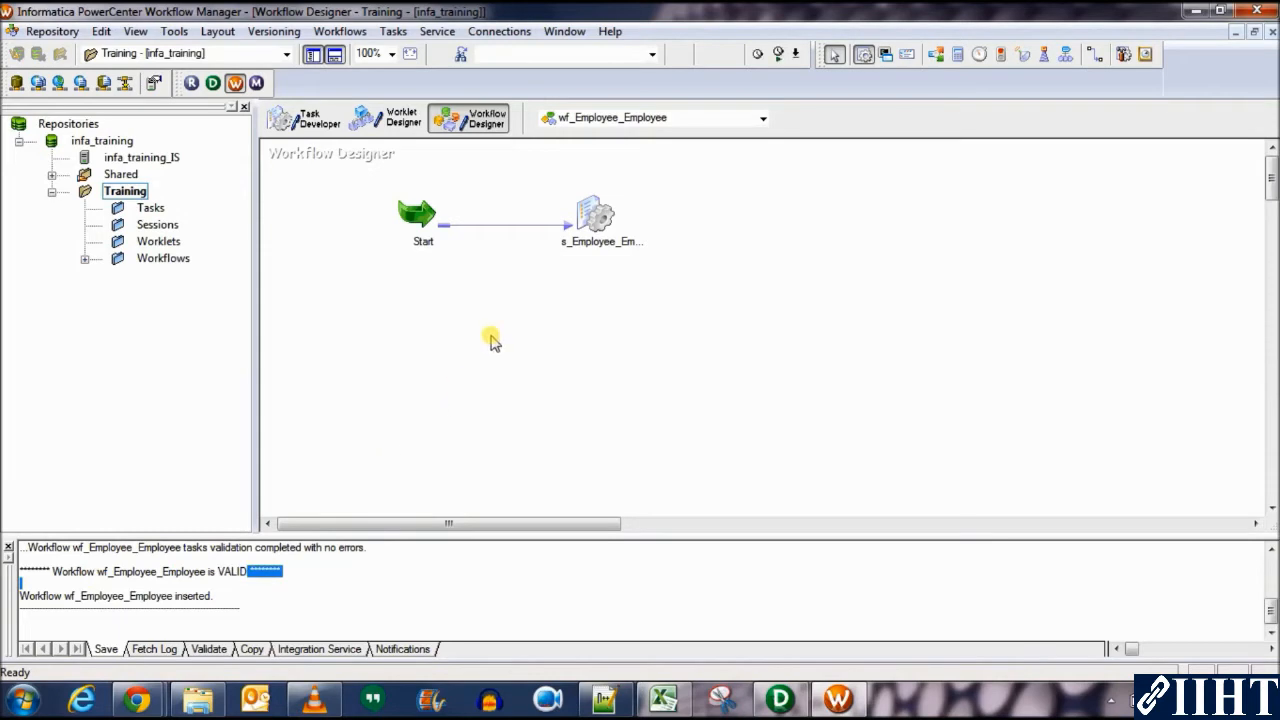
Start a run of wf_Employee_Employee from the workflow canvas menu.
{"action": "right_click", "coordinate": [596, 216]}
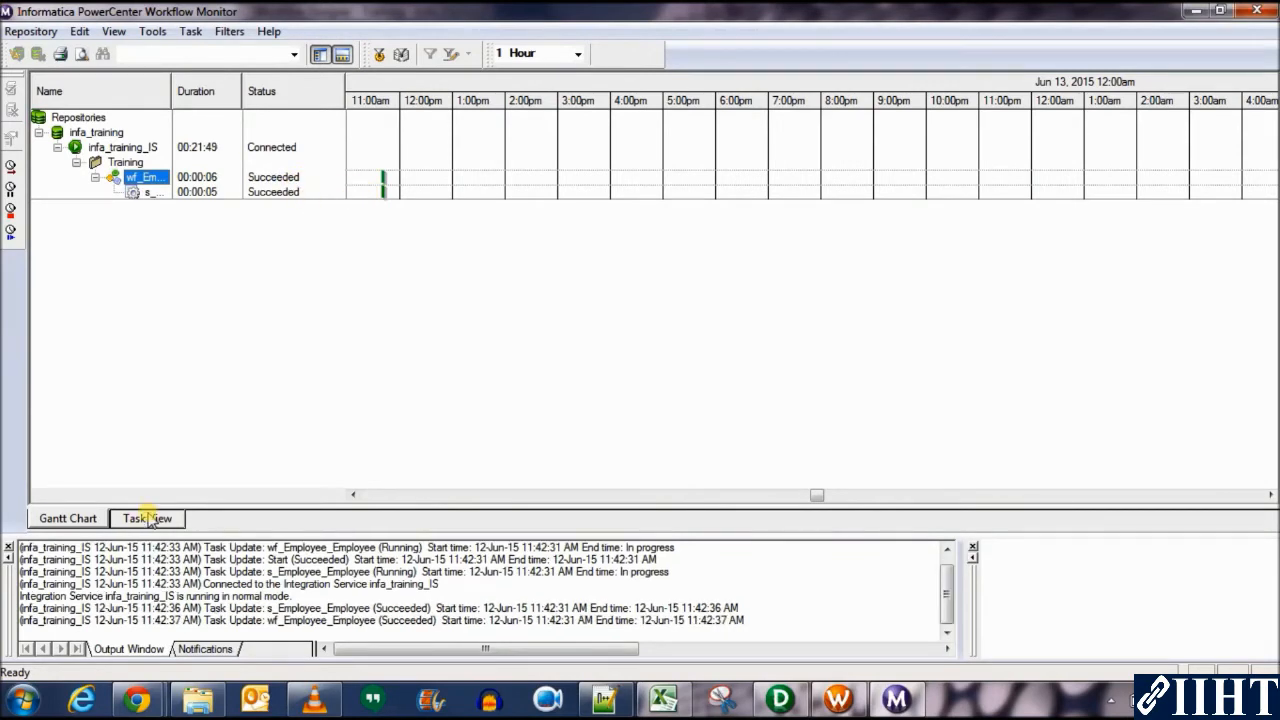
Switch Workflow Monitor to Task View listing wf_Employee_Employee and s_Employee_Employee as Succeeded.
{"action": "left_click", "coordinate": [148, 518]}
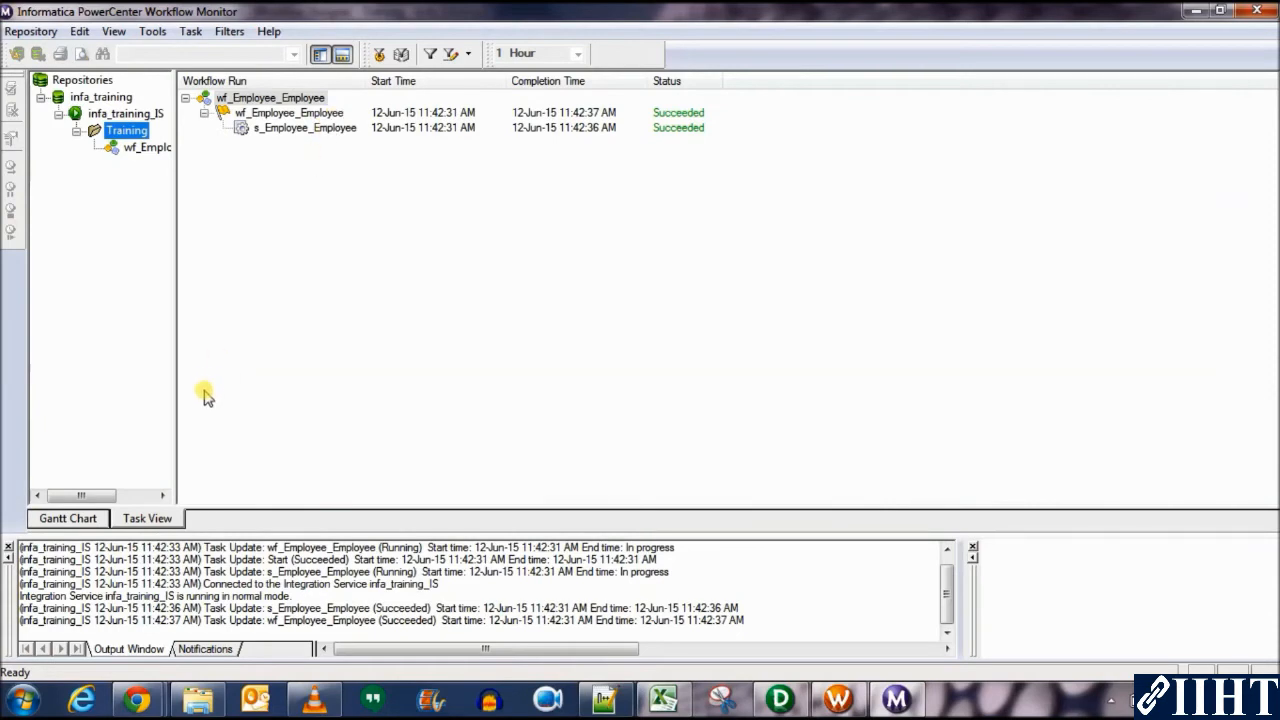
{"action": "mouse_move", "coordinate": [430, 304]}
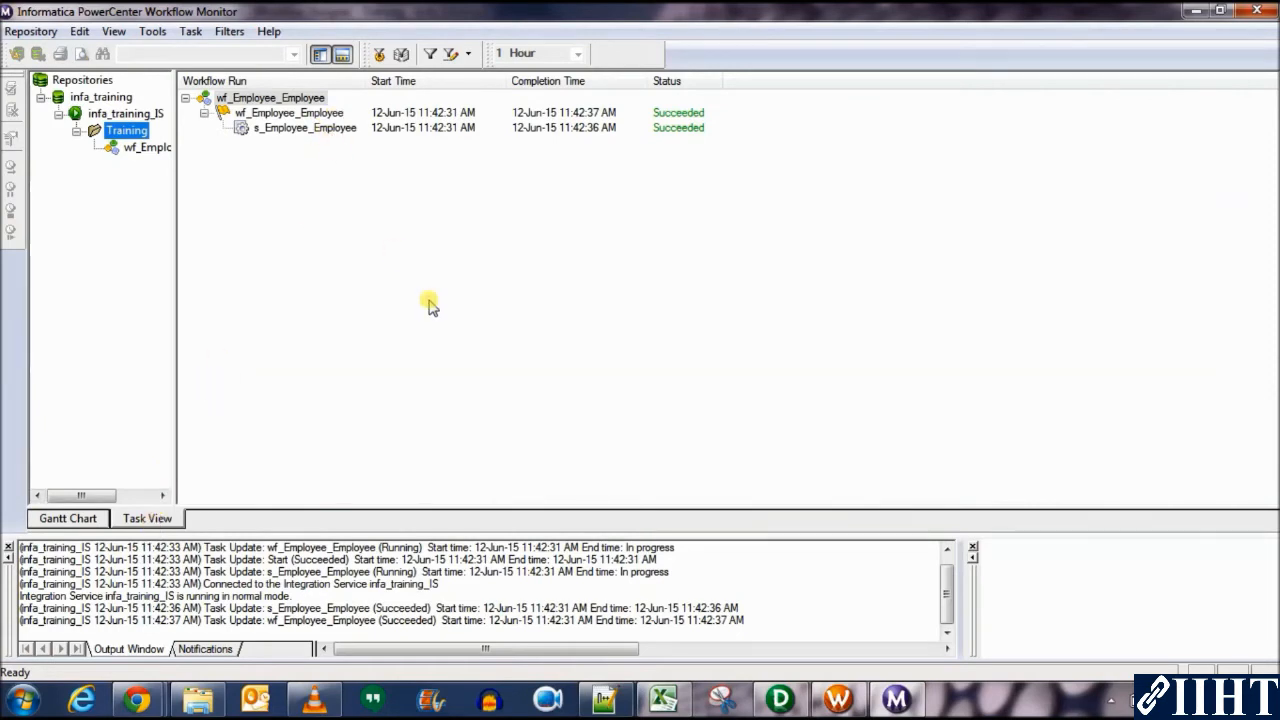
{"action": "mouse_move", "coordinate": [790, 532]}
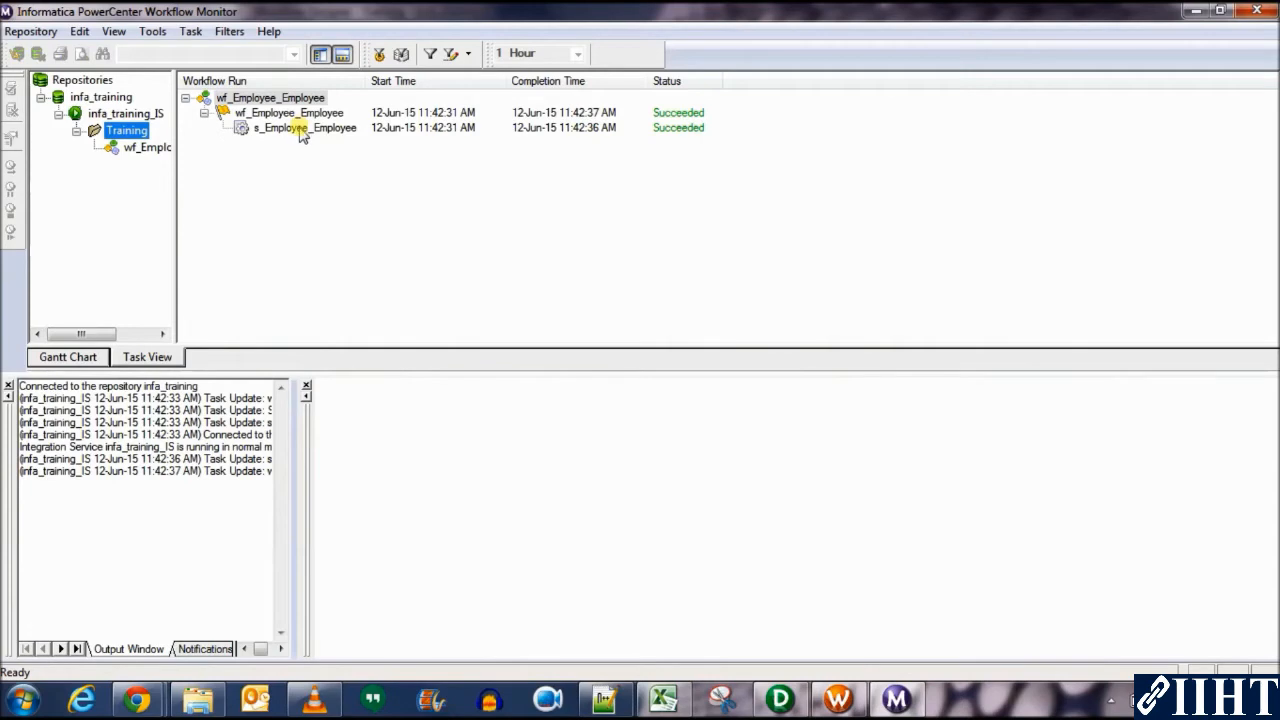
Show the s_Employee_Employee run properties and locate the 107 target success rows.
{"action": "right_click", "coordinate": [300, 128]}
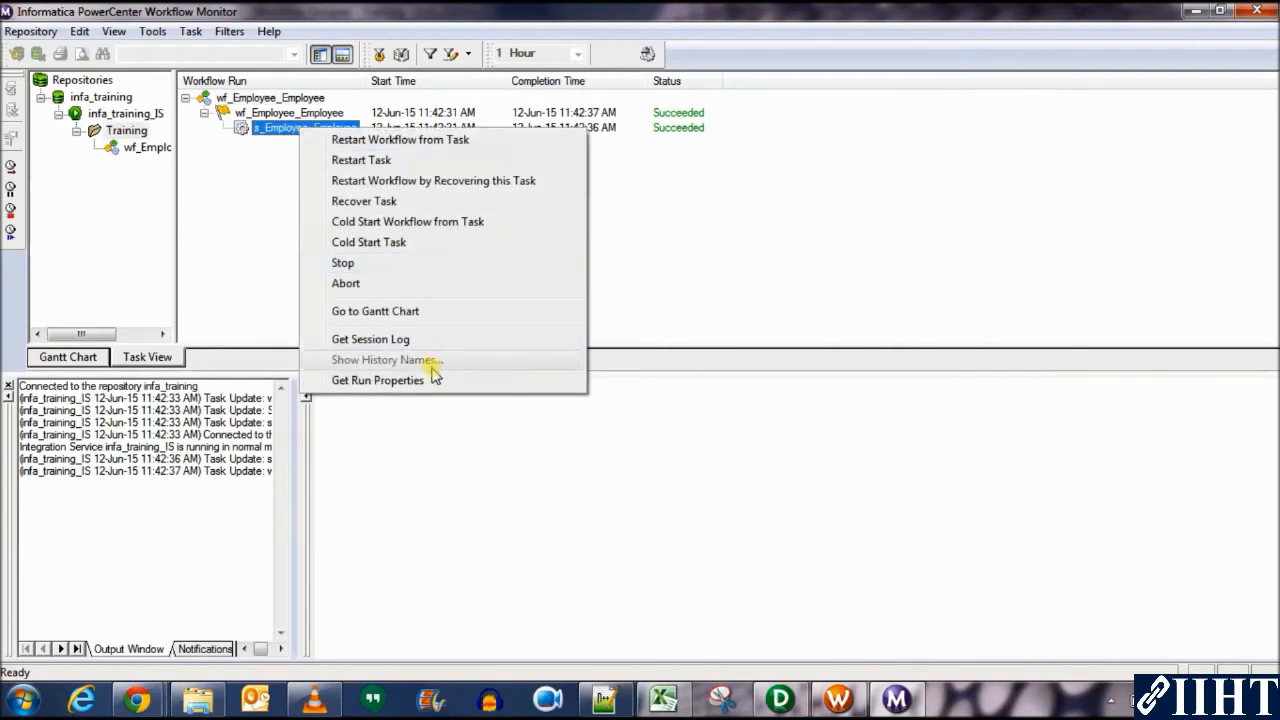
{"action": "left_click", "coordinate": [376, 380]}
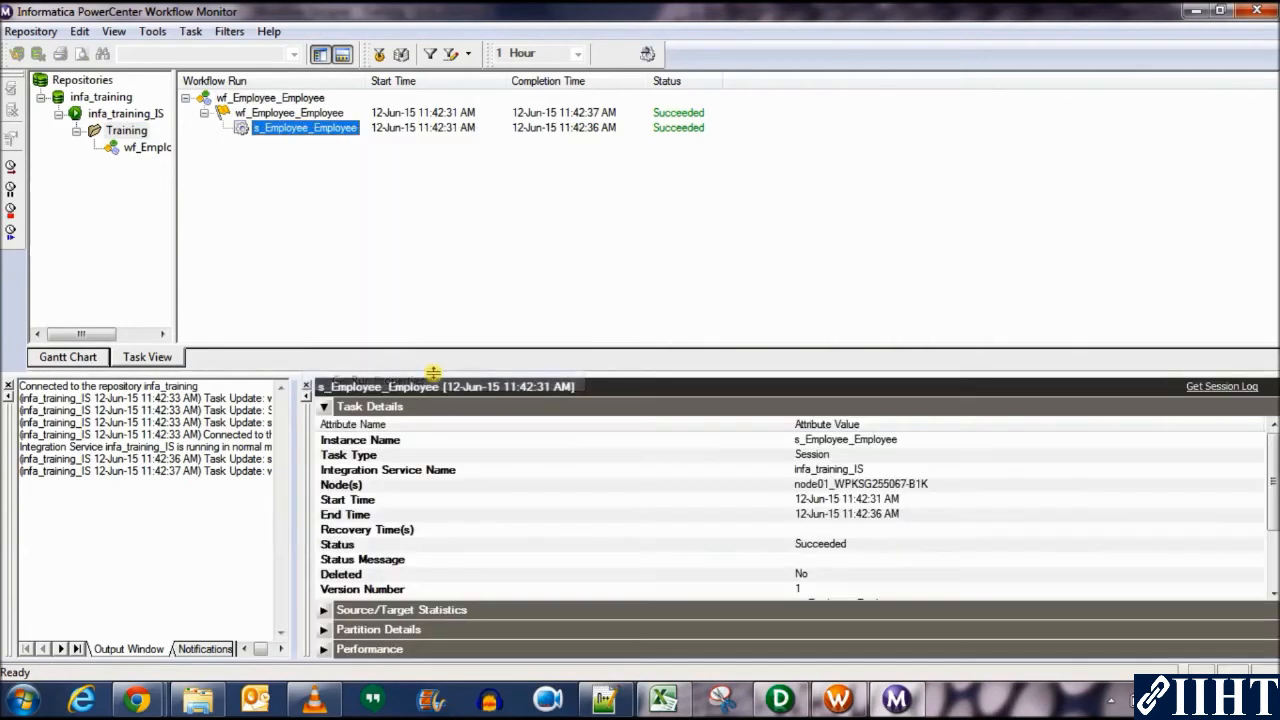
{"action": "mouse_move", "coordinate": [510, 462]}
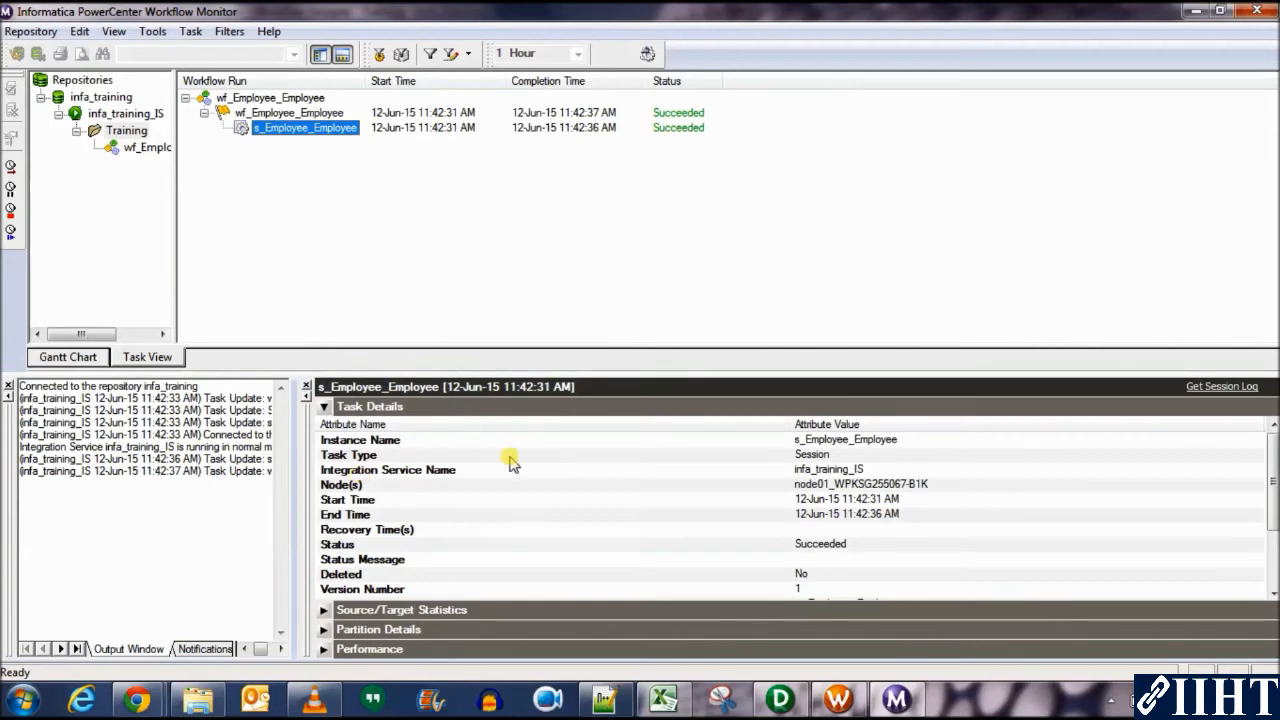
{"action": "mouse_move", "coordinate": [840, 470]}
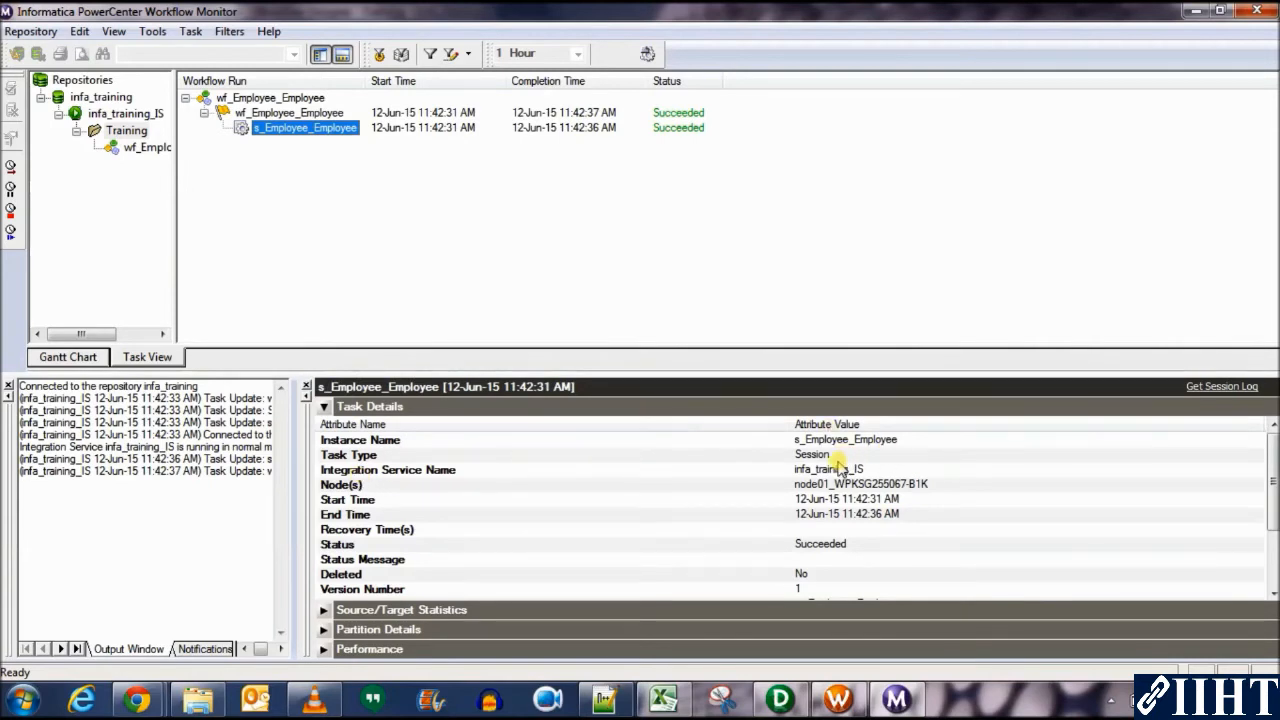
{"action": "left_click", "coordinate": [810, 454]}
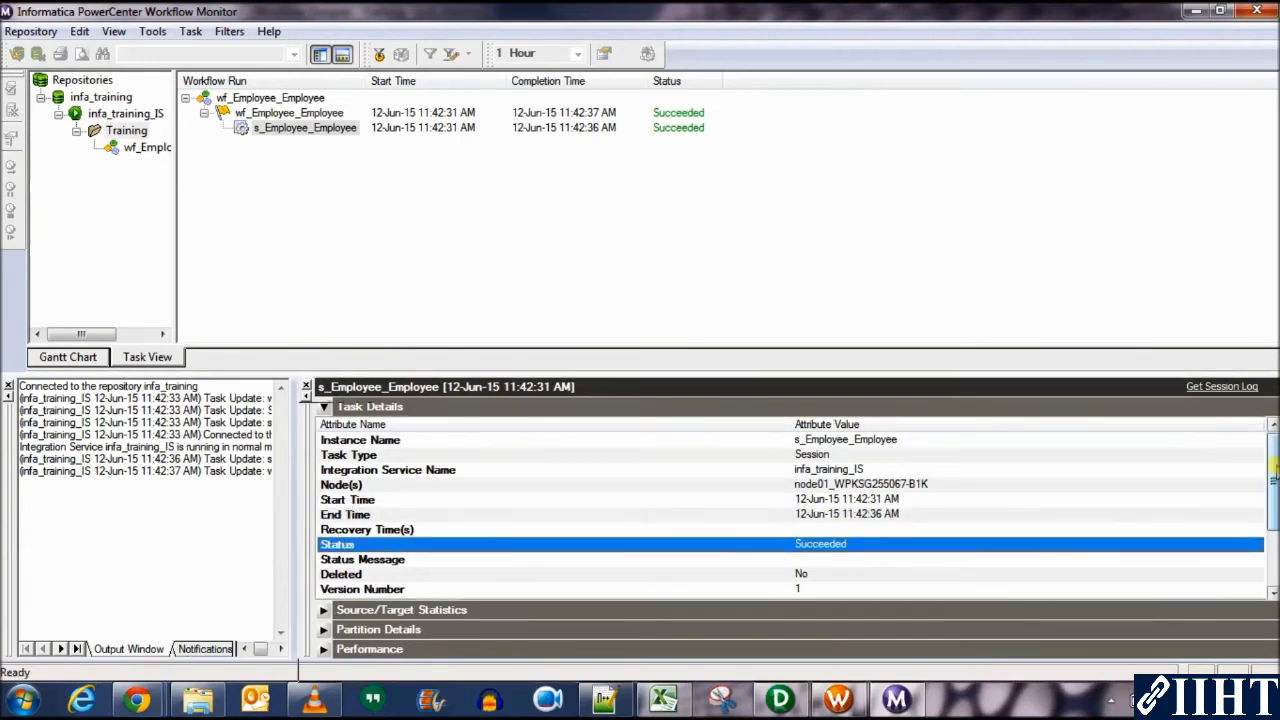
{"action": "scroll", "scroll_direction": "down", "scroll_amount": 3}
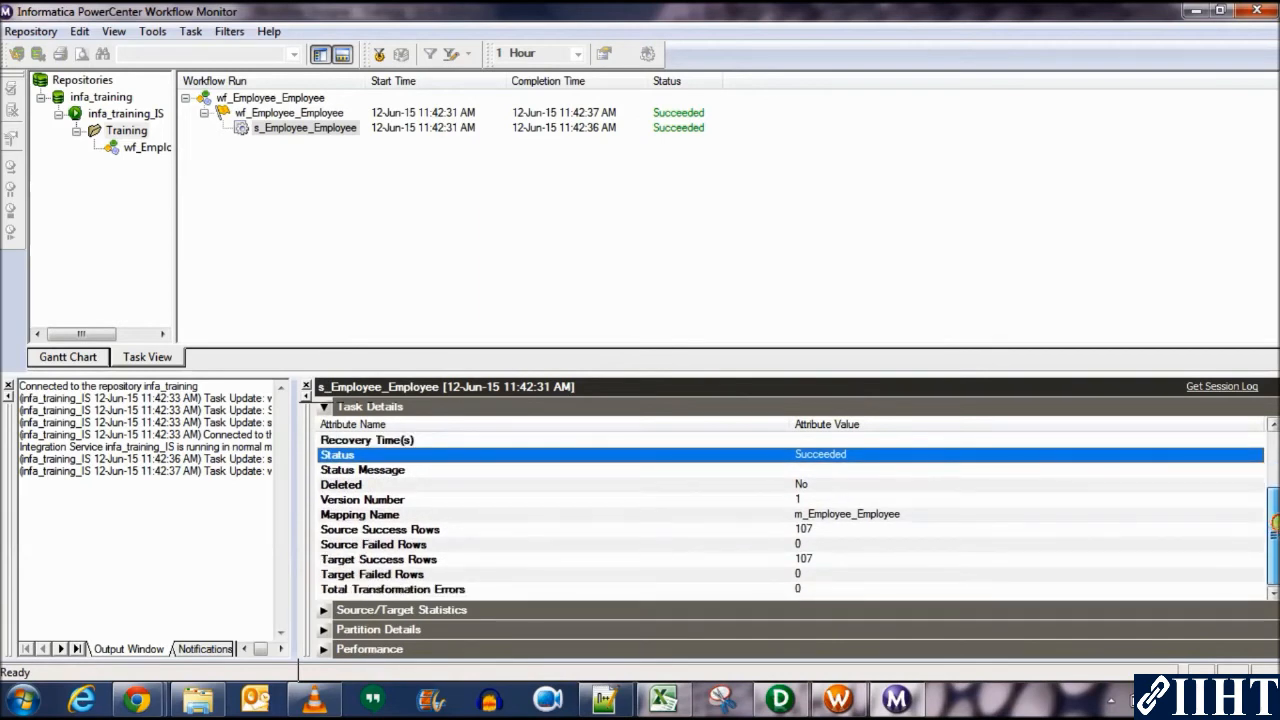
{"action": "left_click", "coordinate": [380, 528]}
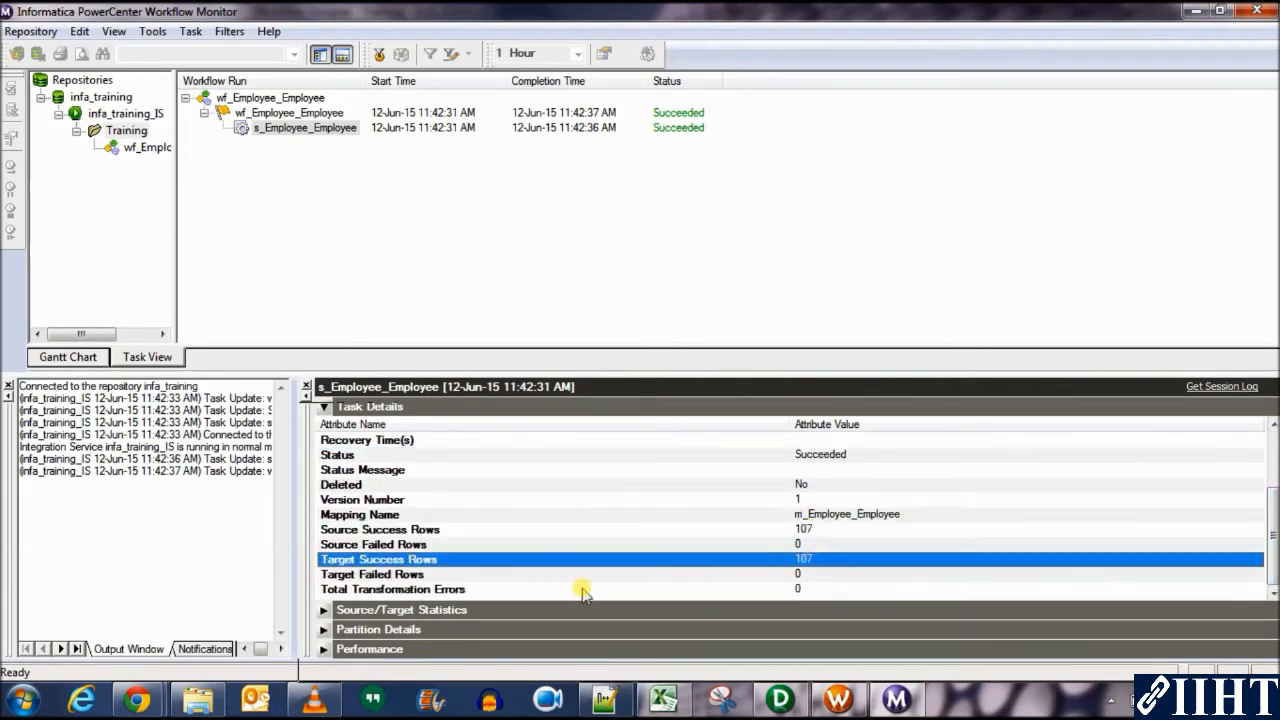
Expand Source/Target Statistics showing 107 rows applied for SQ_EMPLOYEES and EMPLOYEES1, none rejected.
{"action": "left_click", "coordinate": [324, 608]}
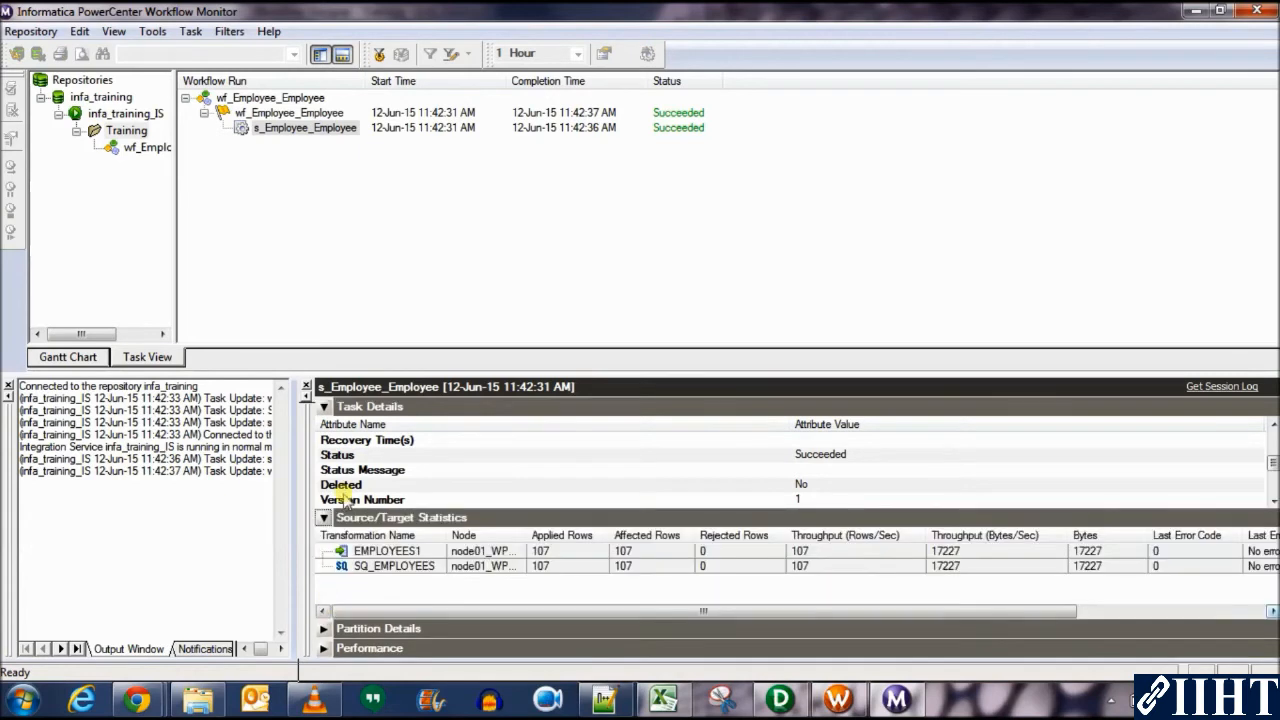
{"action": "left_click", "coordinate": [324, 406]}
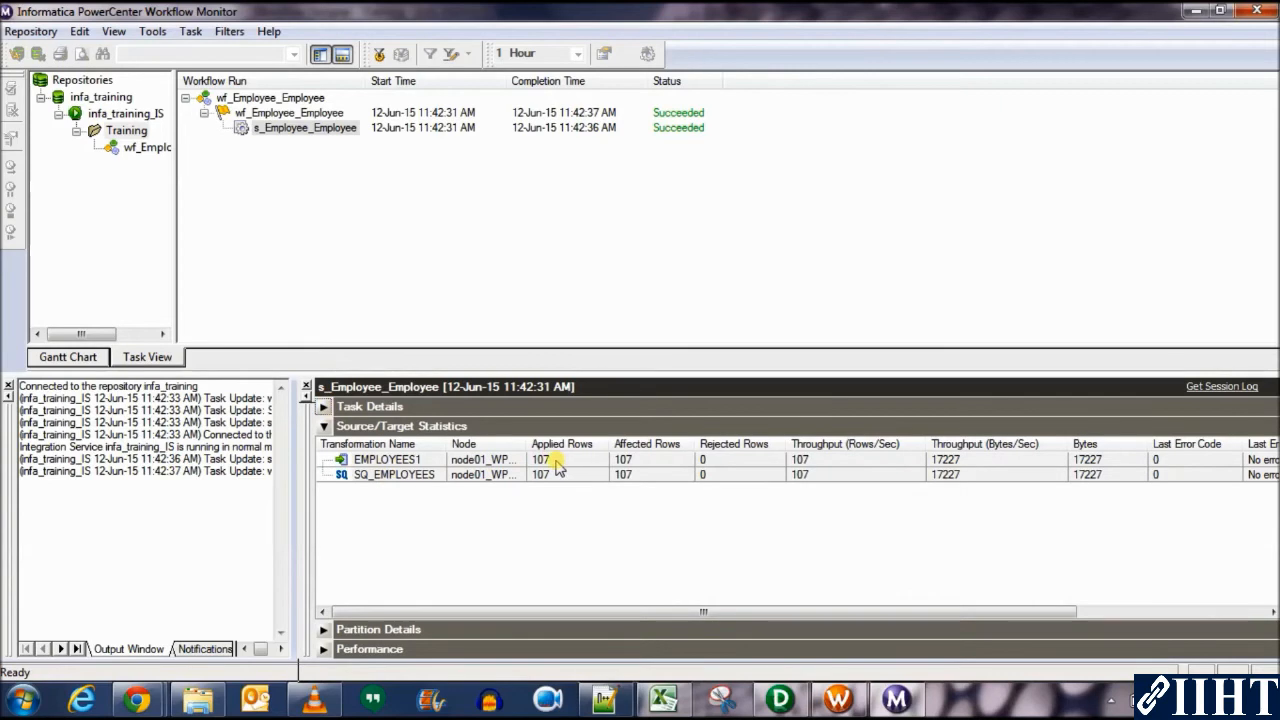
{"action": "mouse_move", "coordinate": [664, 458]}
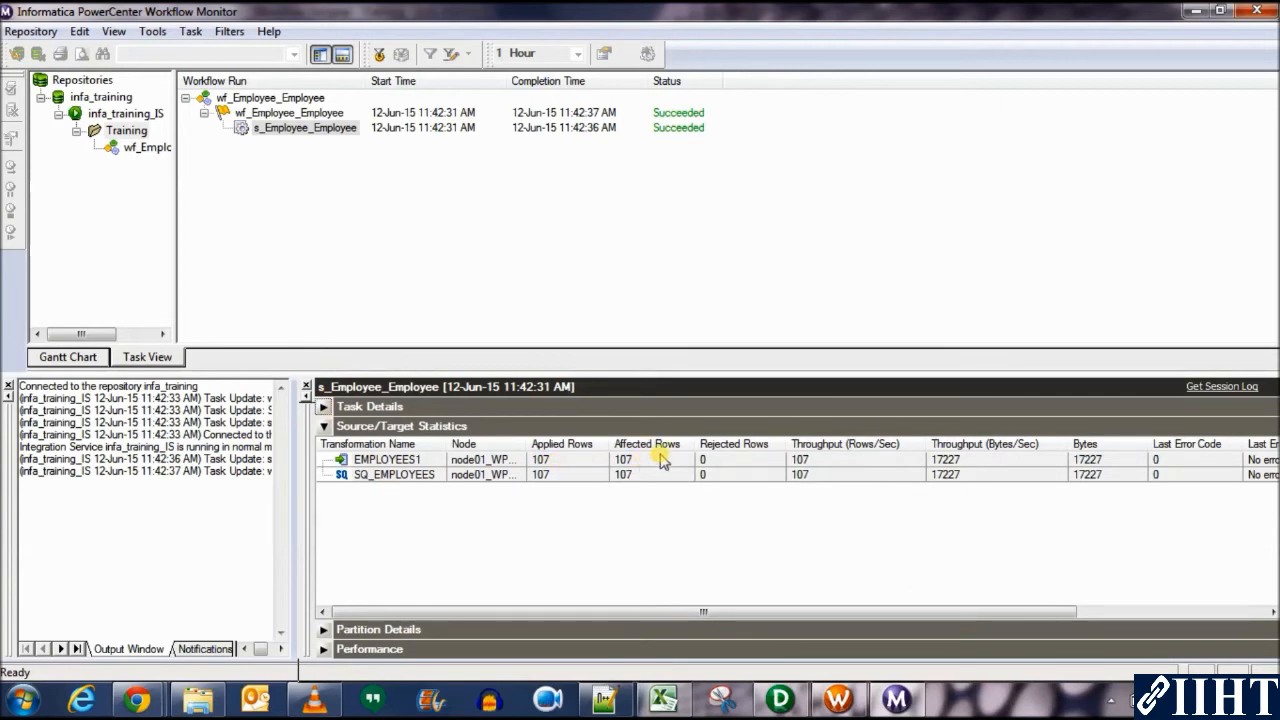
{"action": "mouse_move", "coordinate": [916, 464]}
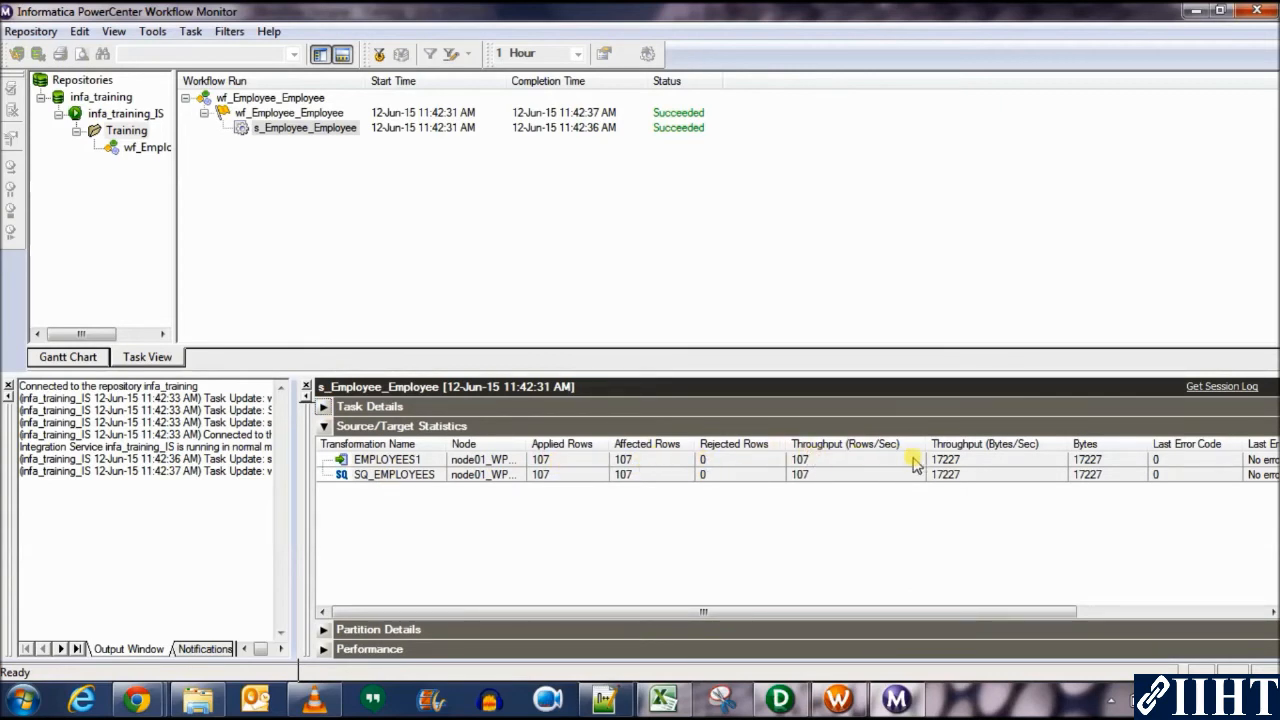
{"action": "mouse_move", "coordinate": [916, 504]}
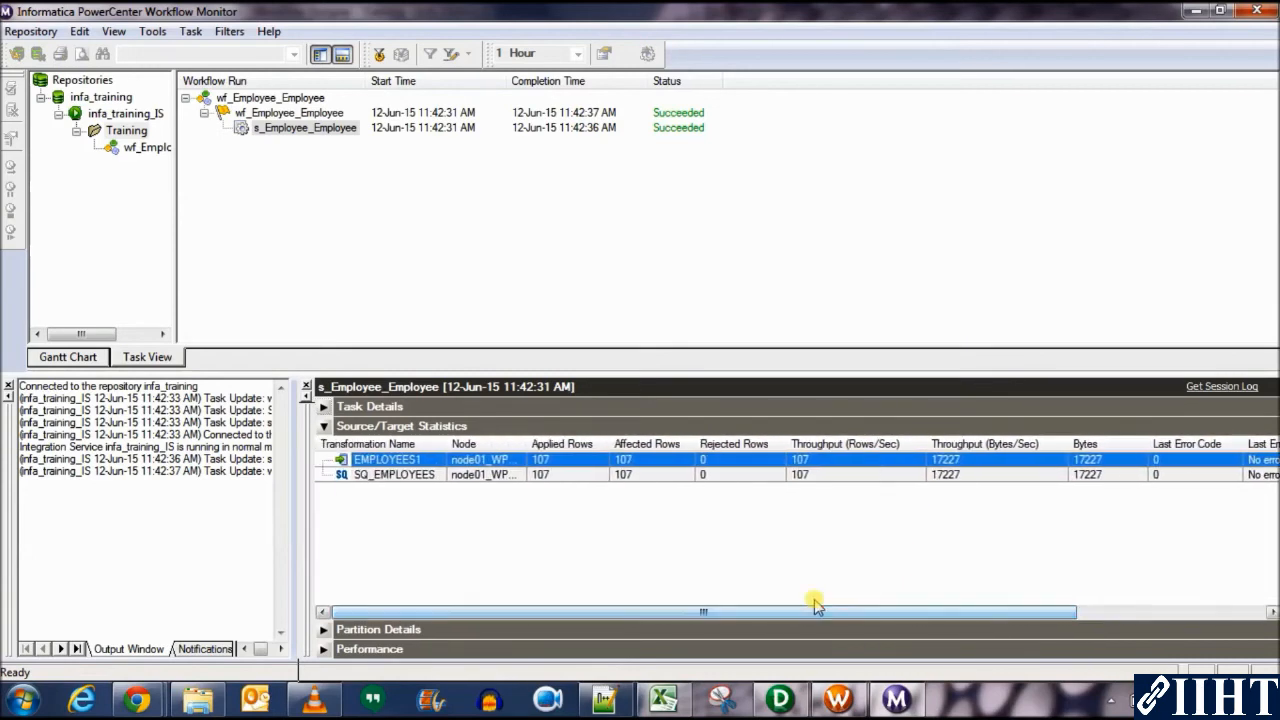
{"action": "mouse_move", "coordinate": [456, 496]}
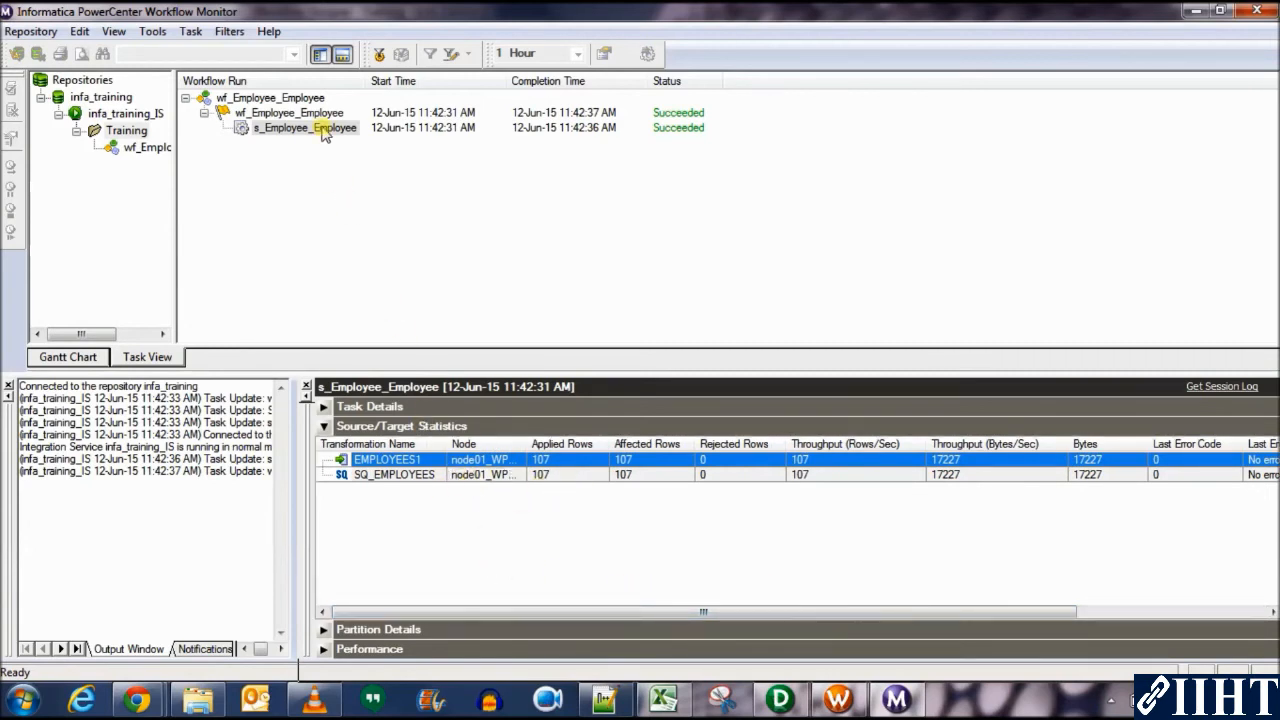
Get the session log for s_Employee_Employee and review its Load Summary of 107 inserted, 0 rejected.
{"action": "right_click", "coordinate": [290, 128]}
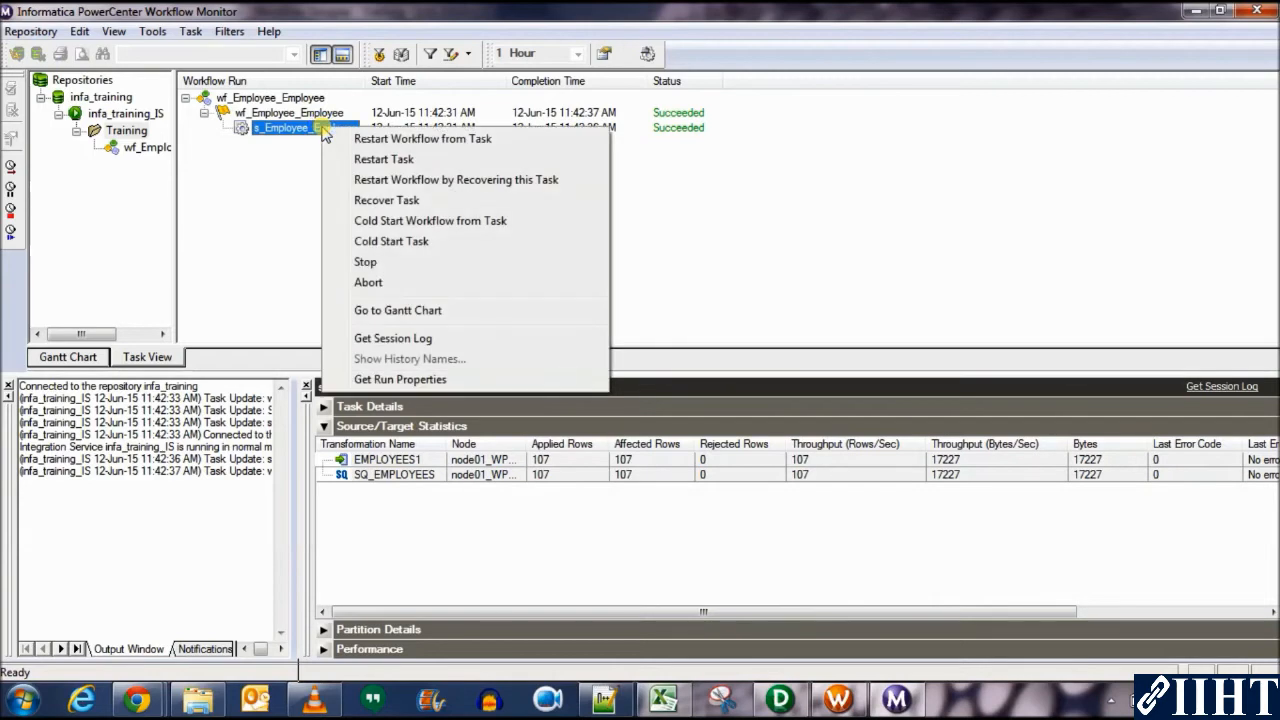
{"action": "mouse_move", "coordinate": [410, 220]}
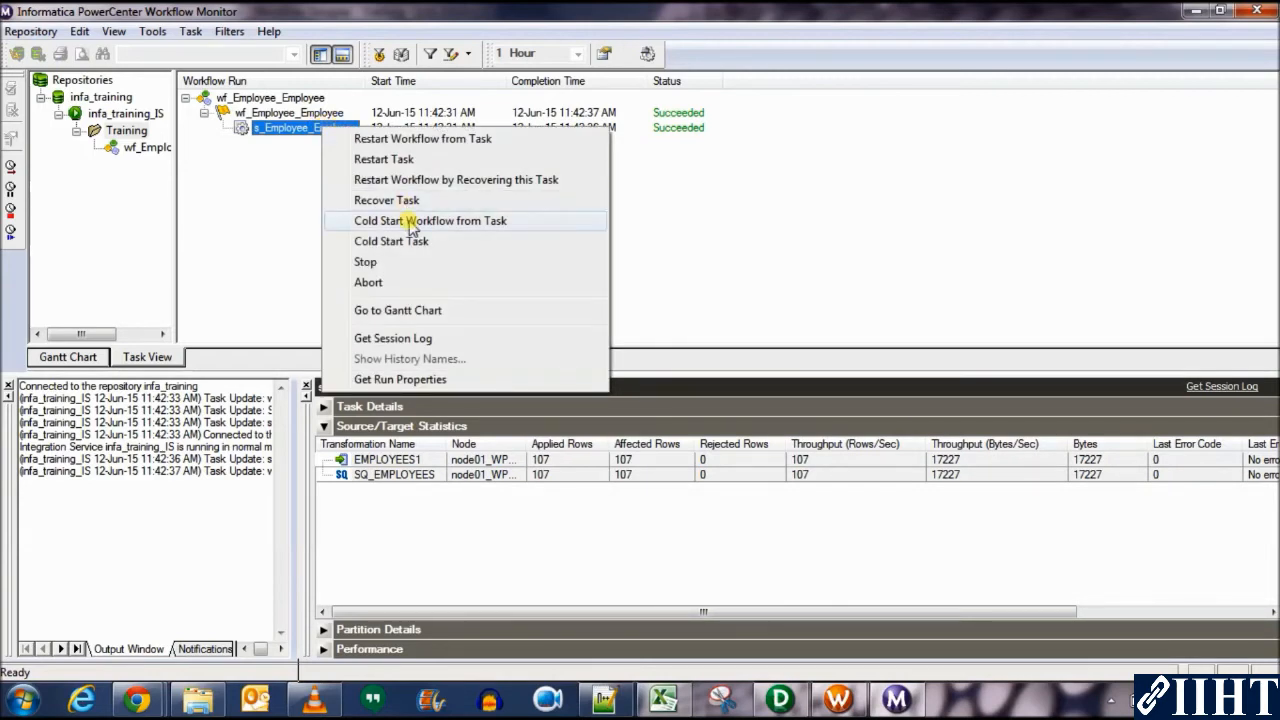
{"action": "left_click", "coordinate": [392, 336]}
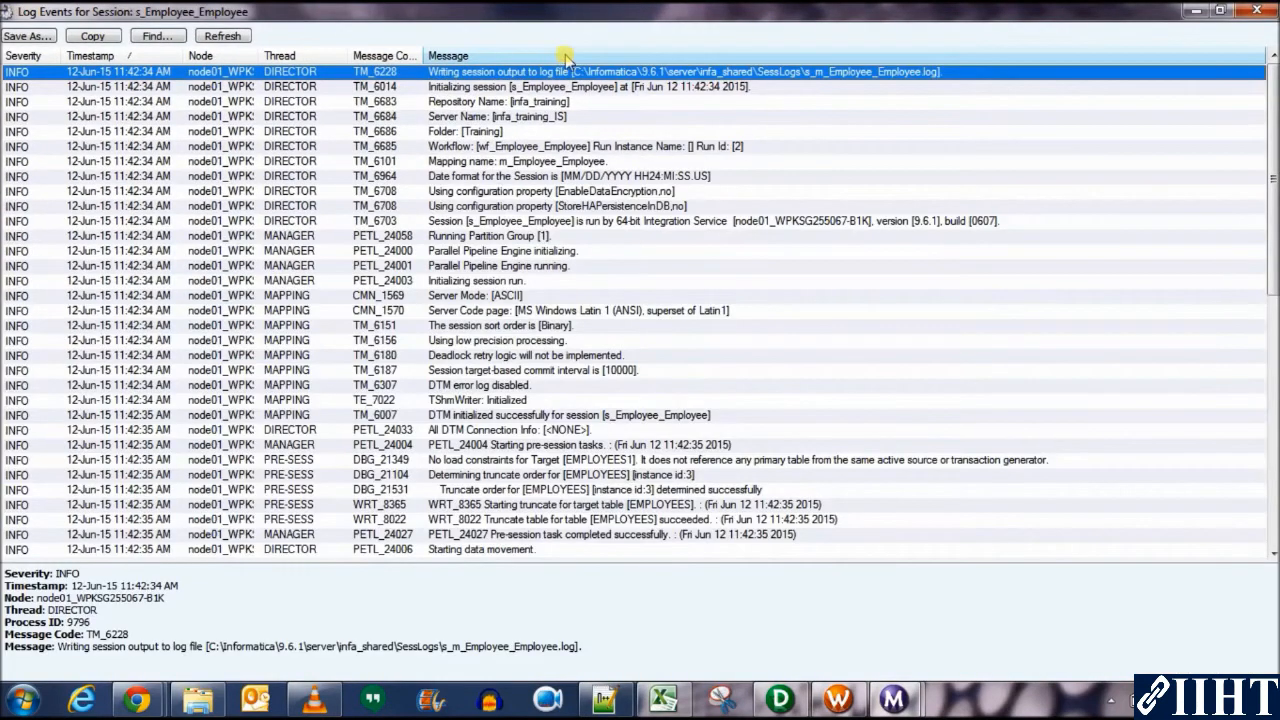
{"action": "mouse_move", "coordinate": [770, 196]}
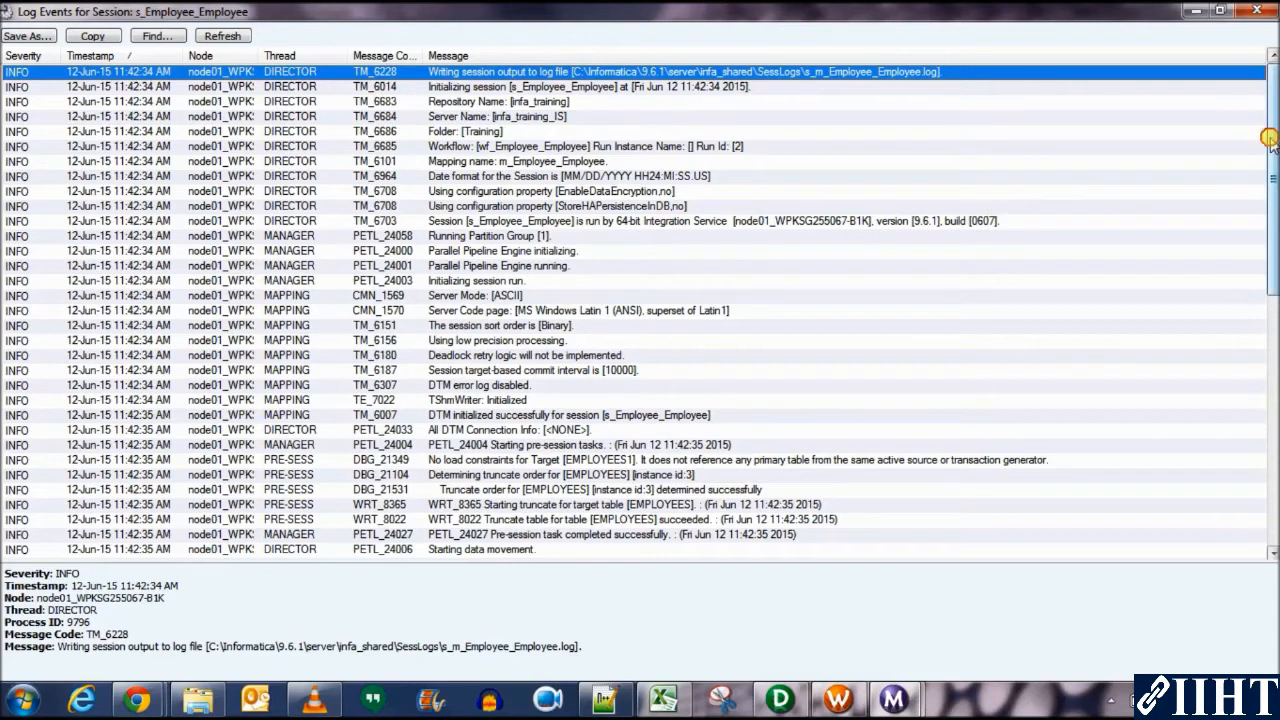
{"action": "scroll", "scroll_direction": "down", "scroll_amount": 3}
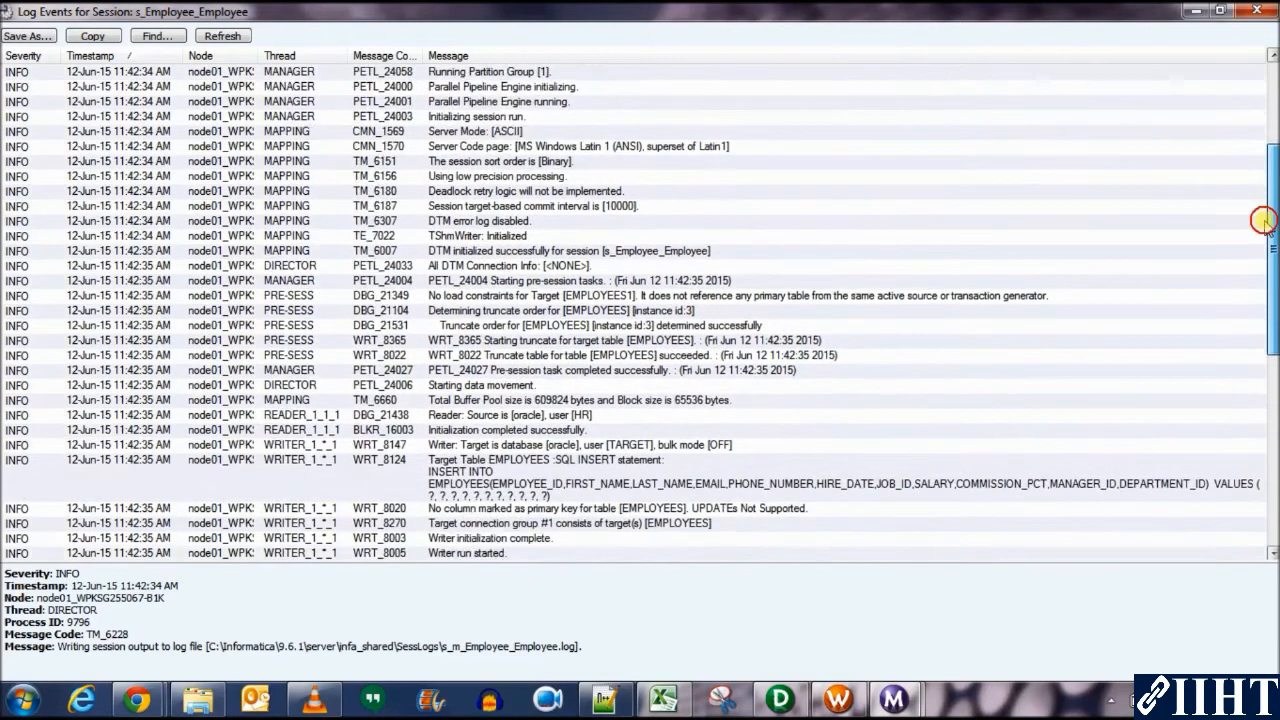
{"action": "scroll", "scroll_direction": "down", "scroll_amount": 3}
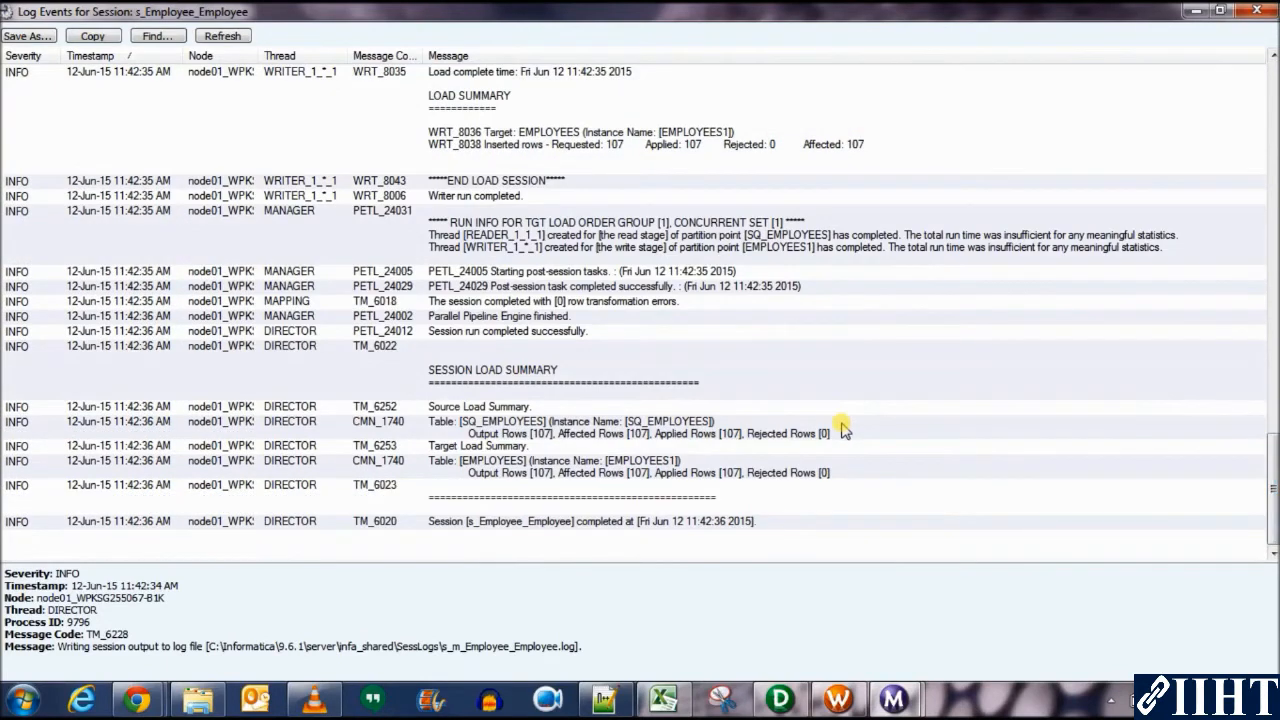
{"action": "left_click", "coordinate": [600, 420]}
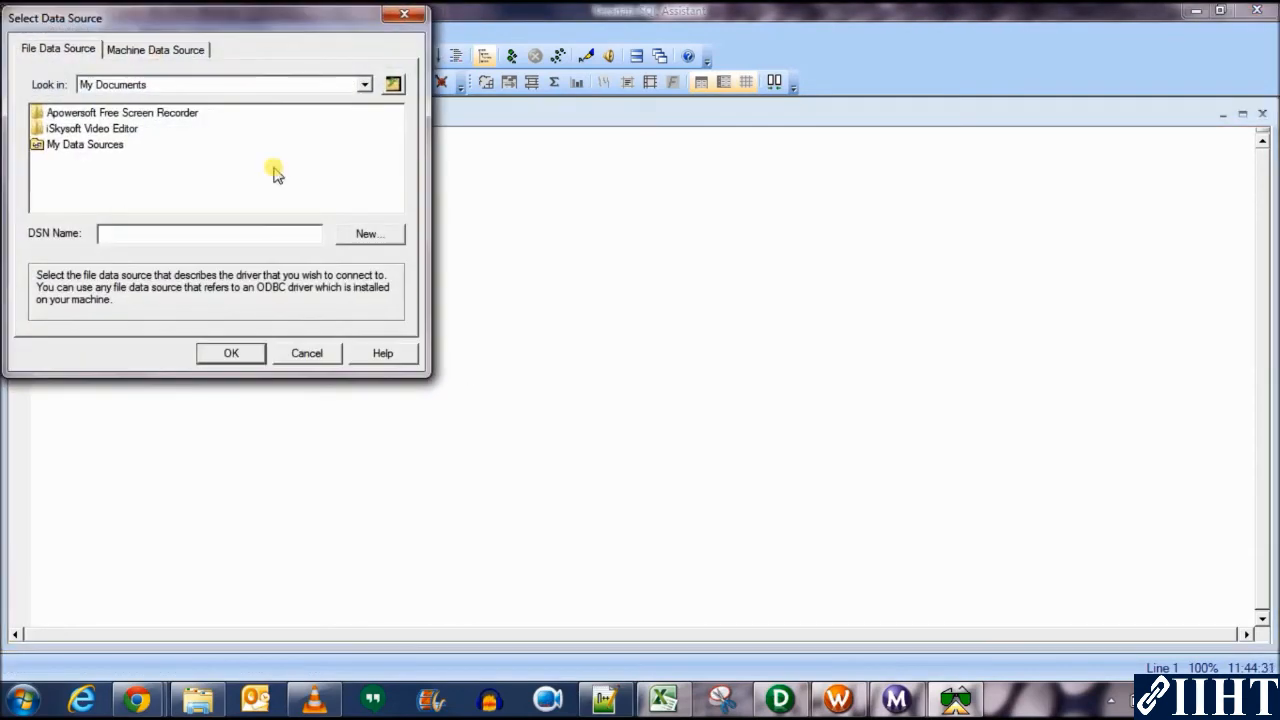
Connect SQL Assistant to the machine data source test1 with the TARGET credentials.
{"action": "left_click", "coordinate": [156, 48]}
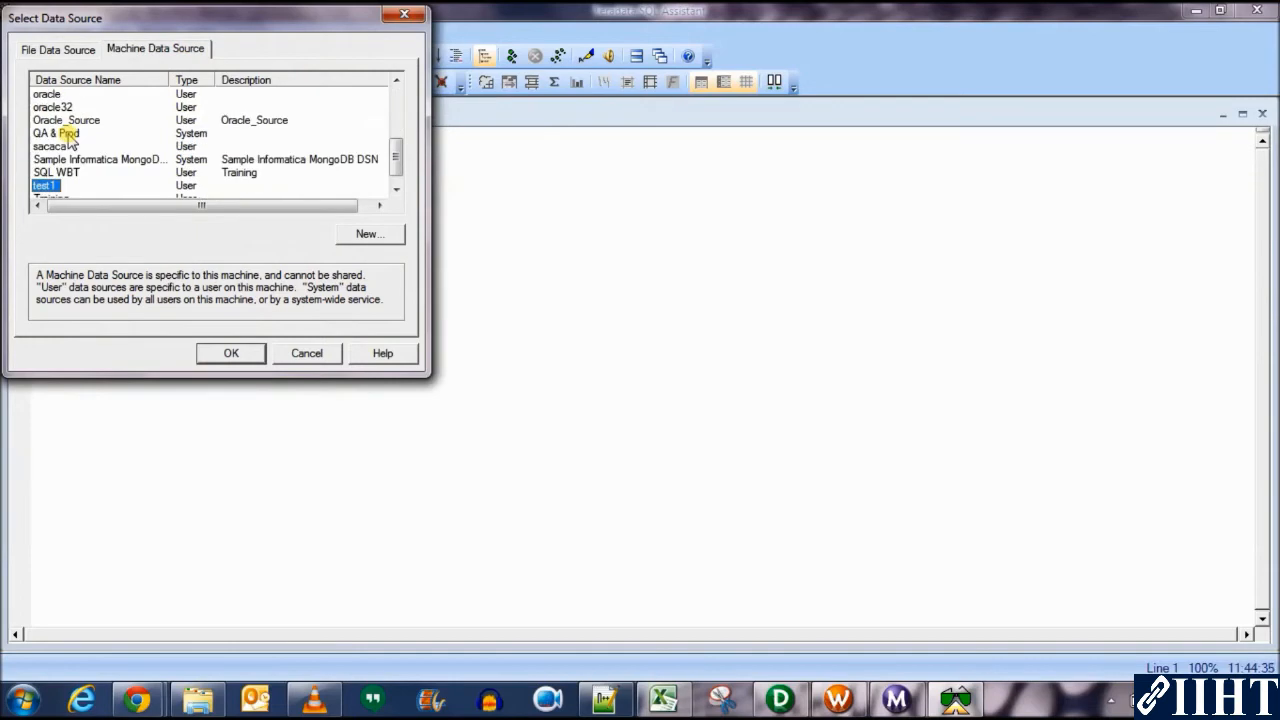
{"action": "left_click", "coordinate": [230, 352]}
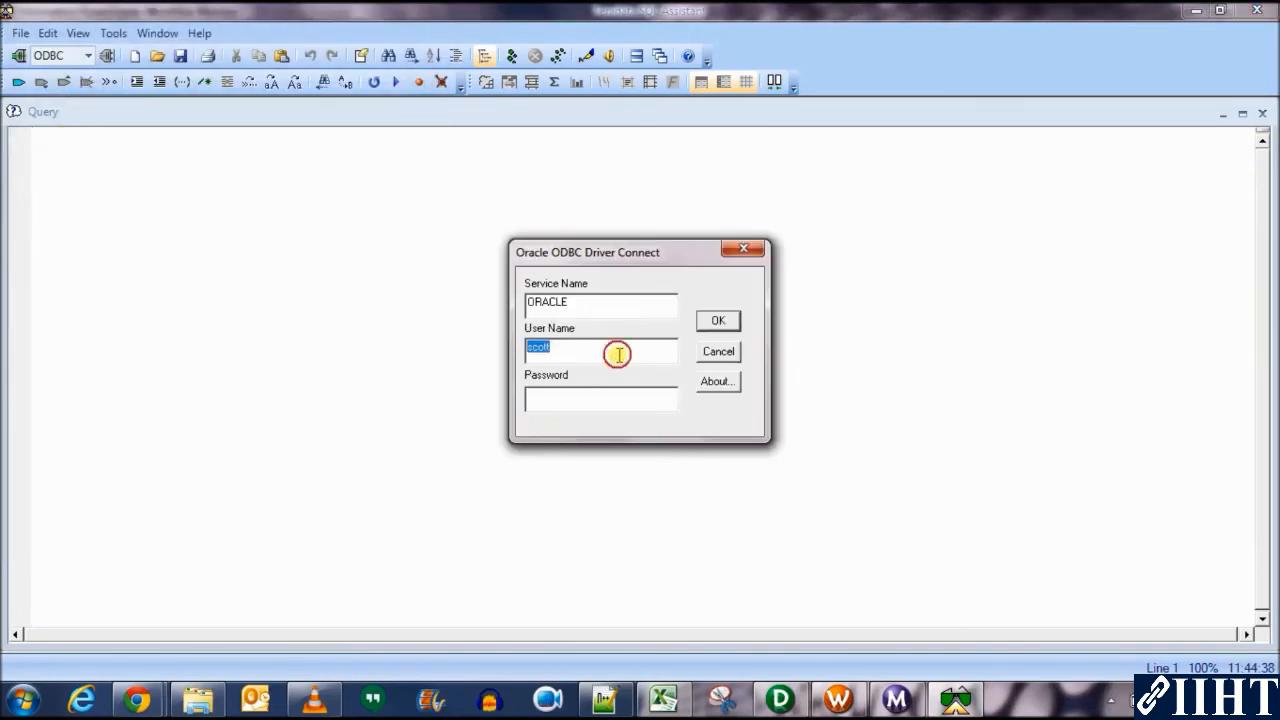
{"action": "type", "text": "target"}
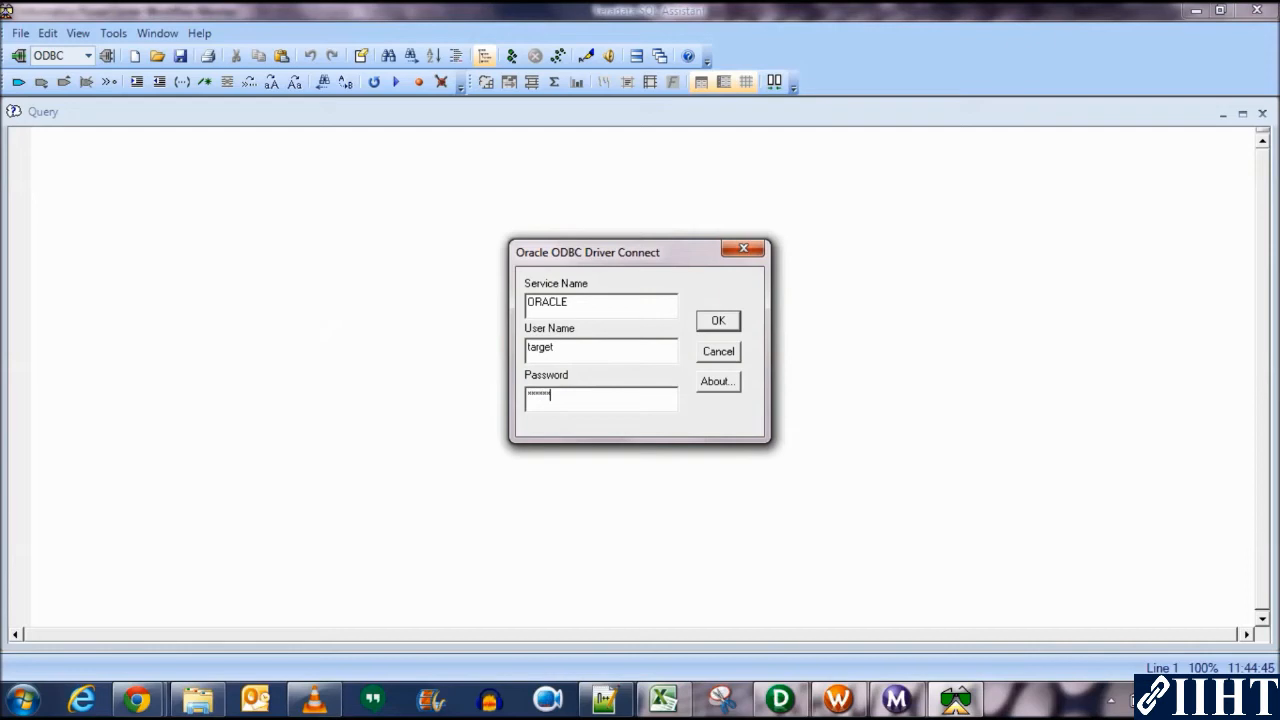
{"action": "left_click", "coordinate": [716, 320]}
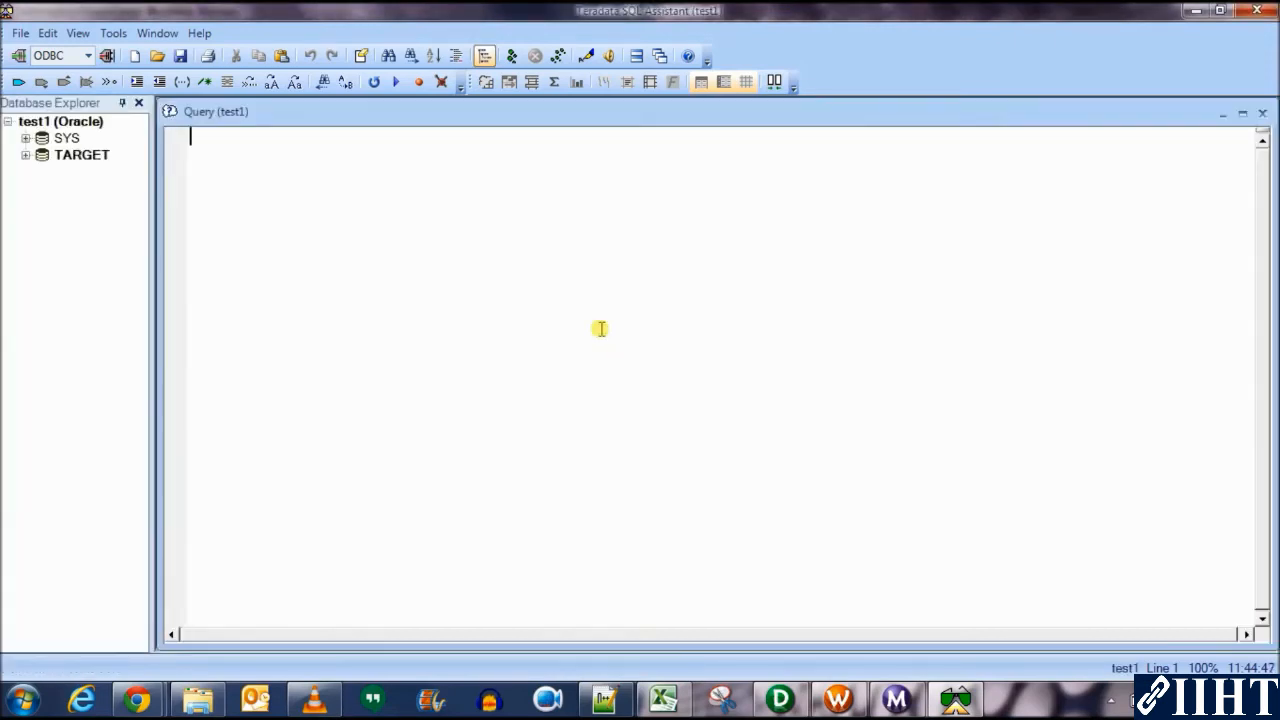
{"action": "mouse_move", "coordinate": [320, 190]}
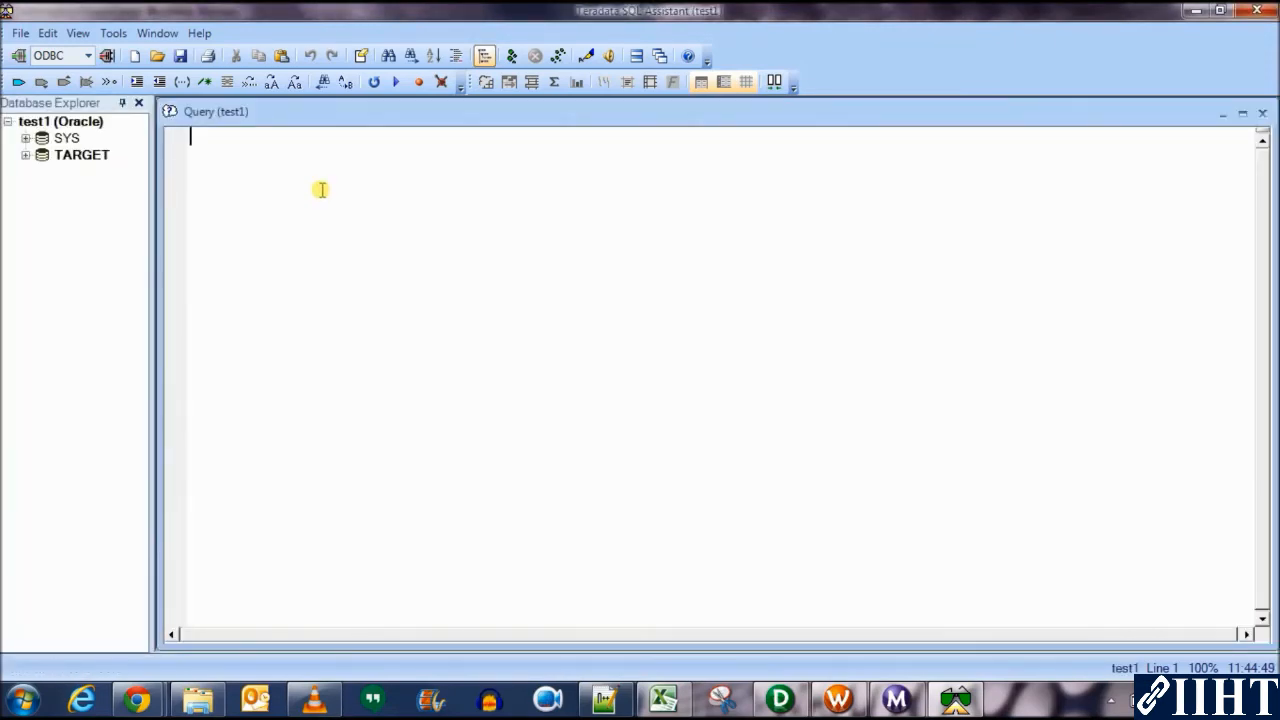
Run select count(*) from employees, returning 107, and select the query text for replacement.
{"action": "type", "text": "selecct c"}
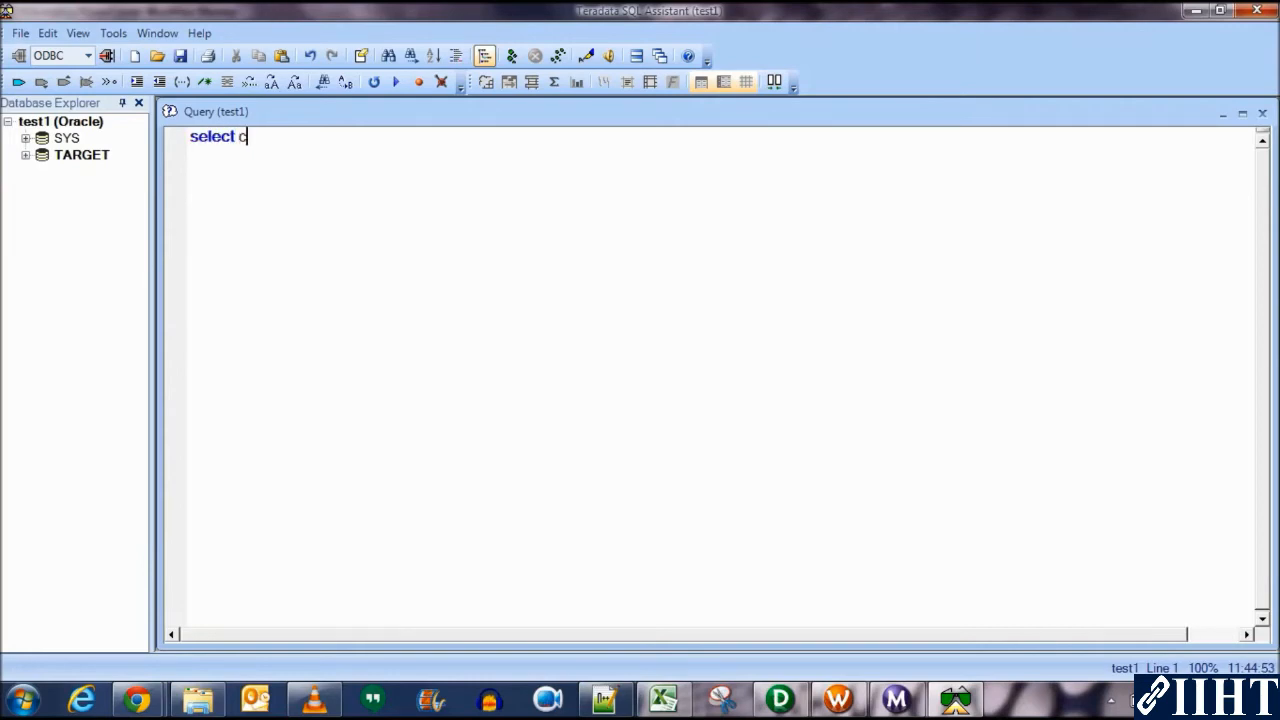
{"action": "type", "text": "ount("}
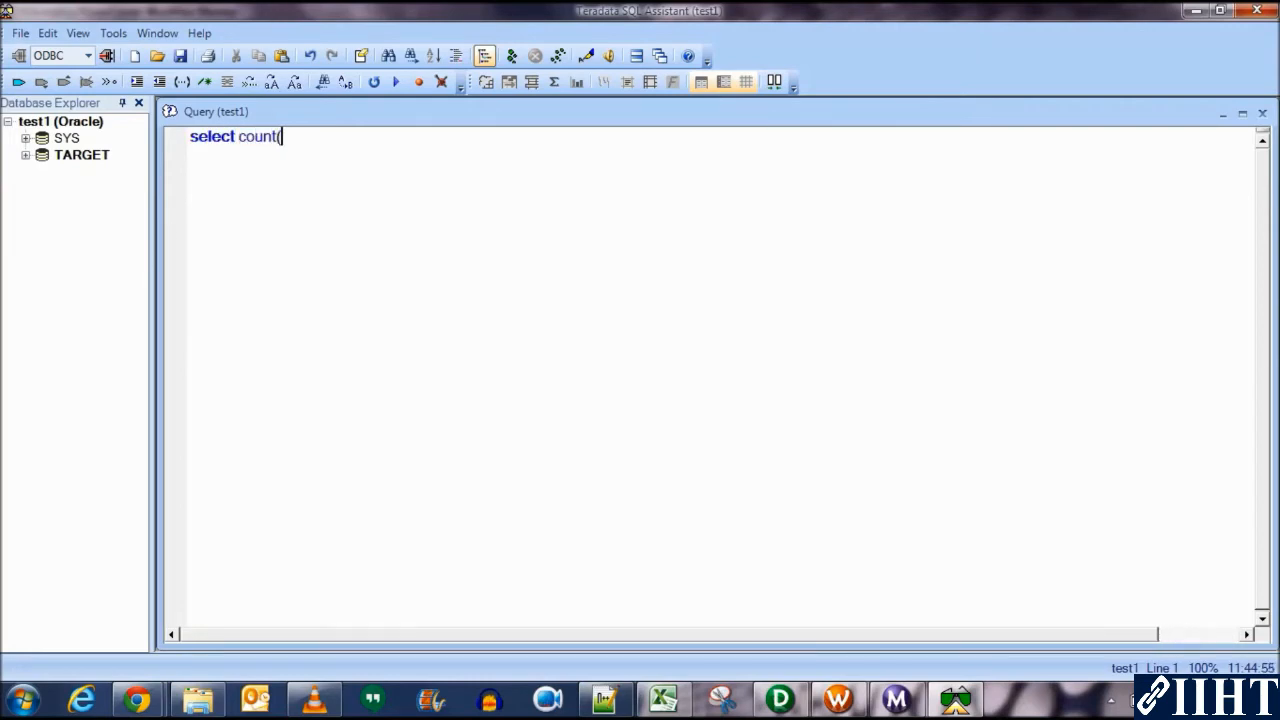
{"action": "type", "text": "*) from"}
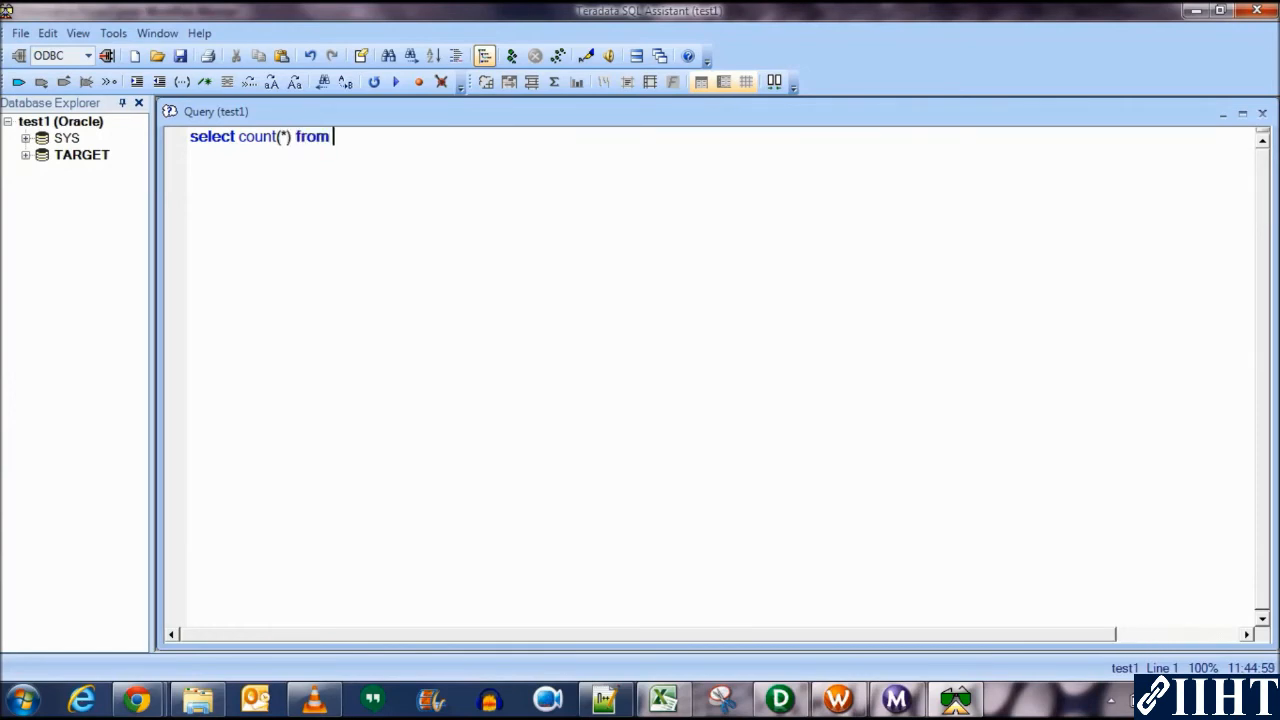
{"action": "type", "text": "employees"}
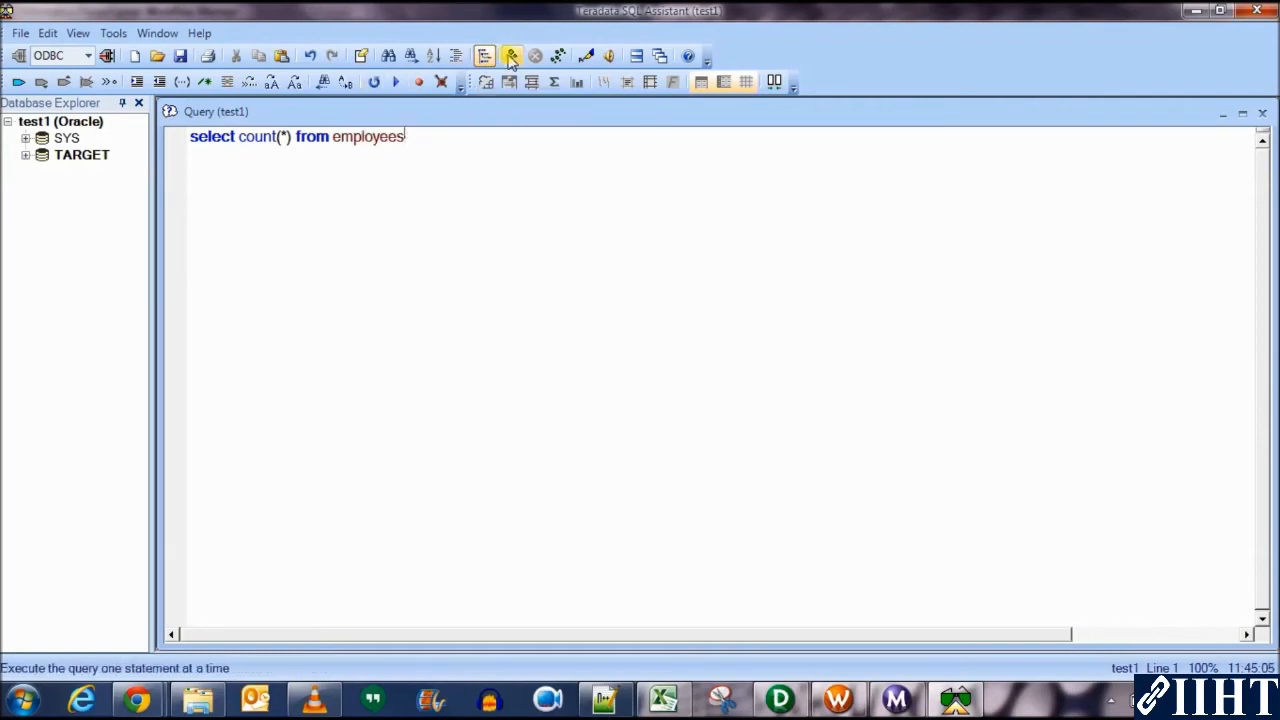
{"action": "left_click", "coordinate": [510, 56]}
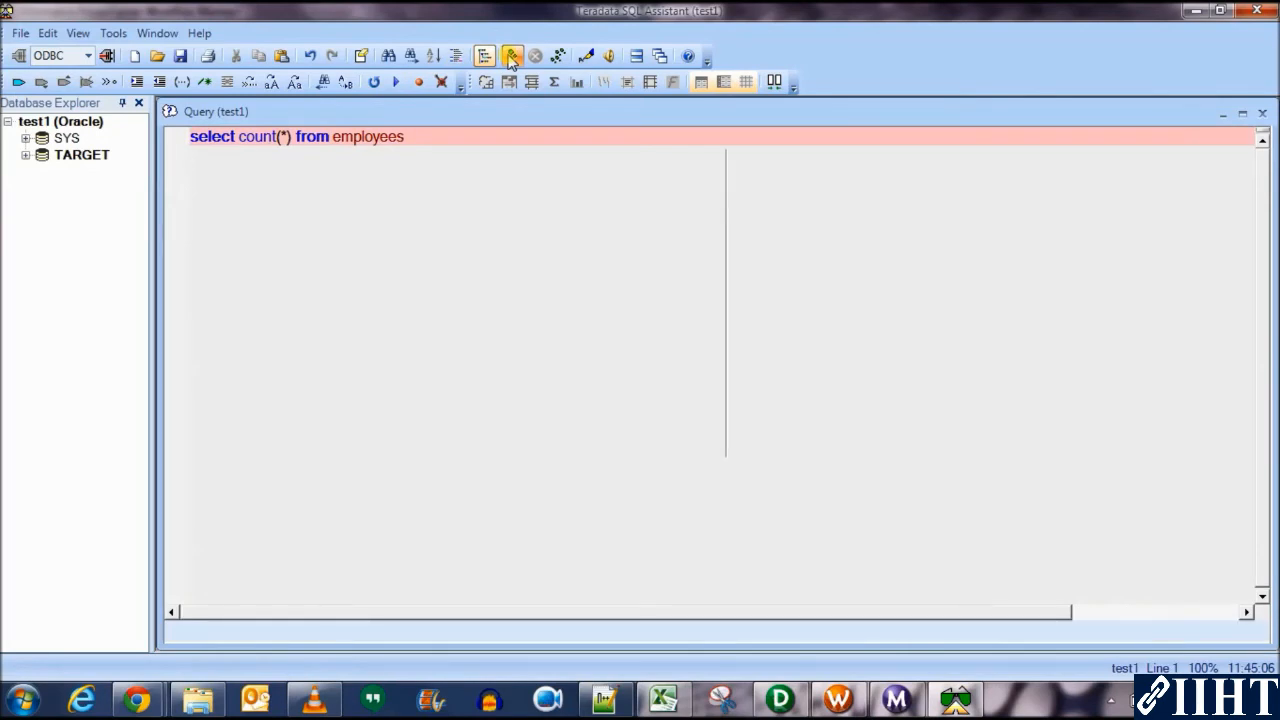
{"action": "left_click", "coordinate": [512, 56]}
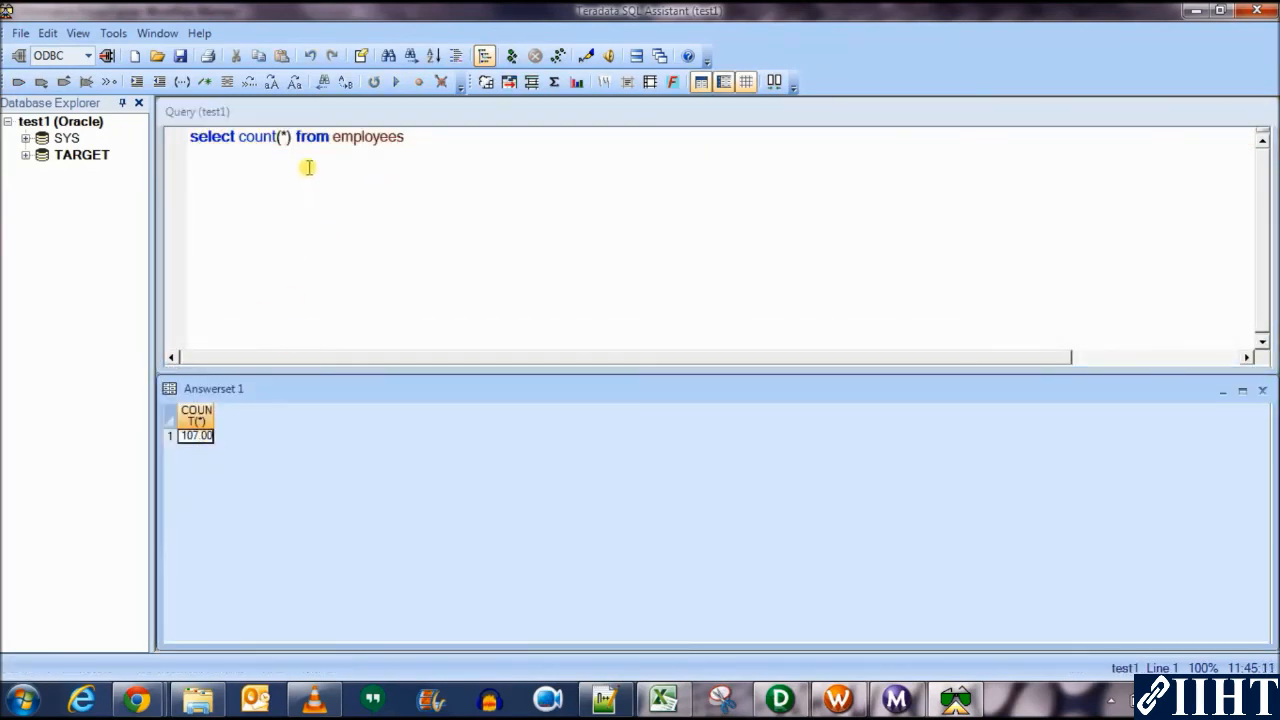
{"action": "double_click", "coordinate": [256, 136]}
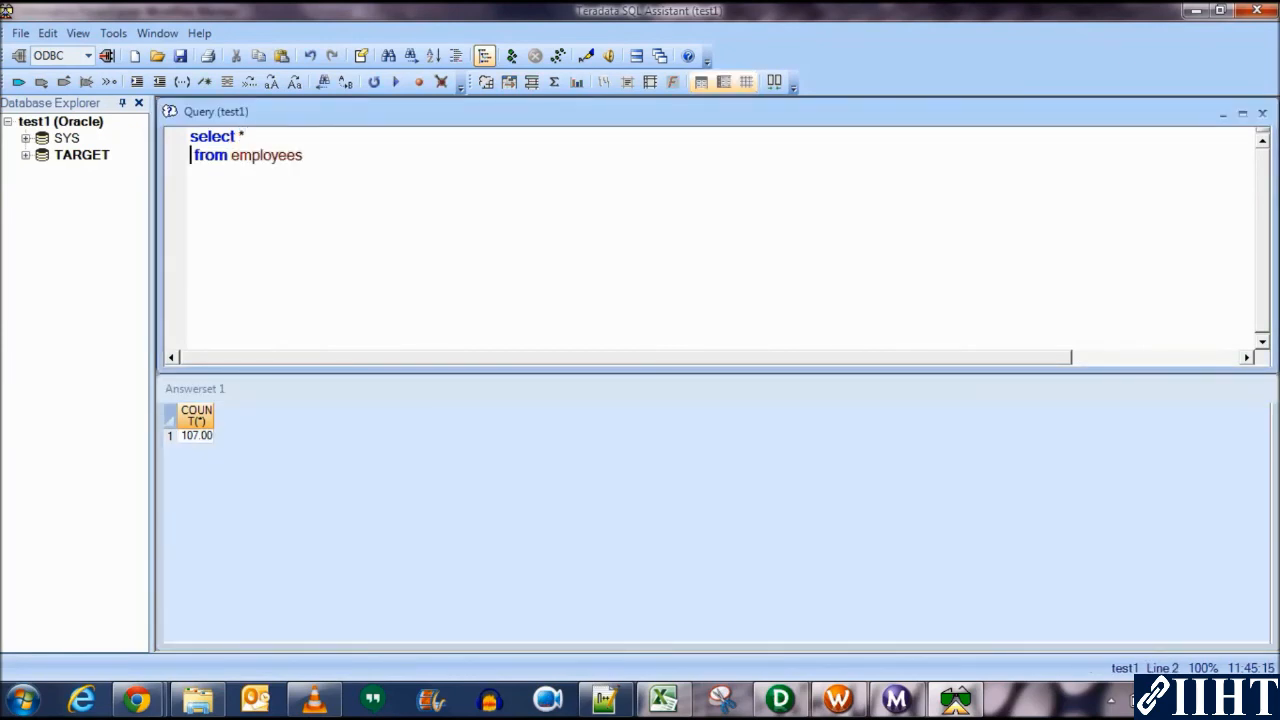
{"action": "mouse_move", "coordinate": [512, 56]}
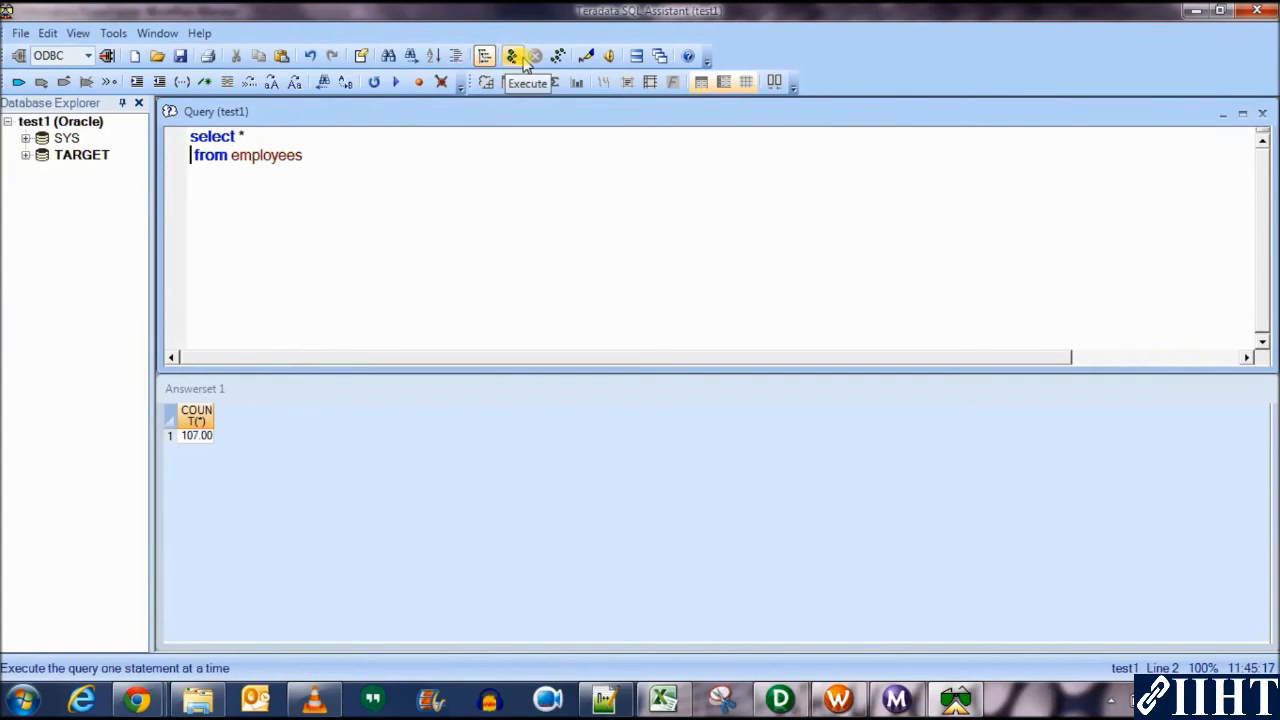
Execute select * from employees, returning all 107 employee rows.
{"action": "left_click", "coordinate": [512, 56]}
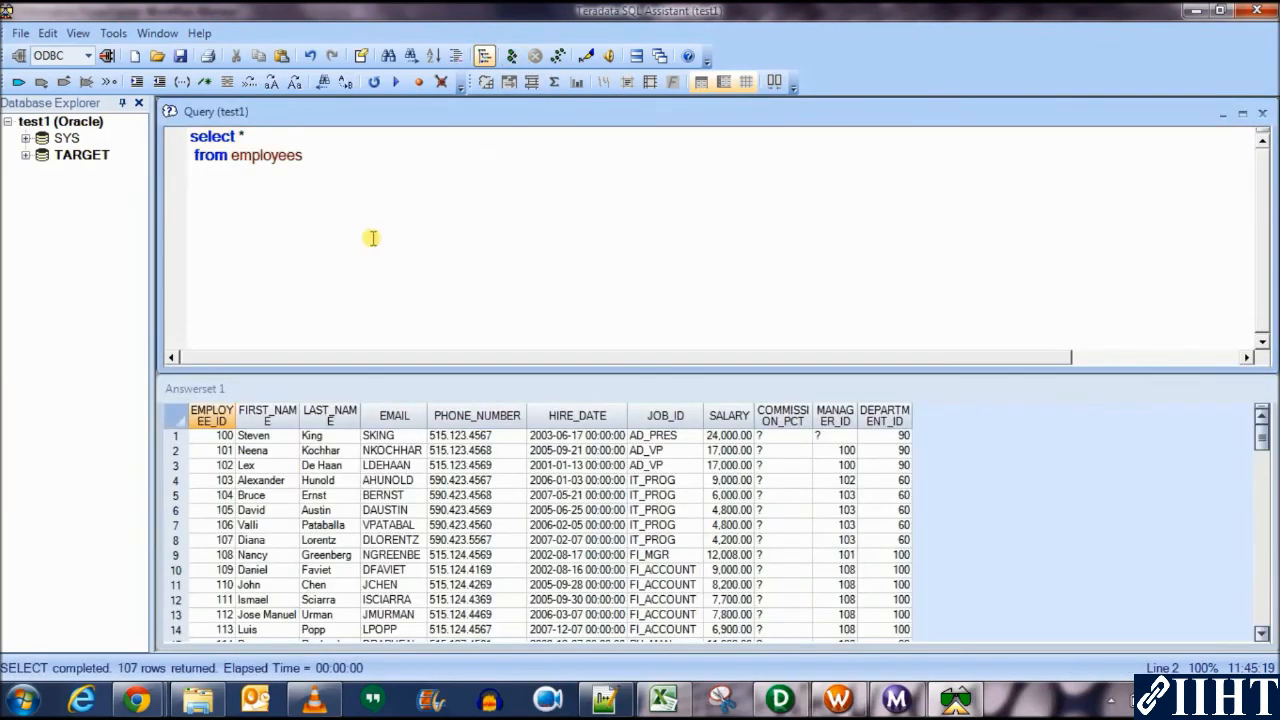